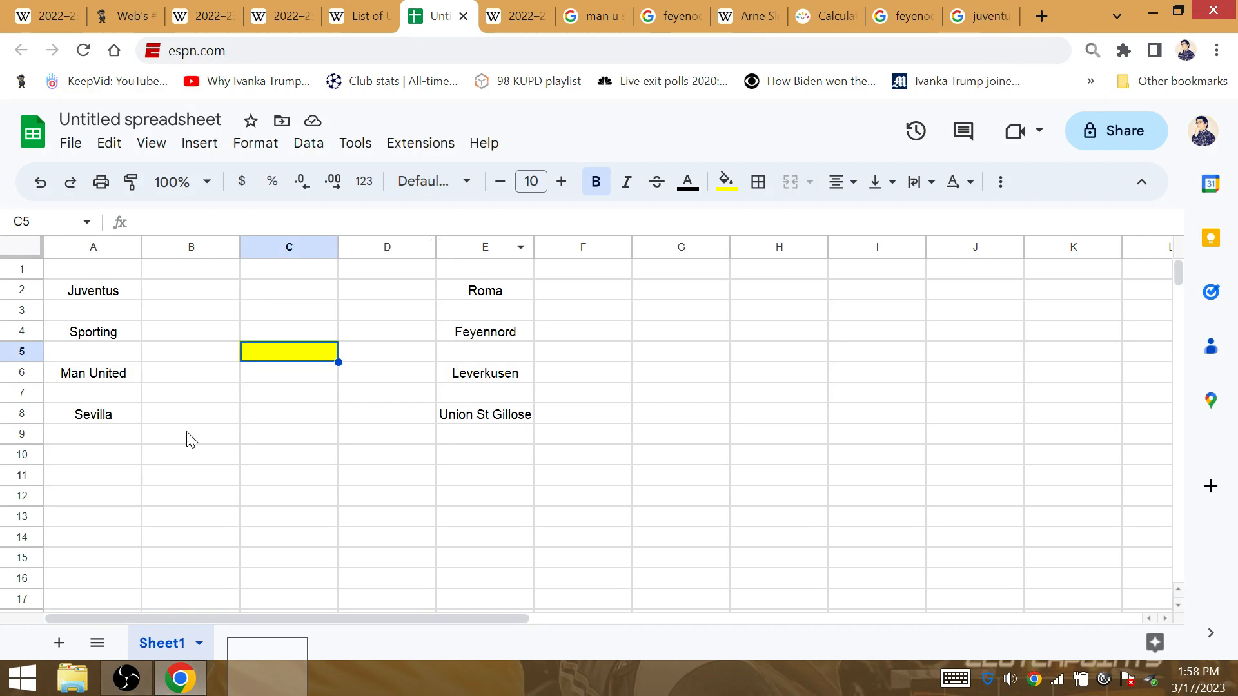
Enter Man United in cell B7 as the winner of the Man United–Sevilla pairing
{"action": "left_click", "coordinate": [190, 394]}
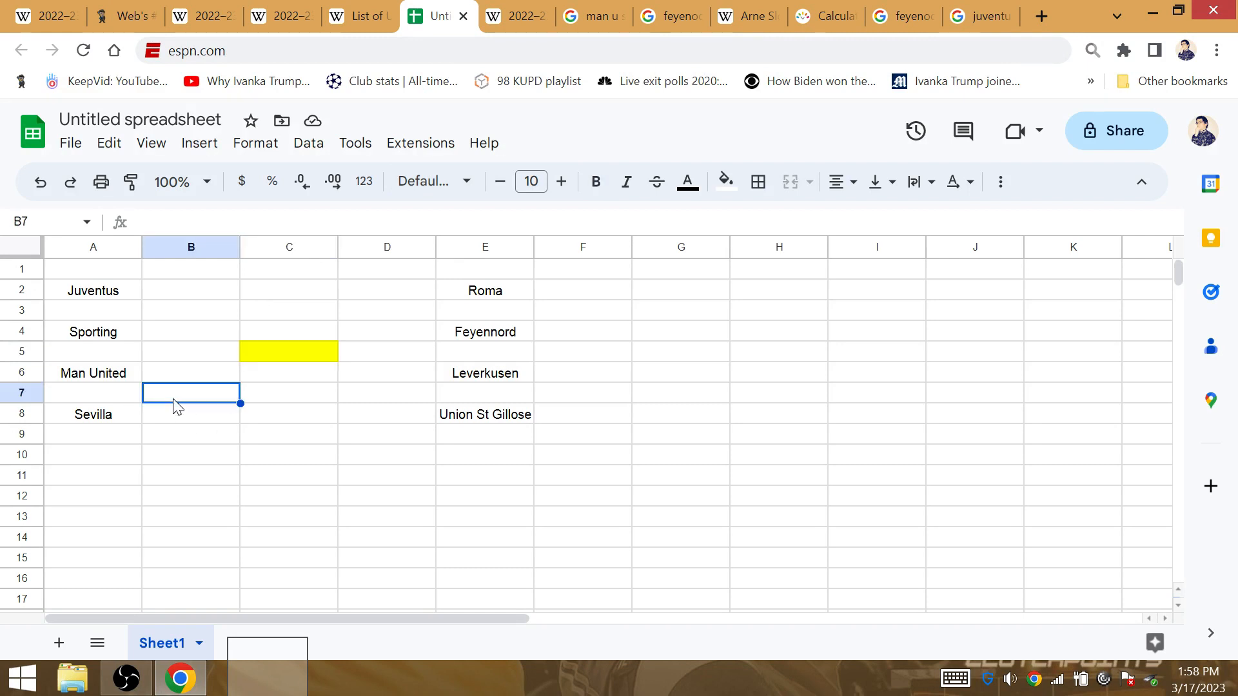
{"action": "type", "text": "Man"}
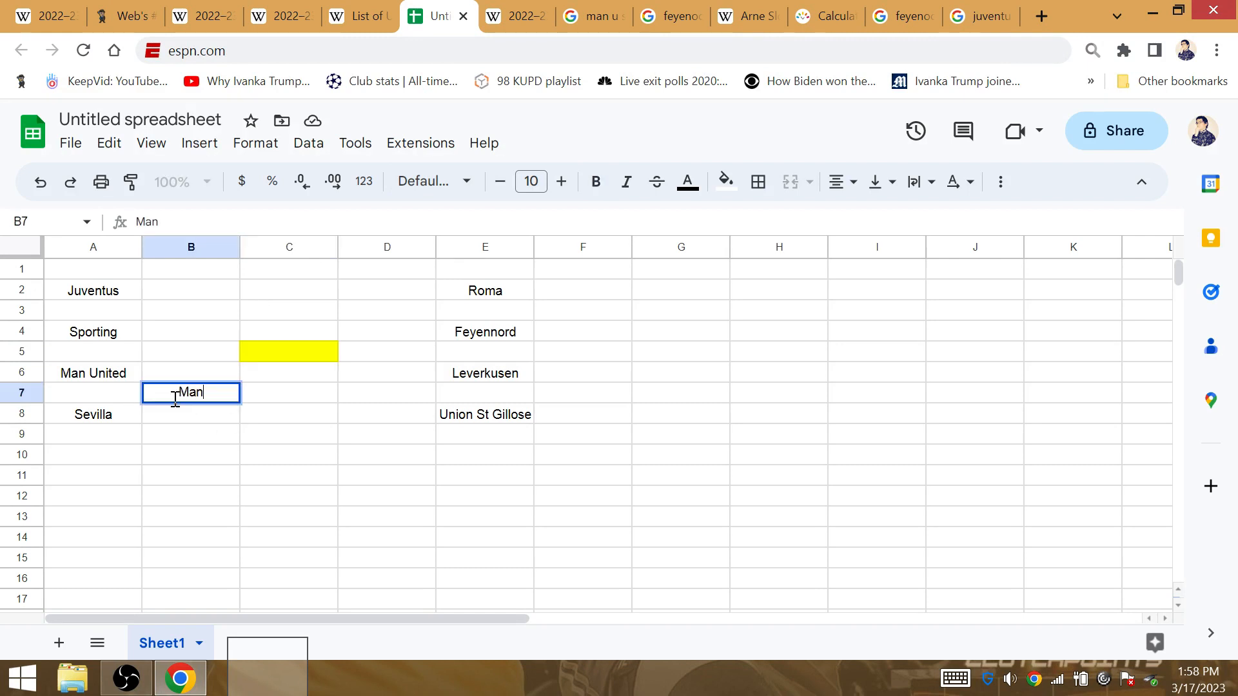
{"action": "key", "text": "Enter"}
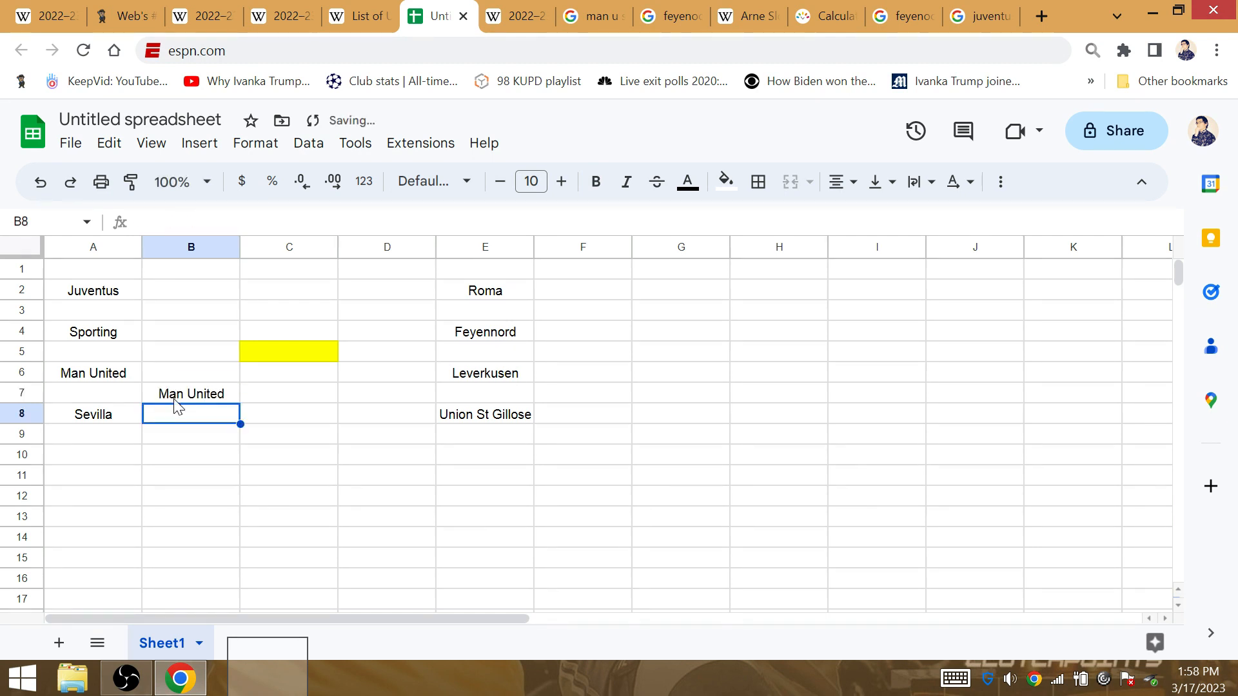
{"action": "mouse_move", "coordinate": [579, 8]}
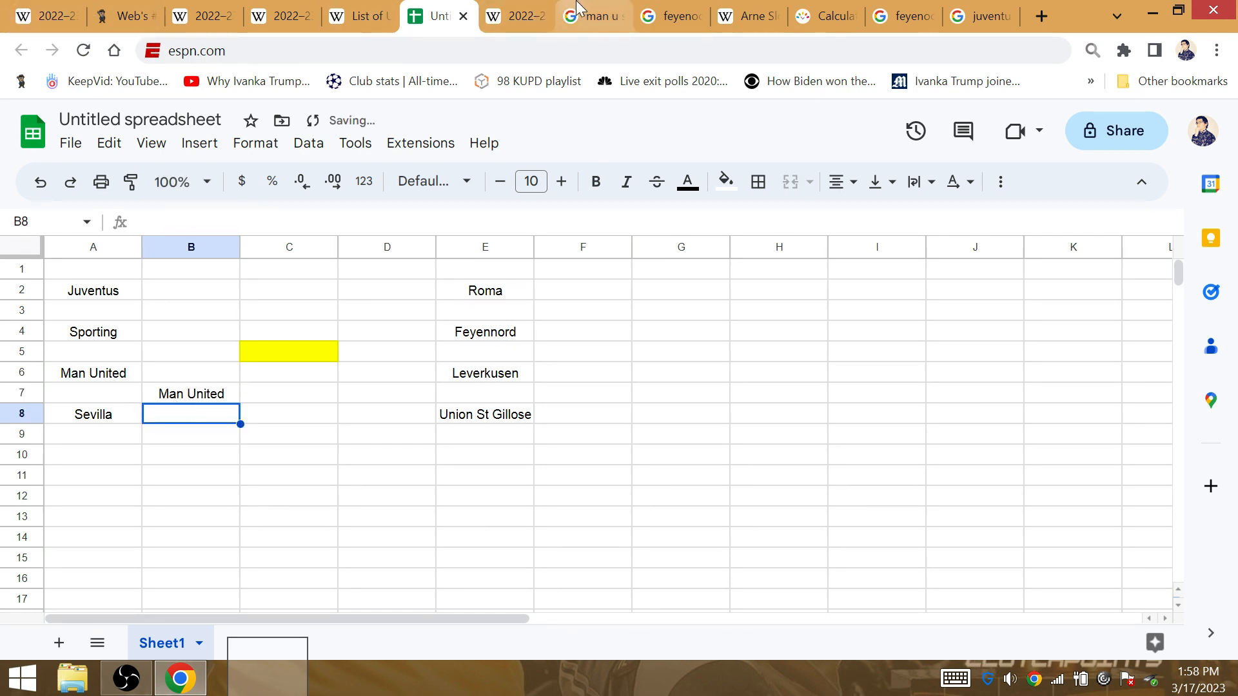
Review Man United vs Sevilla search results, refining the query with 2021
{"action": "left_click", "coordinate": [598, 16]}
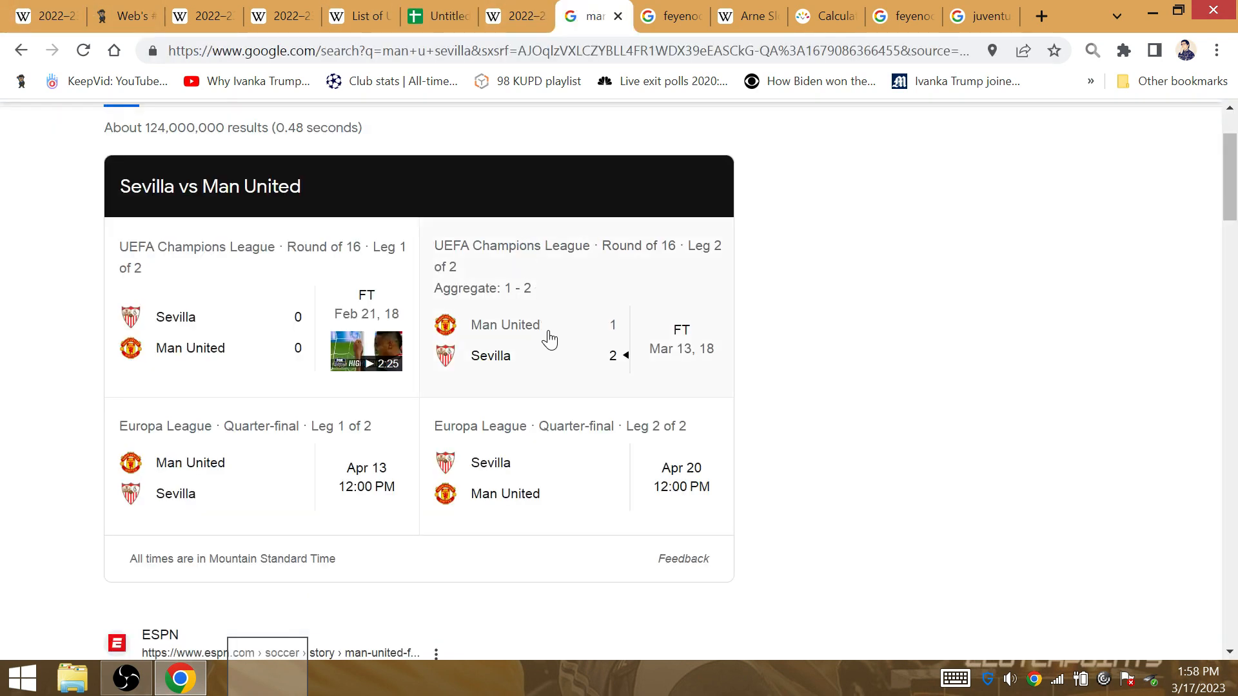
{"action": "mouse_move", "coordinate": [601, 288]}
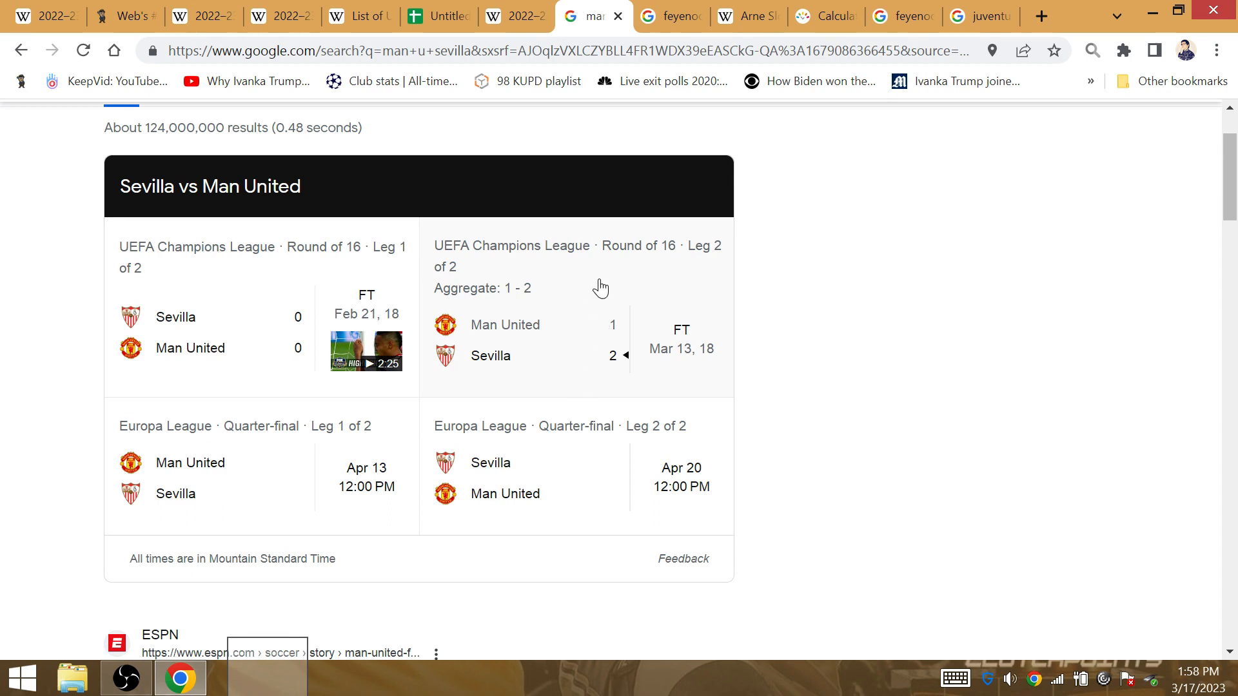
{"action": "mouse_move", "coordinate": [568, 361]}
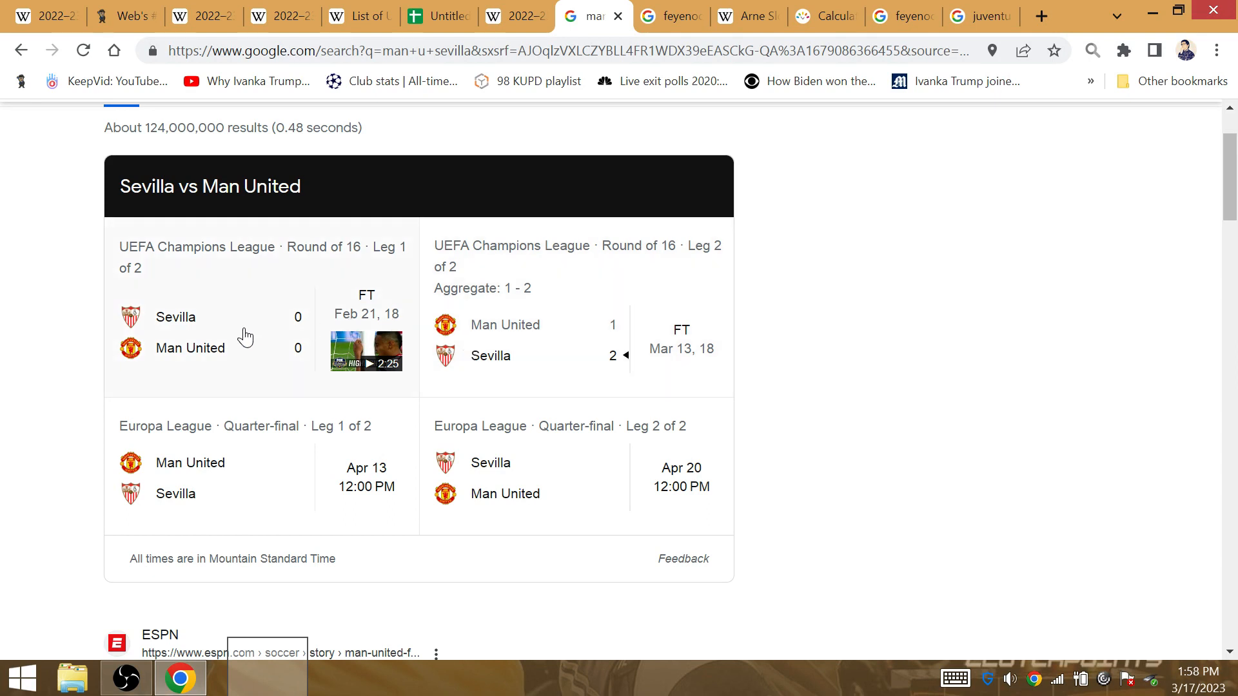
{"action": "mouse_move", "coordinate": [243, 335]}
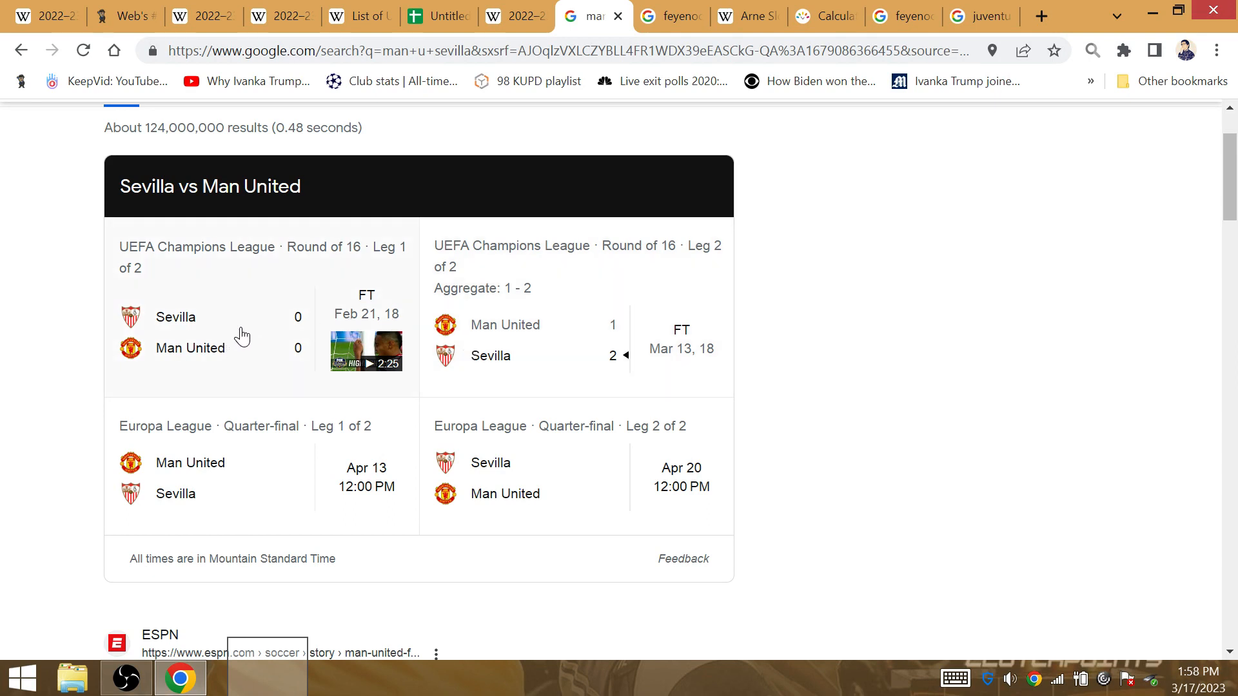
{"action": "mouse_move", "coordinate": [224, 331]}
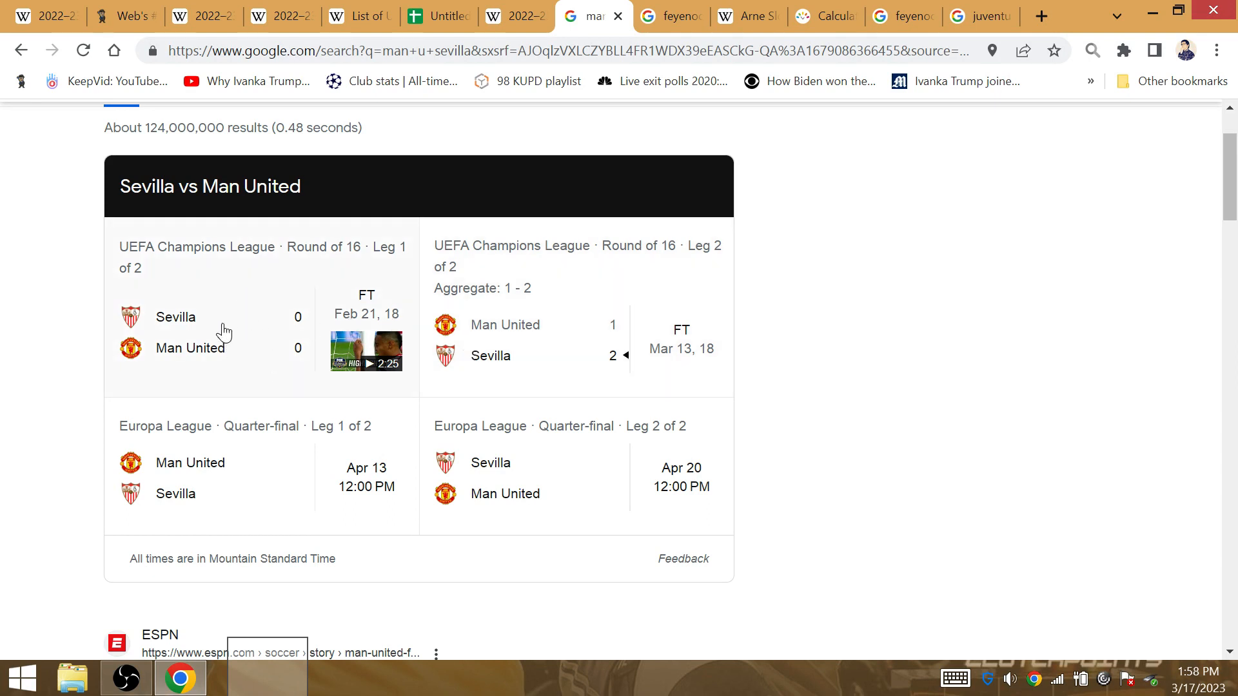
{"action": "scroll", "scroll_direction": "up", "scroll_amount": 3}
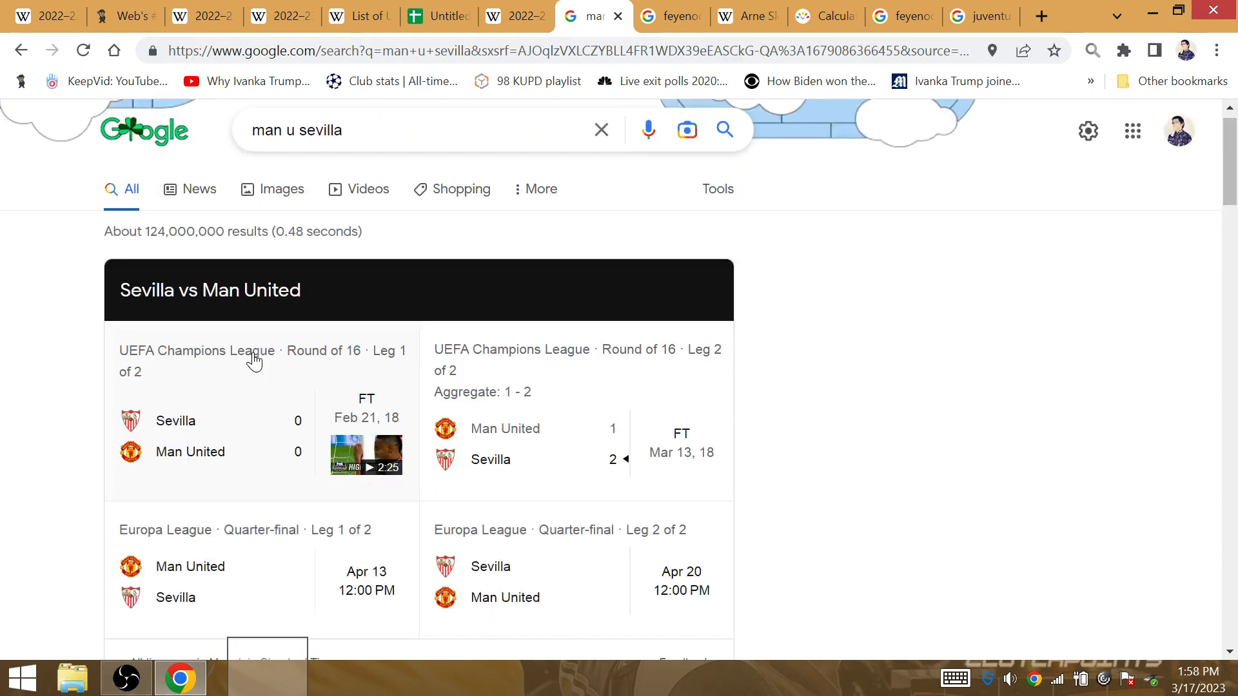
{"action": "left_click", "coordinate": [387, 130]}
{"action": "type", "text": " 2021"}
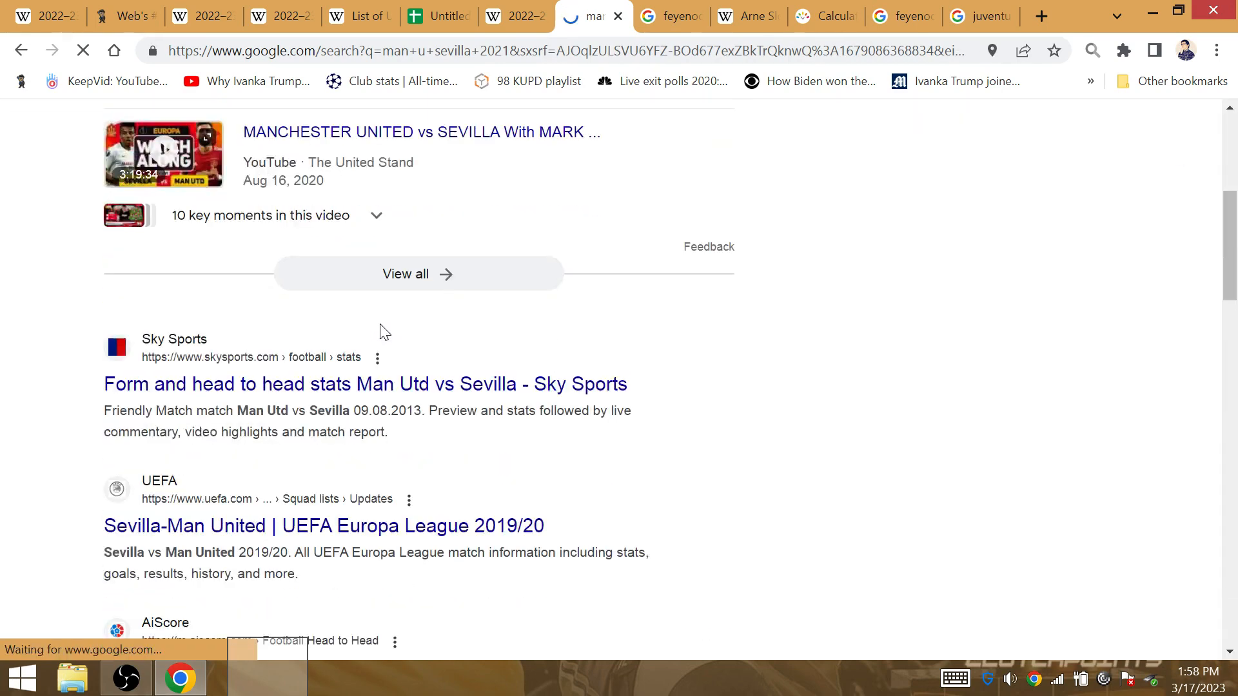
{"action": "scroll", "scroll_direction": "down", "scroll_amount": 3}
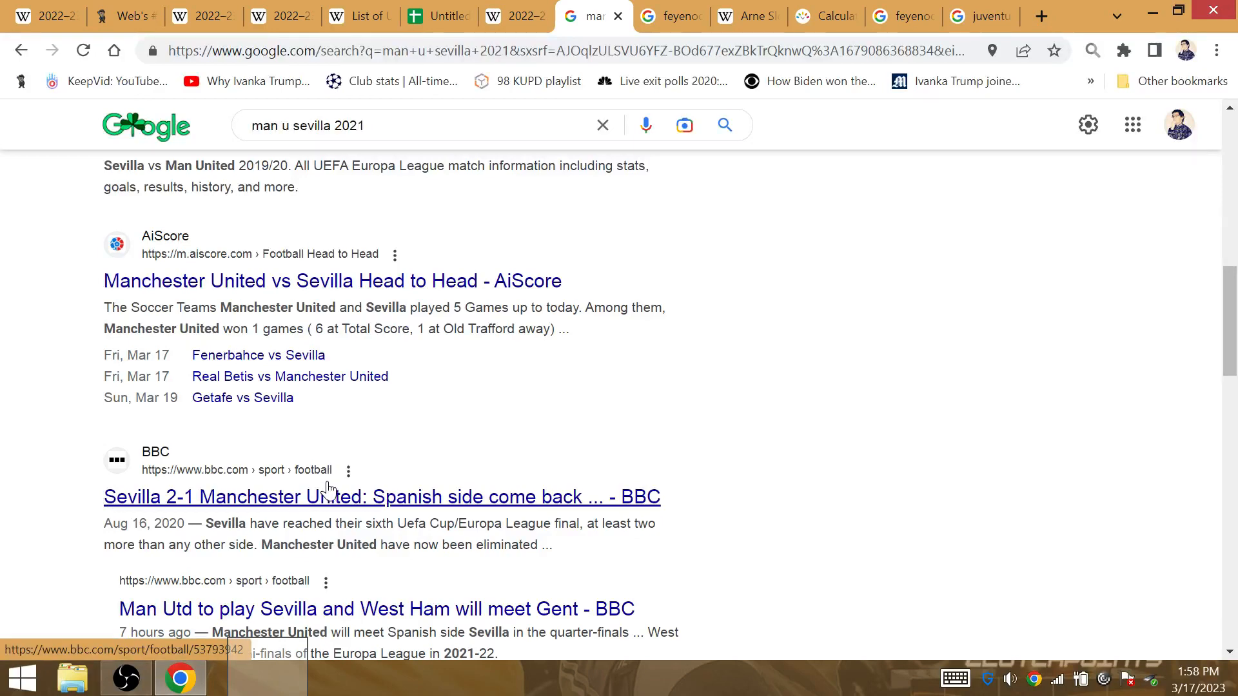
{"action": "mouse_move", "coordinate": [482, 304]}
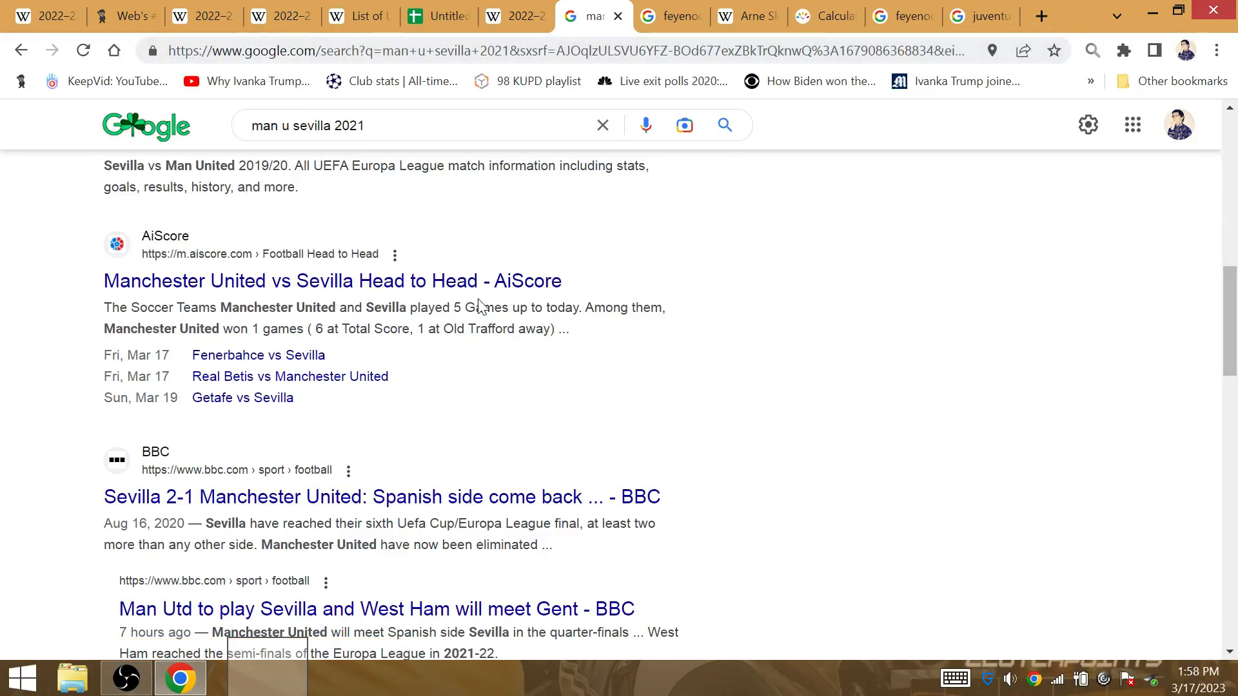
Check the Europa League knockout bracket on Wikipedia and bring up the Gematrinator calculator
{"action": "left_click", "coordinate": [511, 16]}
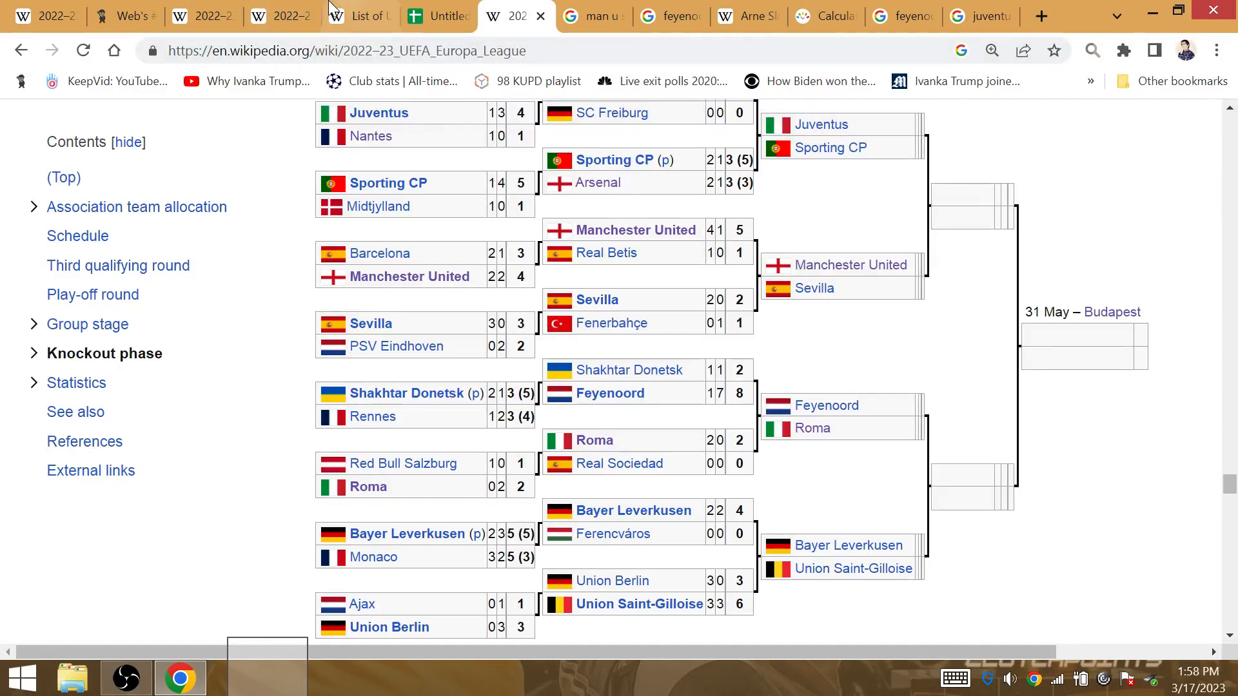
{"action": "left_click", "coordinate": [122, 16]}
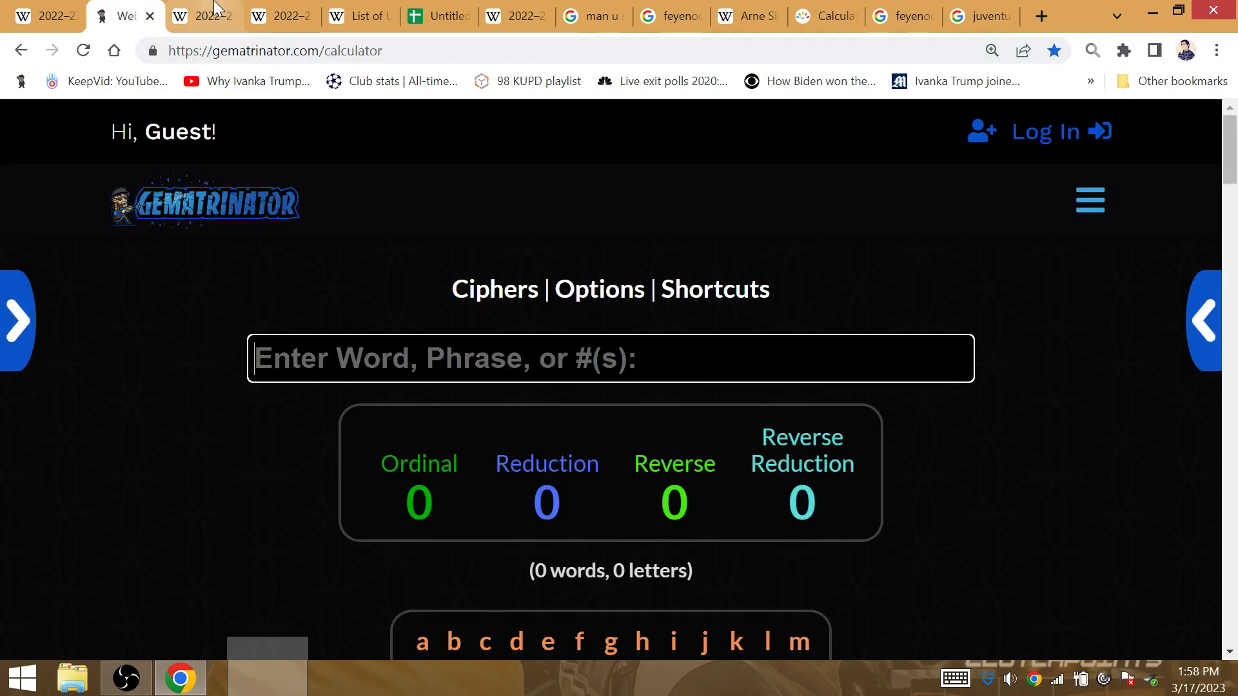
Enter Leverkusen in cell D7 as advancing past Union St Gilloise
{"action": "left_click", "coordinate": [437, 17]}
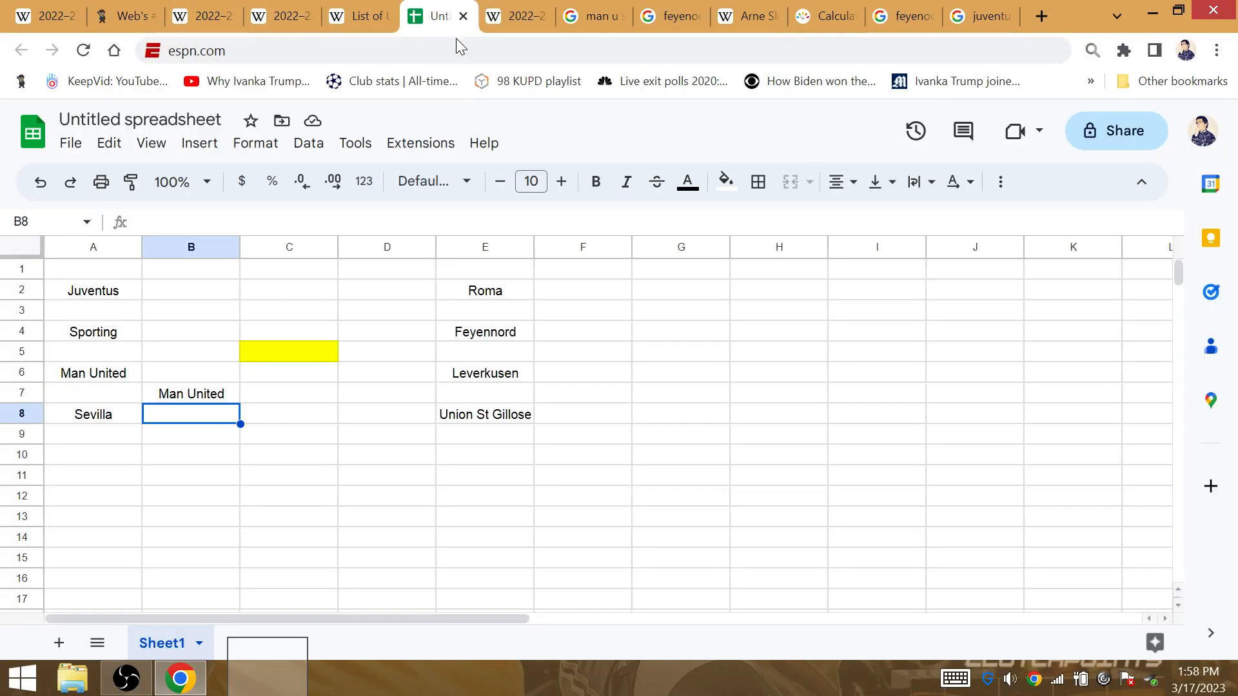
{"action": "mouse_move", "coordinate": [502, 397]}
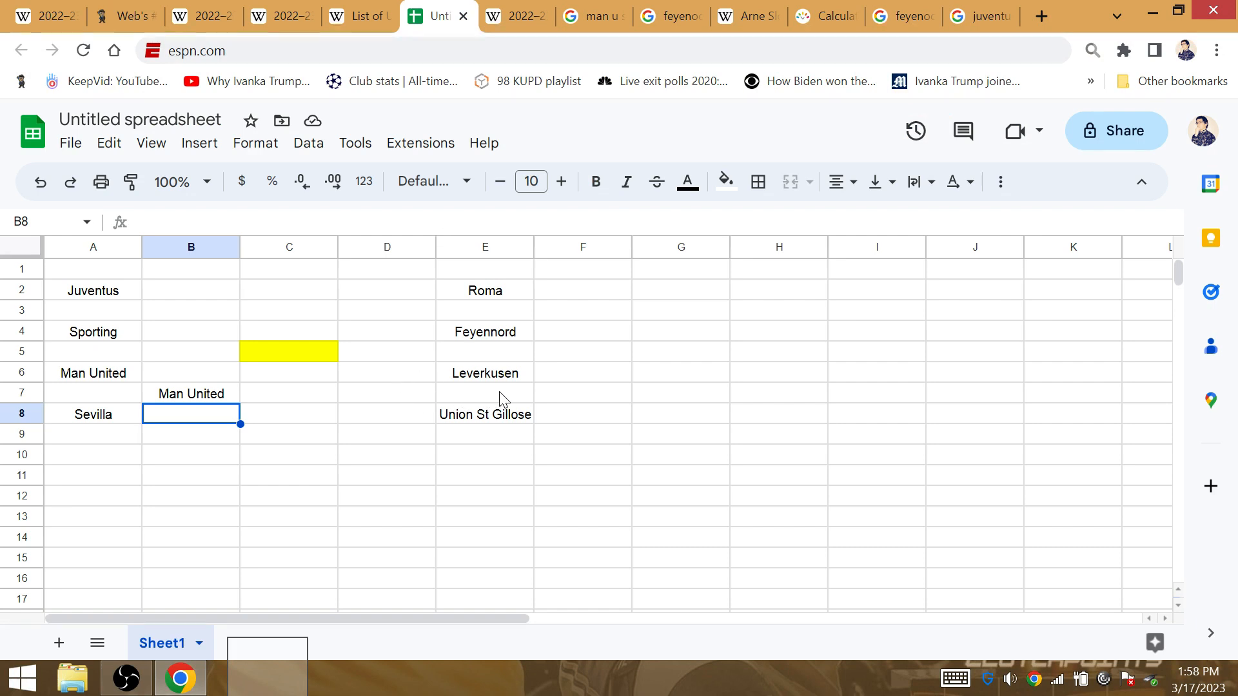
{"action": "left_click", "coordinate": [387, 393]}
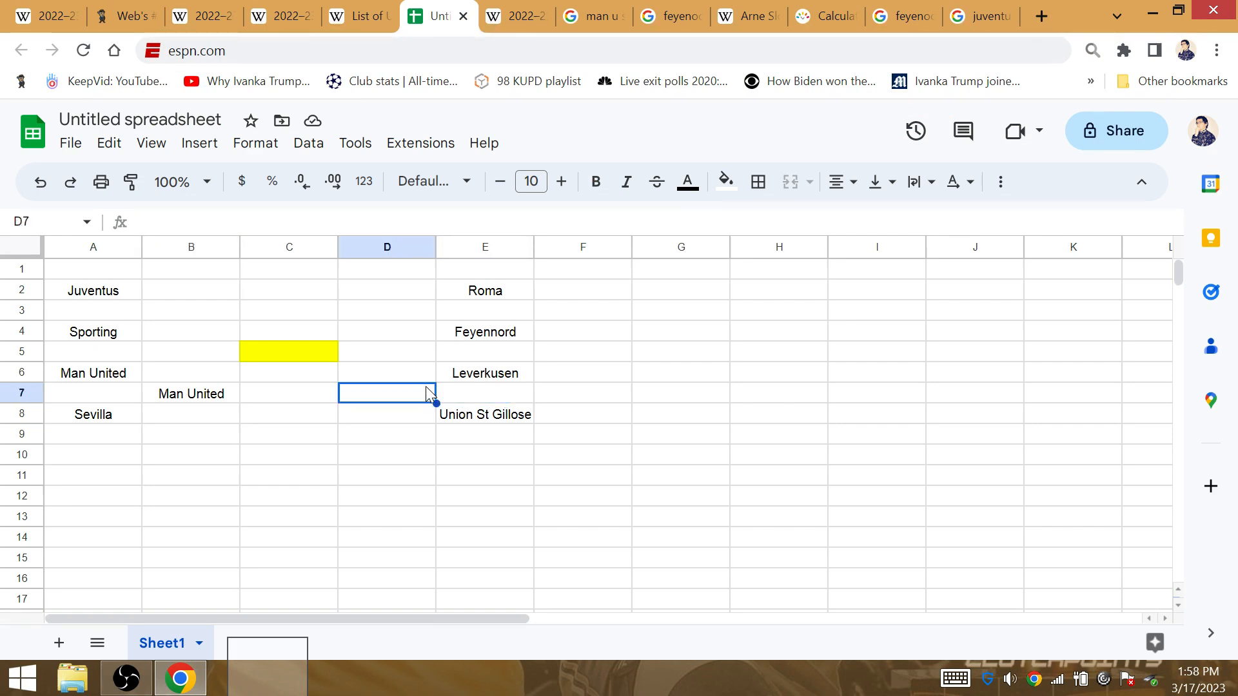
{"action": "type", "text": "Leverkusen"}
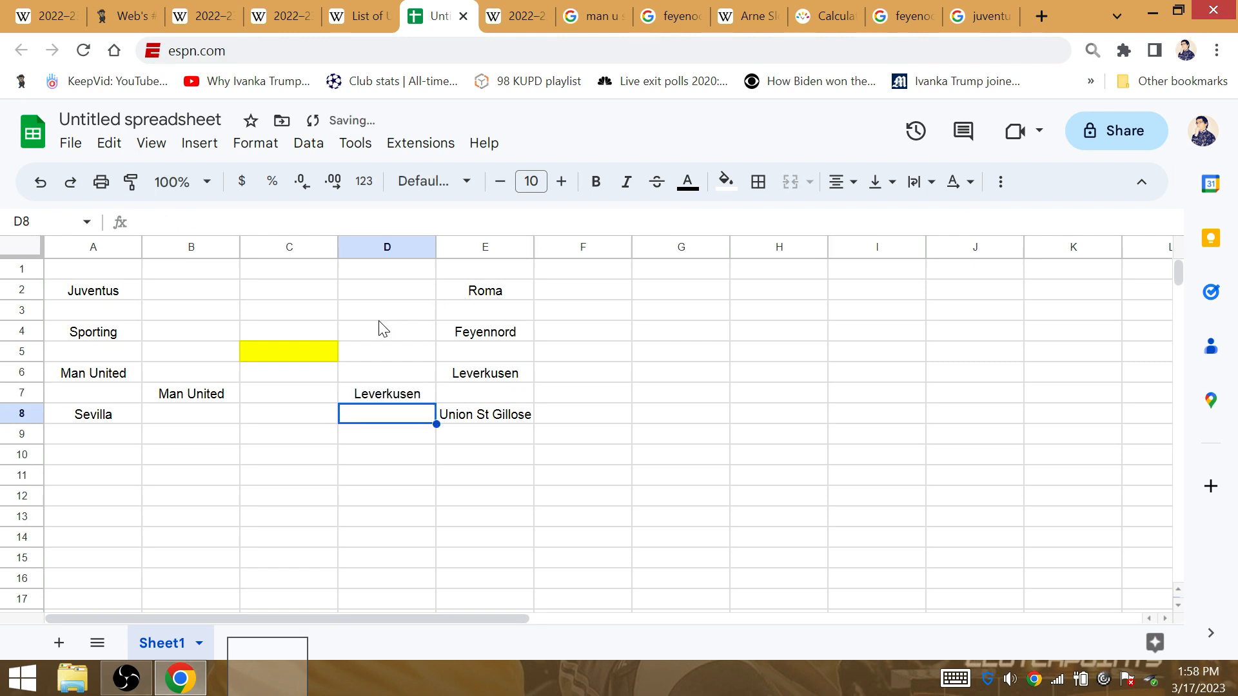
Enter Juventus in cell B3 as advancing past Sporting
{"action": "left_click", "coordinate": [189, 310]}
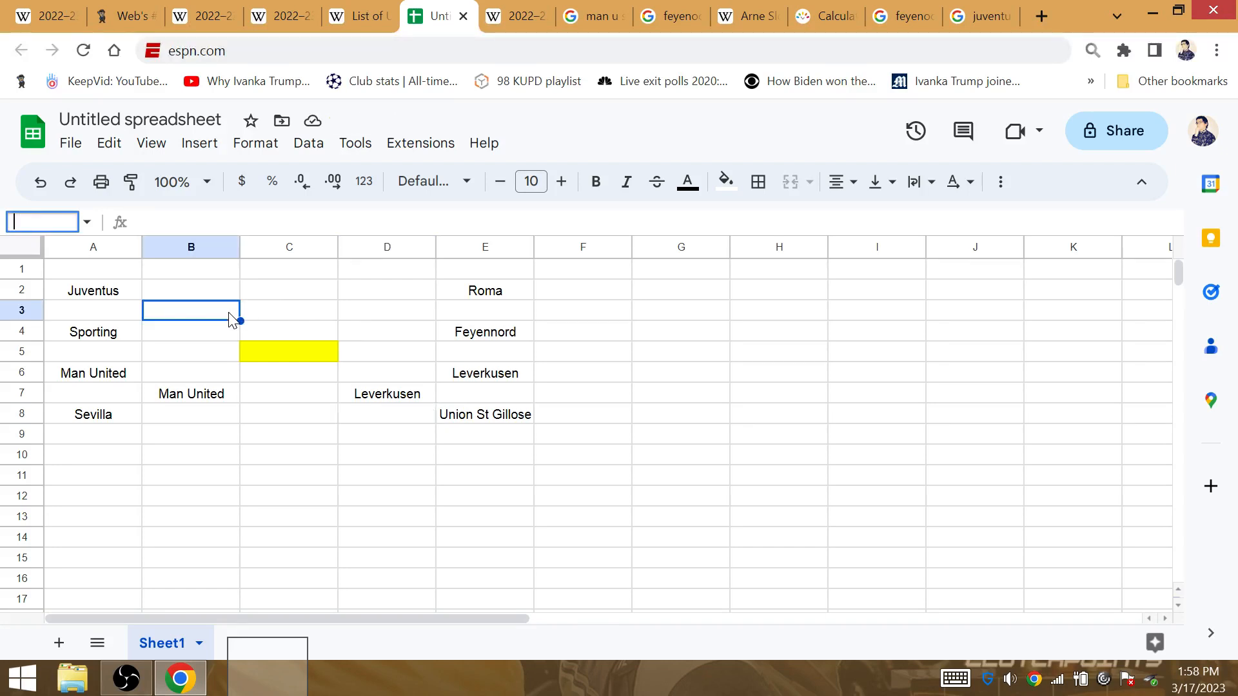
{"action": "left_click", "coordinate": [289, 393]}
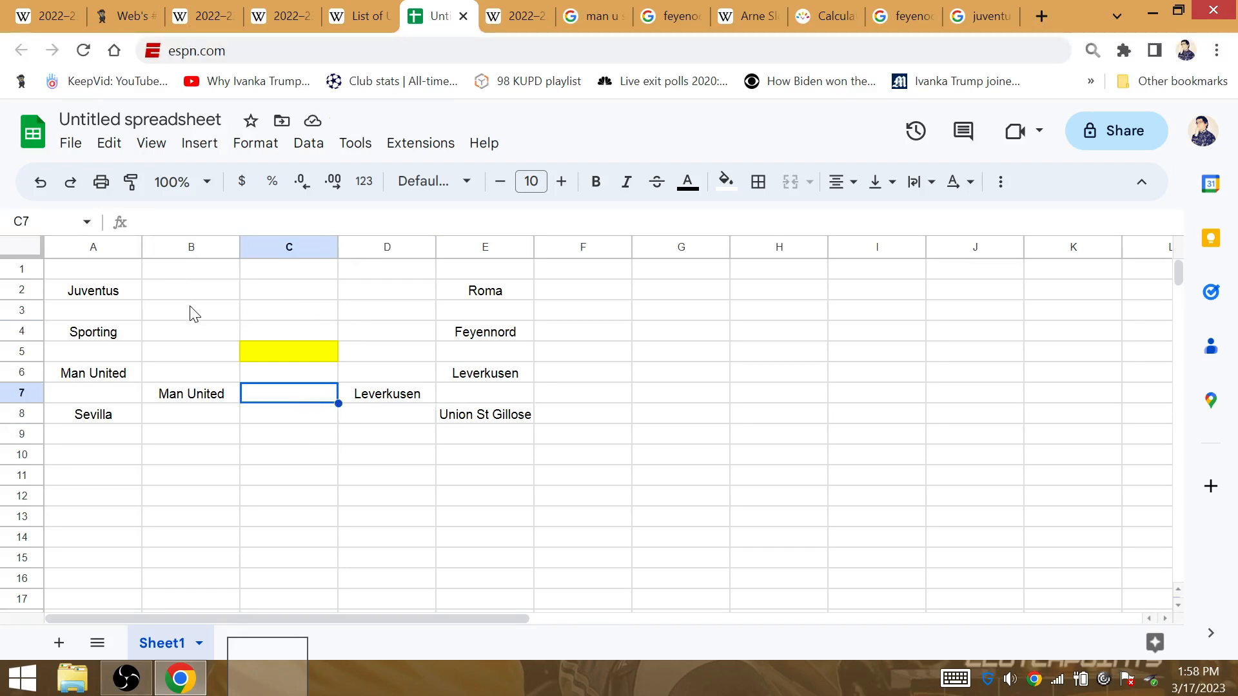
{"action": "type", "text": "Juvent"}
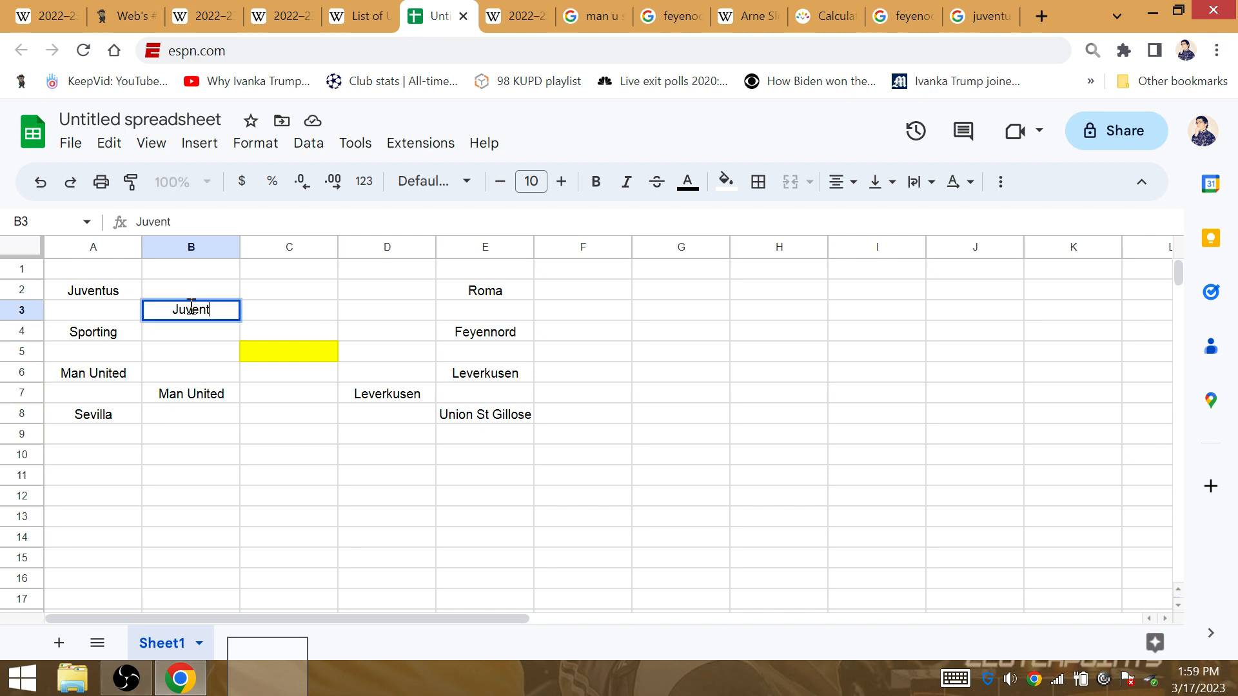
{"action": "key", "text": "Enter"}
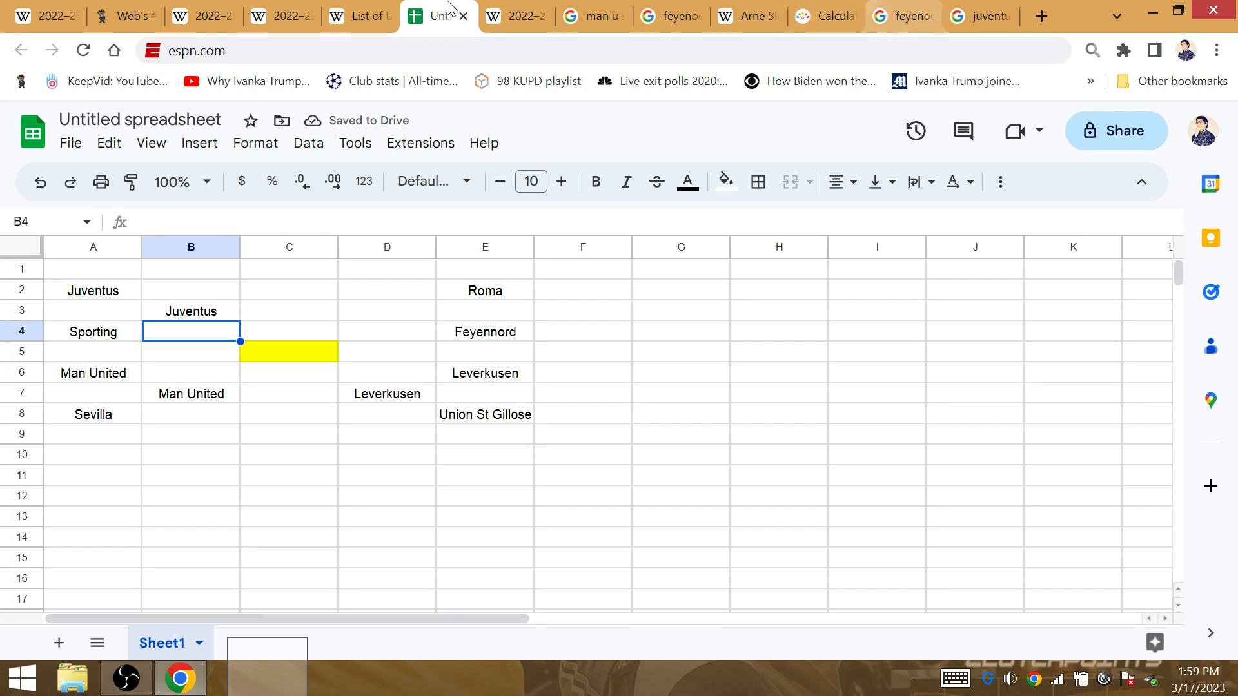
{"action": "mouse_move", "coordinate": [287, 17]}
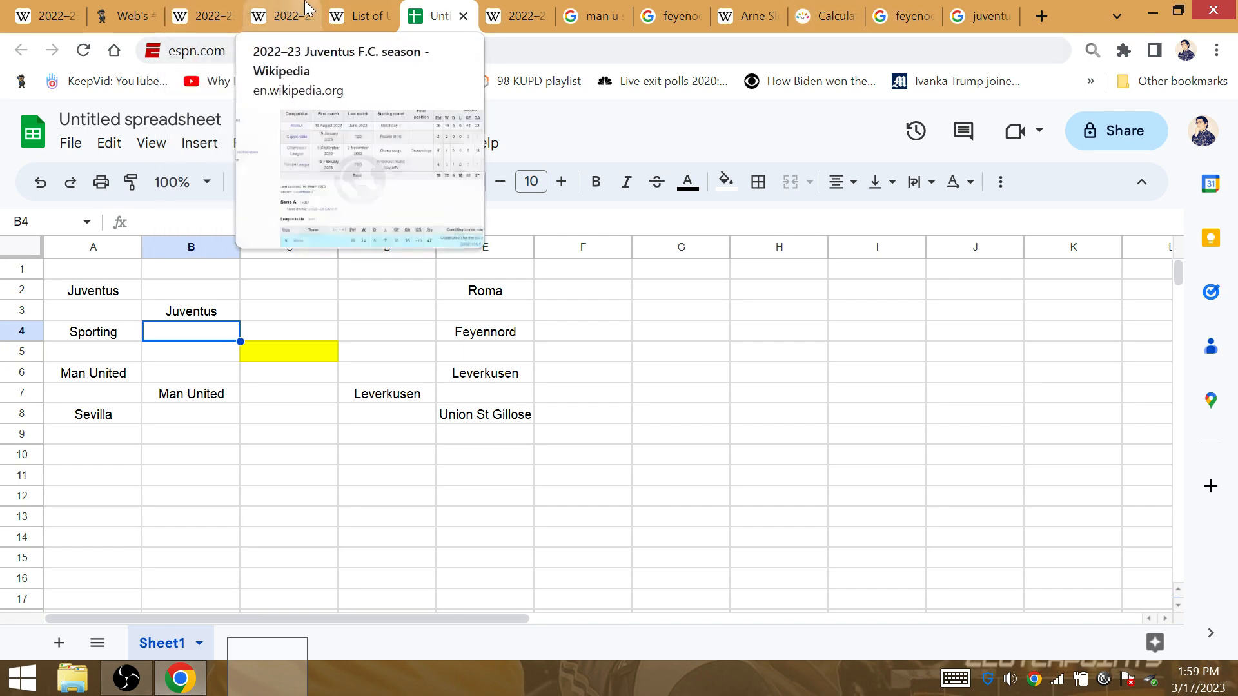
View the 2022–23 Juventus season overall competitions record table on Wikipedia
{"action": "left_click", "coordinate": [274, 17]}
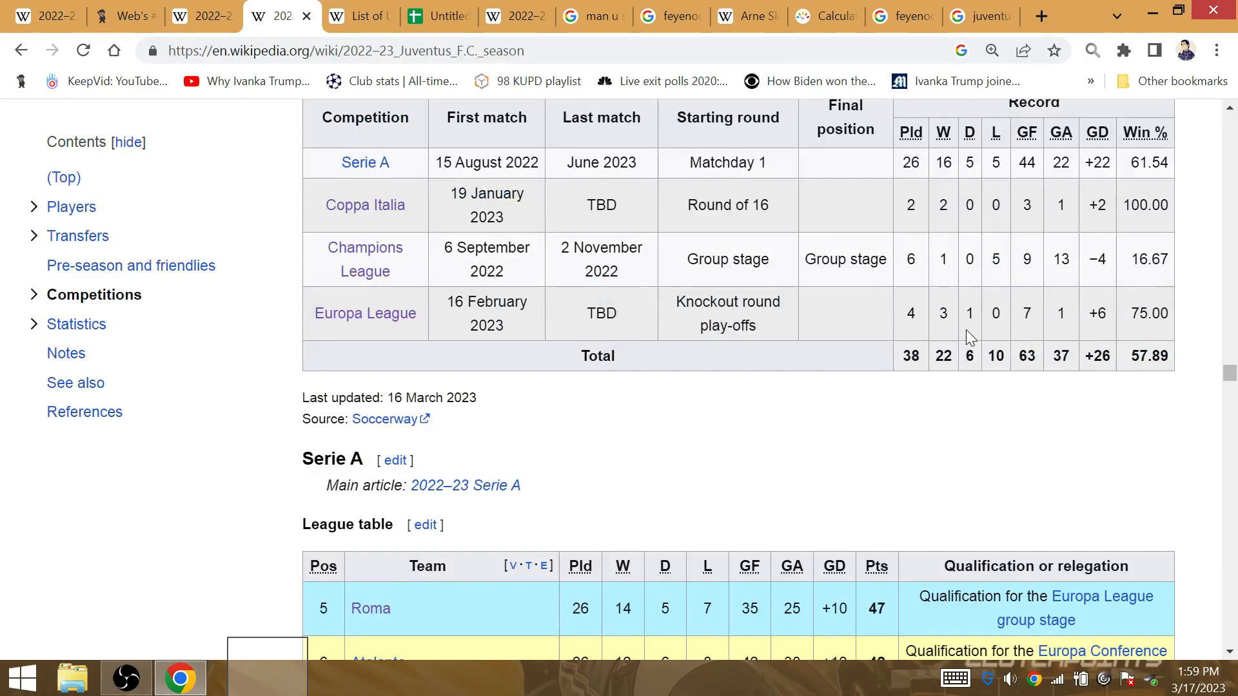
{"action": "mouse_move", "coordinate": [941, 339]}
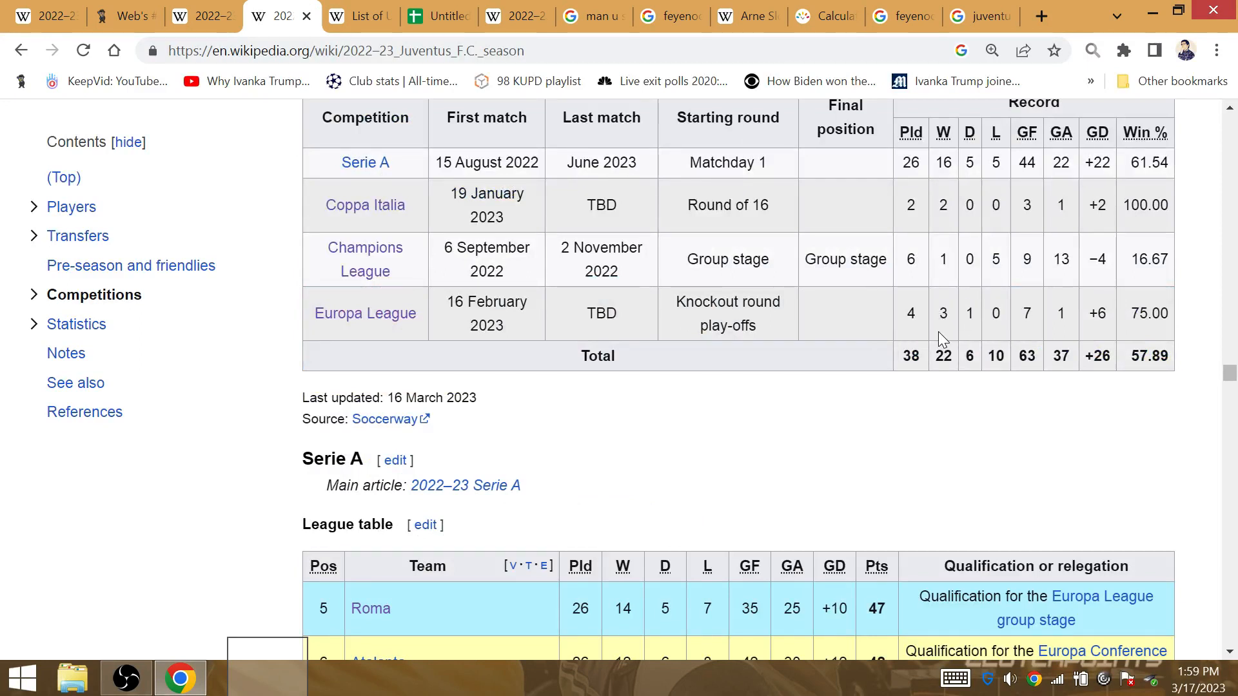
{"action": "mouse_move", "coordinate": [945, 330]}
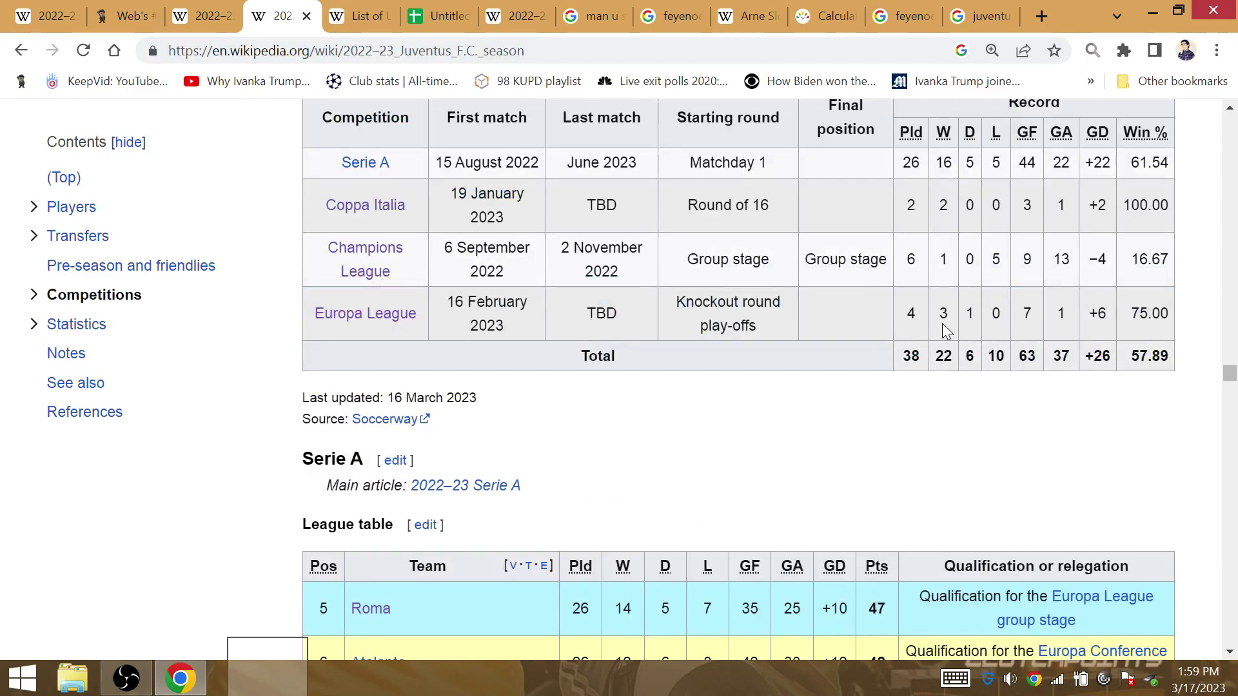
{"action": "double_click", "coordinate": [910, 313]}
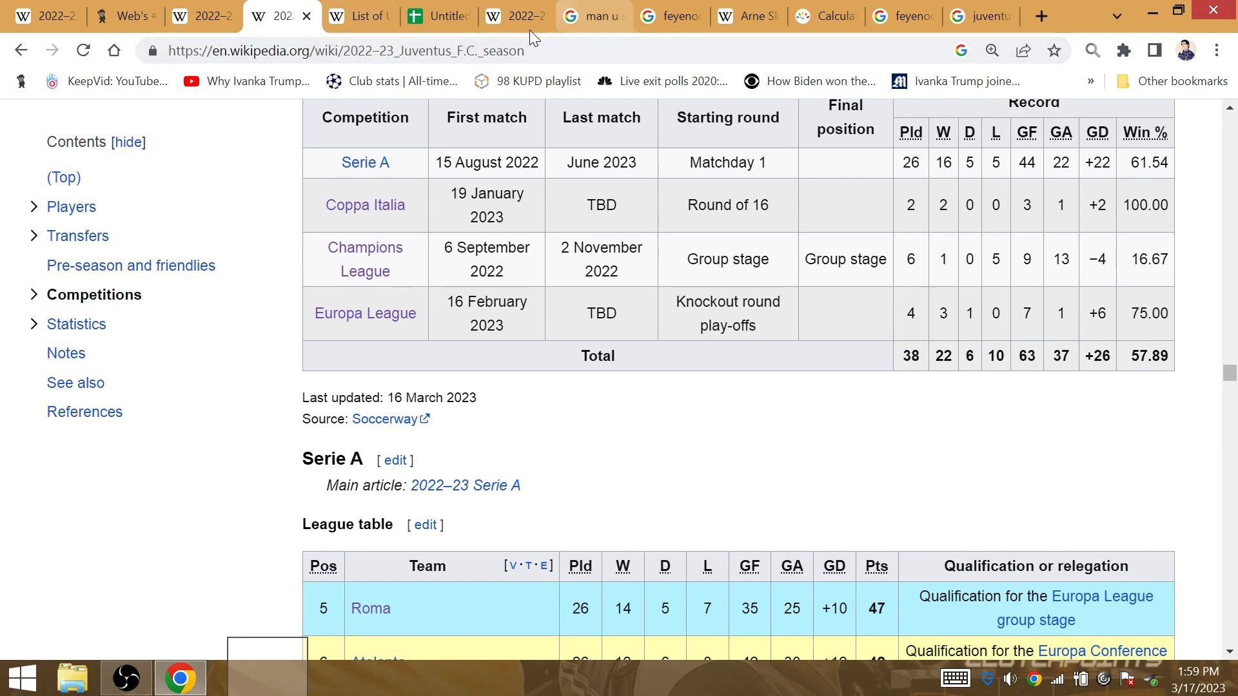
Look up the 2022–23 Sporting CP season on Wikipedia and check its overall record, including 11 losses
{"action": "left_click", "coordinate": [594, 17]}
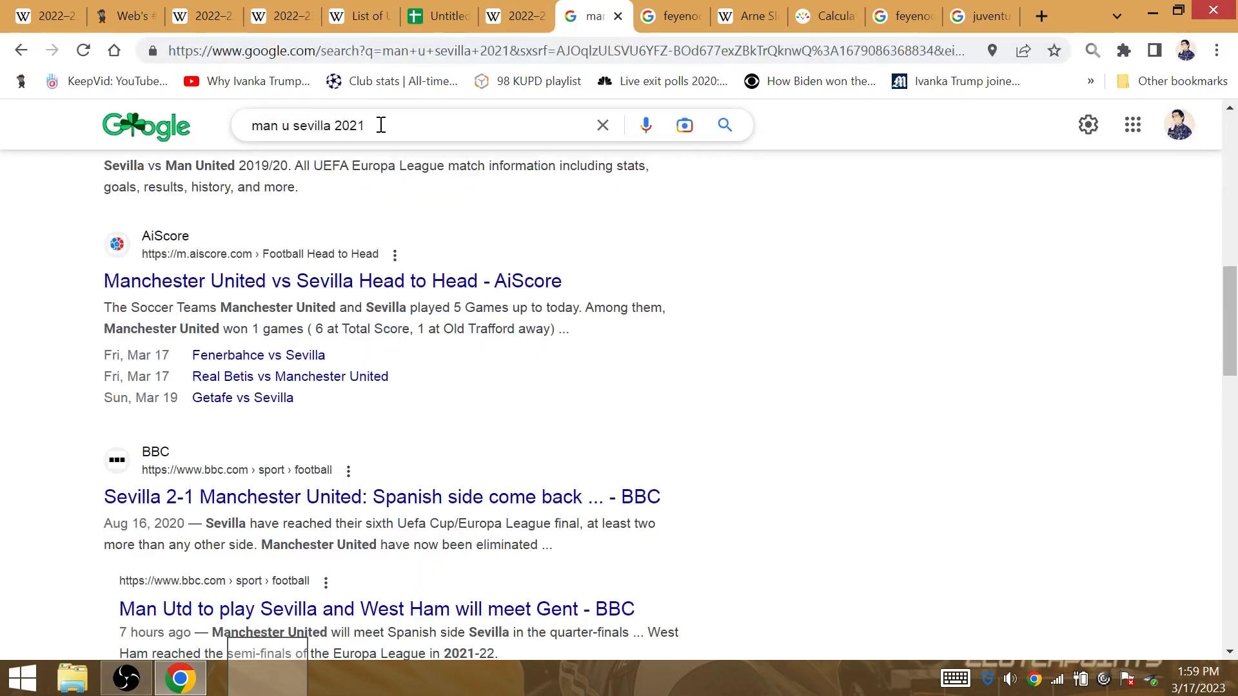
{"action": "type", "text": "sportn"}
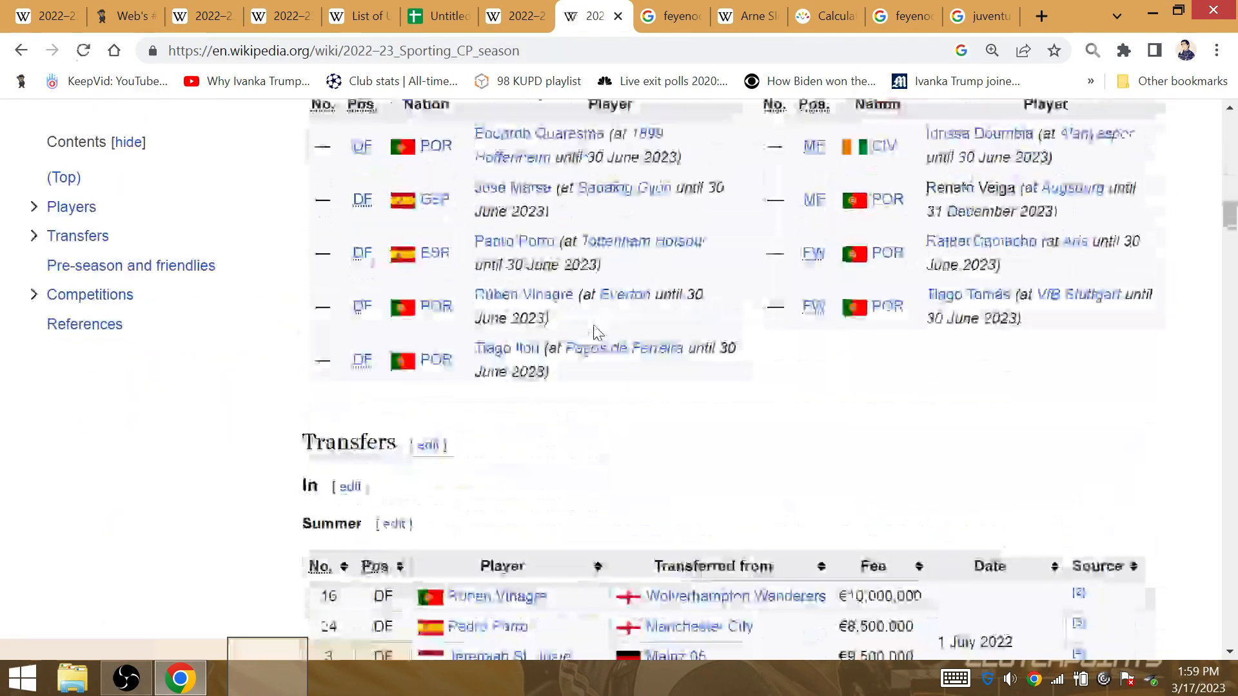
{"action": "scroll", "scroll_direction": "down", "scroll_amount": 3}
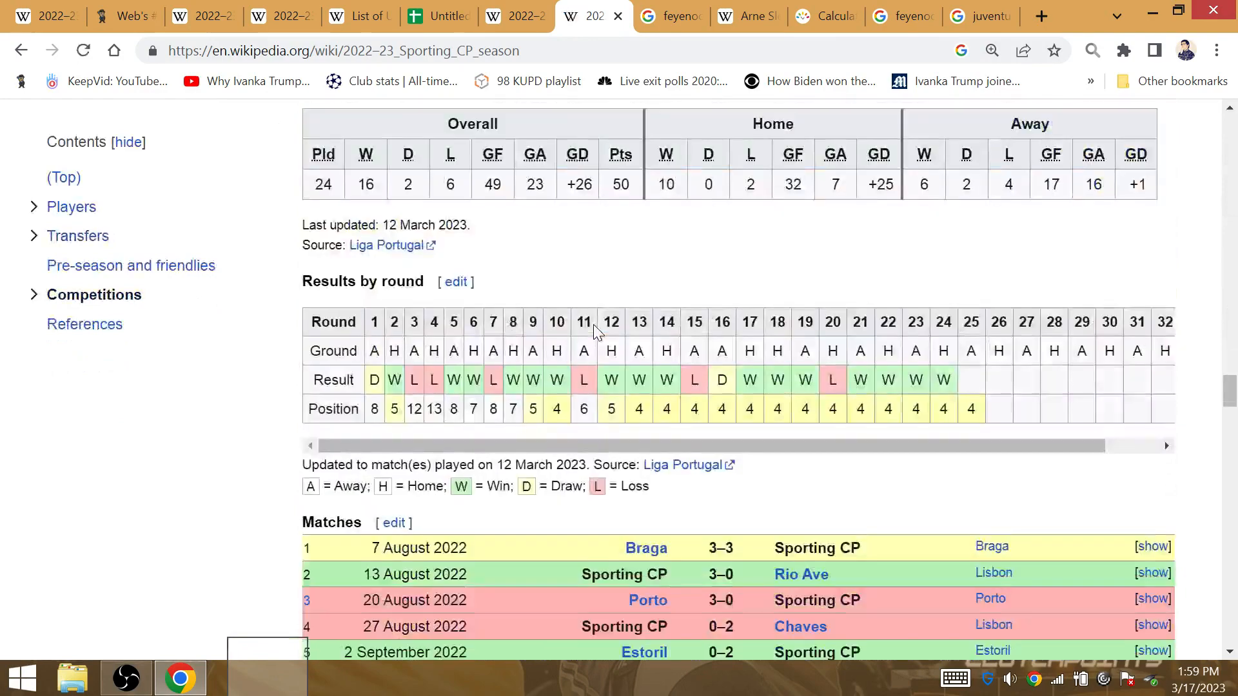
{"action": "scroll", "scroll_direction": "down", "scroll_amount": 3}
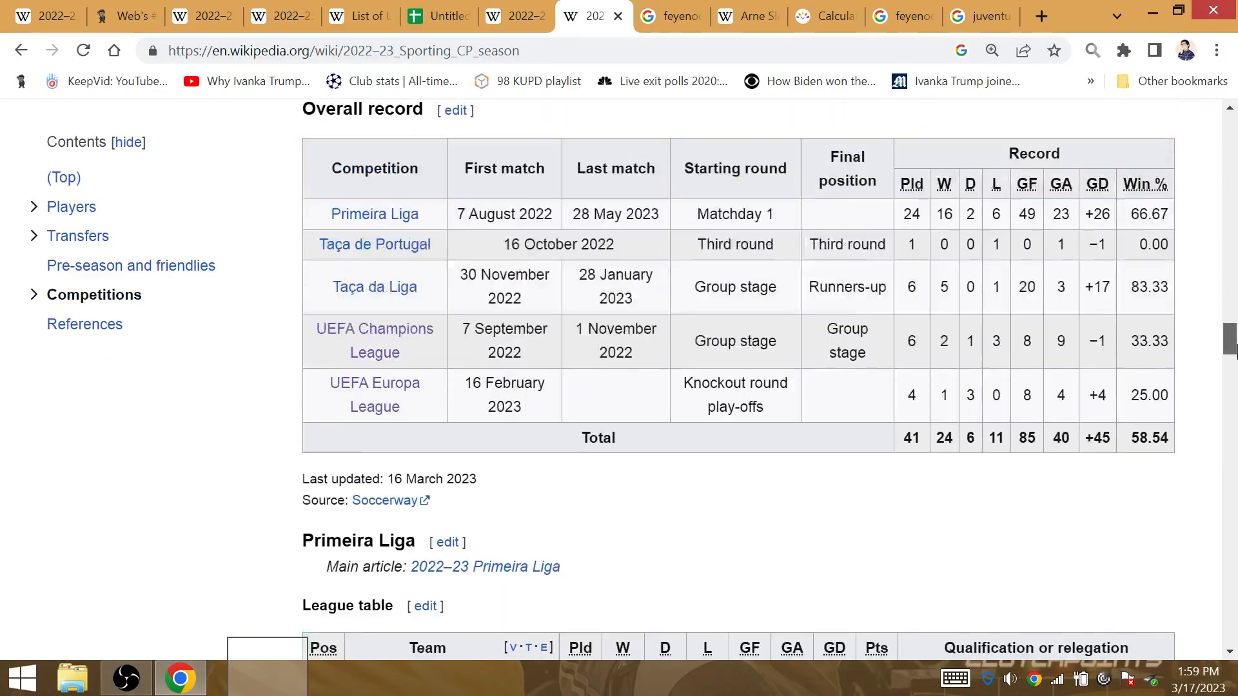
{"action": "double_click", "coordinate": [995, 439]}
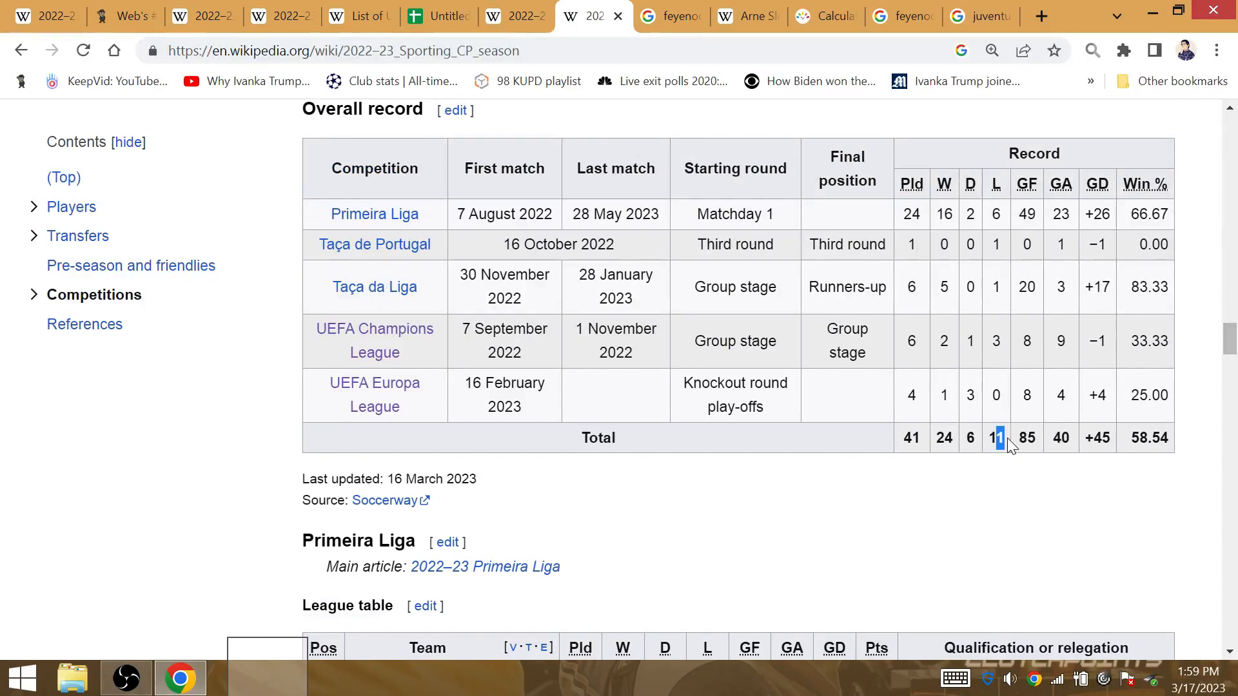
Value juventus in Gematrinator (132 ordinal), check Sporting's 85 goals, then bring up the Europa League finals-by-club list
{"action": "left_click", "coordinate": [126, 16]}
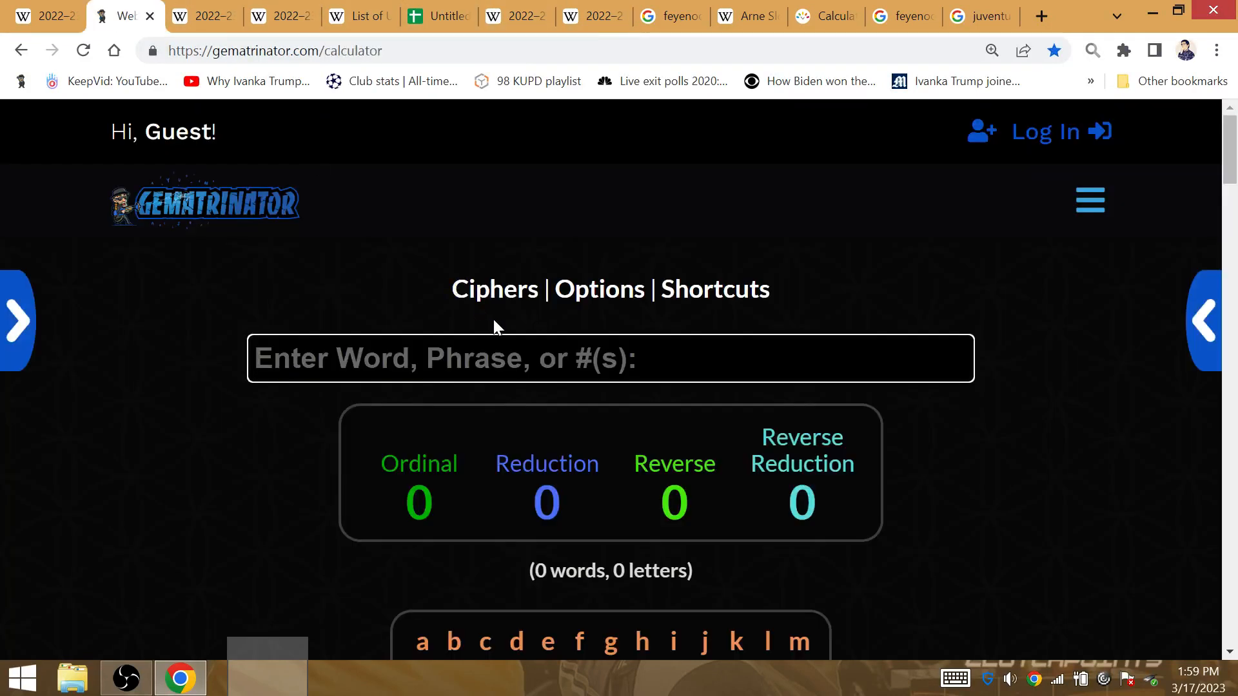
{"action": "type", "text": "juve"}
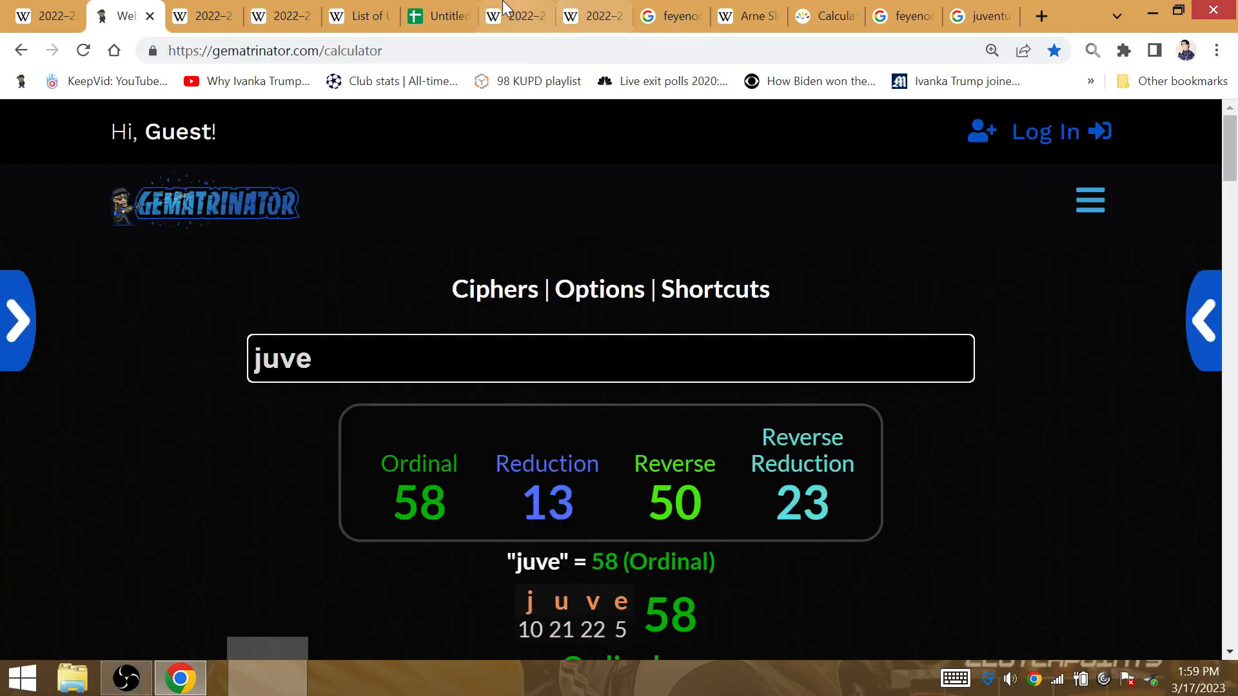
{"action": "left_click", "coordinate": [509, 15]}
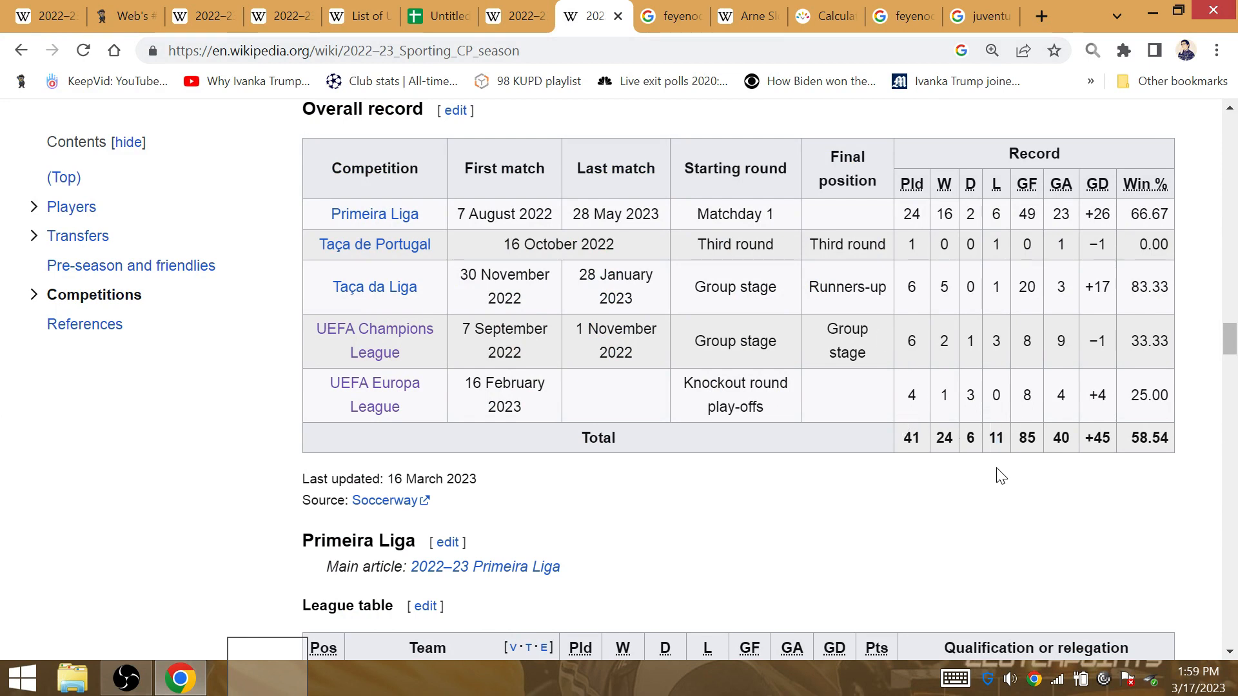
{"action": "double_click", "coordinate": [1026, 439]}
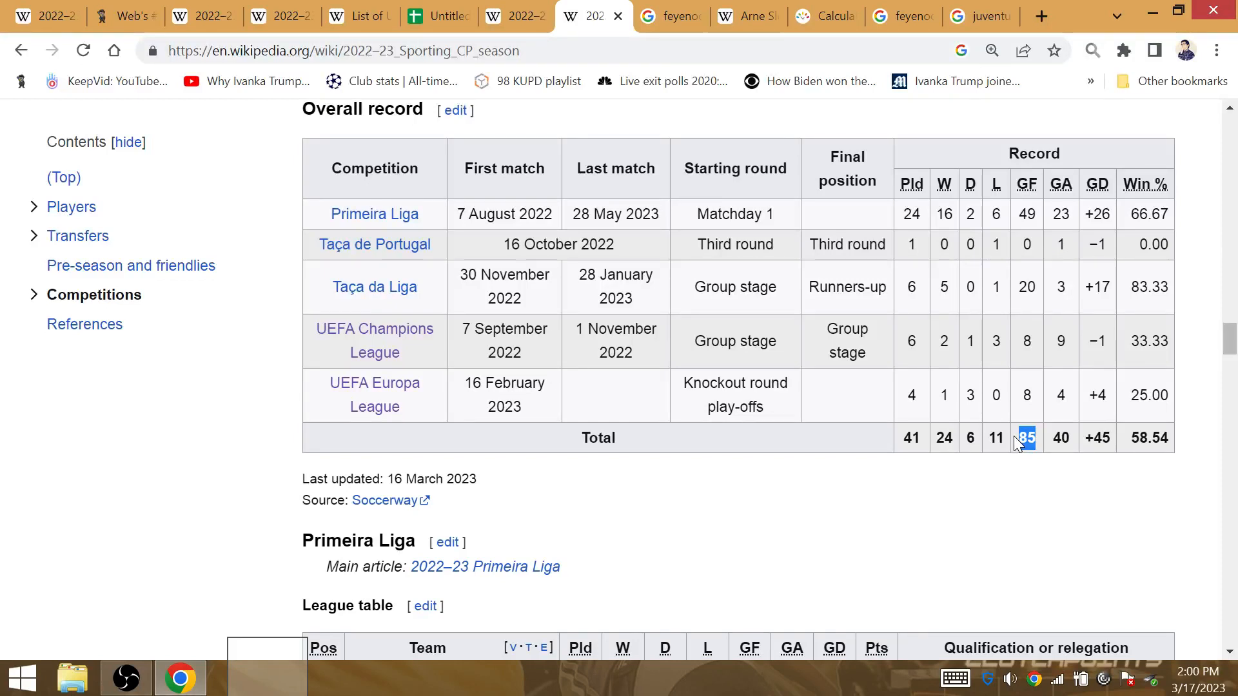
{"action": "mouse_move", "coordinate": [972, 501]}
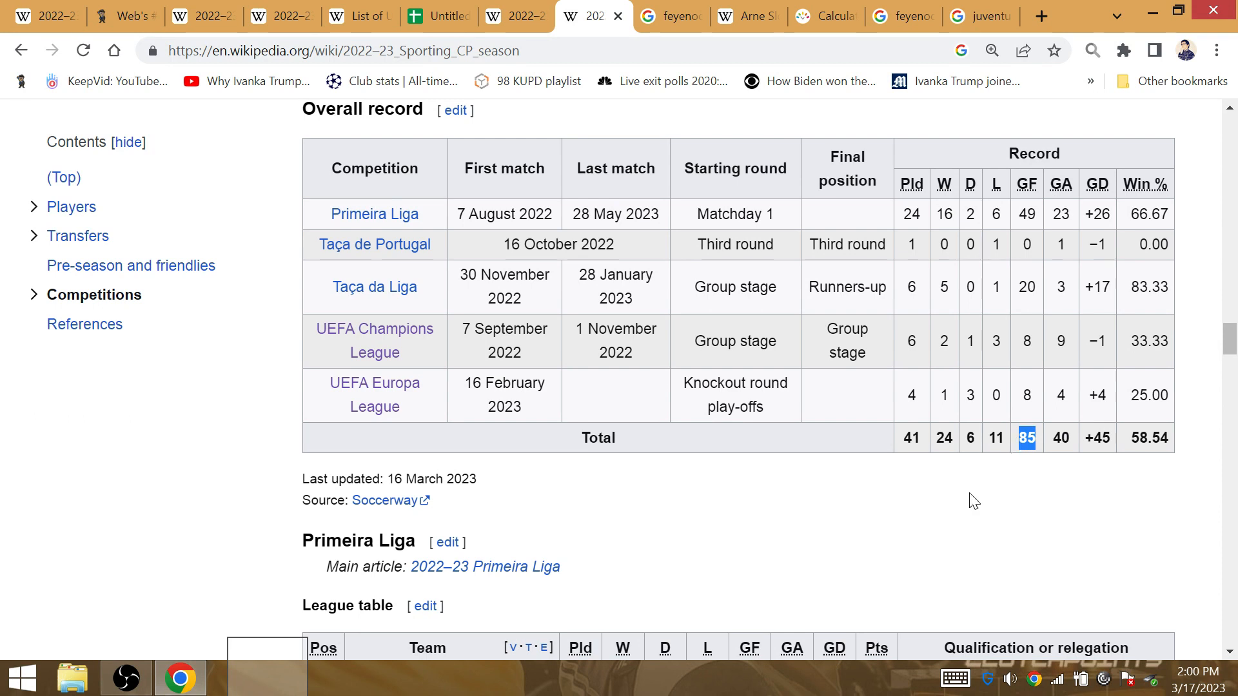
{"action": "mouse_move", "coordinate": [941, 434]}
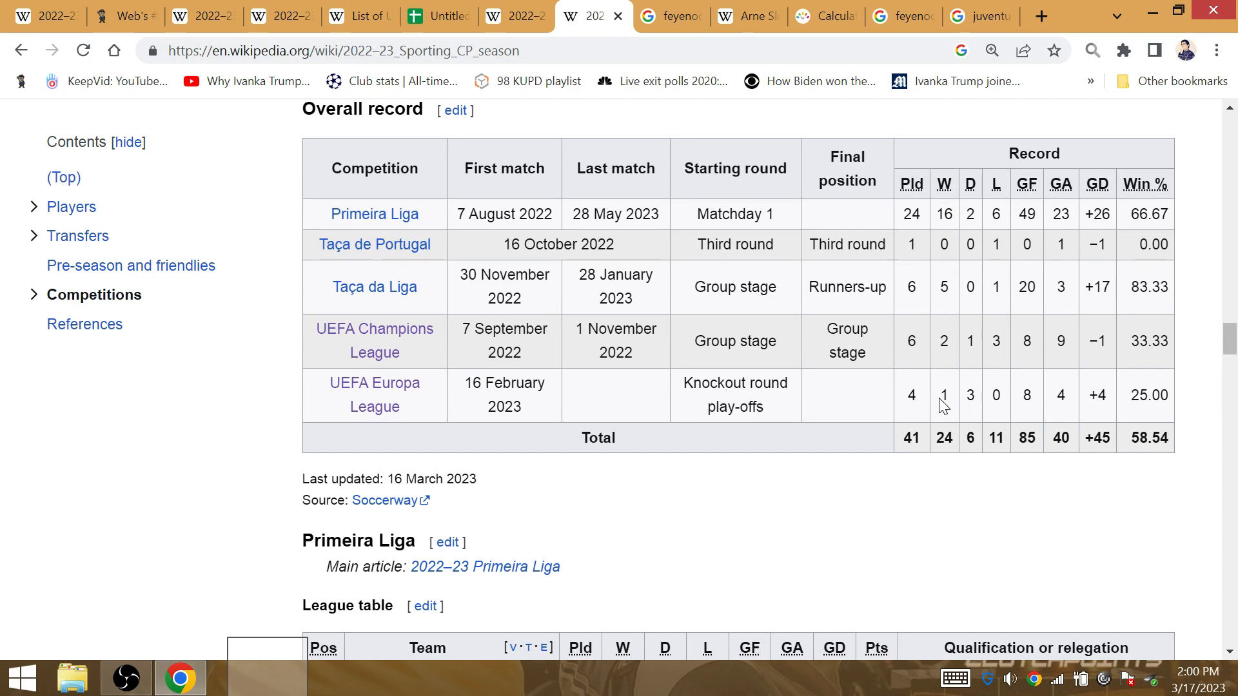
{"action": "mouse_move", "coordinate": [943, 397]}
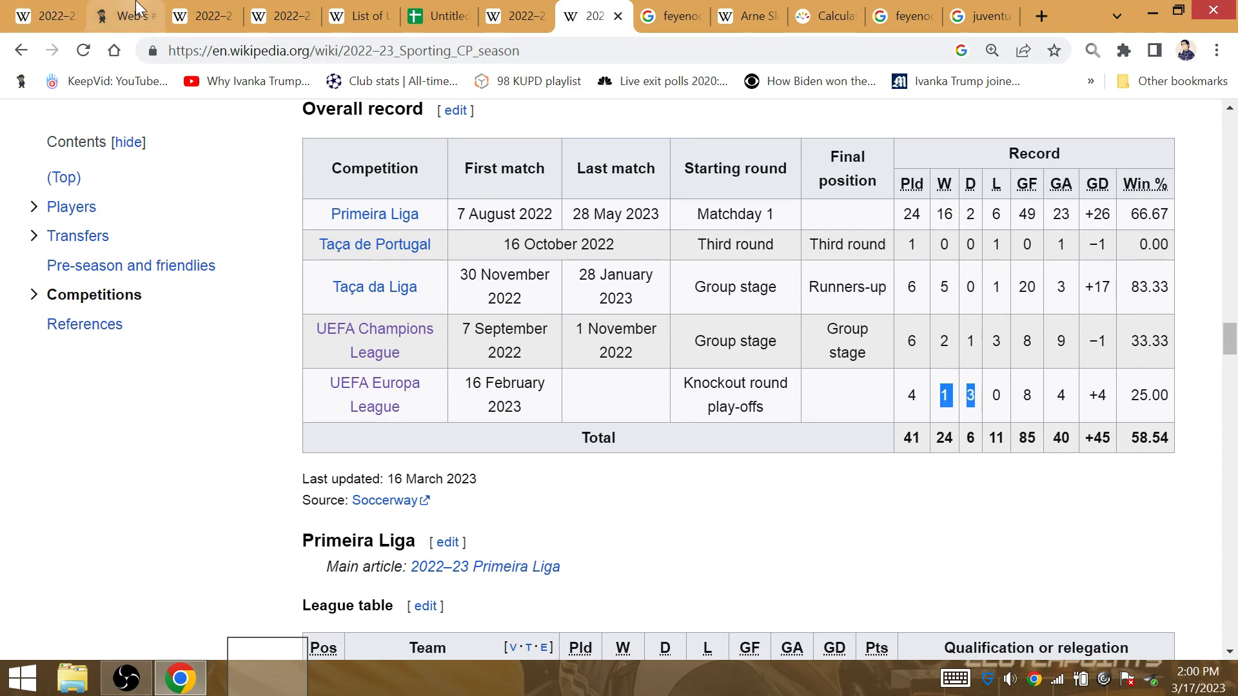
{"action": "left_click", "coordinate": [123, 15]}
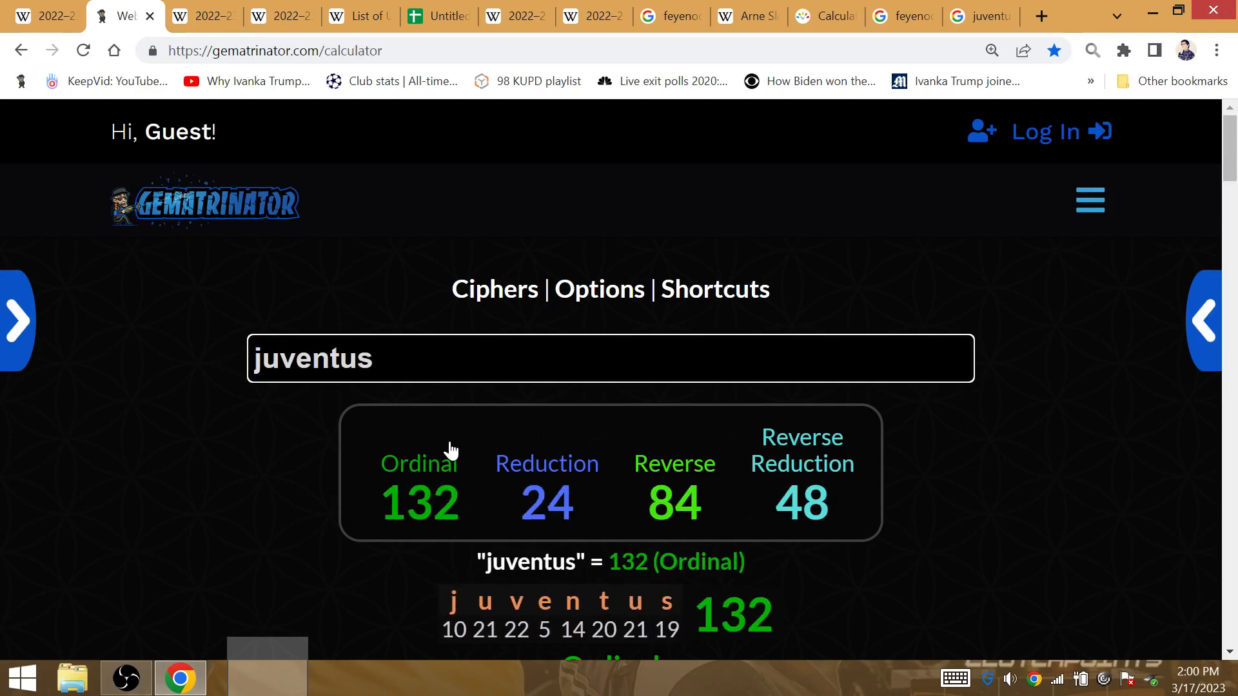
{"action": "left_click", "coordinate": [366, 17]}
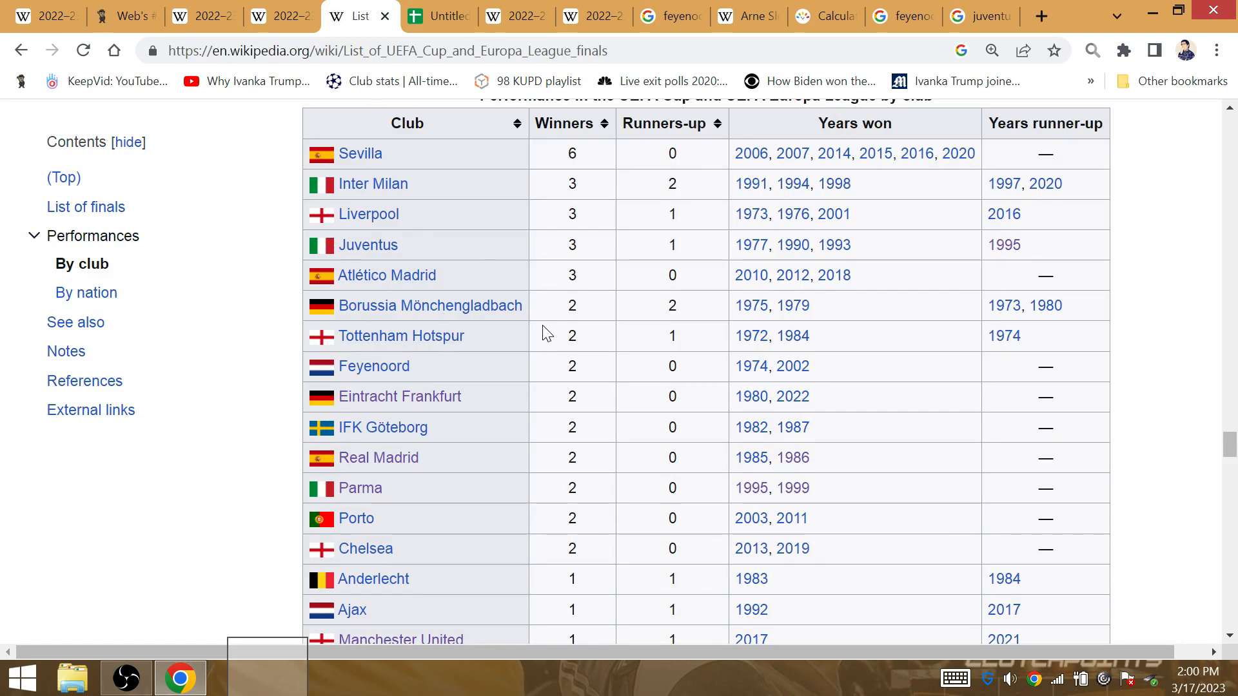
{"action": "mouse_move", "coordinate": [609, 286]}
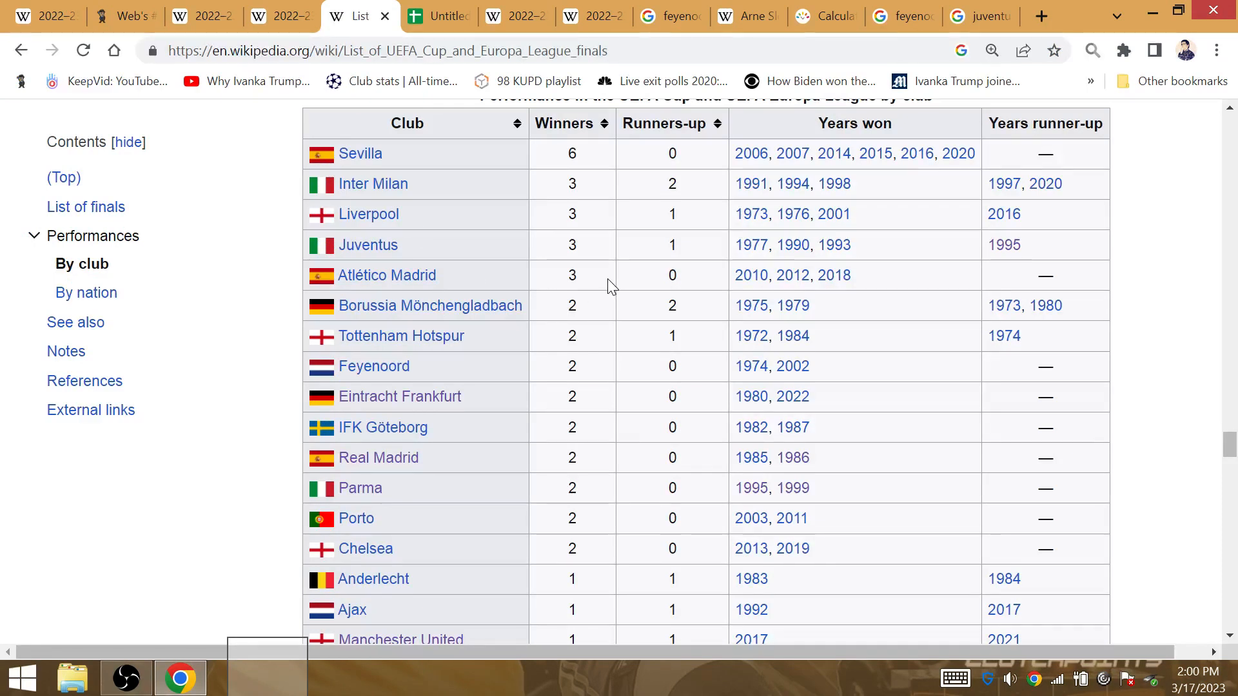
{"action": "mouse_move", "coordinate": [485, 266]}
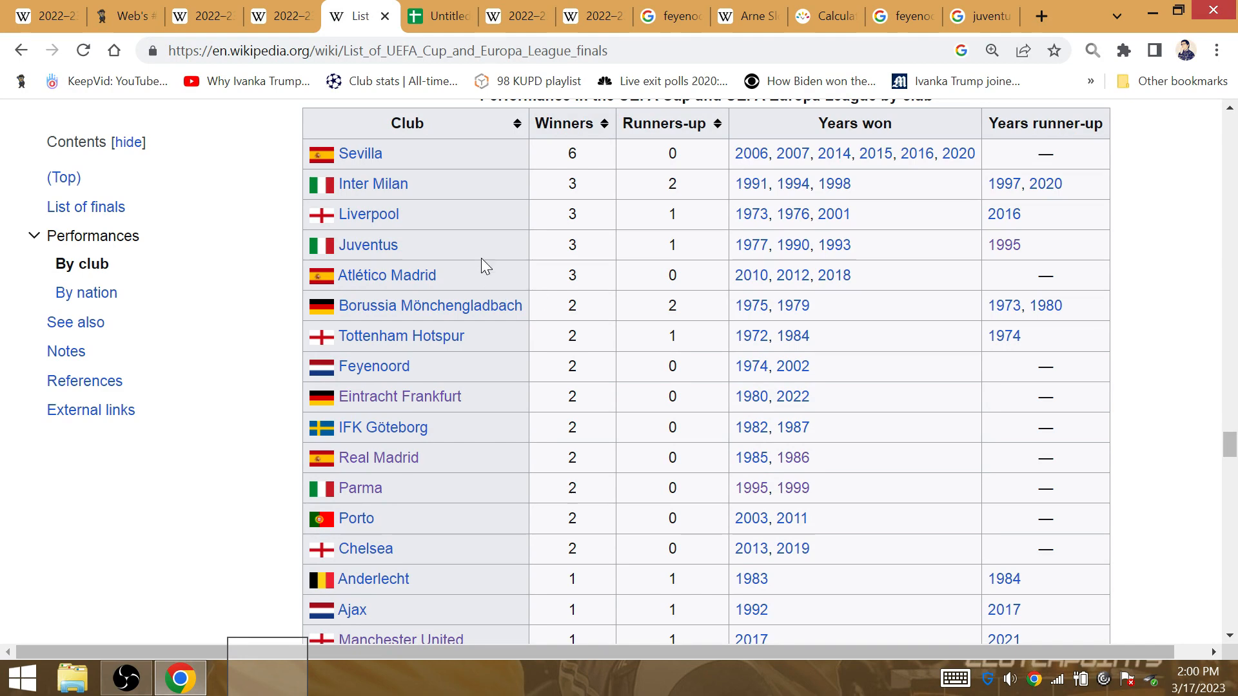
{"action": "mouse_move", "coordinate": [235, 6]}
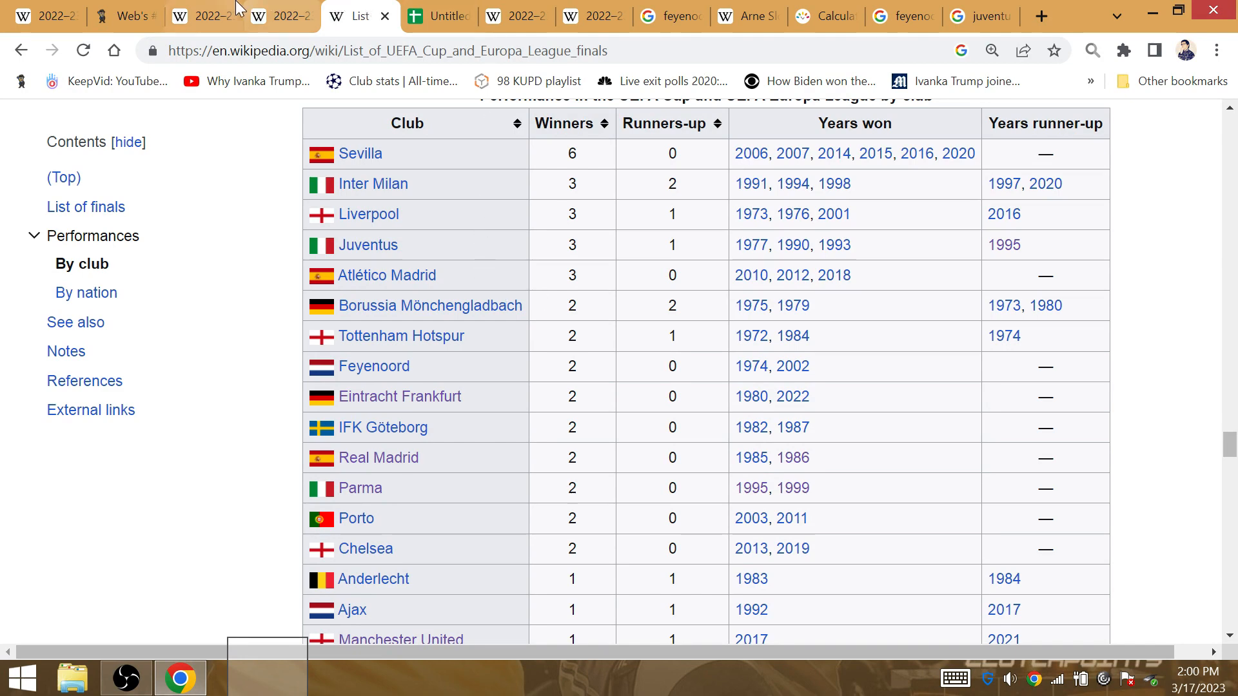
Review the Roma and Juventus 2022–23 season record pages on Wikipedia
{"action": "left_click", "coordinate": [206, 17]}
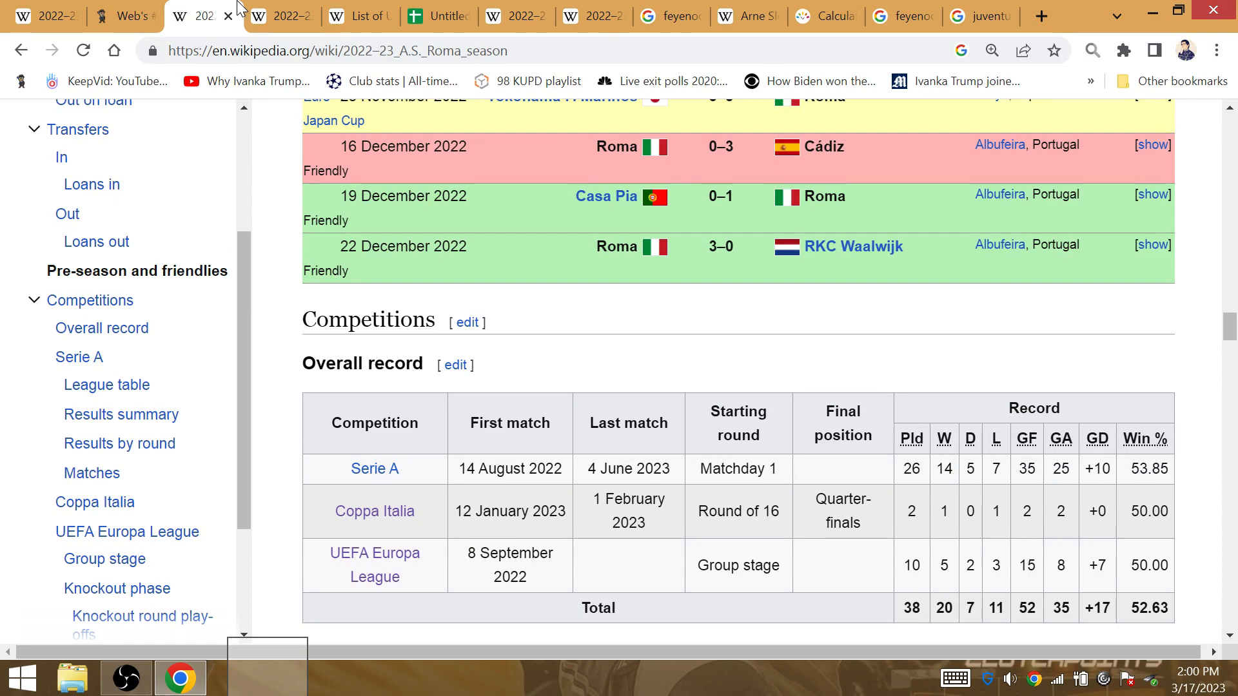
{"action": "left_click", "coordinate": [273, 17]}
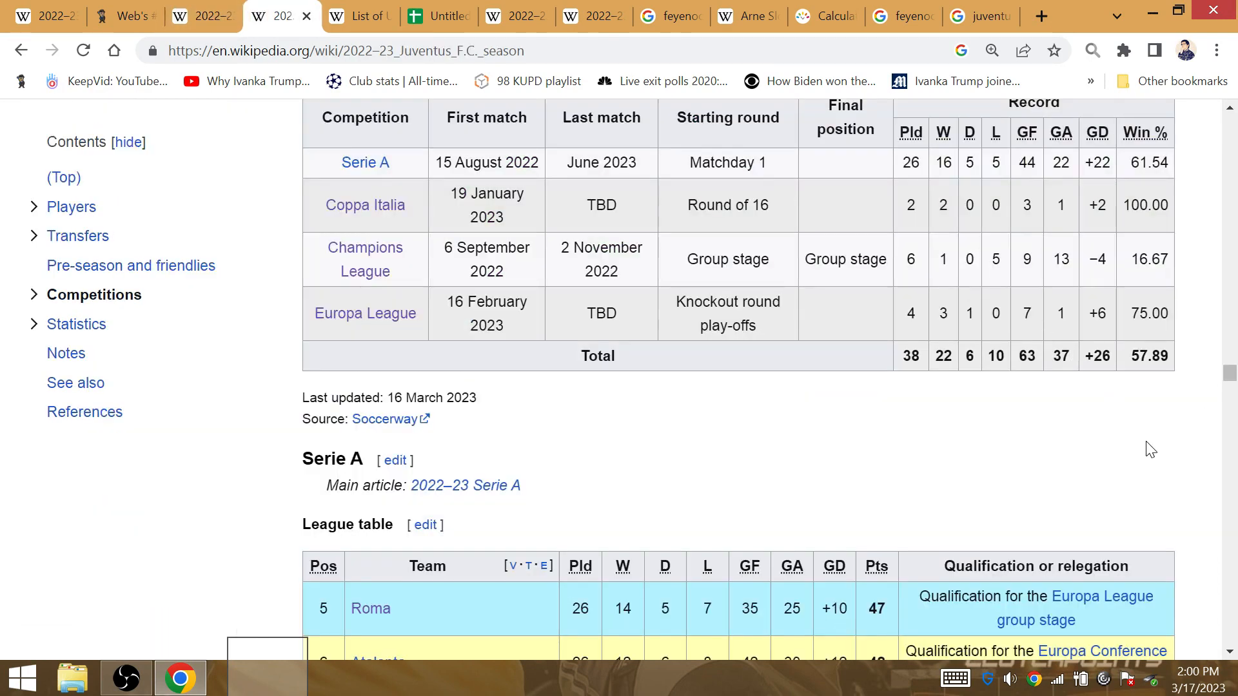
{"action": "mouse_move", "coordinate": [935, 344]}
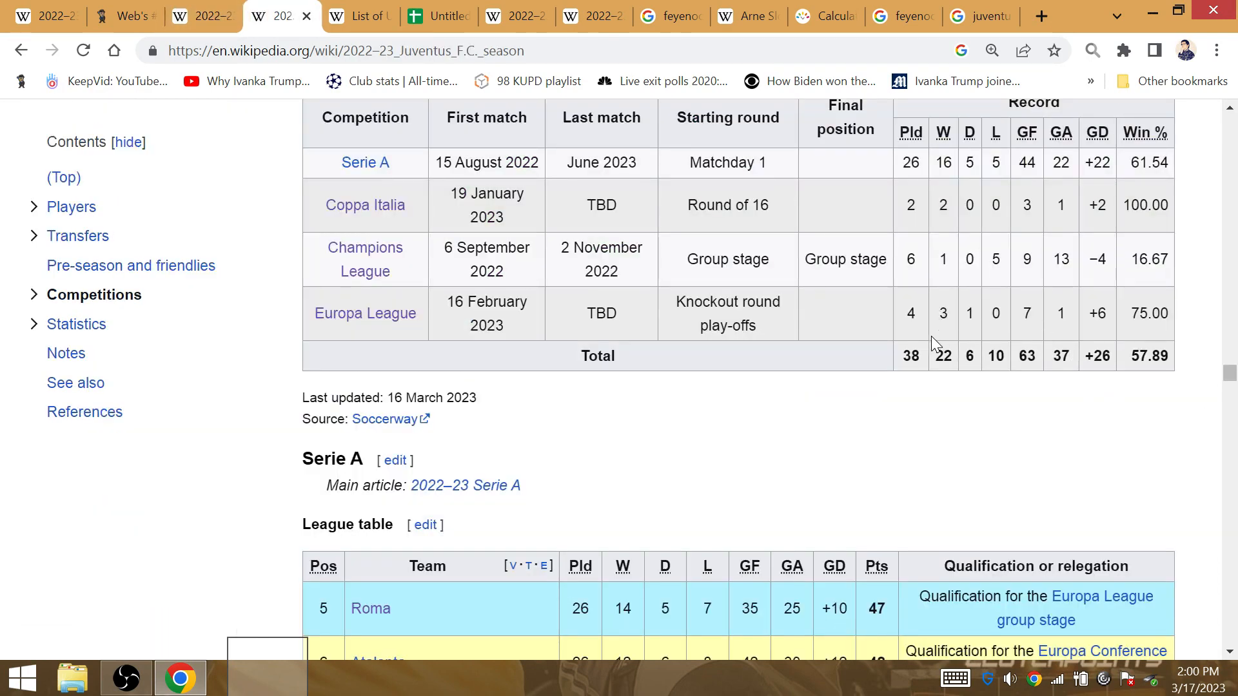
{"action": "mouse_move", "coordinate": [943, 329]}
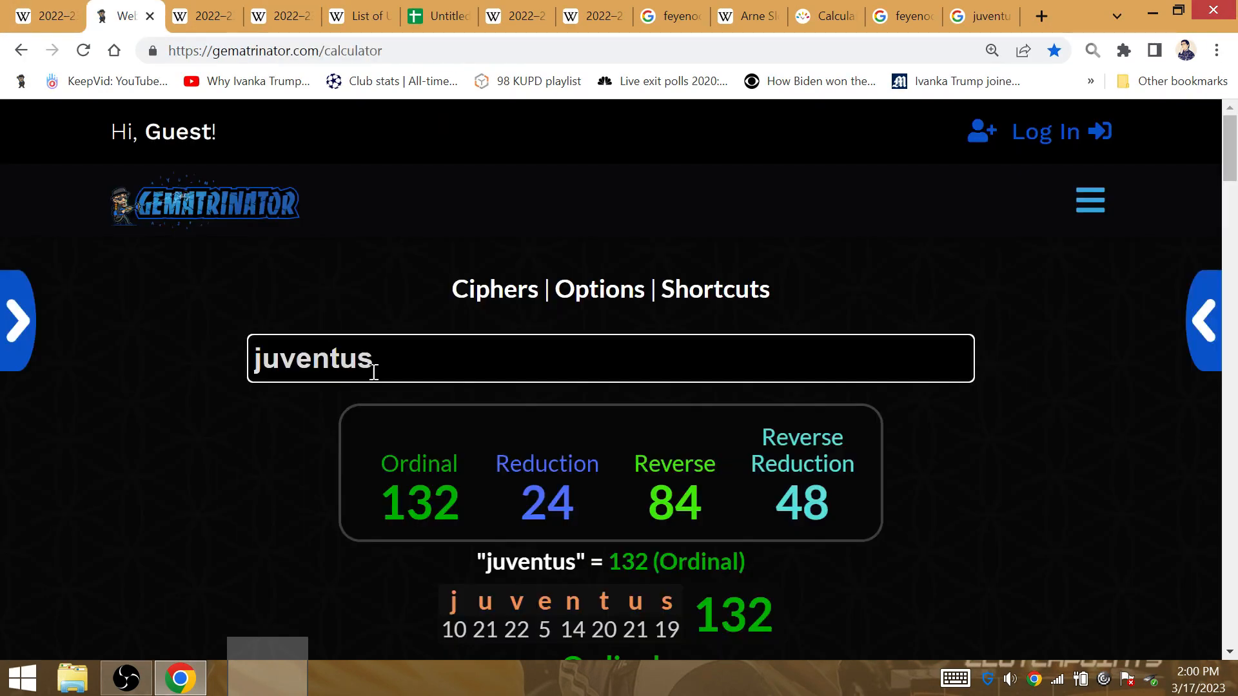
Value budapest hungary in Gematrinator at 182 ordinal and return to the Juventus season record
{"action": "type", "text": "ud"}
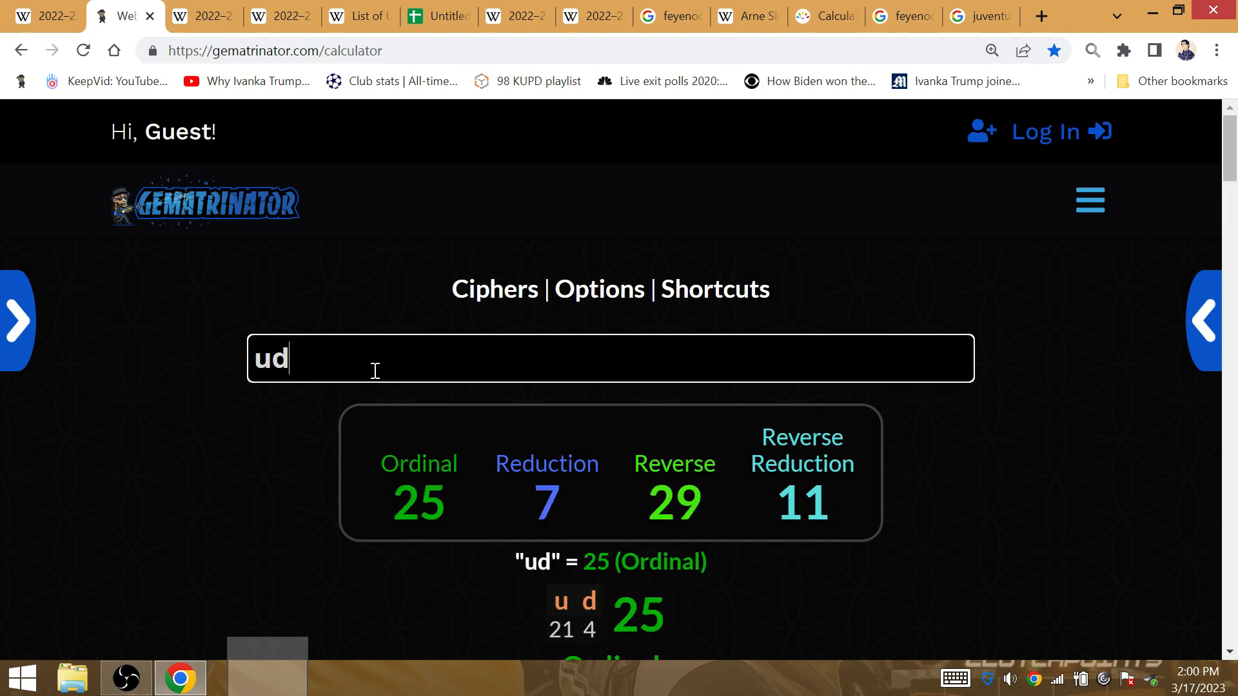
{"action": "type", "text": "budepest hung"}
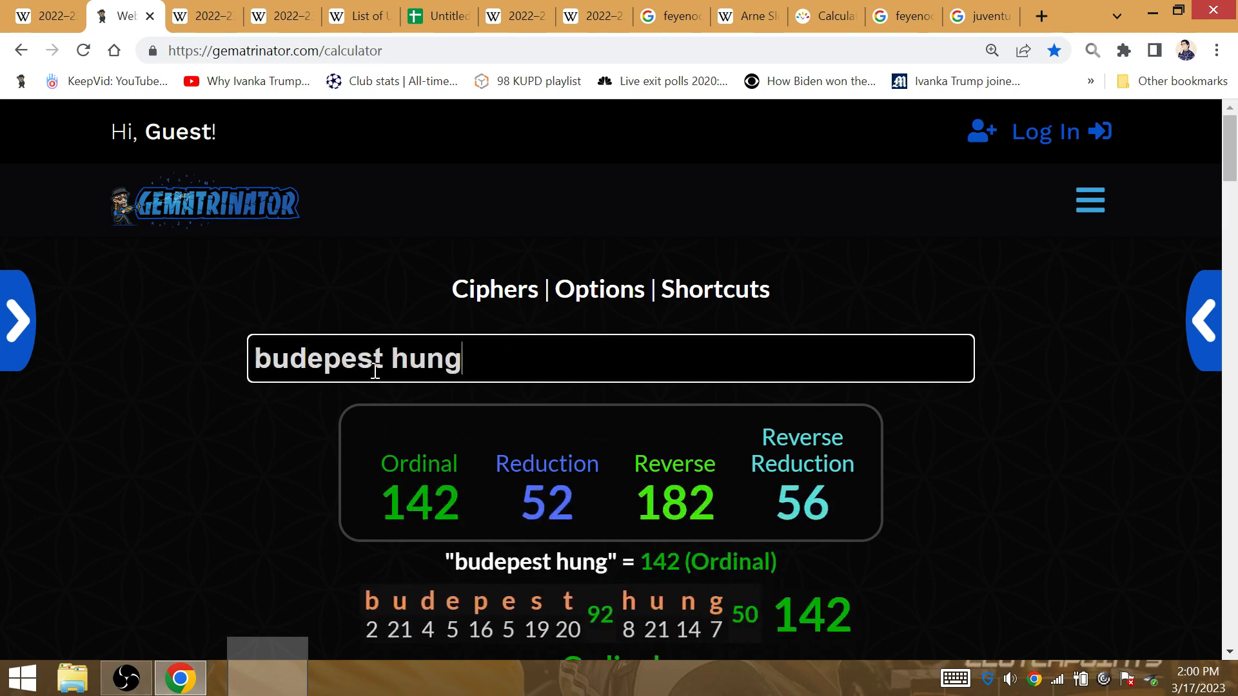
{"action": "type", "text": "ary"}
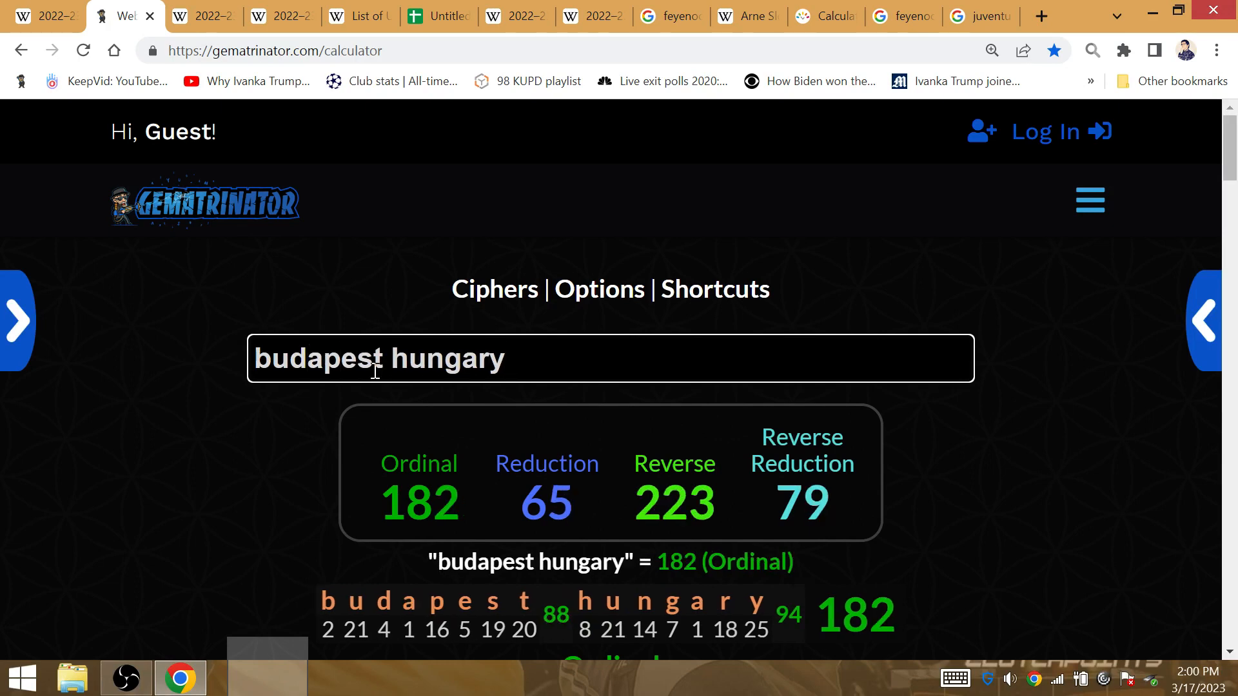
{"action": "left_click", "coordinate": [276, 16]}
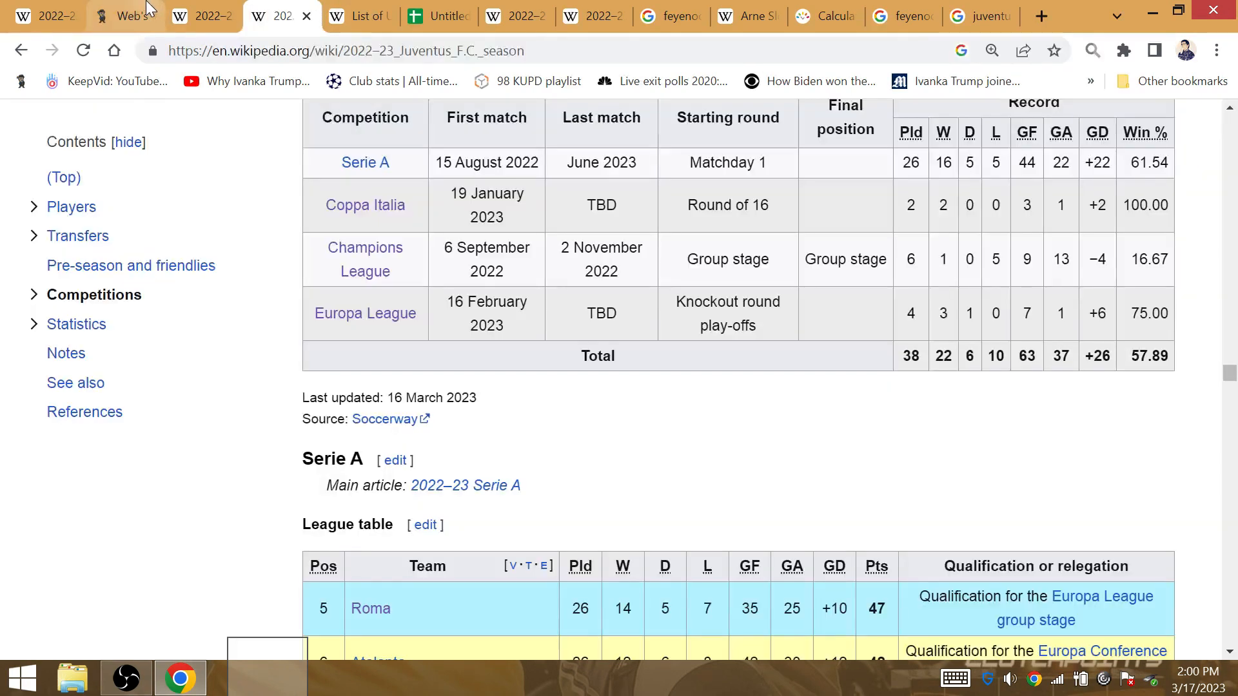
{"action": "mouse_move", "coordinate": [127, 14]}
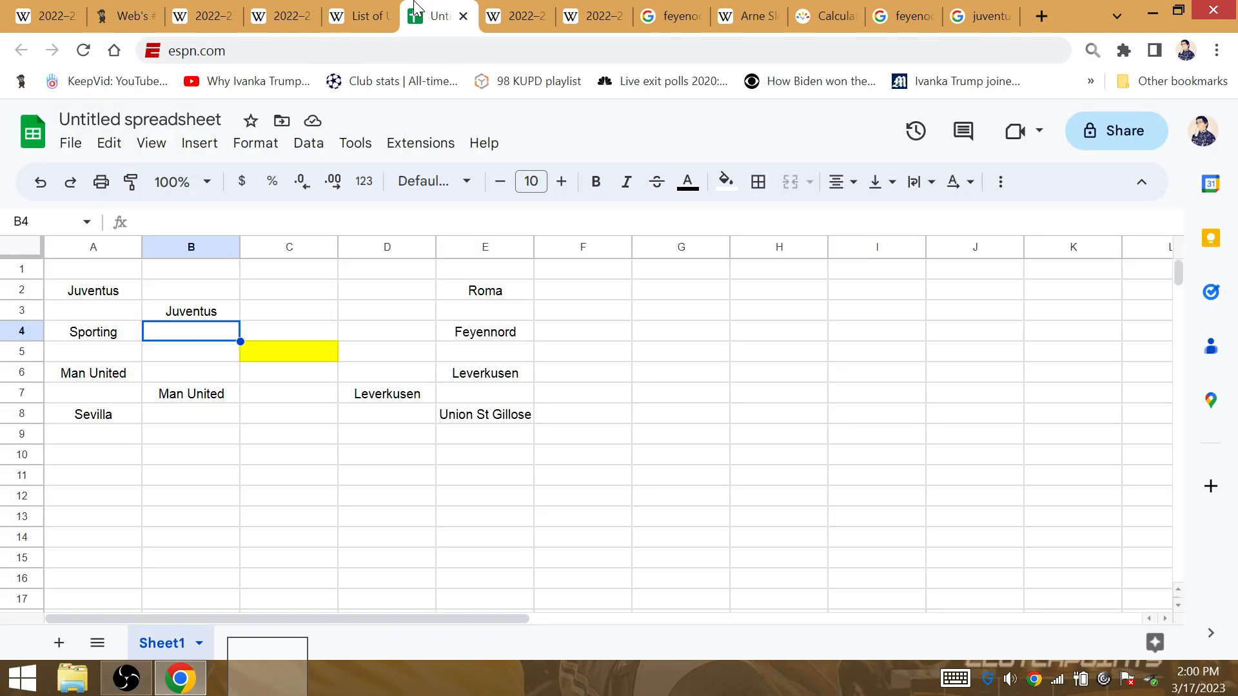
{"action": "mouse_move", "coordinate": [433, 320]}
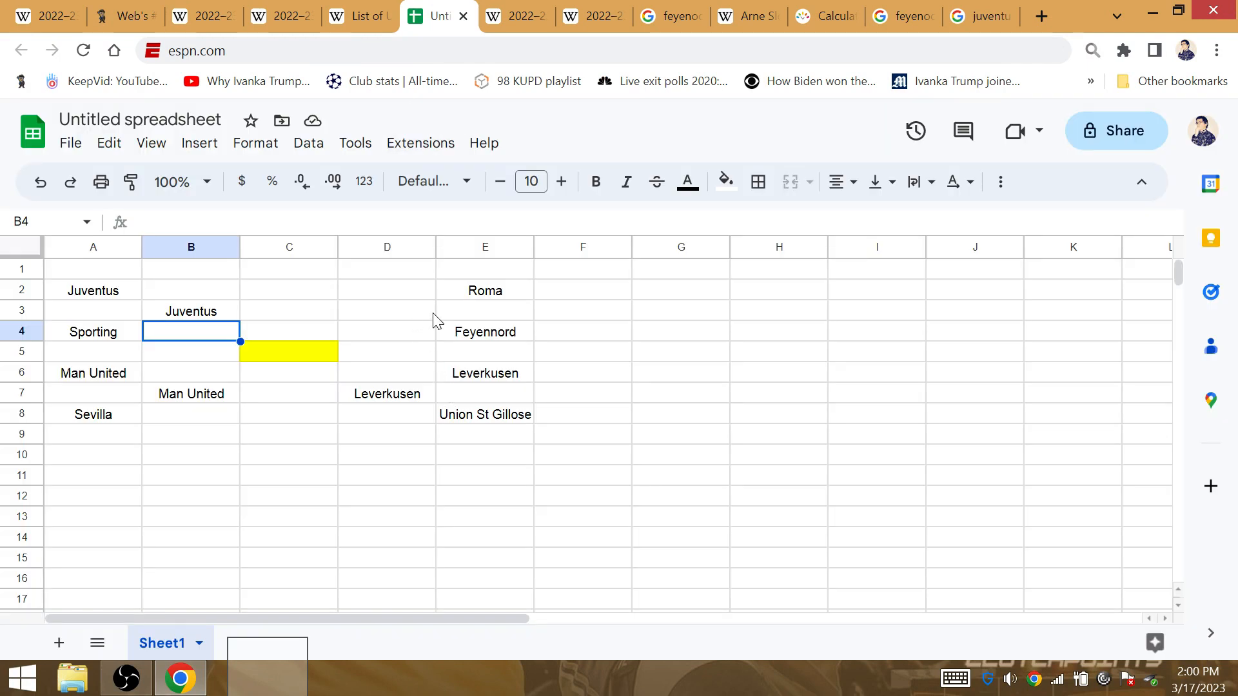
Enter Feyennord in cell D3 as advancing past Roma
{"action": "left_click", "coordinate": [485, 331]}
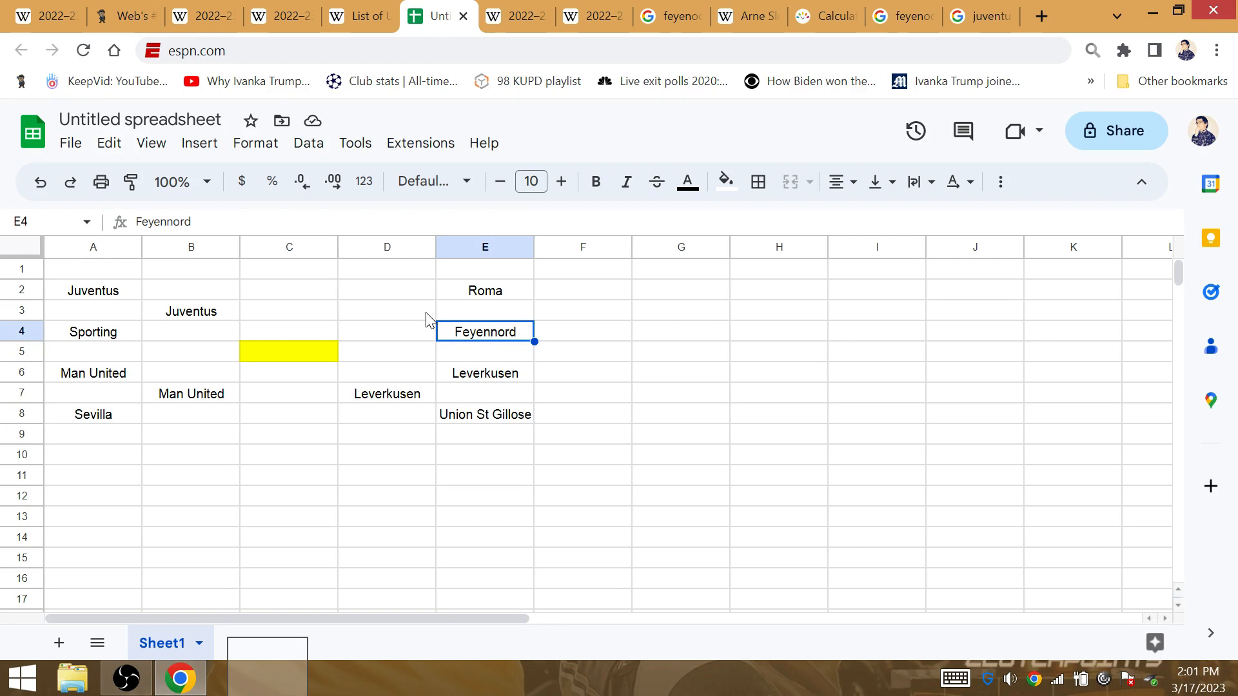
{"action": "mouse_move", "coordinate": [427, 315]}
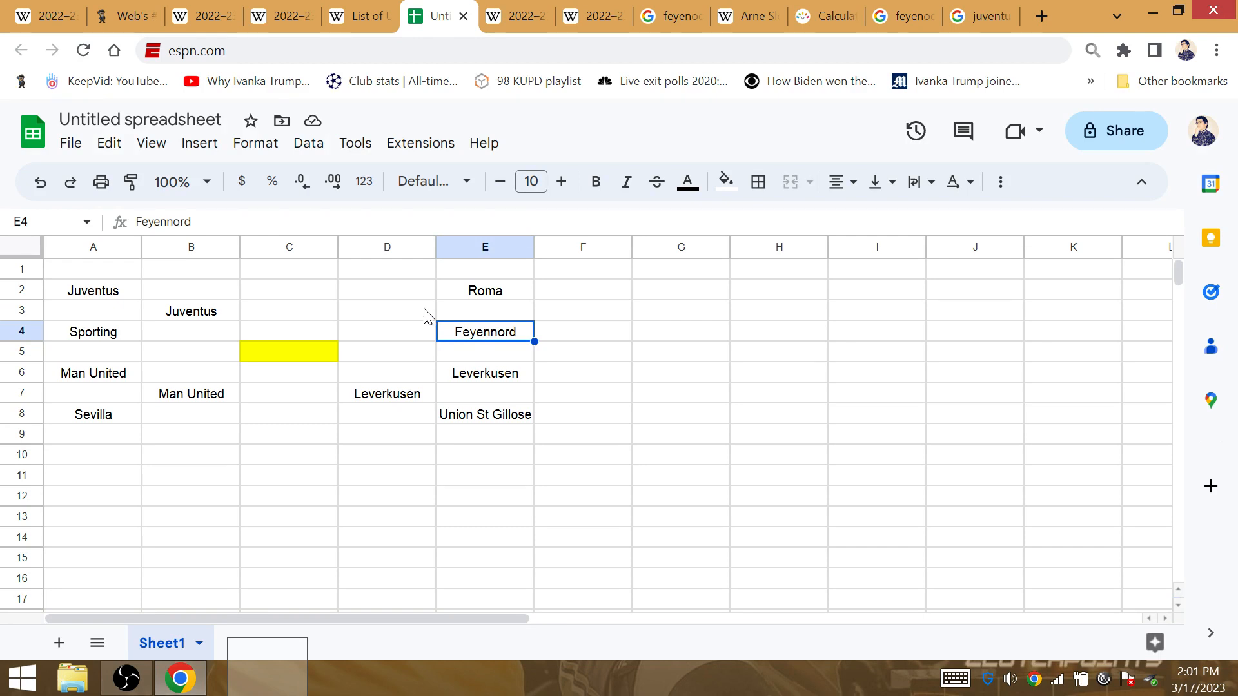
{"action": "left_click", "coordinate": [485, 291]}
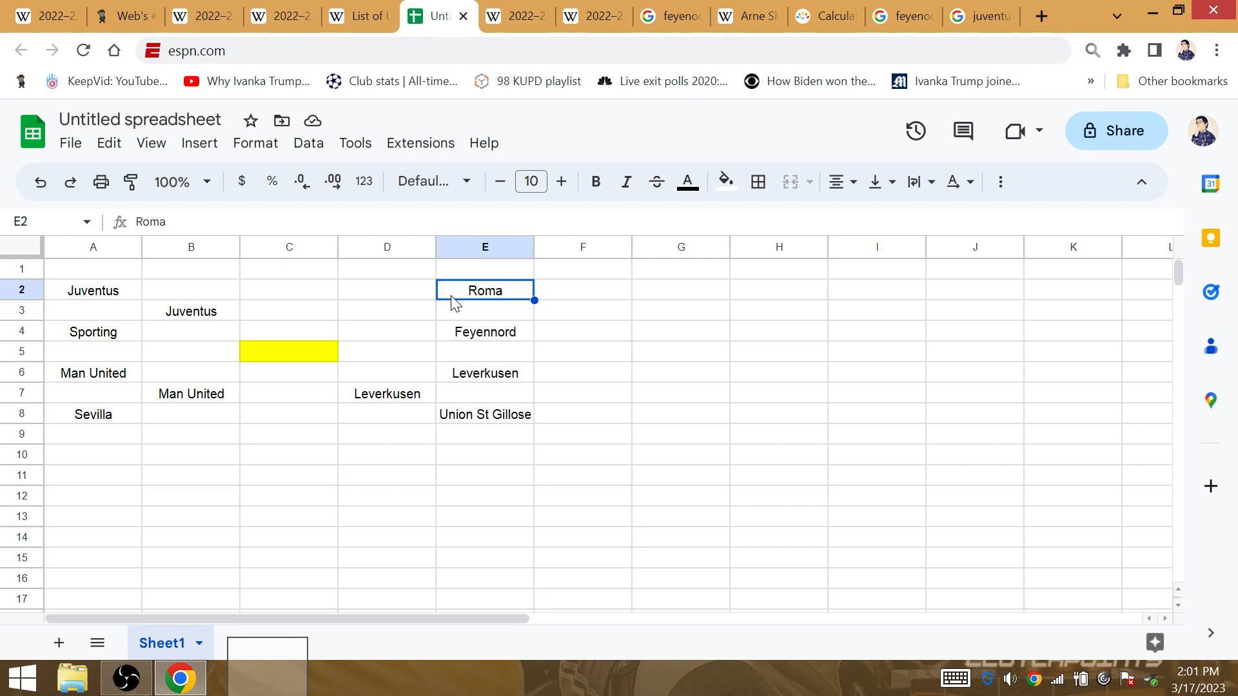
{"action": "mouse_move", "coordinate": [400, 315]}
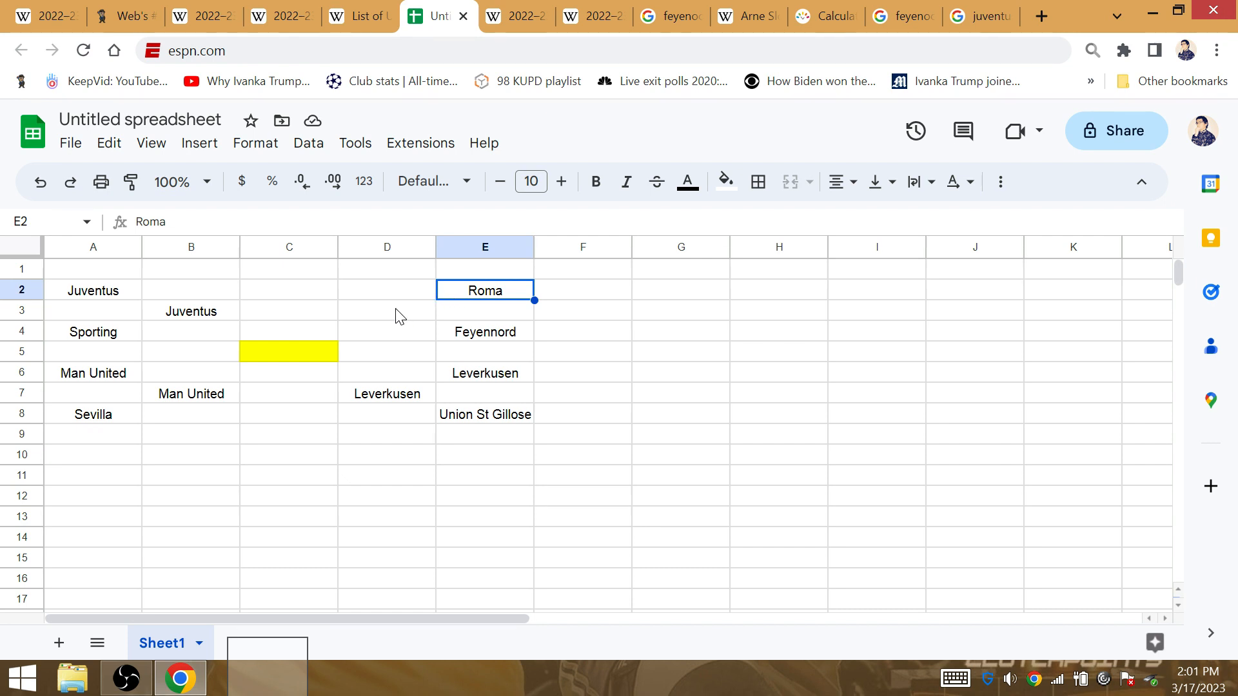
{"action": "type", "text": "Fey"}
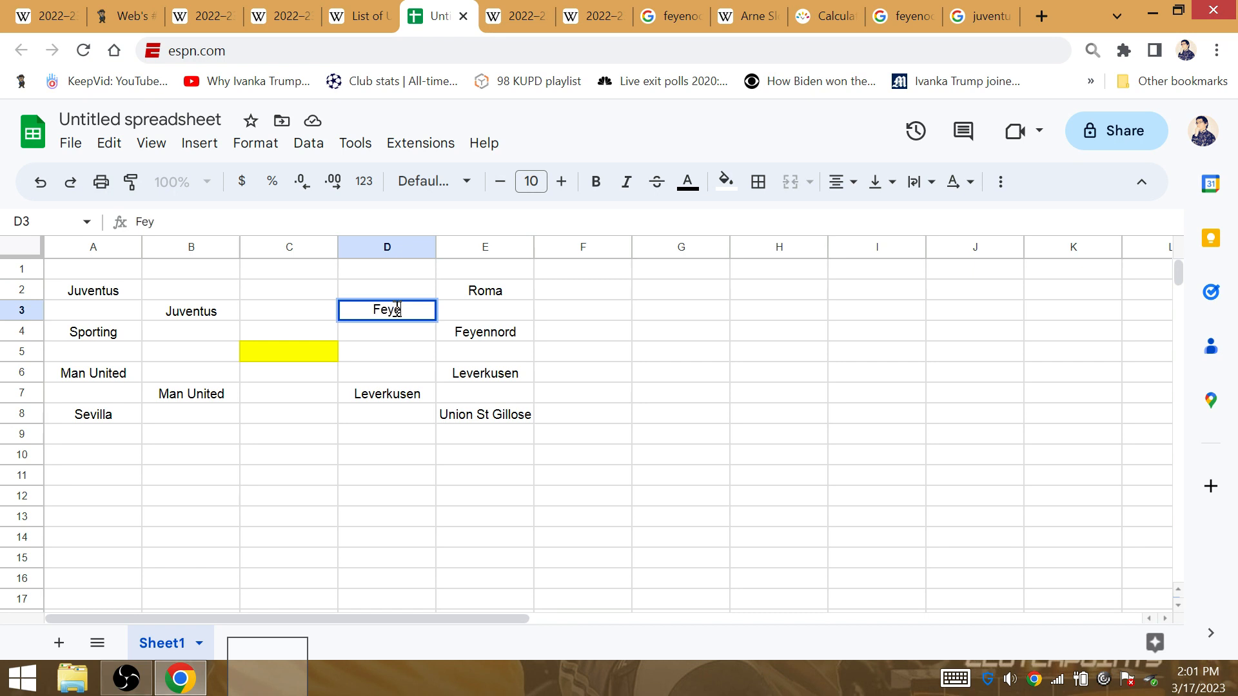
{"action": "type", "text": "ennord"}
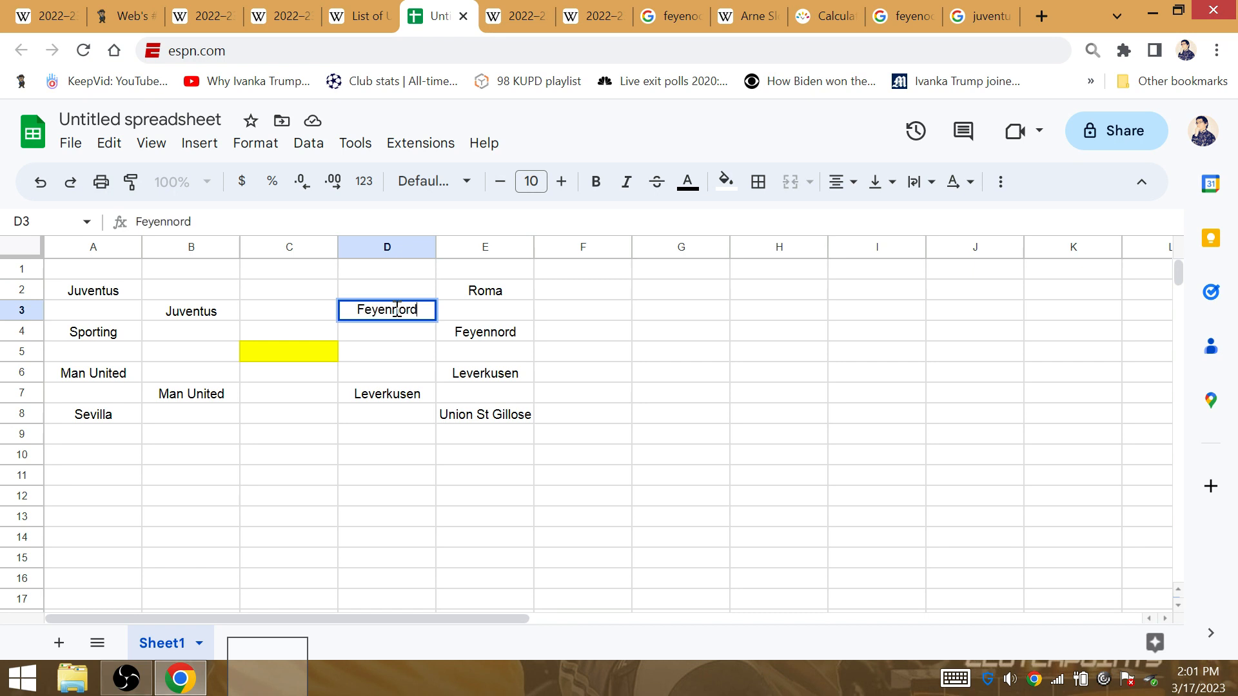
{"action": "key", "text": "Enter"}
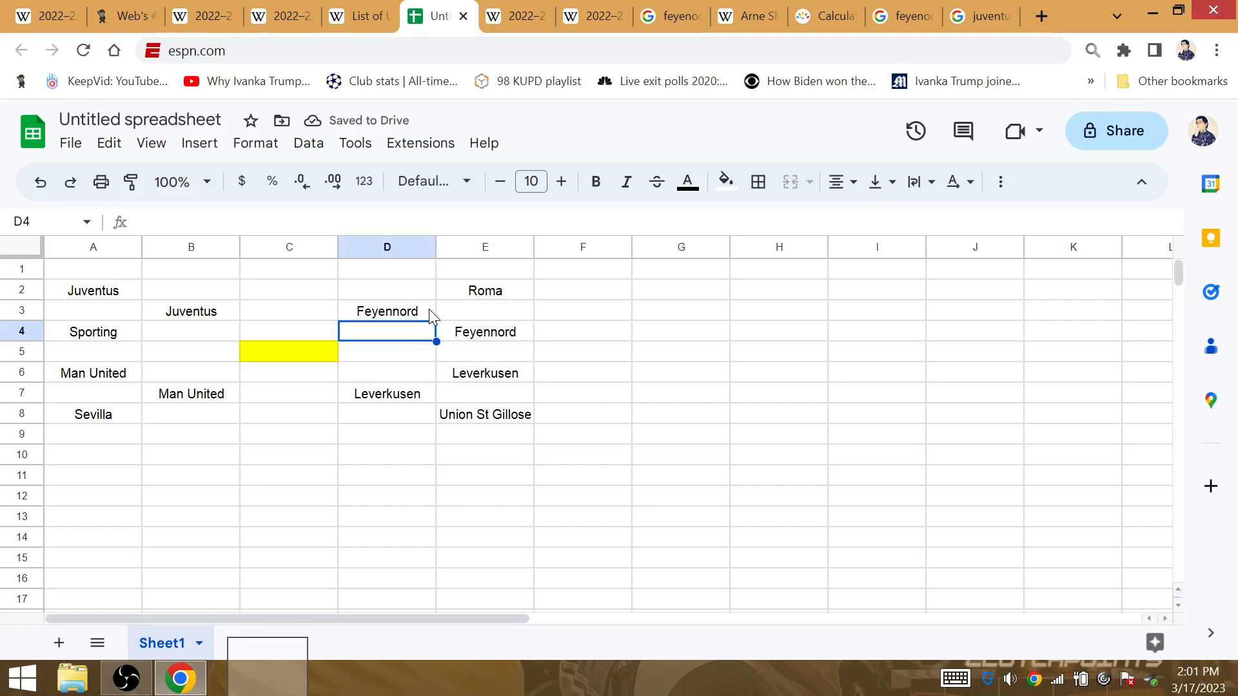
{"action": "left_click", "coordinate": [668, 16]}
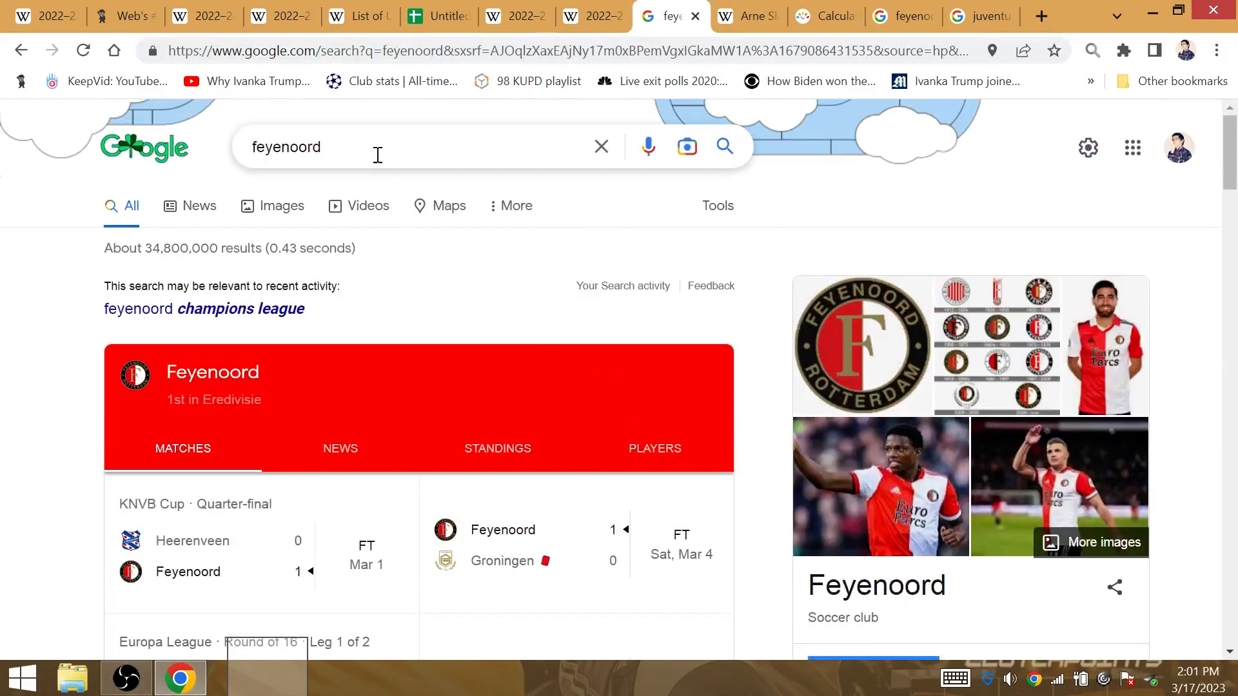
{"action": "type", "text": "roma"}
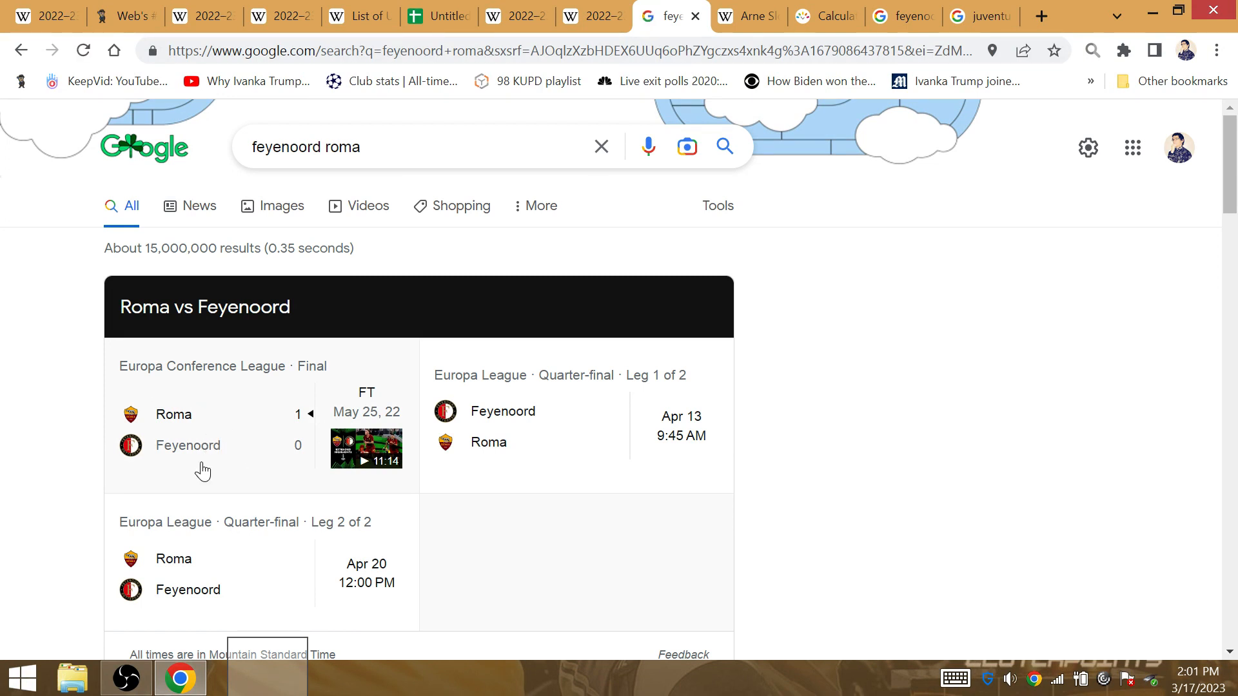
{"action": "mouse_move", "coordinate": [204, 454]}
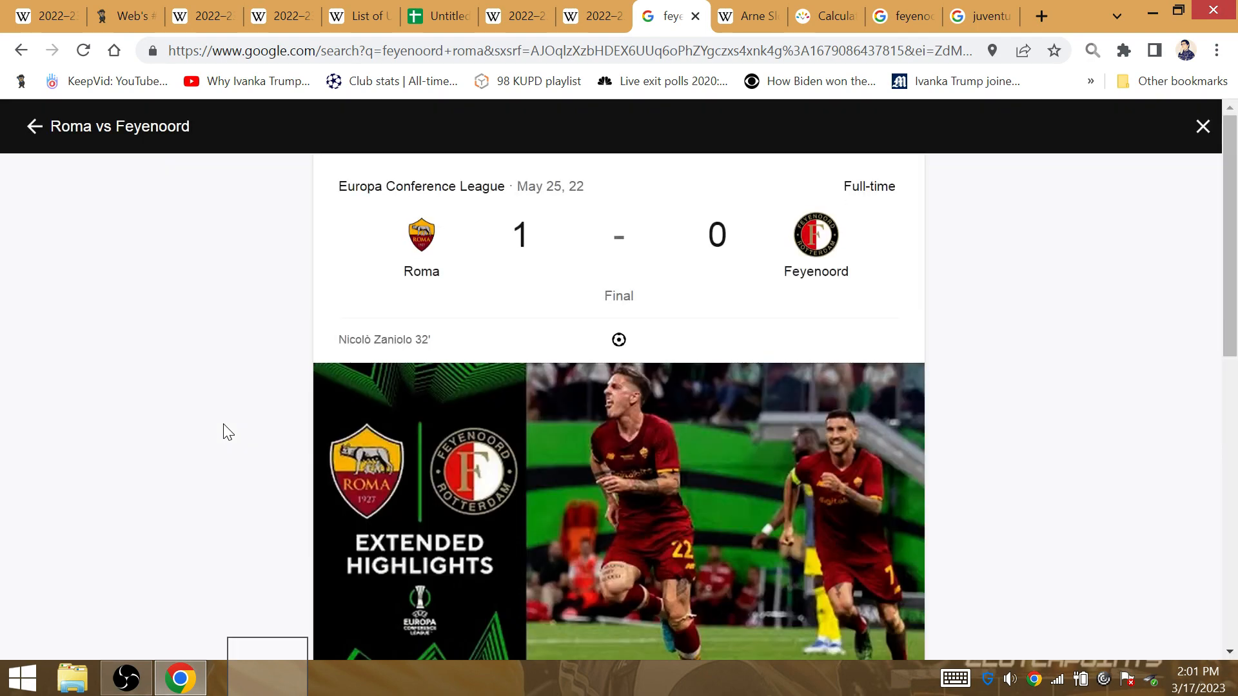
{"action": "scroll", "scroll_direction": "down", "scroll_amount": 3}
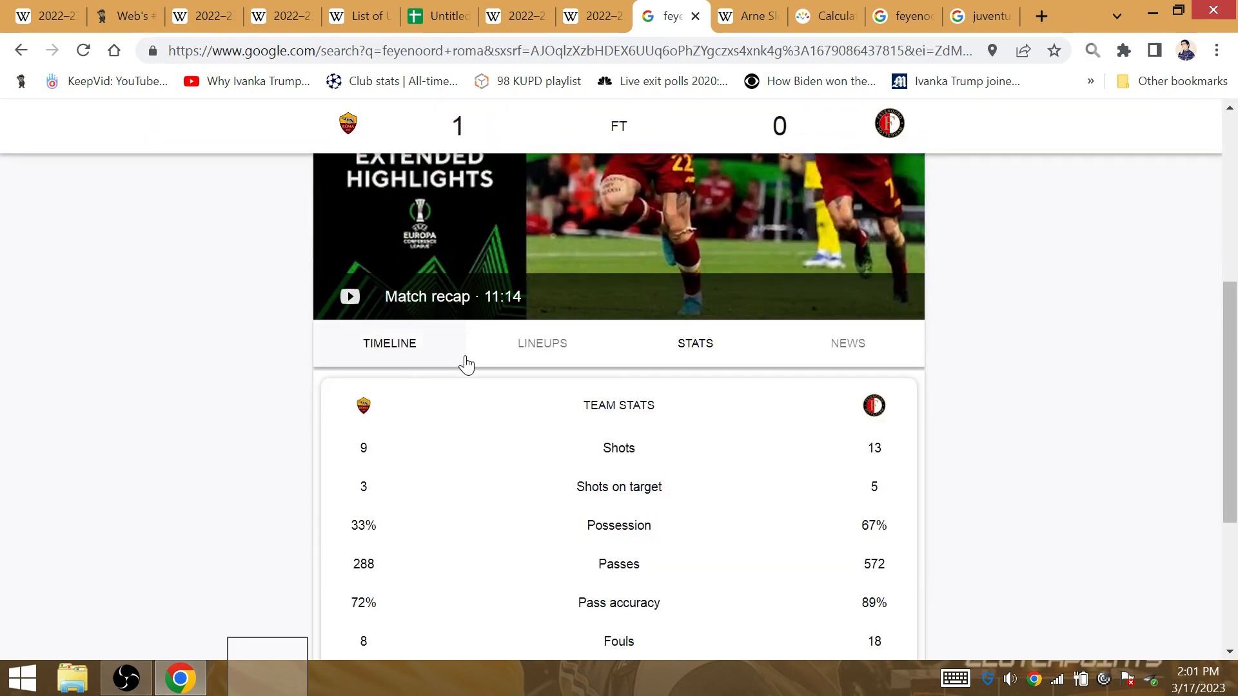
{"action": "left_click", "coordinate": [541, 343]}
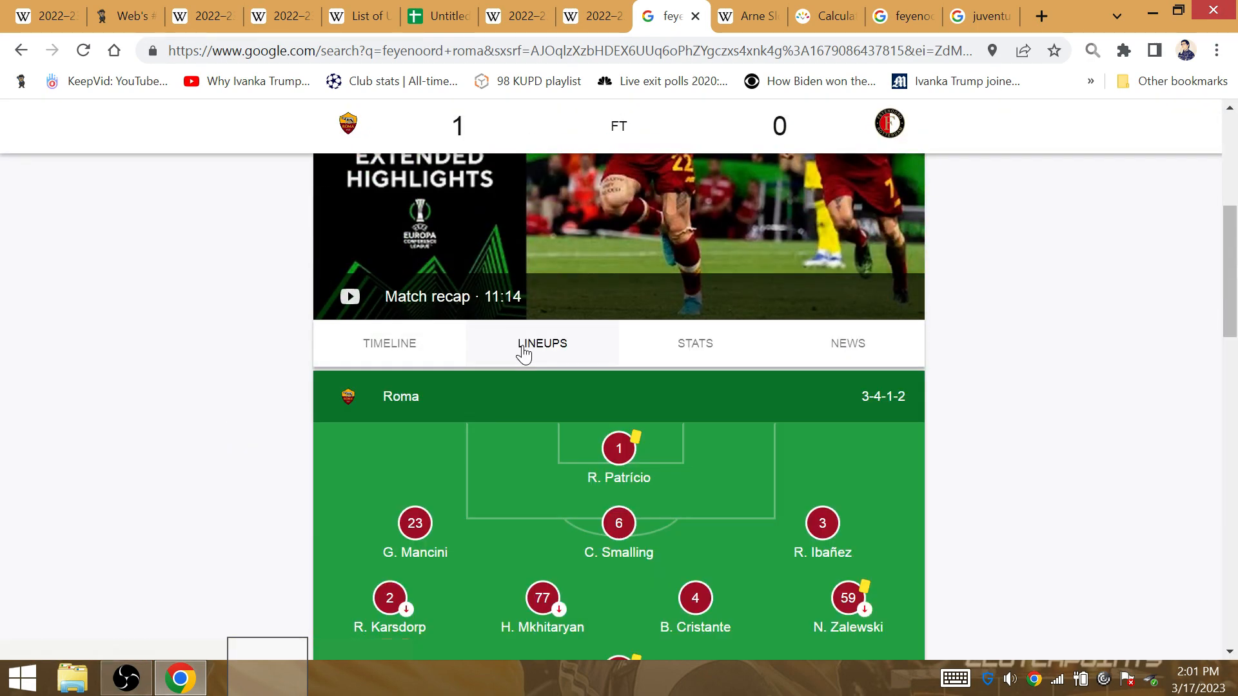
{"action": "scroll", "scroll_direction": "down", "scroll_amount": 3}
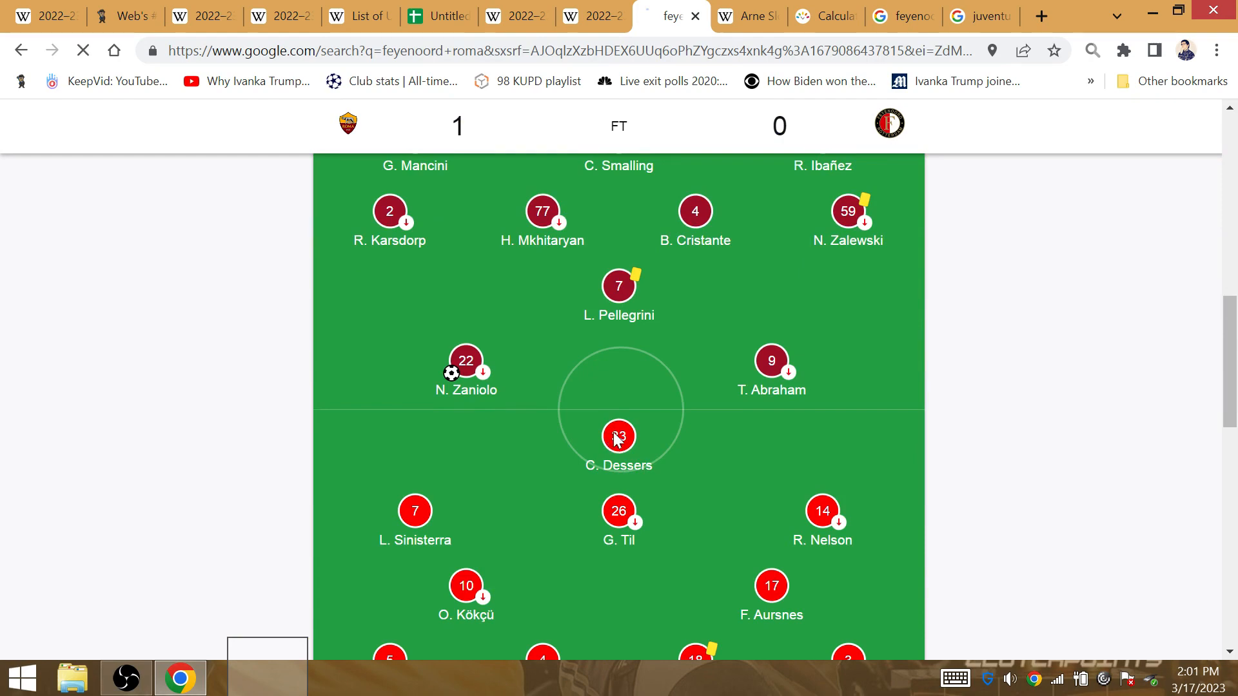
{"action": "left_click", "coordinate": [619, 436]}
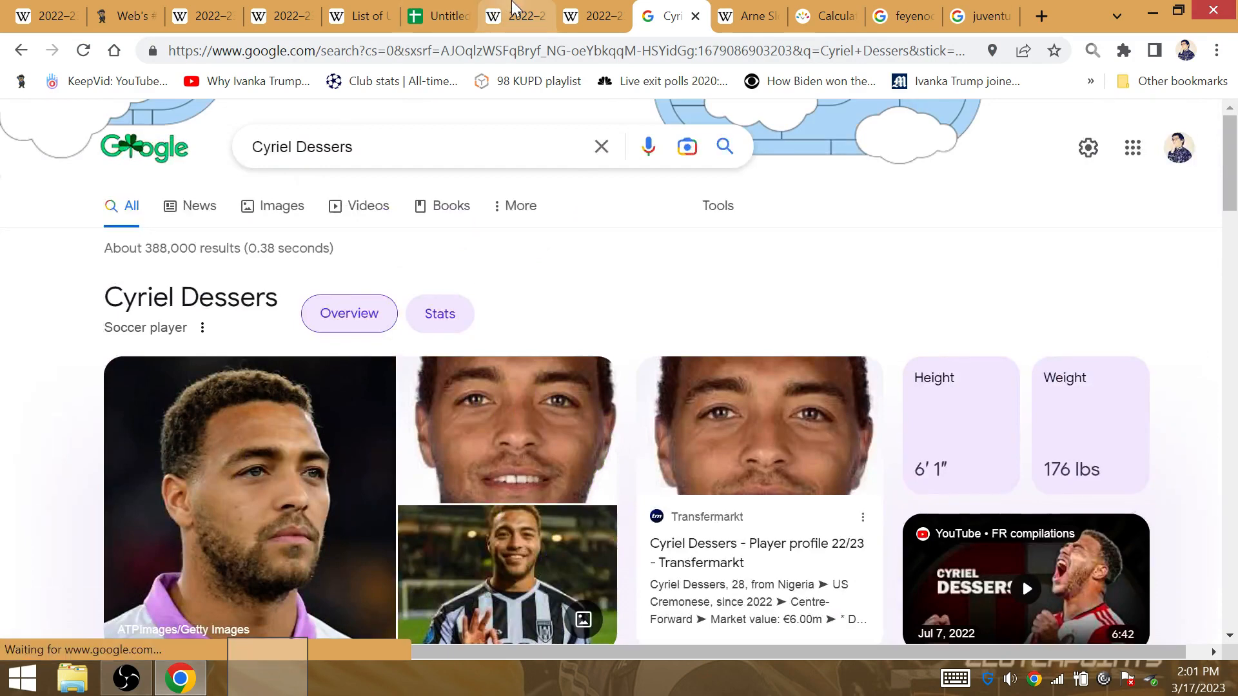
Check the Europa League bracket on Wikipedia, then bring up the Juventus F.C. search results
{"action": "left_click", "coordinate": [518, 15]}
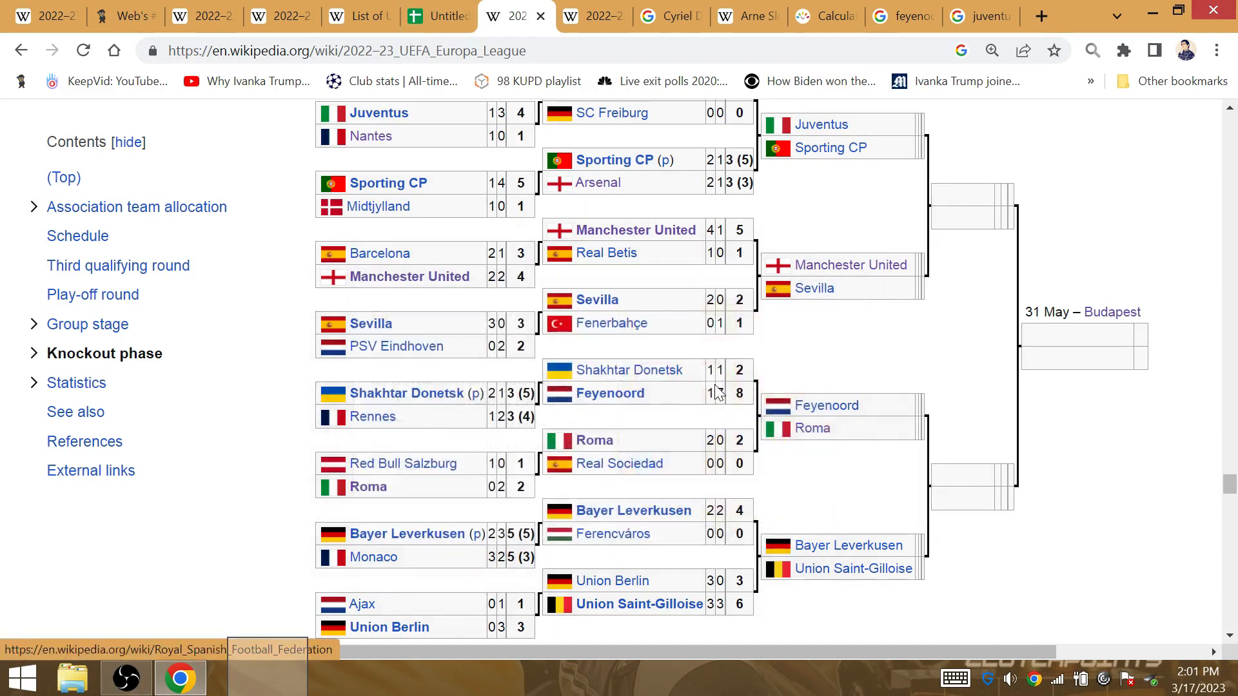
{"action": "mouse_move", "coordinate": [614, 361]}
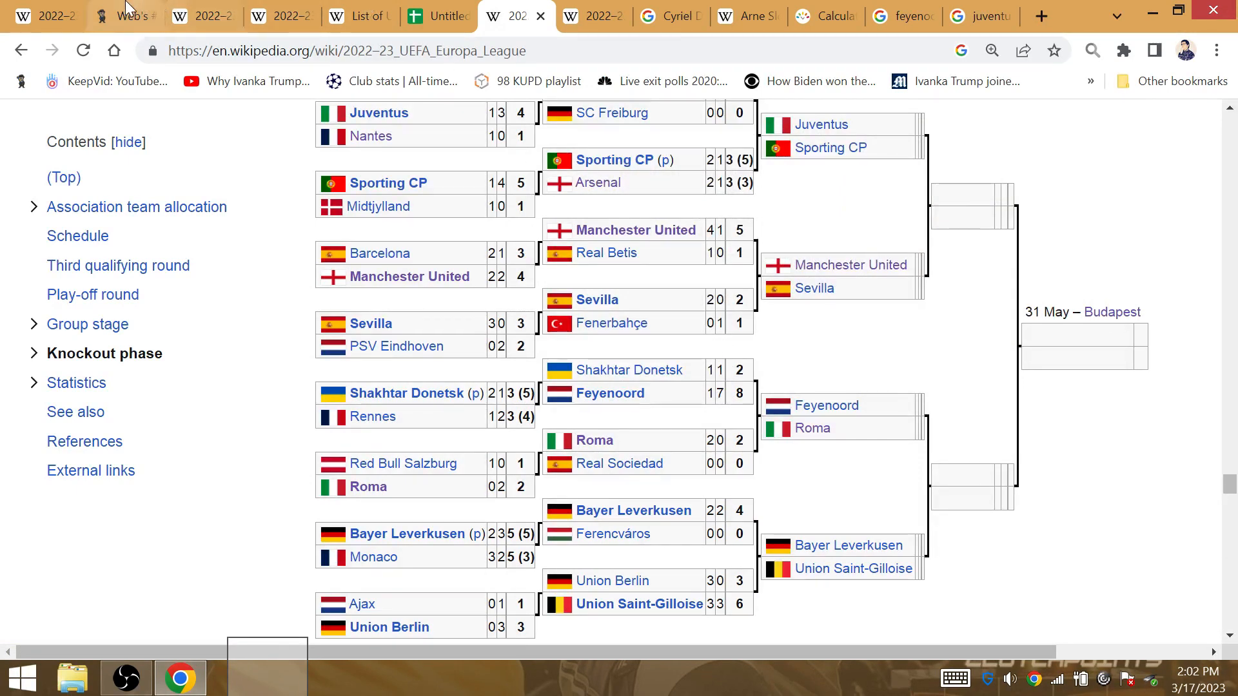
{"action": "left_click", "coordinate": [129, 15]}
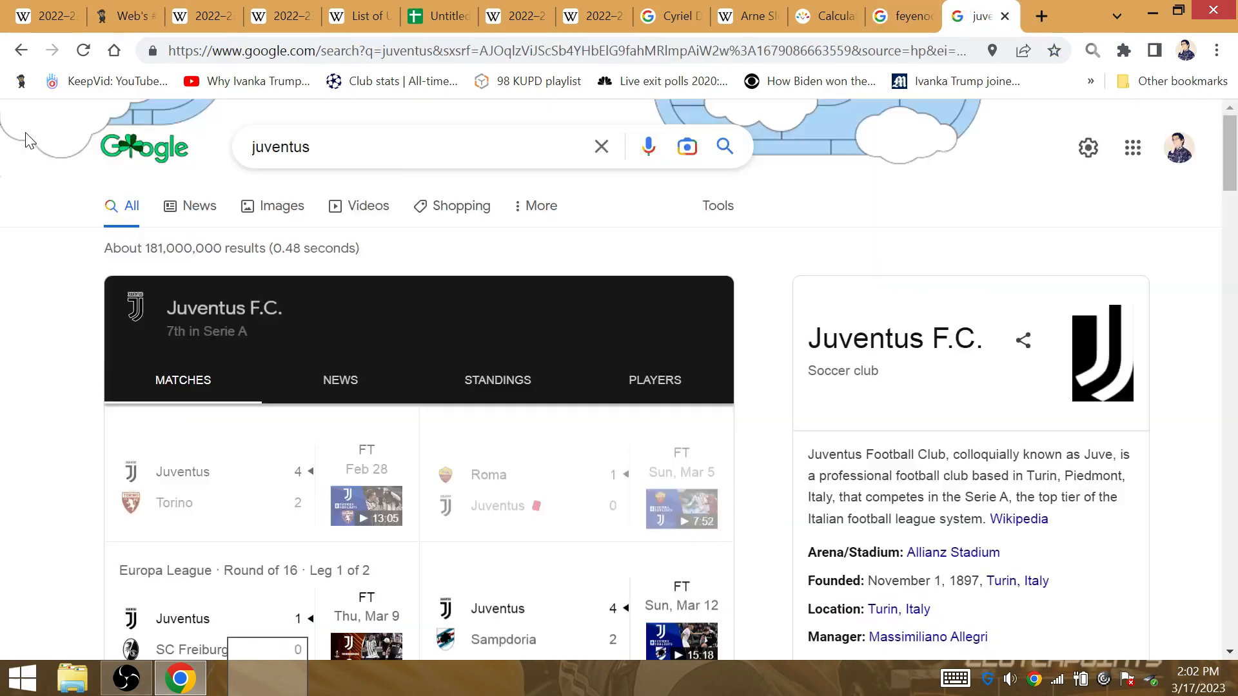
Search 'man u juventus 1999' and read UEFA's head-to-head: Juventus 4 wins, 1 draw, Man United 5
{"action": "left_click", "coordinate": [307, 147]}
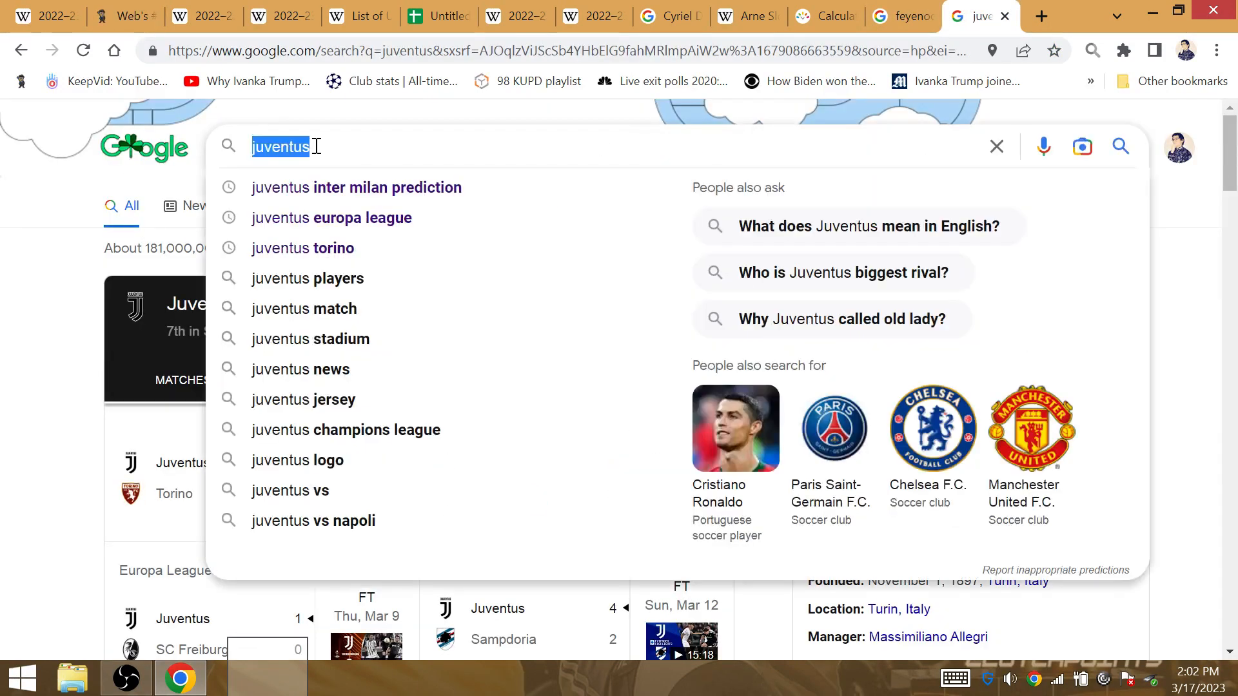
{"action": "type", "text": "man u juventus 1999"}
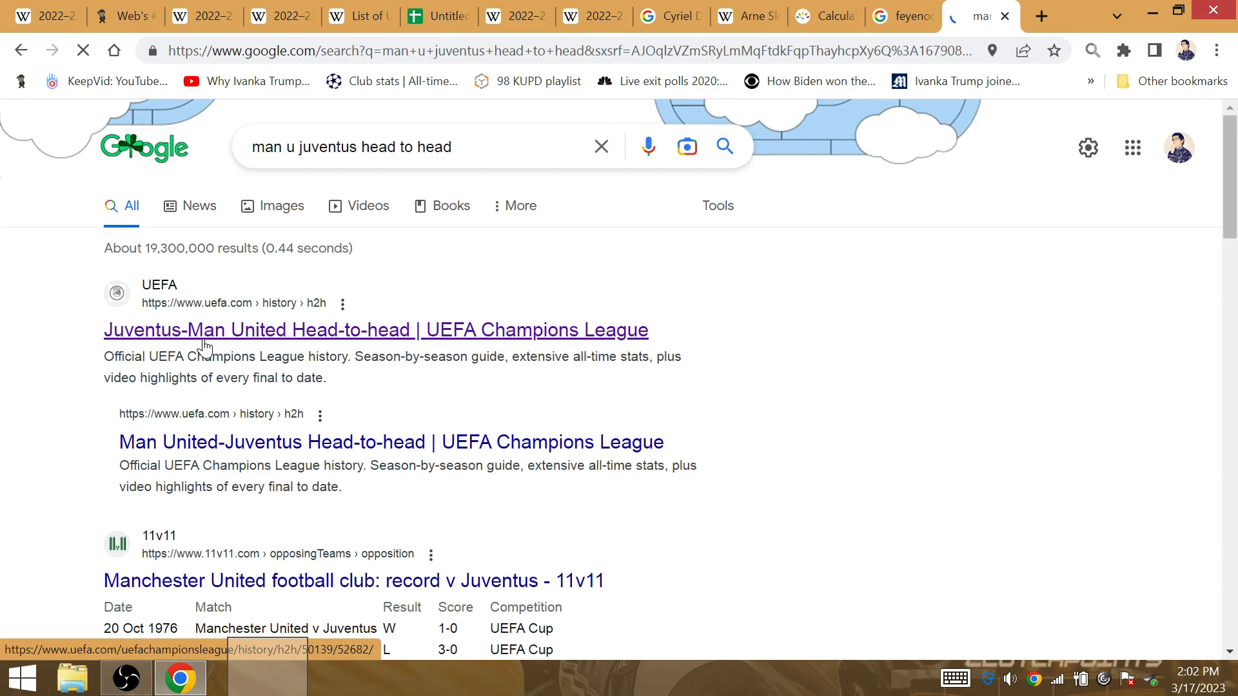
{"action": "scroll", "scroll_direction": "down", "scroll_amount": 3}
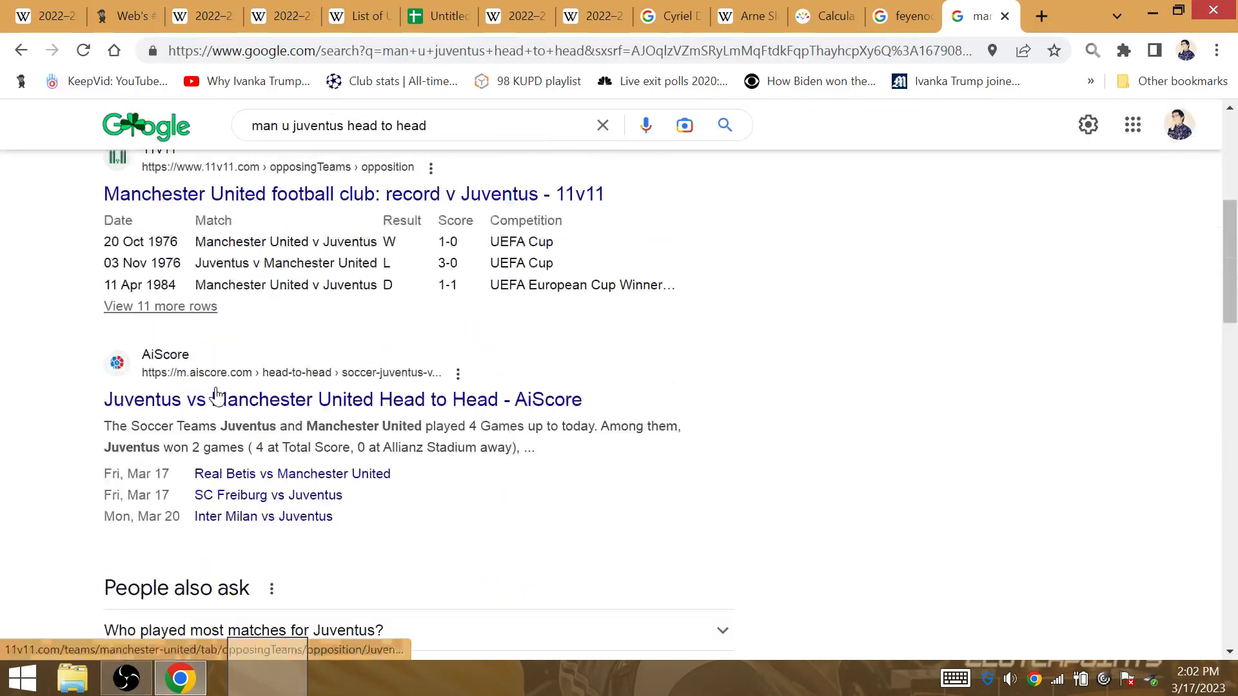
{"action": "scroll", "scroll_direction": "up", "scroll_amount": 3}
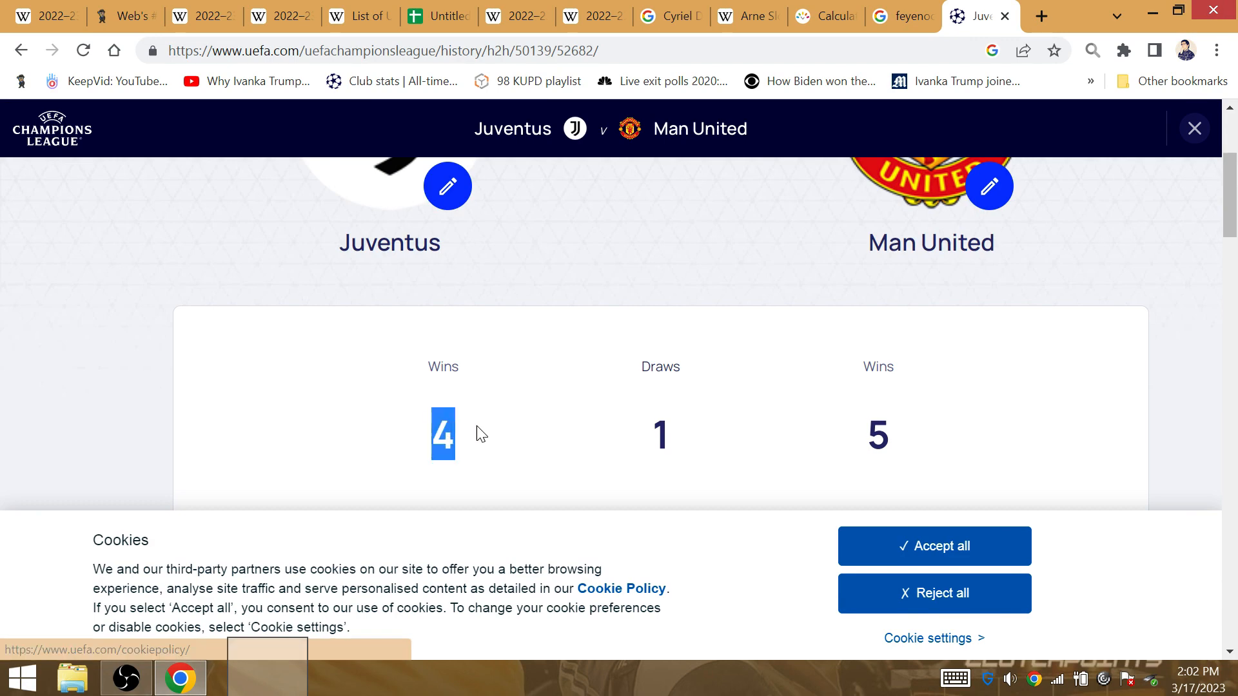
{"action": "double_click", "coordinate": [660, 366]}
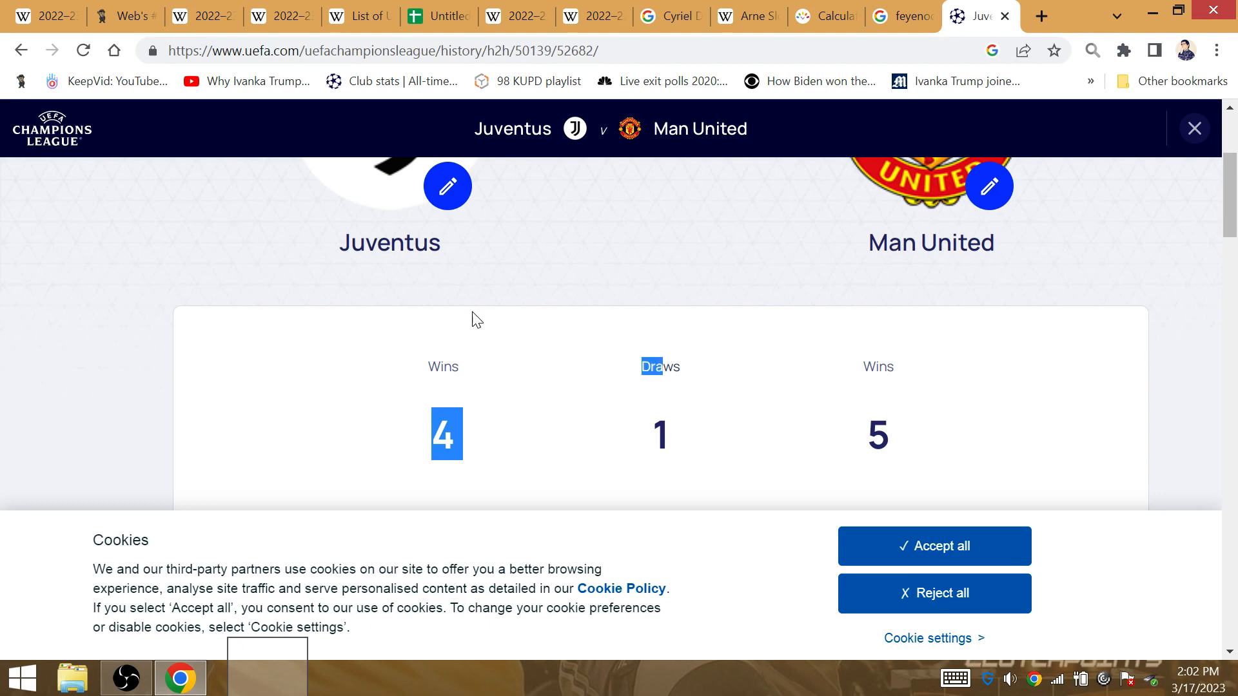
In Gematrinator value 'ten hag' at 55 and 'old trafford' at 119 ordinal
{"action": "left_click", "coordinate": [122, 16]}
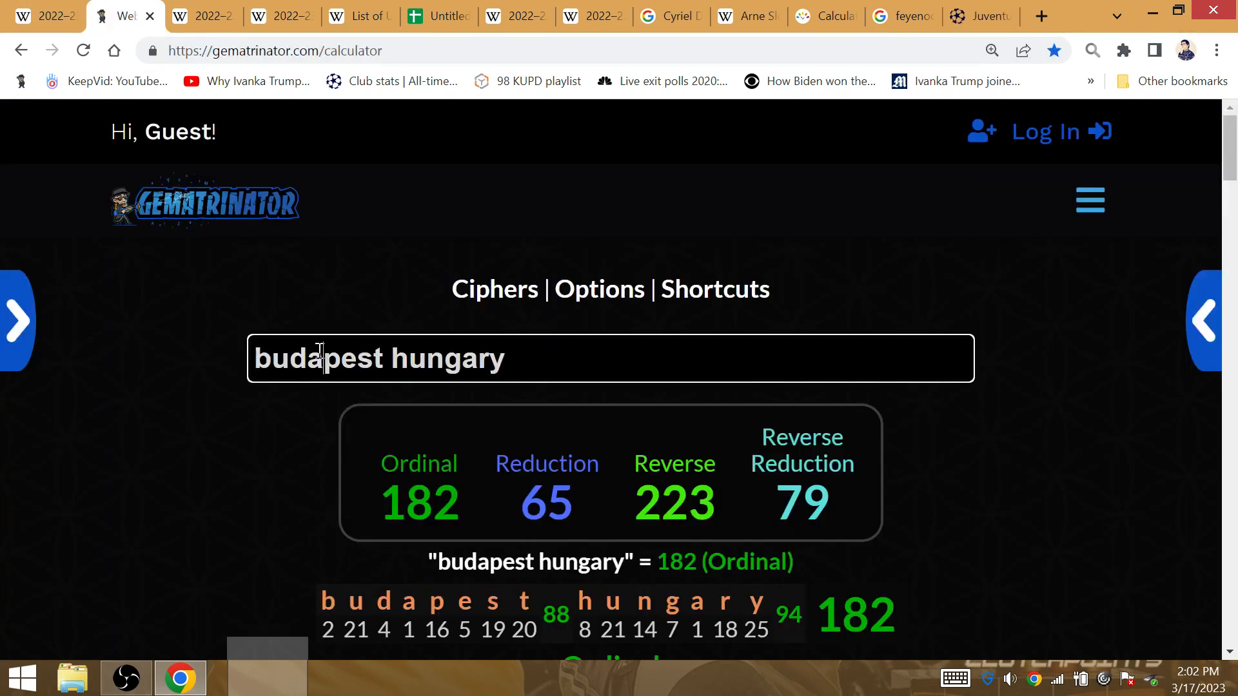
{"action": "type", "text": "ten hag"}
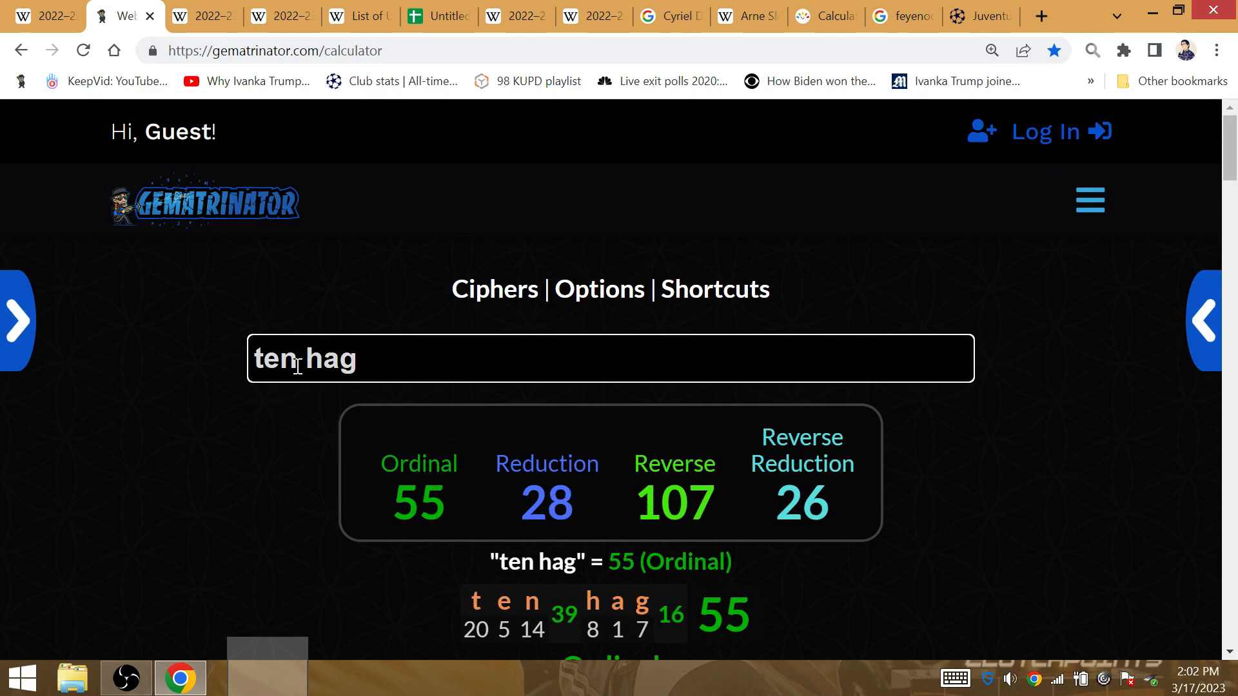
{"action": "type", "text": "old tra"}
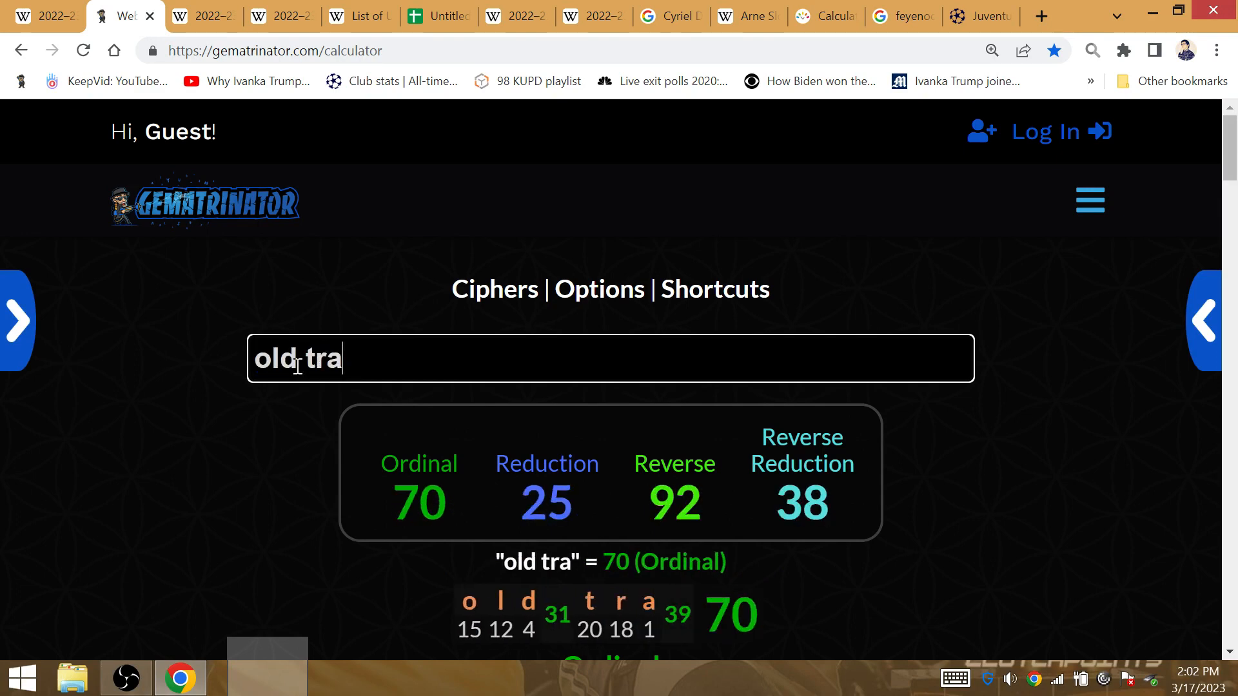
{"action": "type", "text": "fford"}
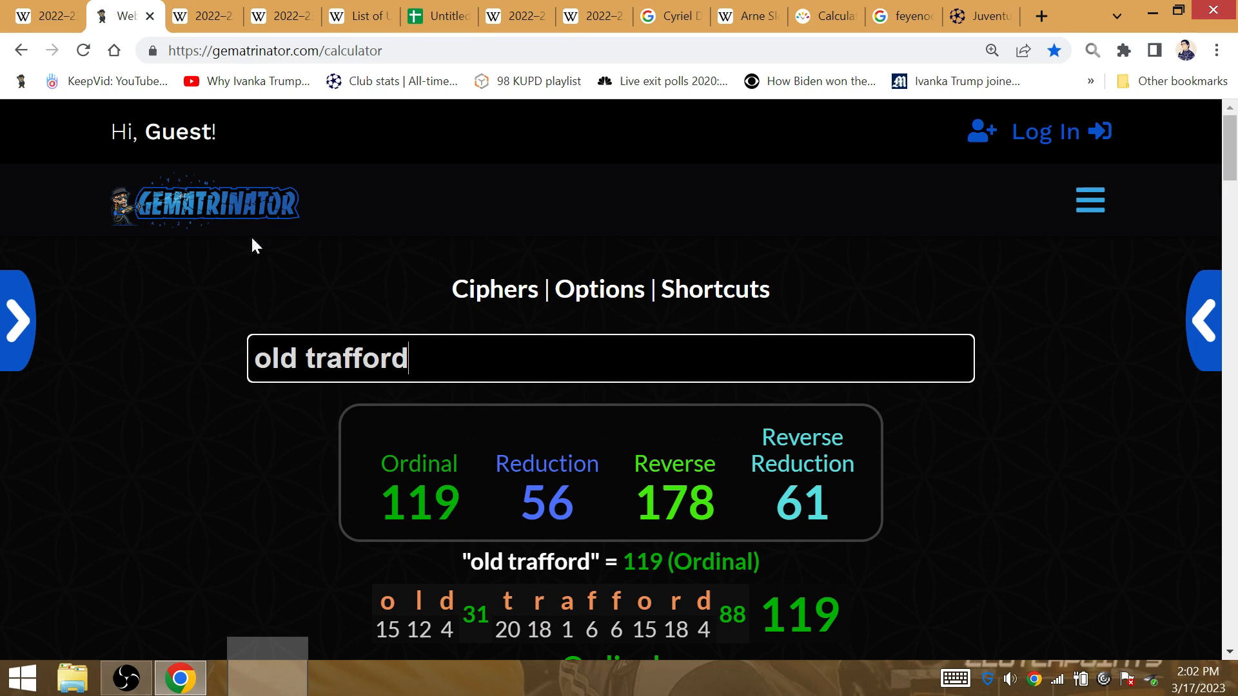
Return via the bracket sheet to the UEFA Juventus v Man United wins/draws summary
{"action": "left_click", "coordinate": [434, 17]}
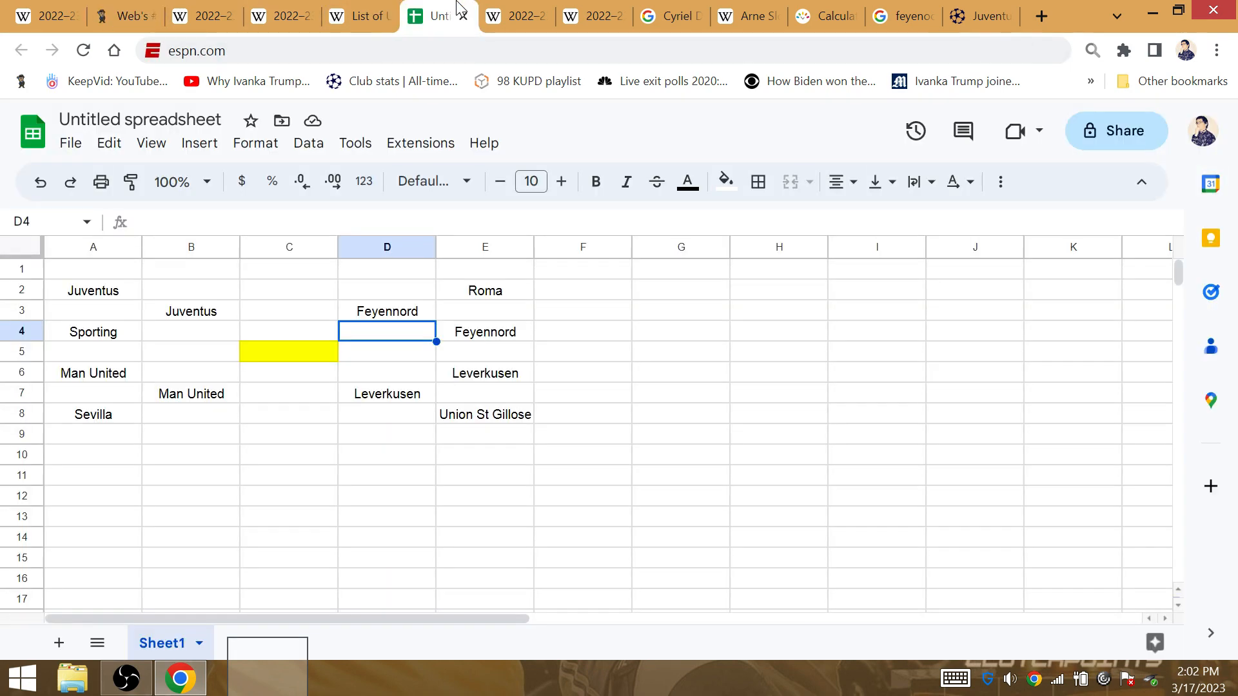
{"action": "left_click", "coordinate": [979, 15]}
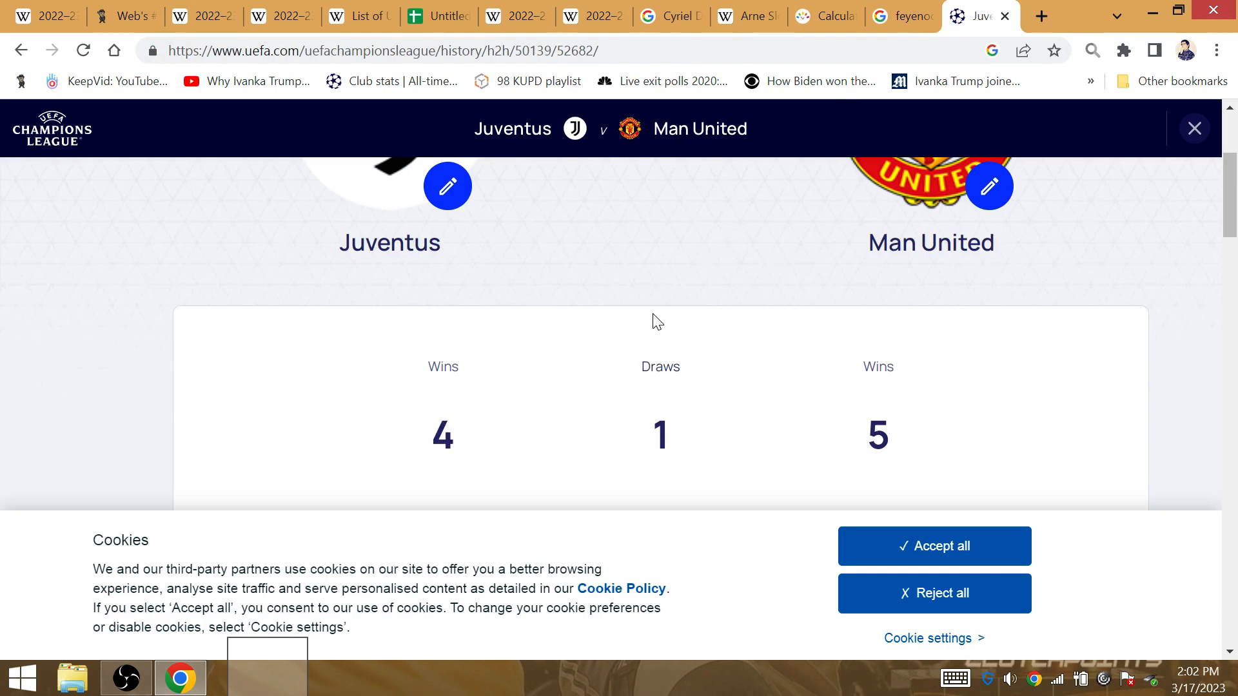
{"action": "mouse_move", "coordinate": [651, 446]}
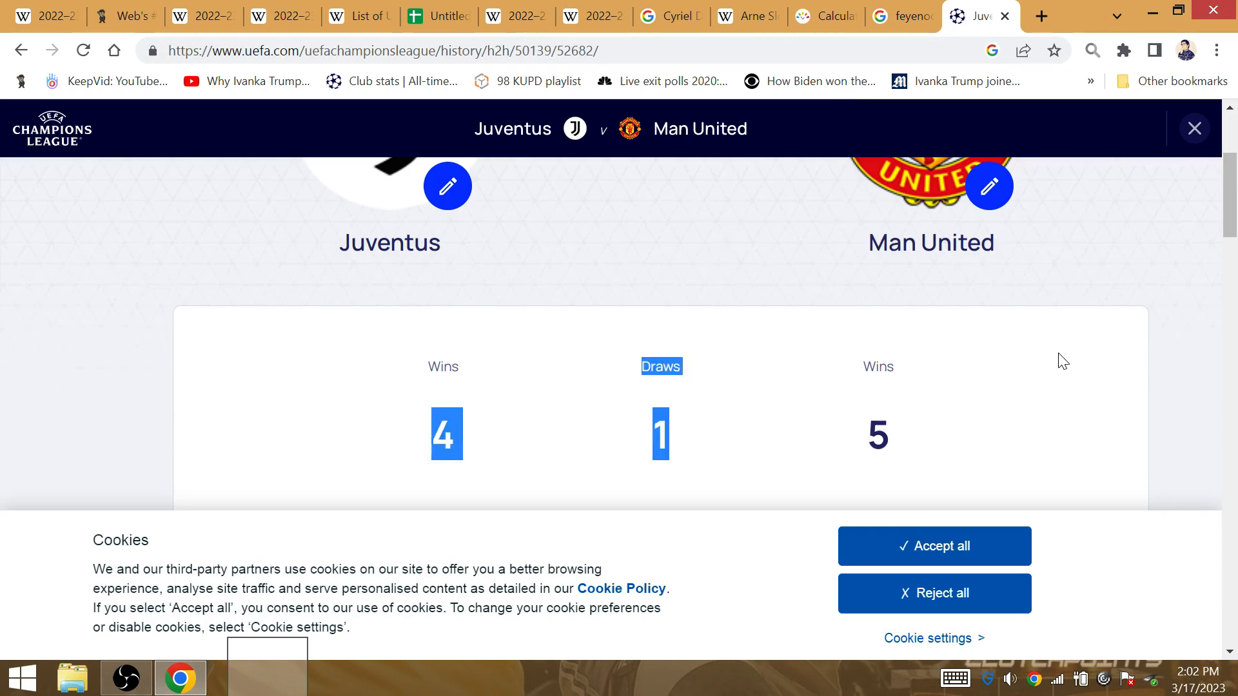
{"action": "scroll", "scroll_direction": "down", "scroll_amount": 3}
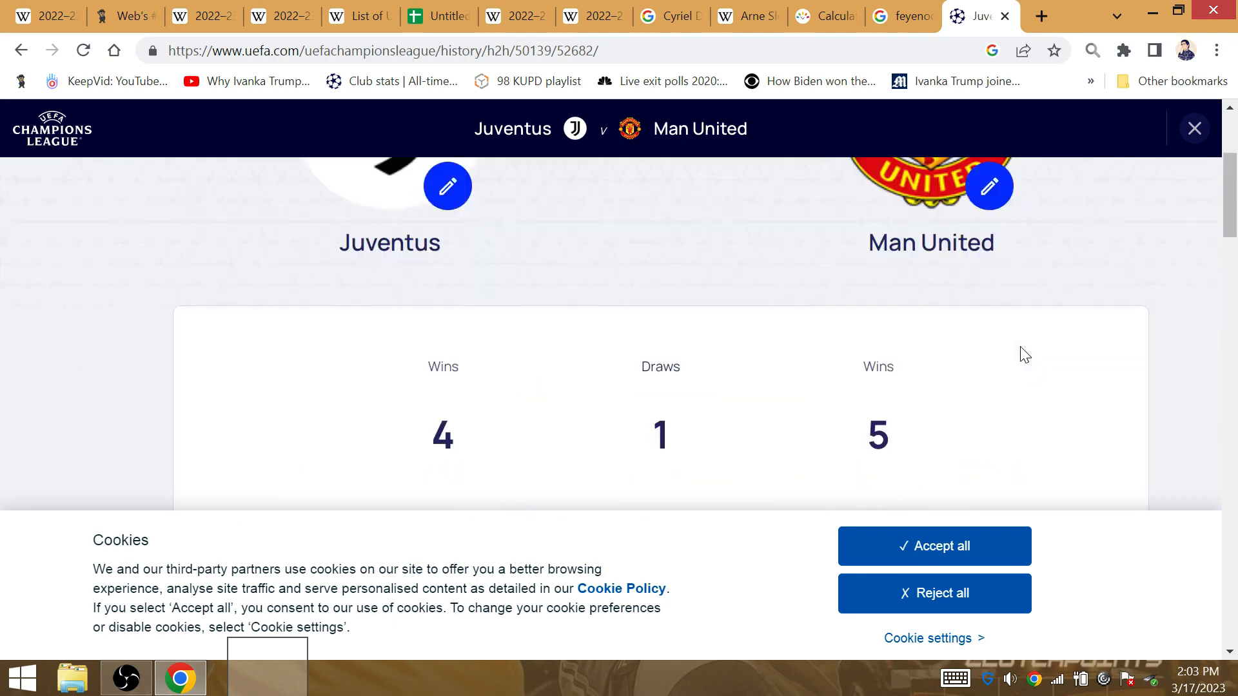
Enter Juventus in C4 and Feyennord in C6 as the semifinal winners
{"action": "left_click", "coordinate": [439, 17]}
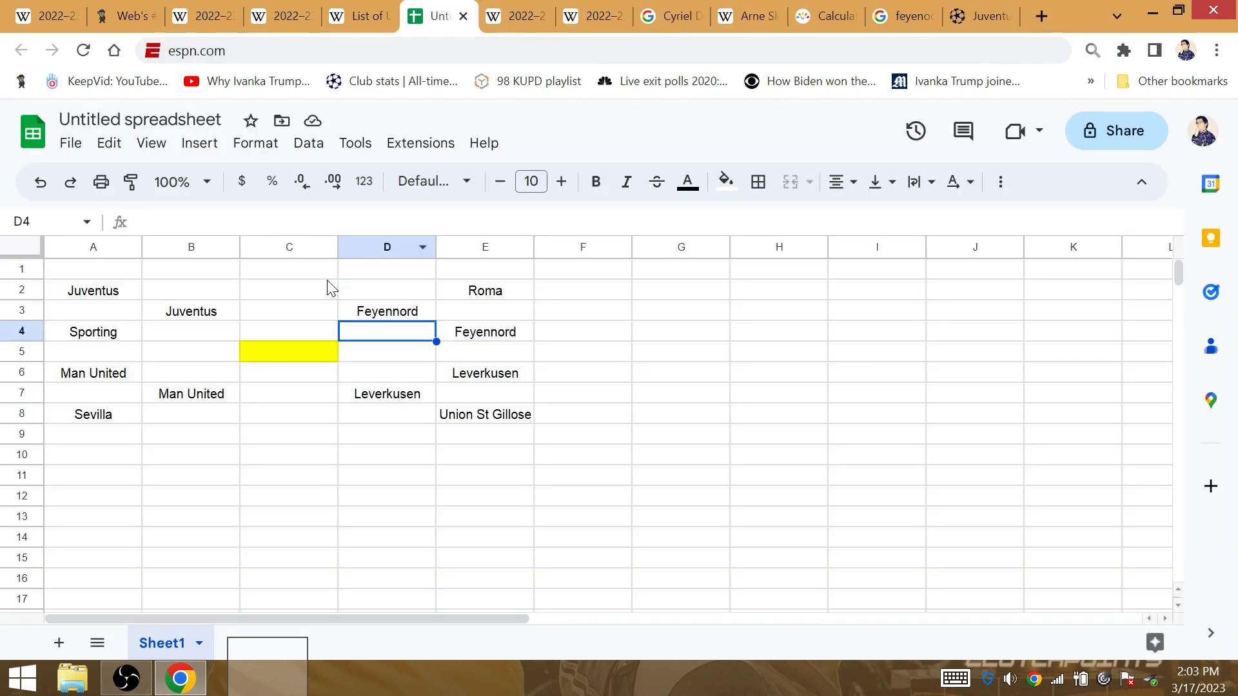
{"action": "left_click", "coordinate": [289, 331]}
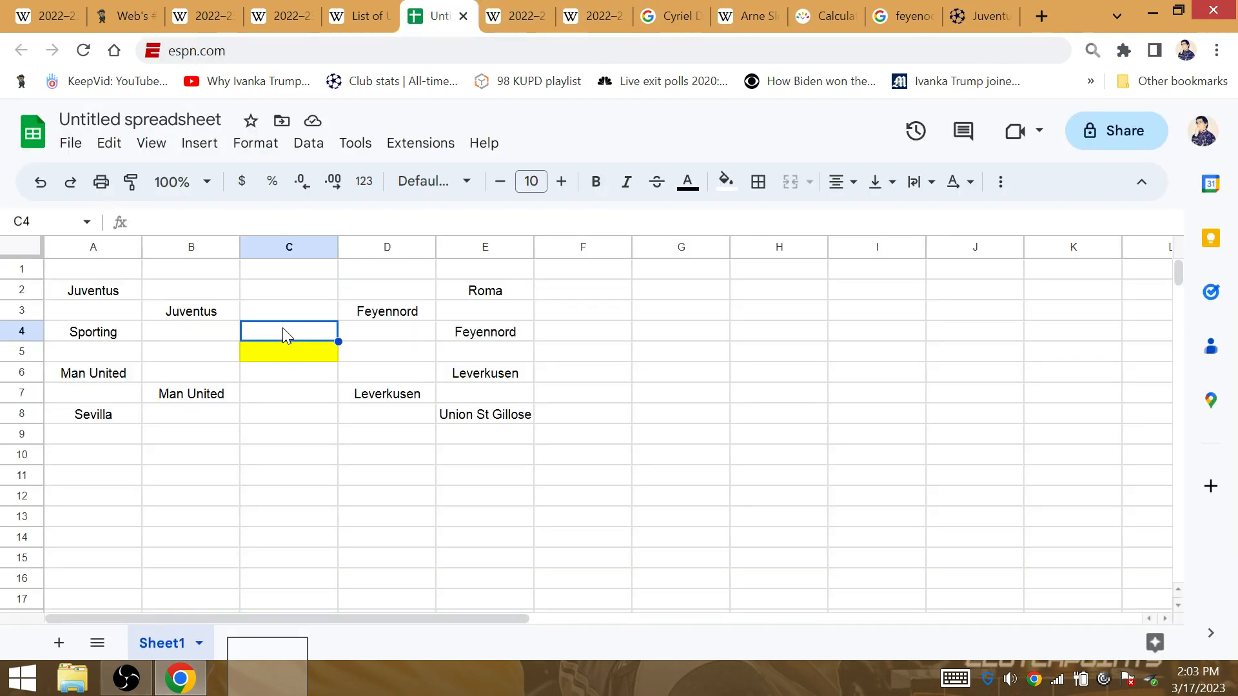
{"action": "type", "text": "Juventus"}
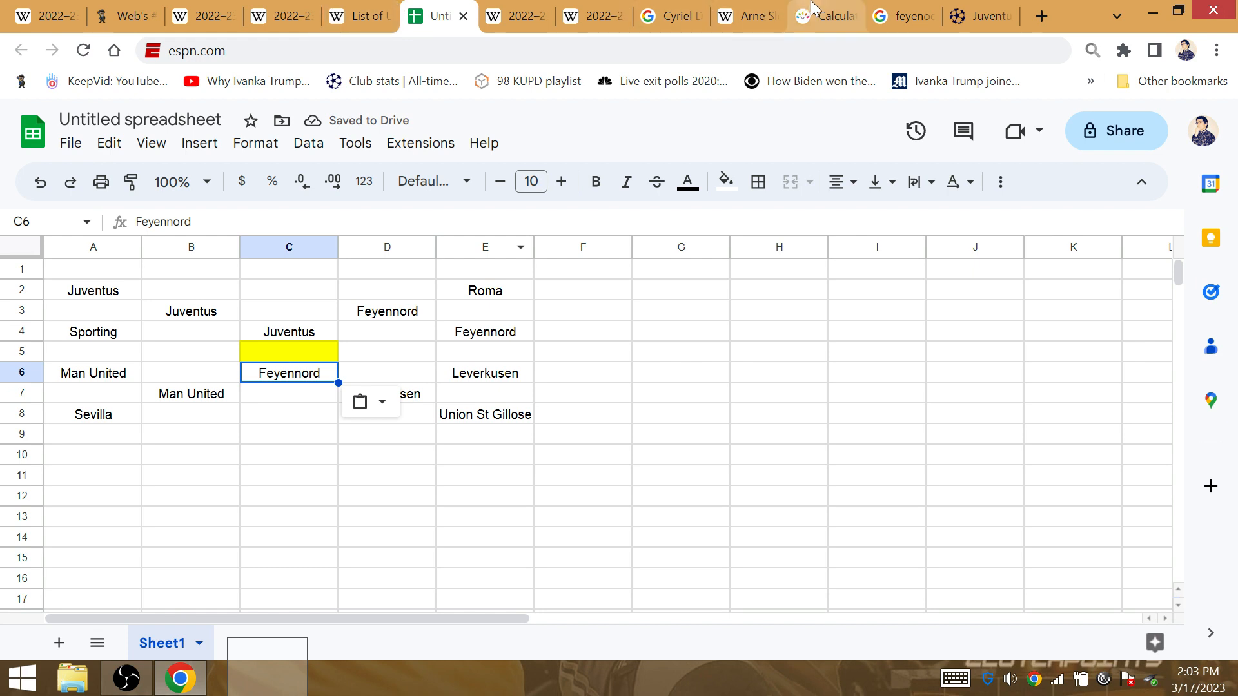
{"action": "mouse_move", "coordinate": [900, 6]}
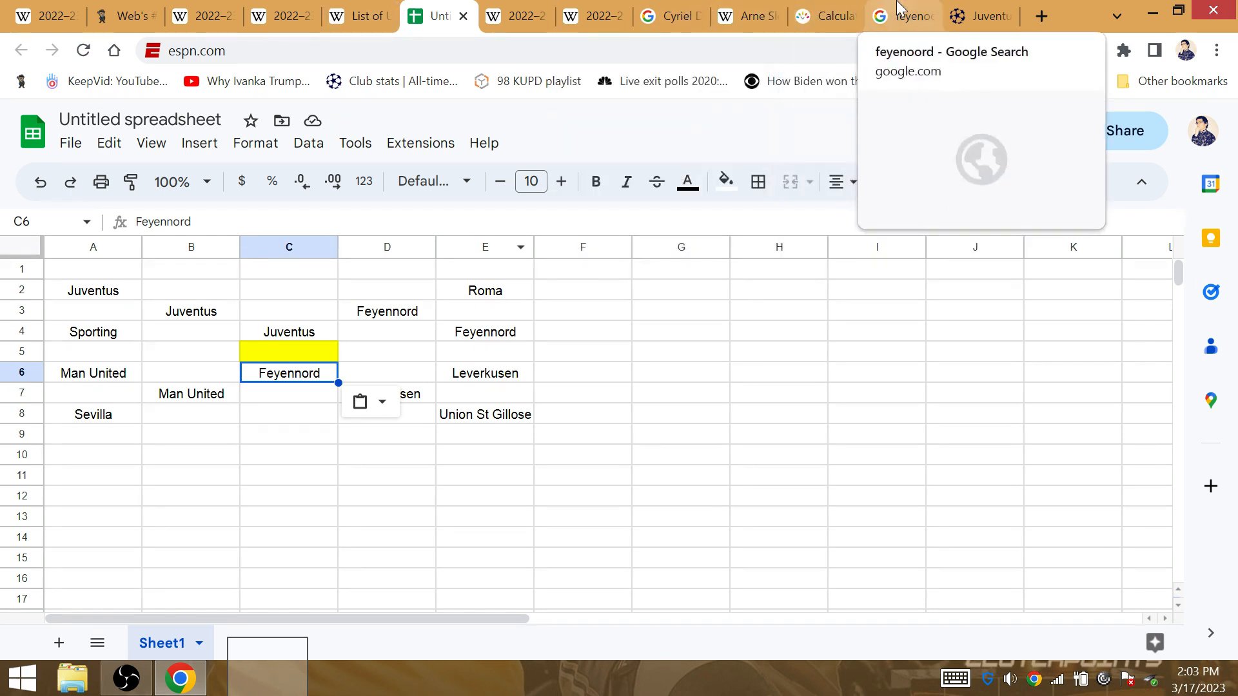
Check the Feyenoord standings, then value 'juve' at 58, 13, 50 and 23 in Gematrinator
{"action": "left_click", "coordinate": [909, 15]}
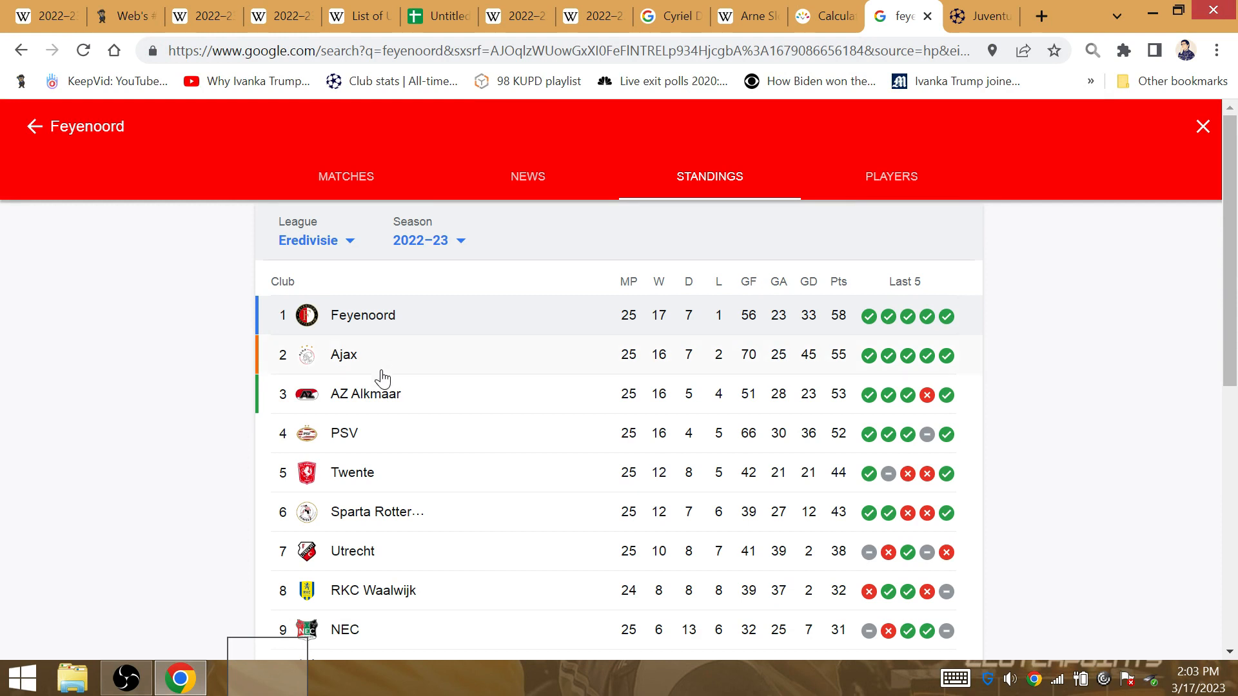
{"action": "mouse_move", "coordinate": [668, 318]}
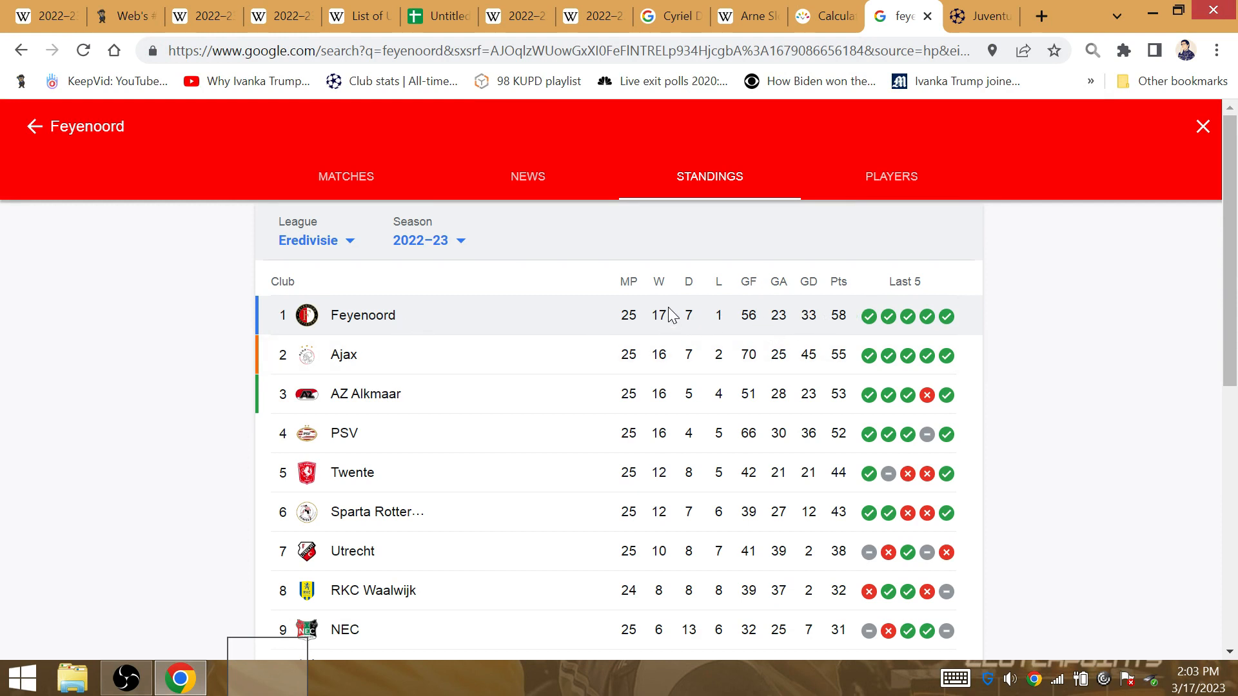
{"action": "left_click", "coordinate": [116, 14]}
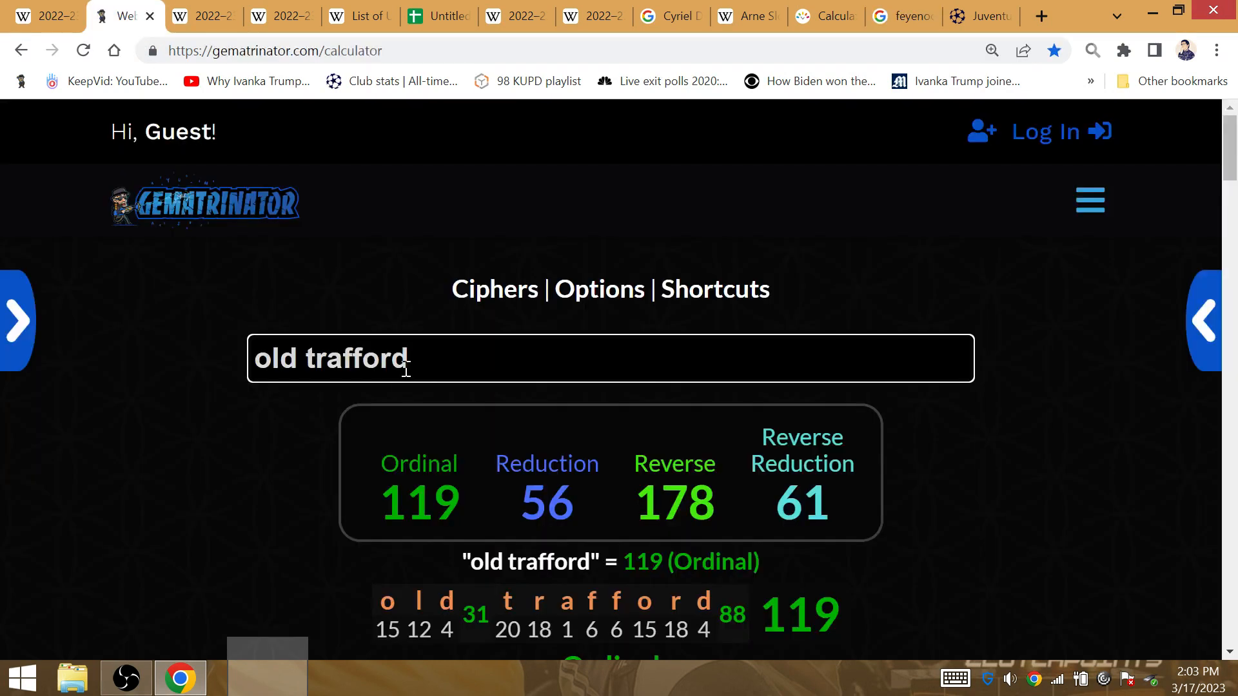
{"action": "type", "text": "juve"}
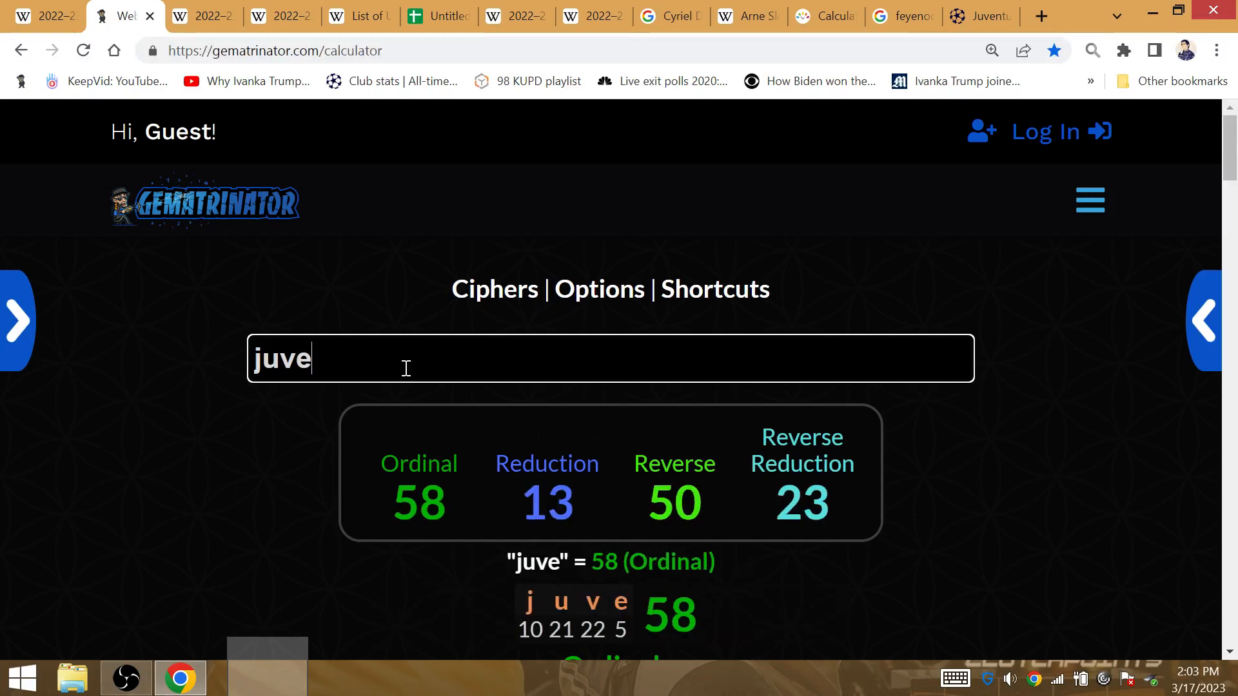
{"action": "mouse_move", "coordinate": [565, 36]}
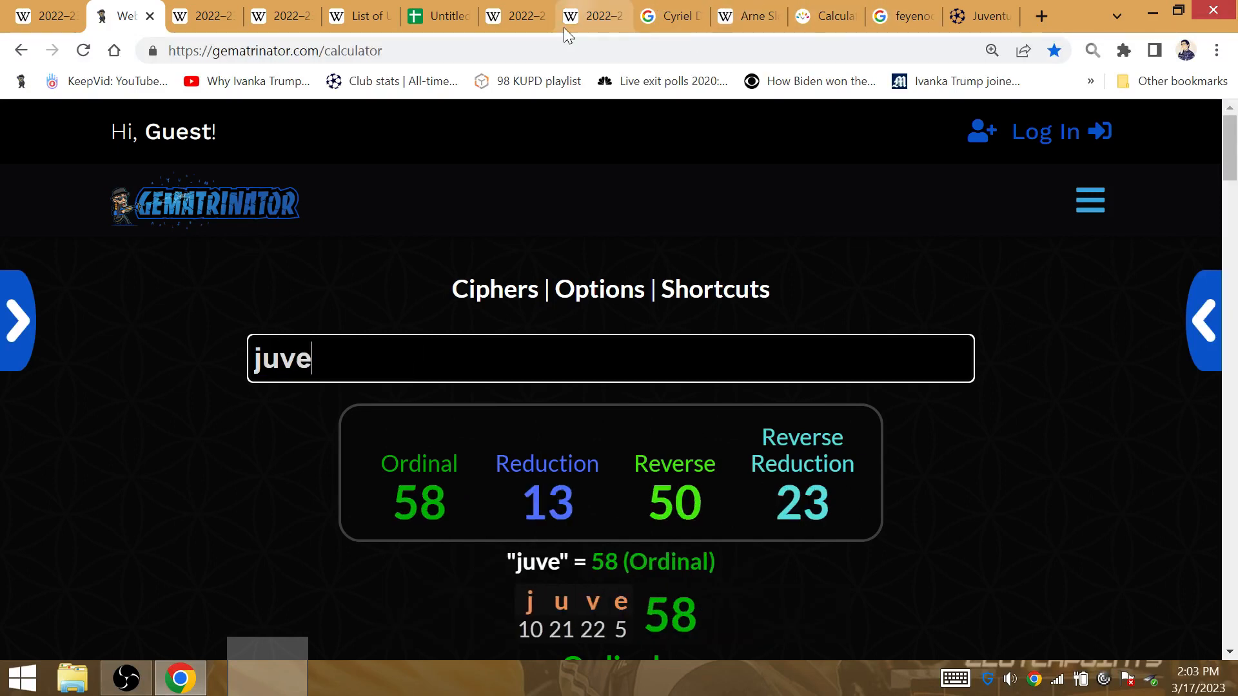
{"action": "scroll", "scroll_direction": "down", "scroll_amount": 3}
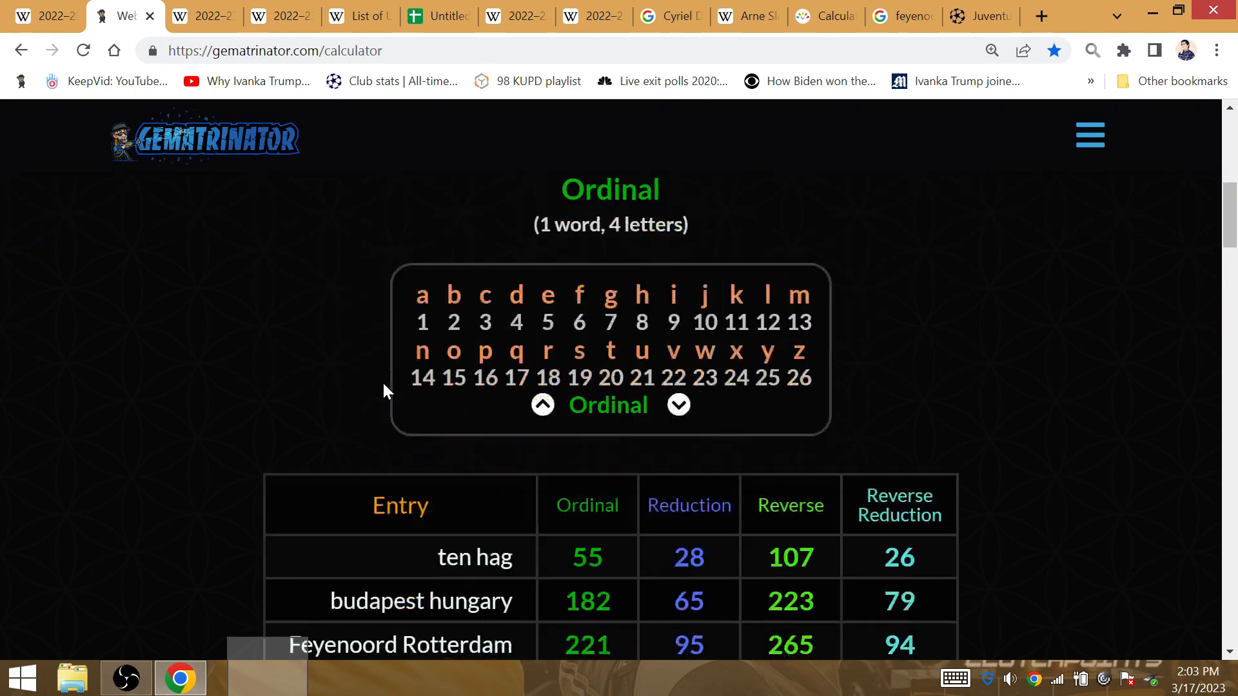
{"action": "scroll", "scroll_direction": "down", "scroll_amount": 3}
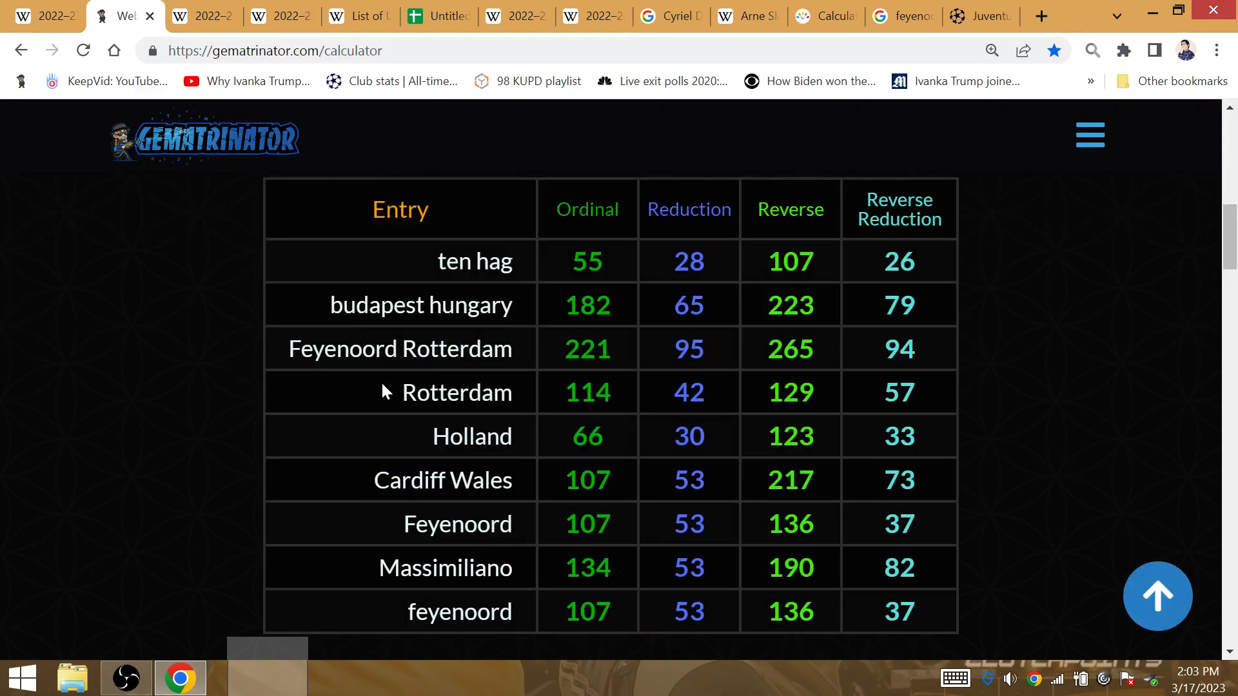
{"action": "mouse_move", "coordinate": [693, 575]}
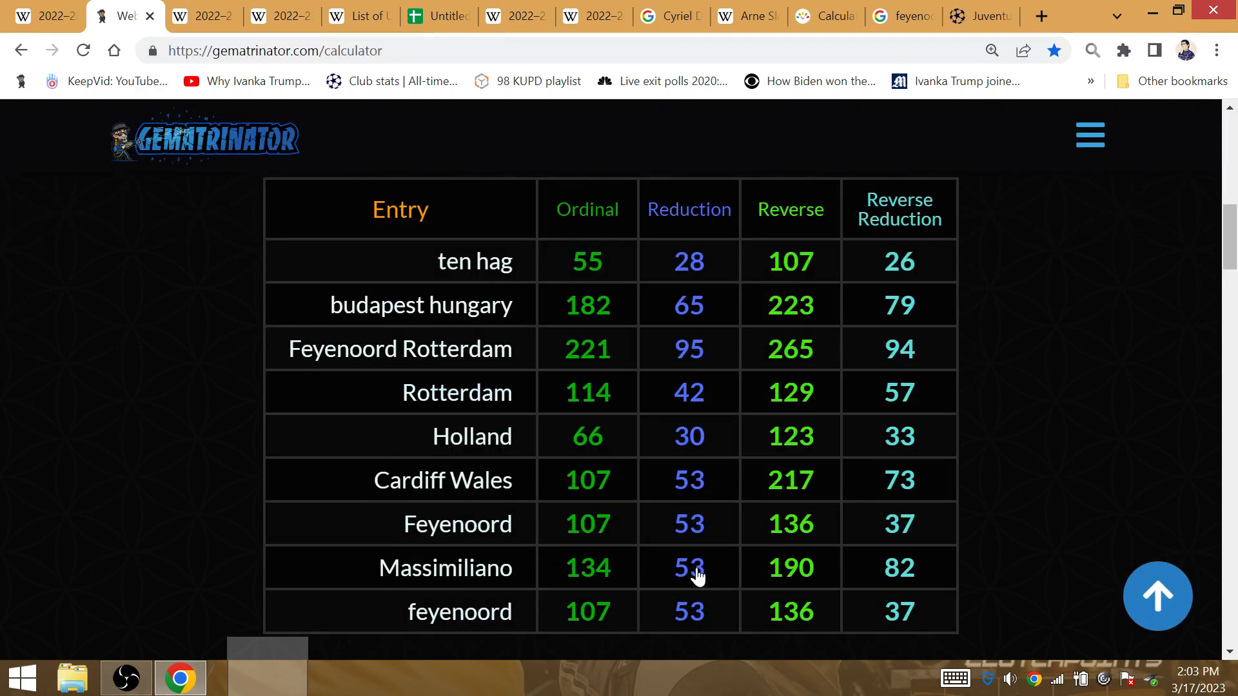
Review the saved table (Feyenoord 107, Holland 66) and compute 27+1996 = 2023 in the address bar
{"action": "double_click", "coordinate": [689, 568]}
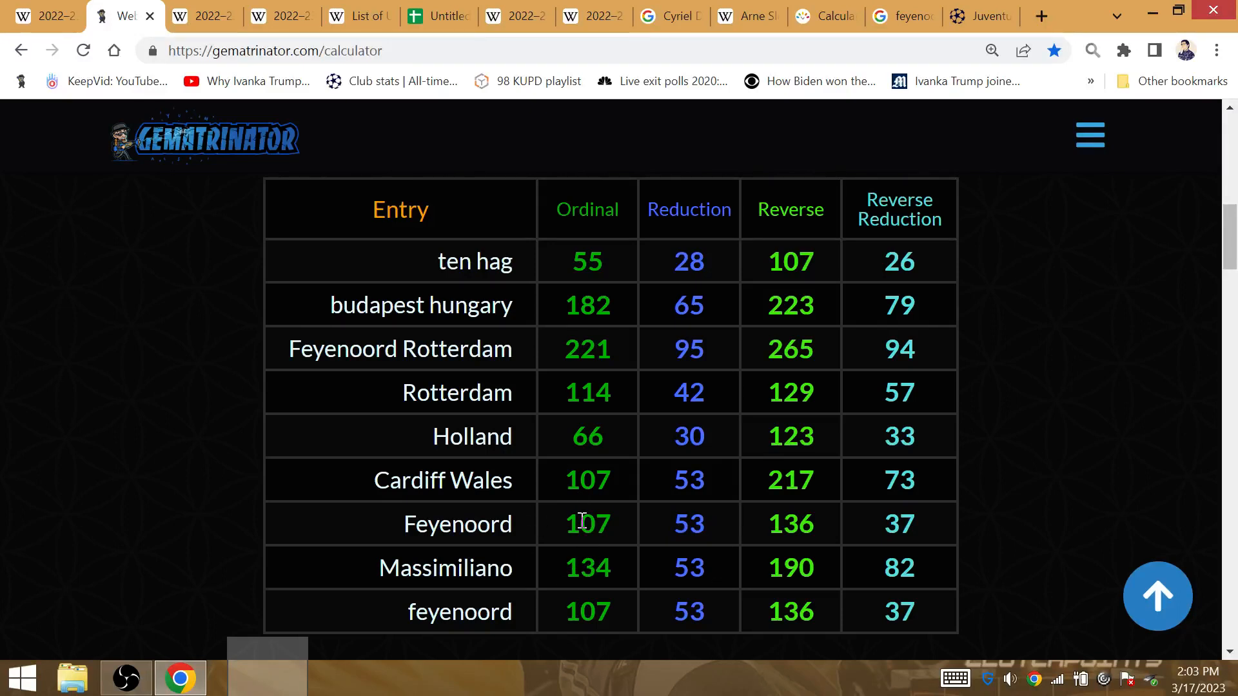
{"action": "left_click_drag", "start_coordinate": [576, 480], "coordinate": [710, 480]}
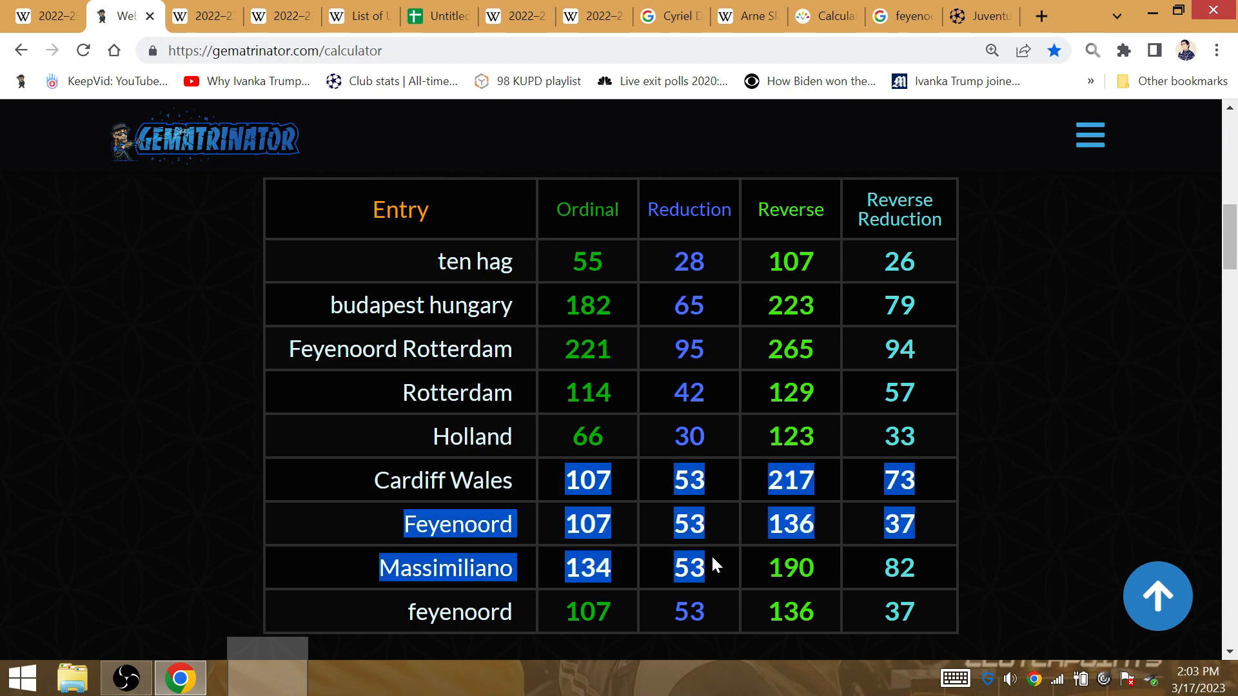
{"action": "left_click", "coordinate": [540, 480]}
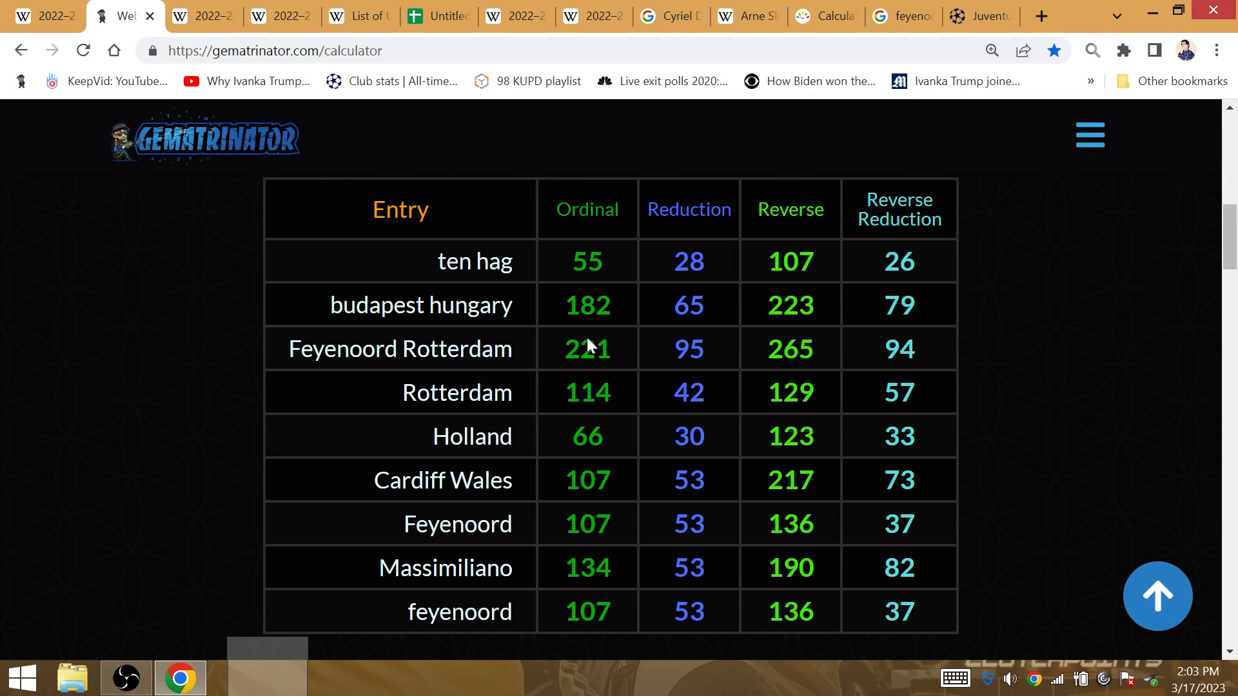
{"action": "double_click", "coordinate": [688, 436]}
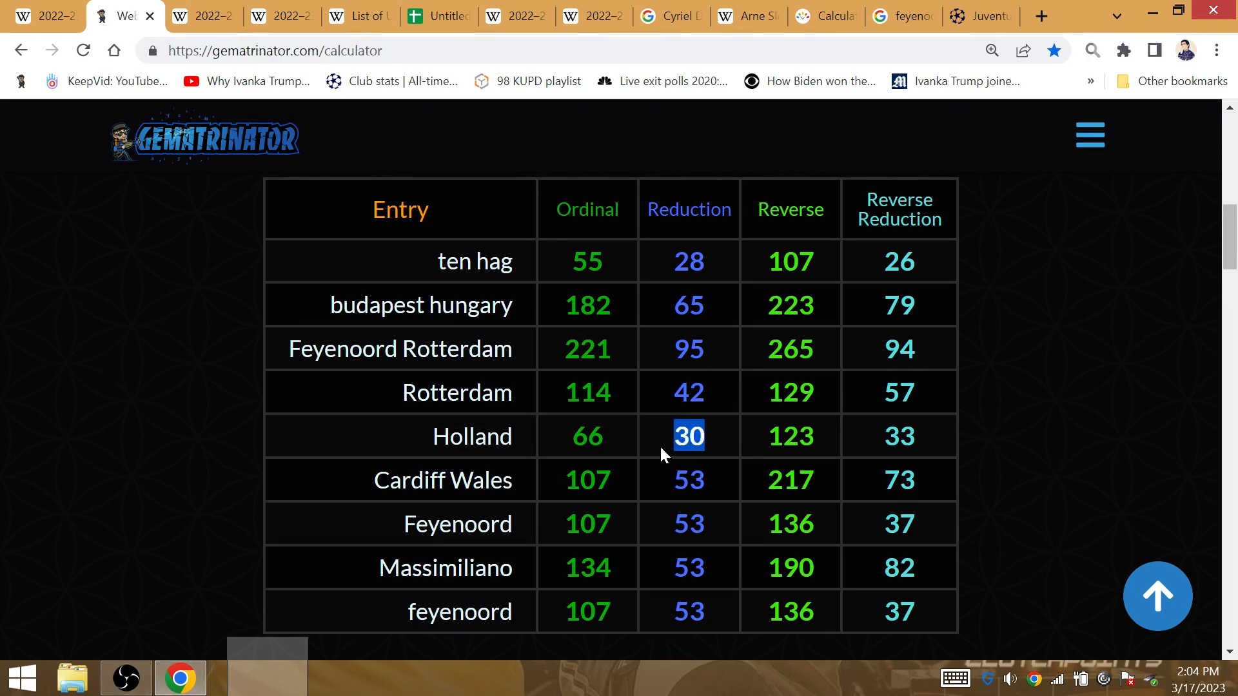
{"action": "mouse_move", "coordinate": [388, 441]}
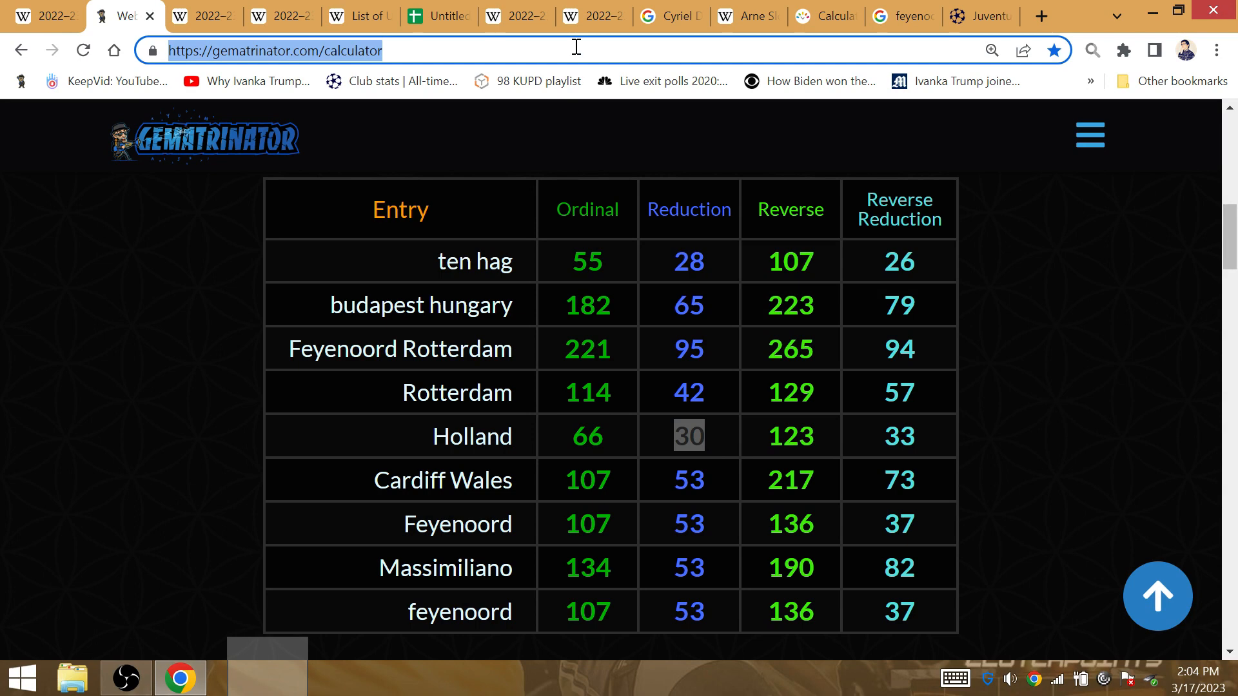
{"action": "type", "text": "27+"}
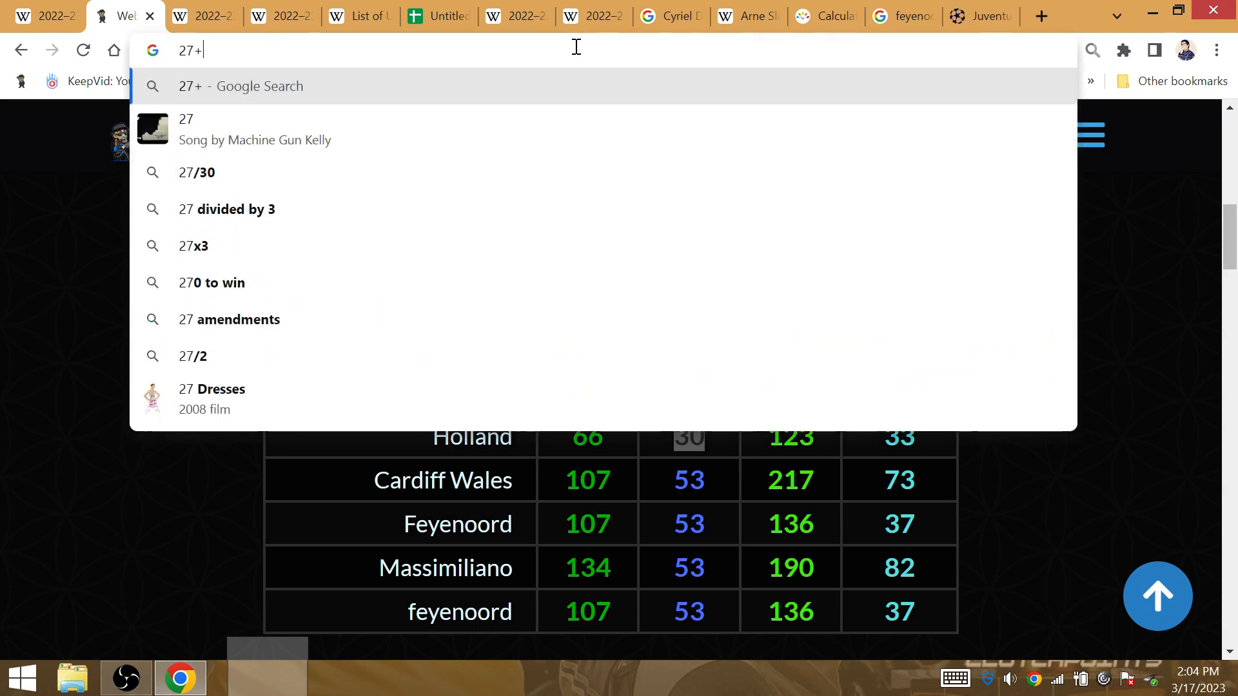
{"action": "type", "text": "1996"}
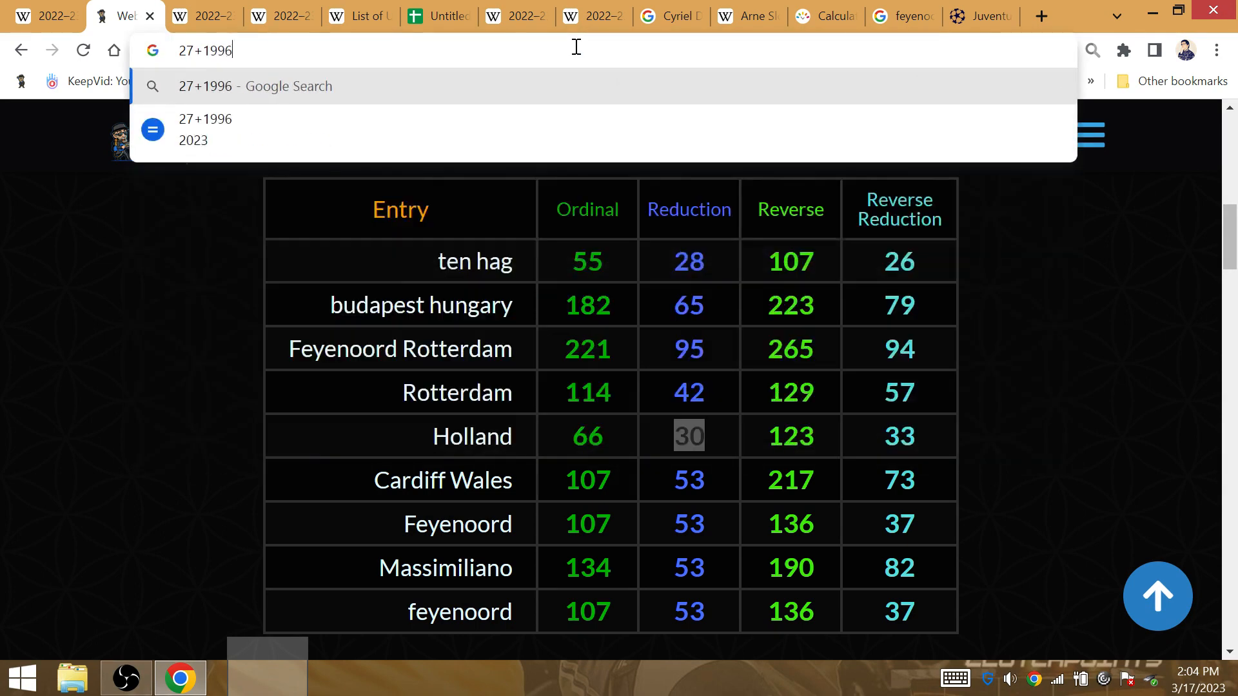
{"action": "mouse_move", "coordinate": [1082, 350]}
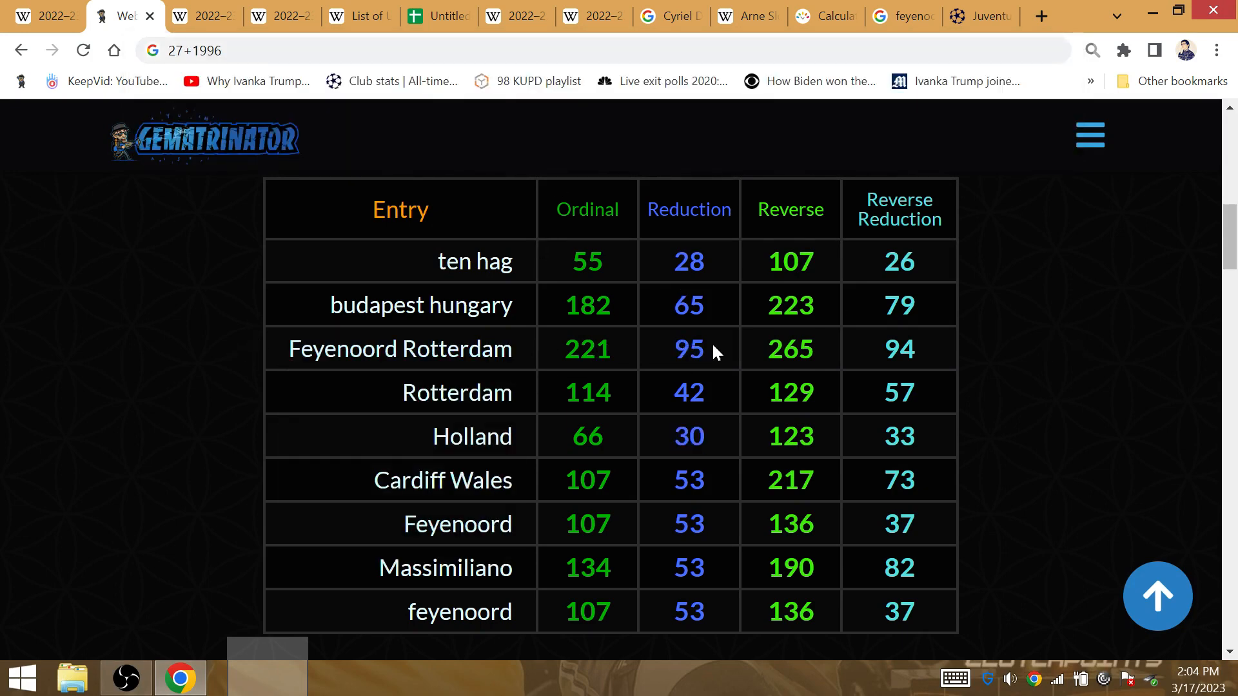
Flip through the player and Arne Slot tabs, then search 'feyenoord roma' for the Conference League final result
{"action": "double_click", "coordinate": [688, 349]}
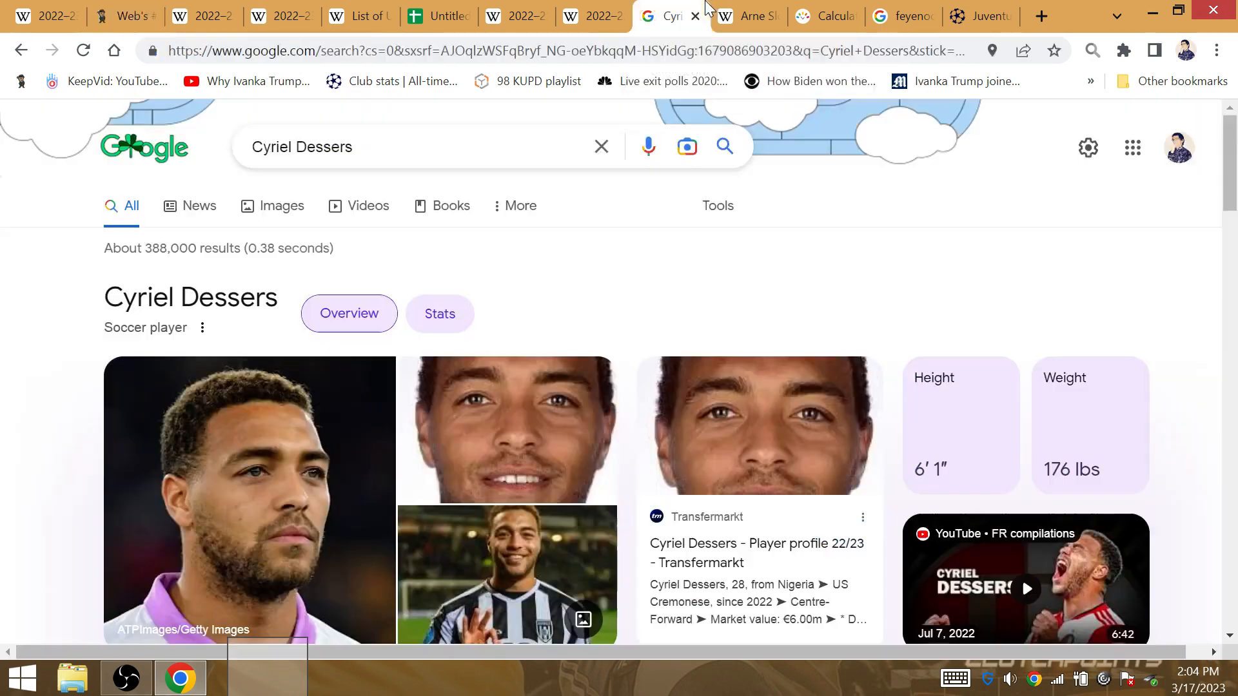
{"action": "left_click", "coordinate": [746, 17]}
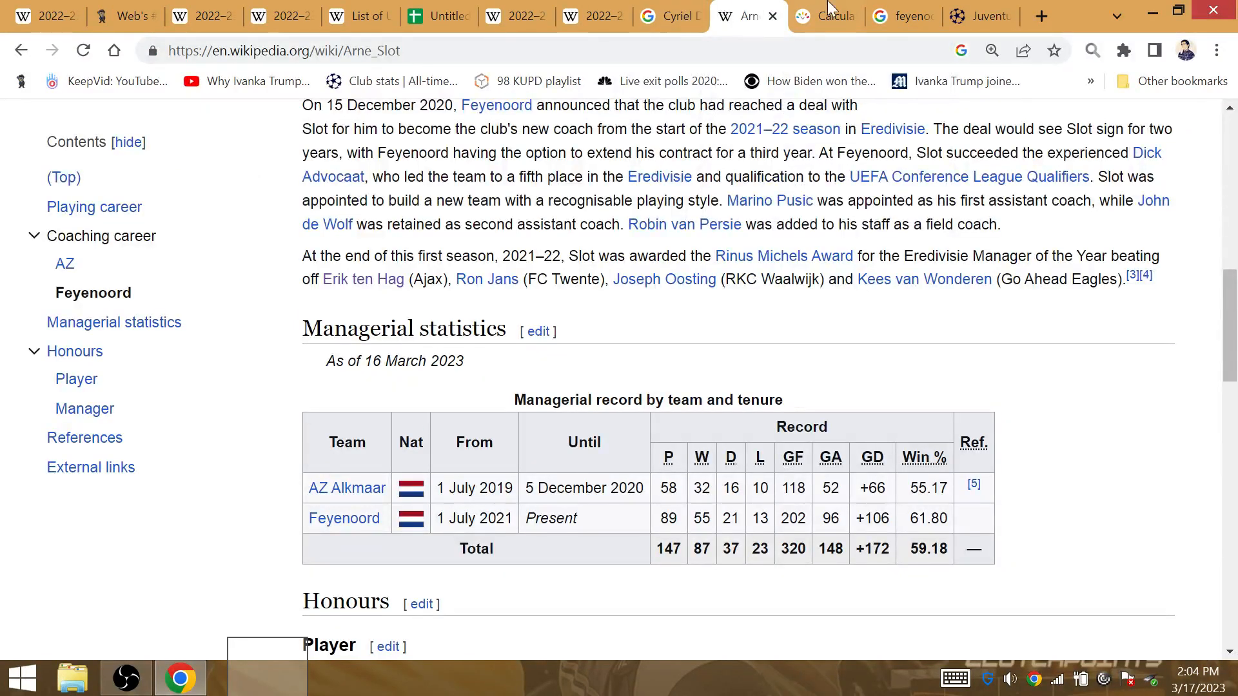
{"action": "left_click", "coordinate": [903, 17]}
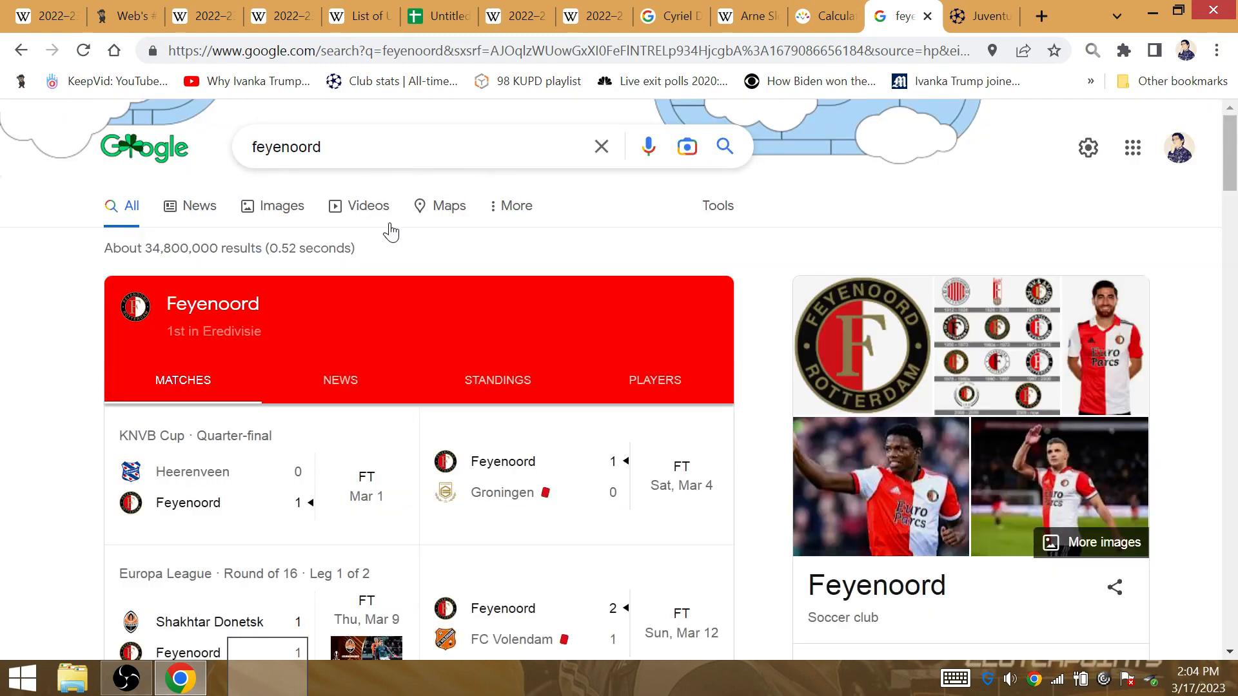
{"action": "left_click", "coordinate": [421, 147]}
{"action": "type", "text": " roma"}
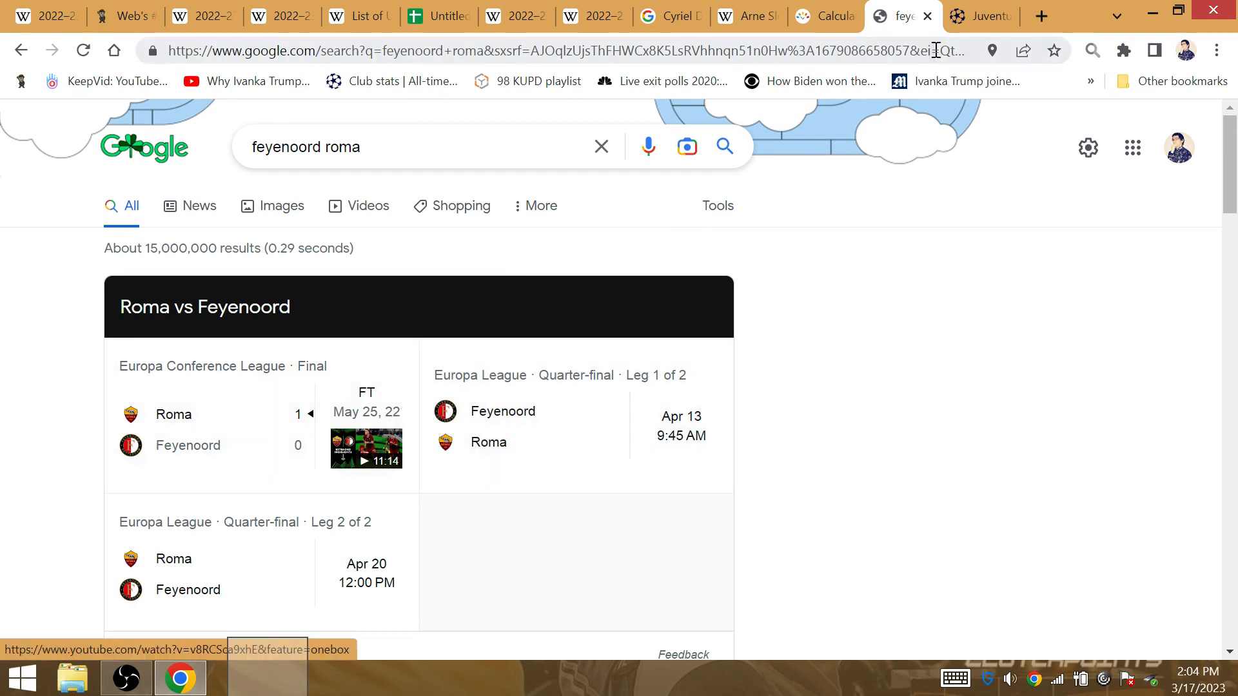
Set the Days Calculator span from May 25, 2022 to May 31, 2023, giving 371 days (53 weeks)
{"action": "left_click", "coordinate": [824, 16]}
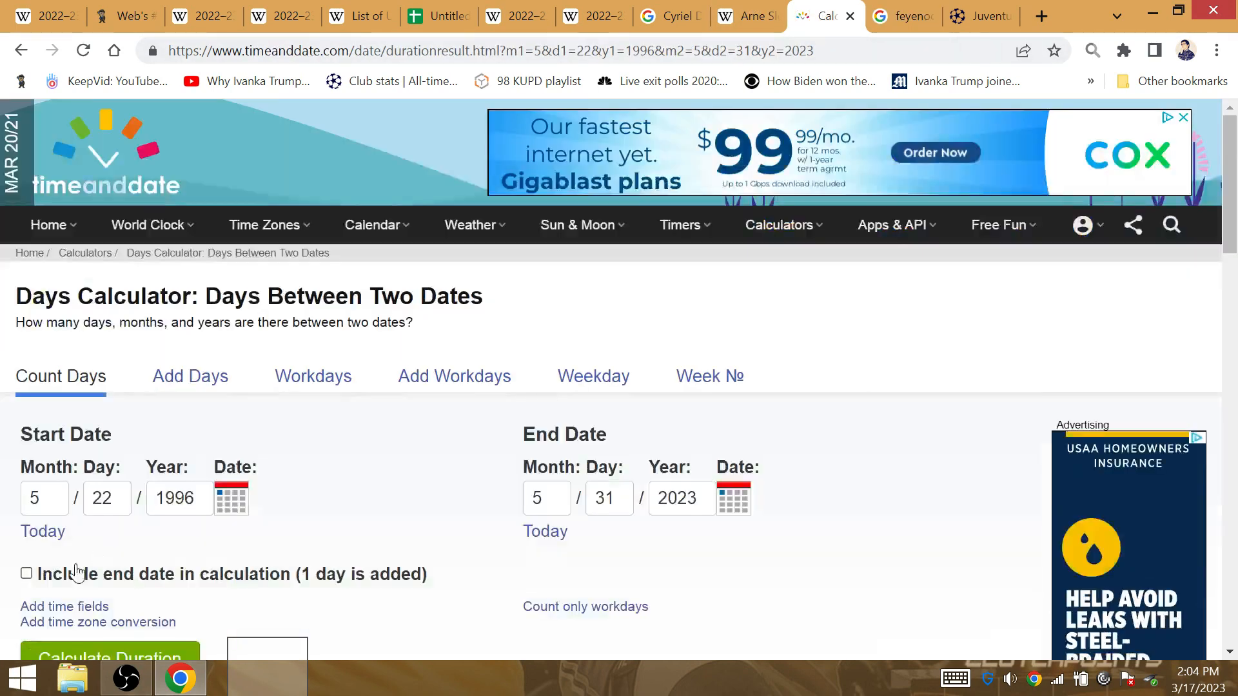
{"action": "left_click", "coordinate": [107, 498]}
{"action": "type", "text": "2022"}
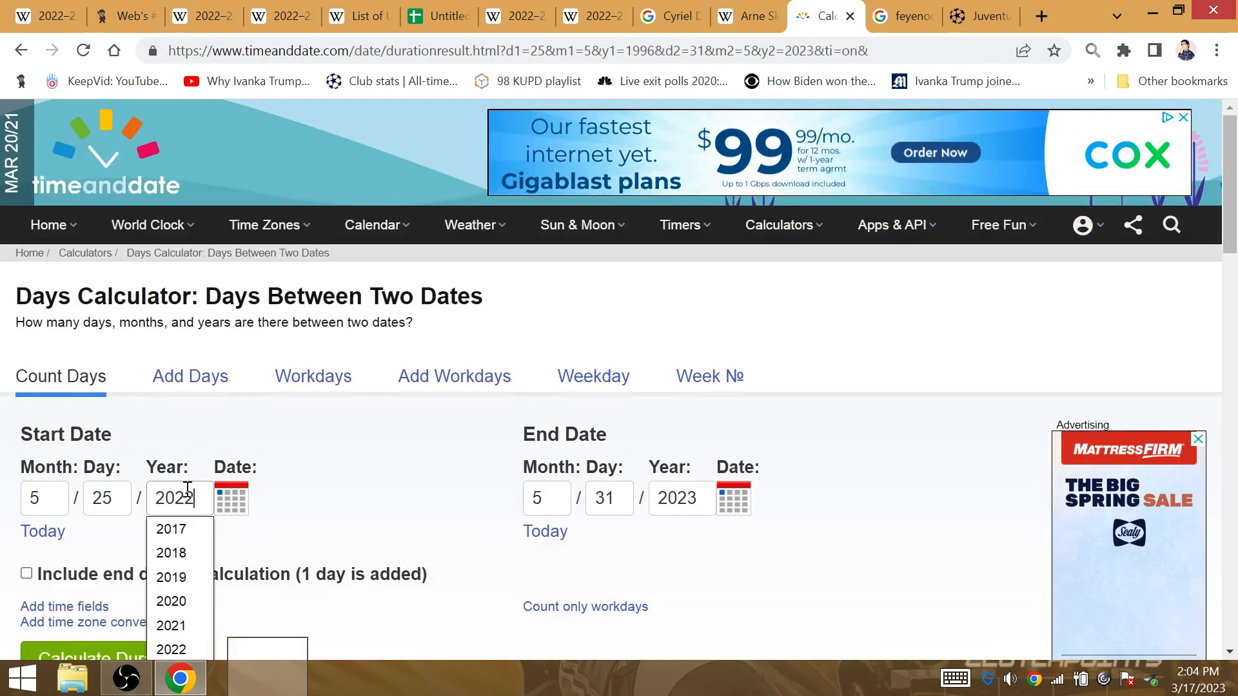
{"action": "left_click", "coordinate": [609, 498]}
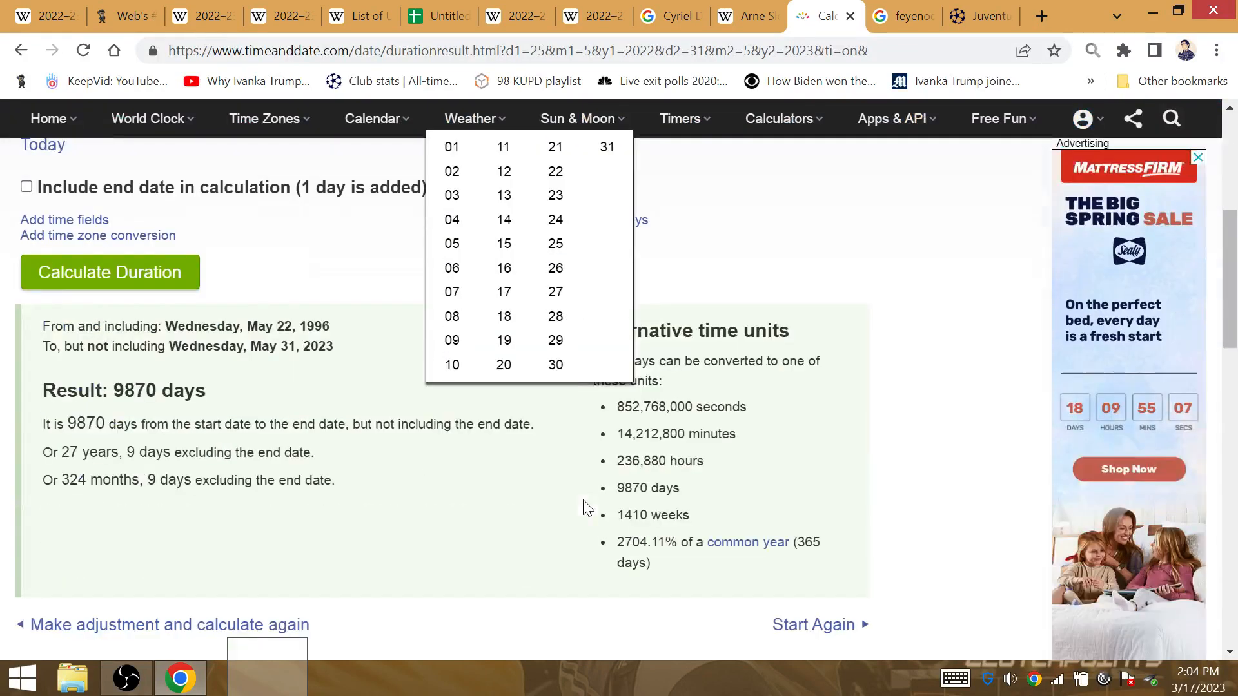
{"action": "left_click", "coordinate": [110, 272]}
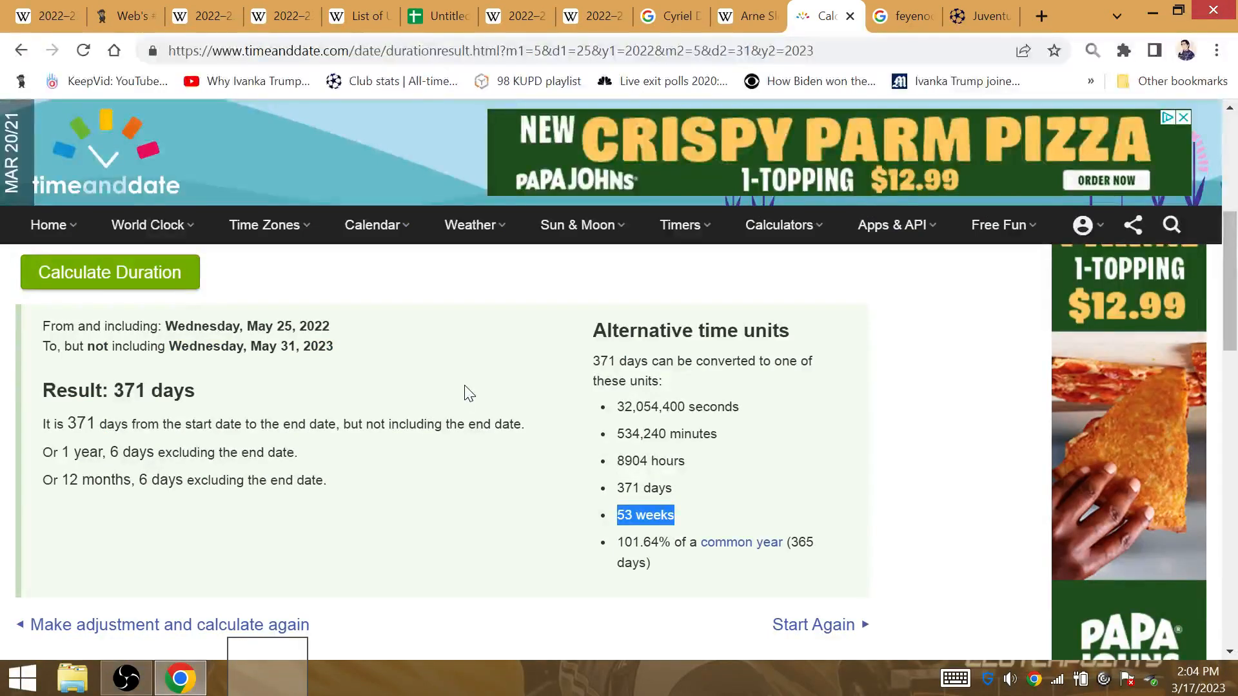
{"action": "mouse_move", "coordinate": [290, 449]}
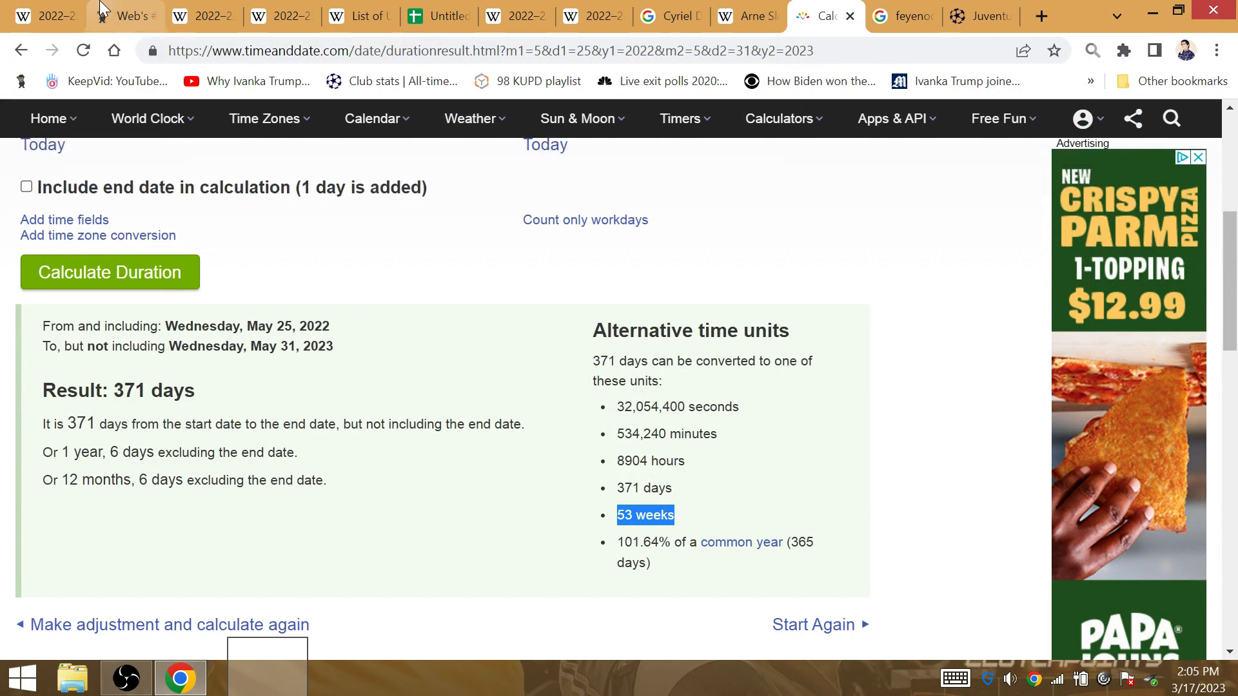
Close the popup over the Gematrinator entry table and return to the date calculator
{"action": "left_click", "coordinate": [126, 15]}
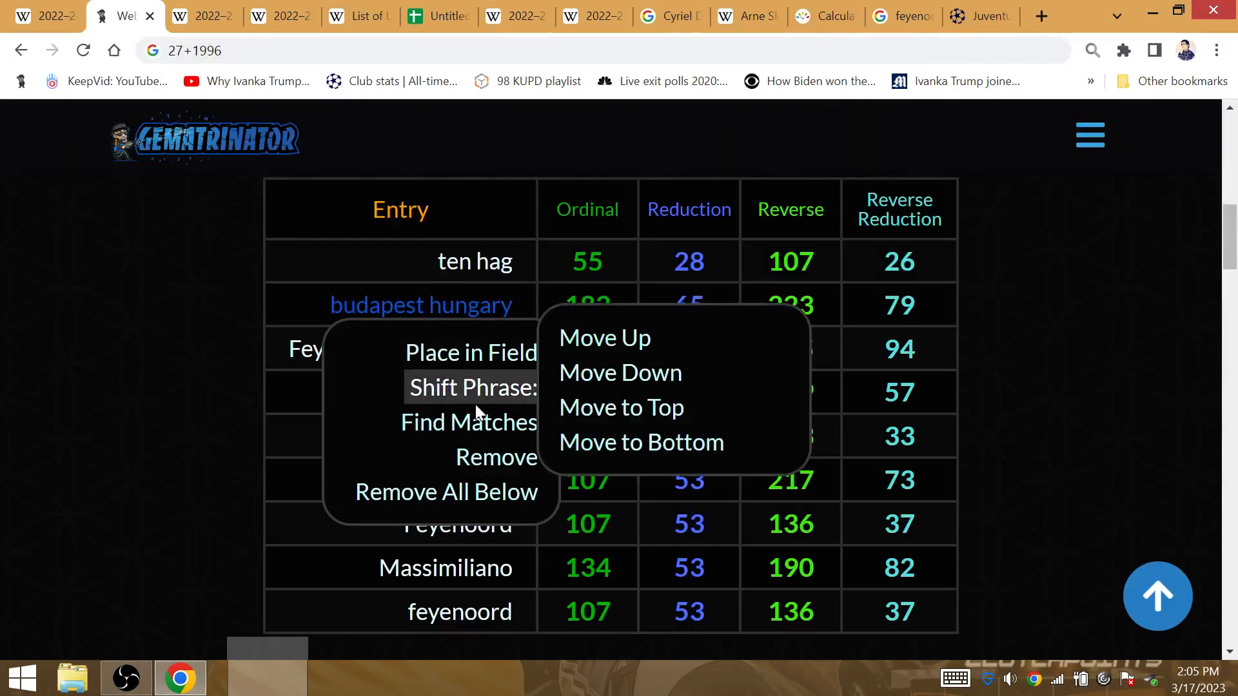
{"action": "left_click", "coordinate": [688, 348]}
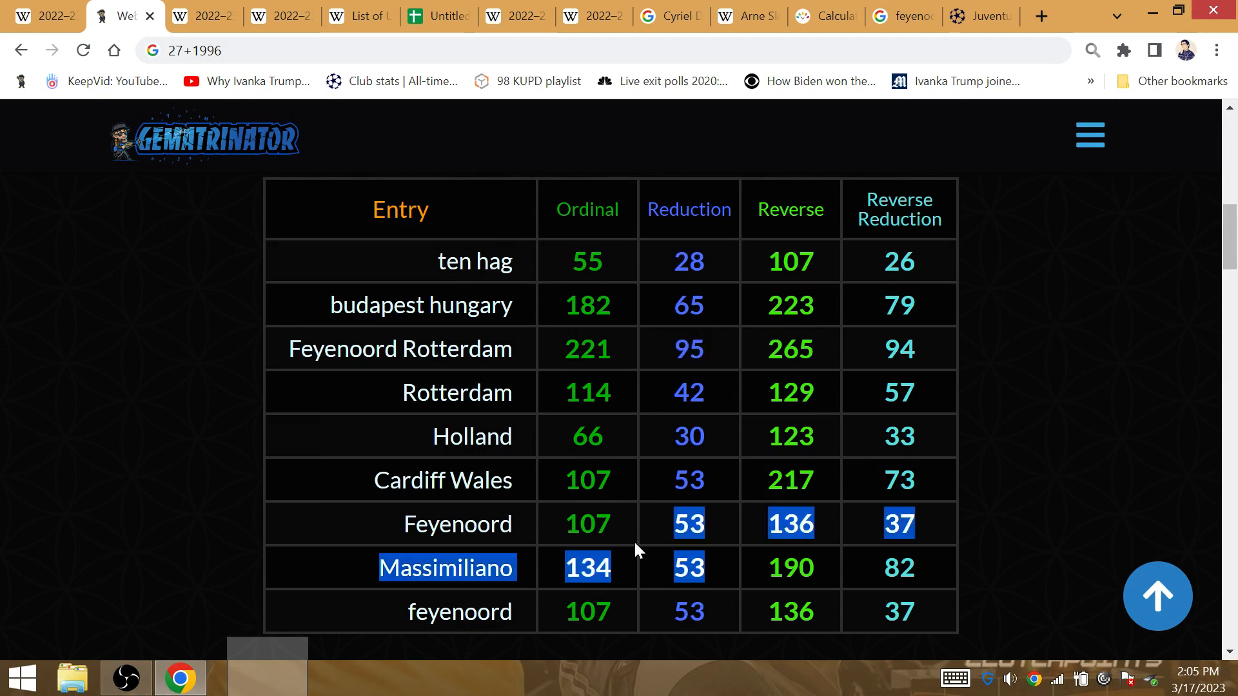
{"action": "left_click", "coordinate": [828, 17]}
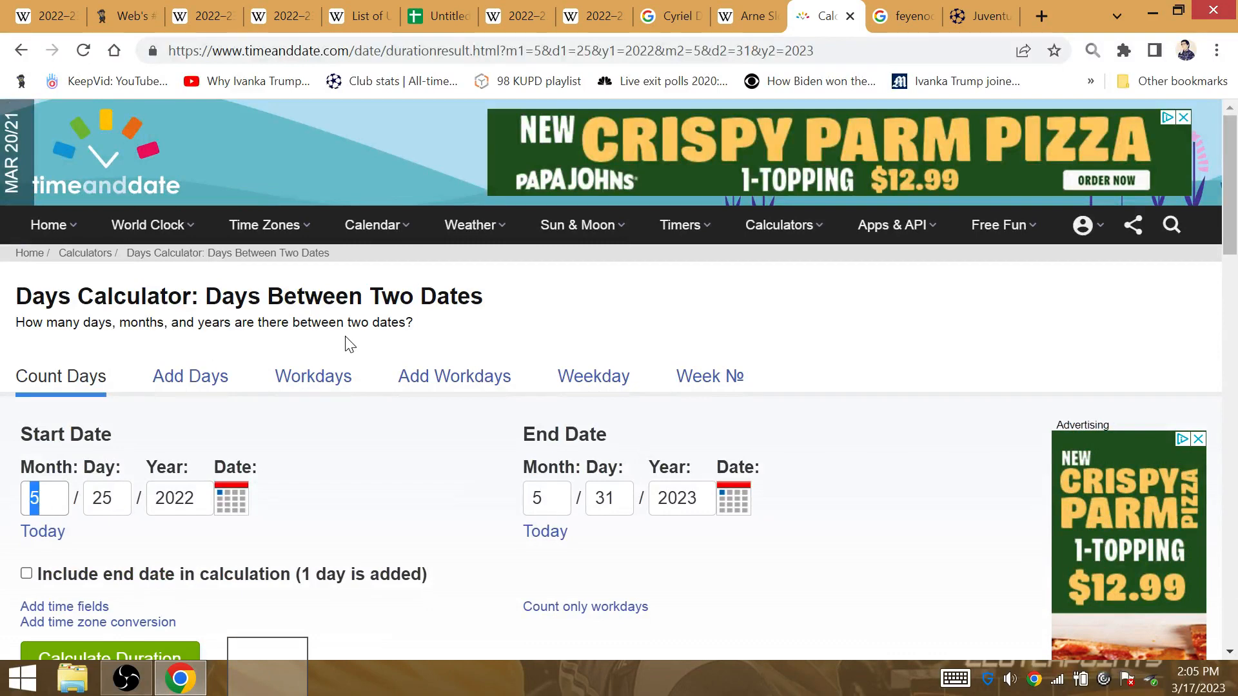
Glance at the Juventus season and head-to-head tabs, then value 'angel' at 39 ordinal in Gematrinator
{"action": "left_click", "coordinate": [272, 16]}
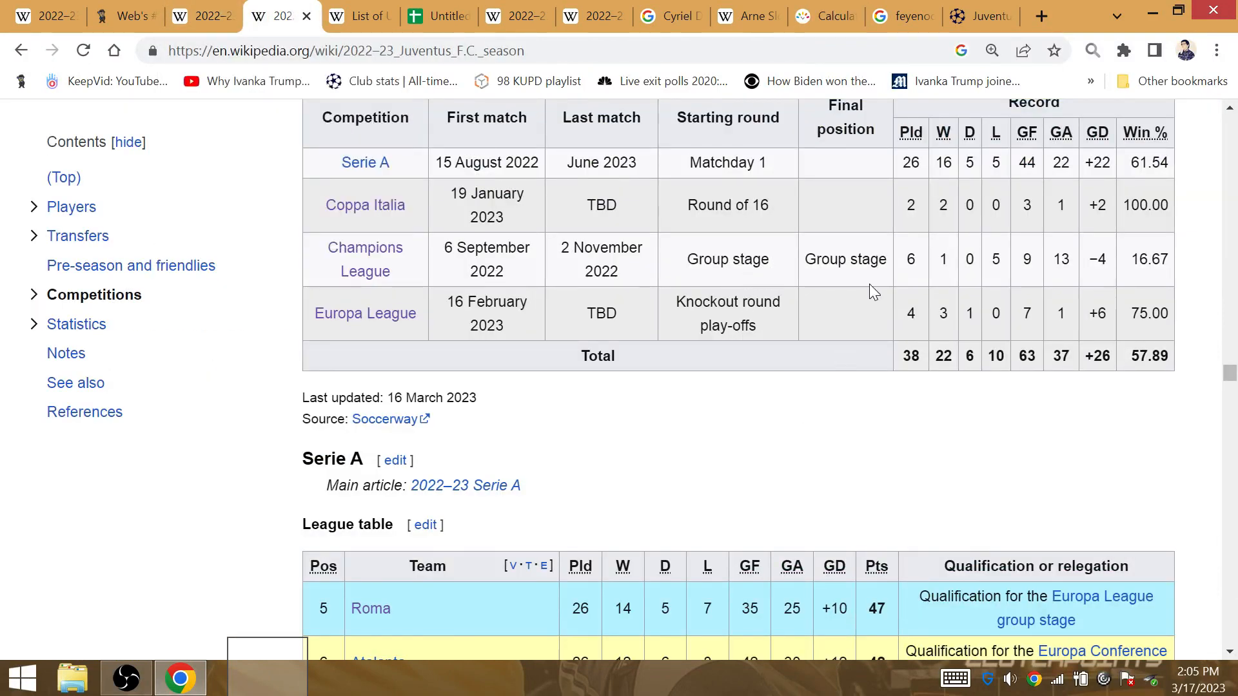
{"action": "left_click", "coordinate": [977, 17]}
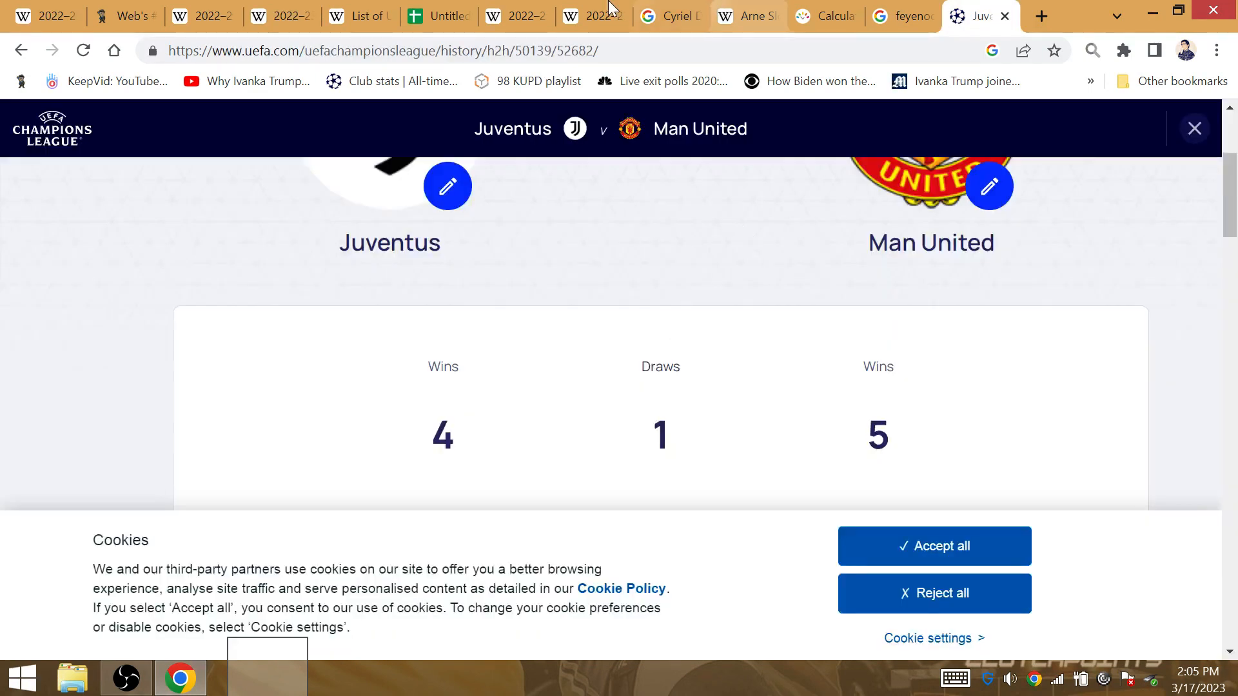
{"action": "left_click", "coordinate": [129, 15]}
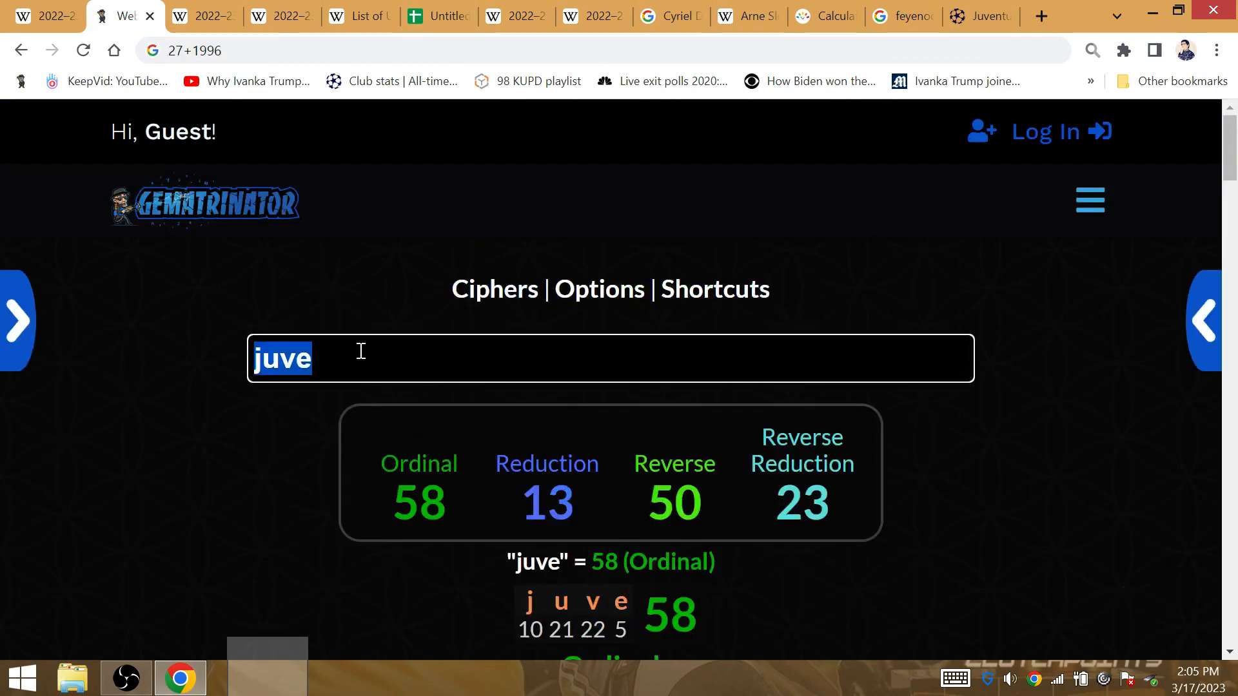
{"action": "type", "text": "angel"}
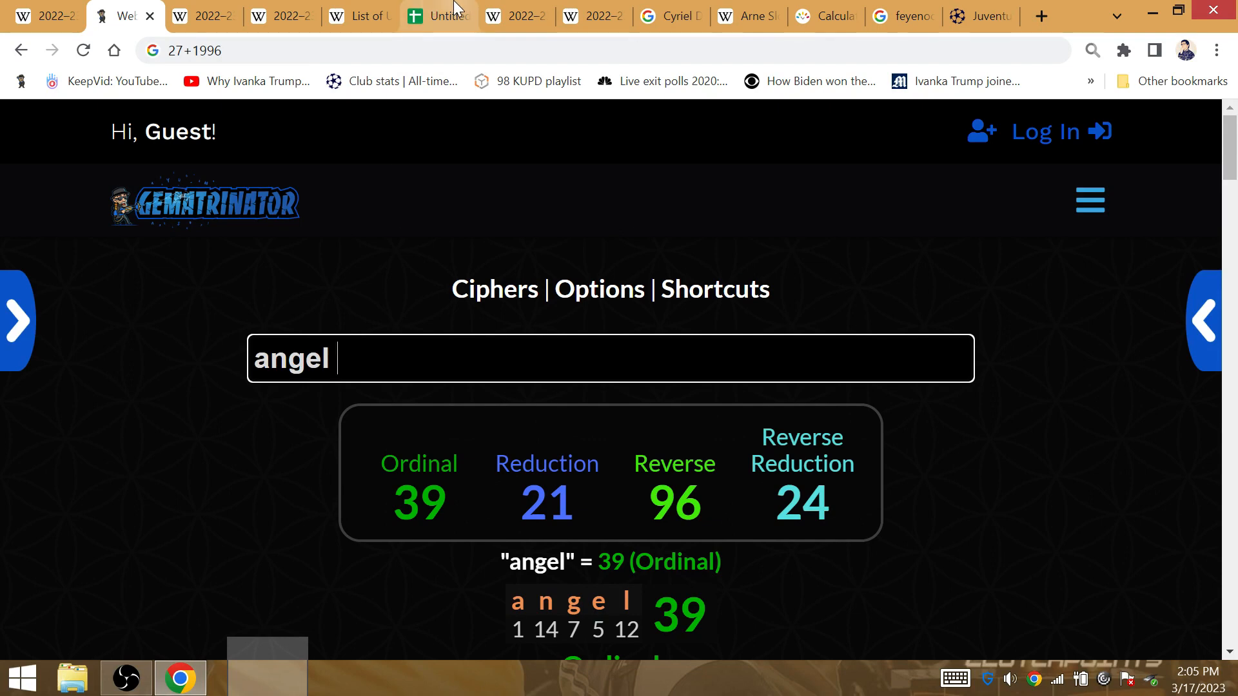
Check the Europa League finals-by-club table, highlighting Feyenoord's 2 wins (1974, 2002) and 0 runner-up finishes
{"action": "left_click", "coordinate": [513, 17]}
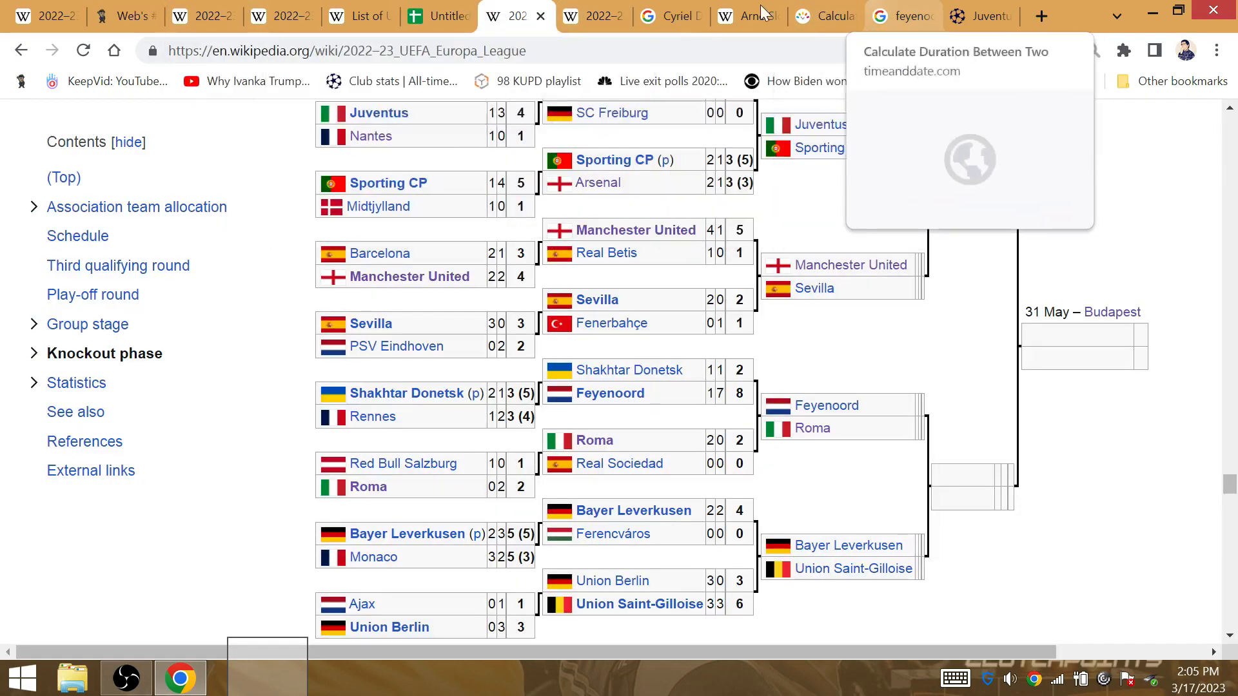
{"action": "left_click", "coordinate": [905, 16]}
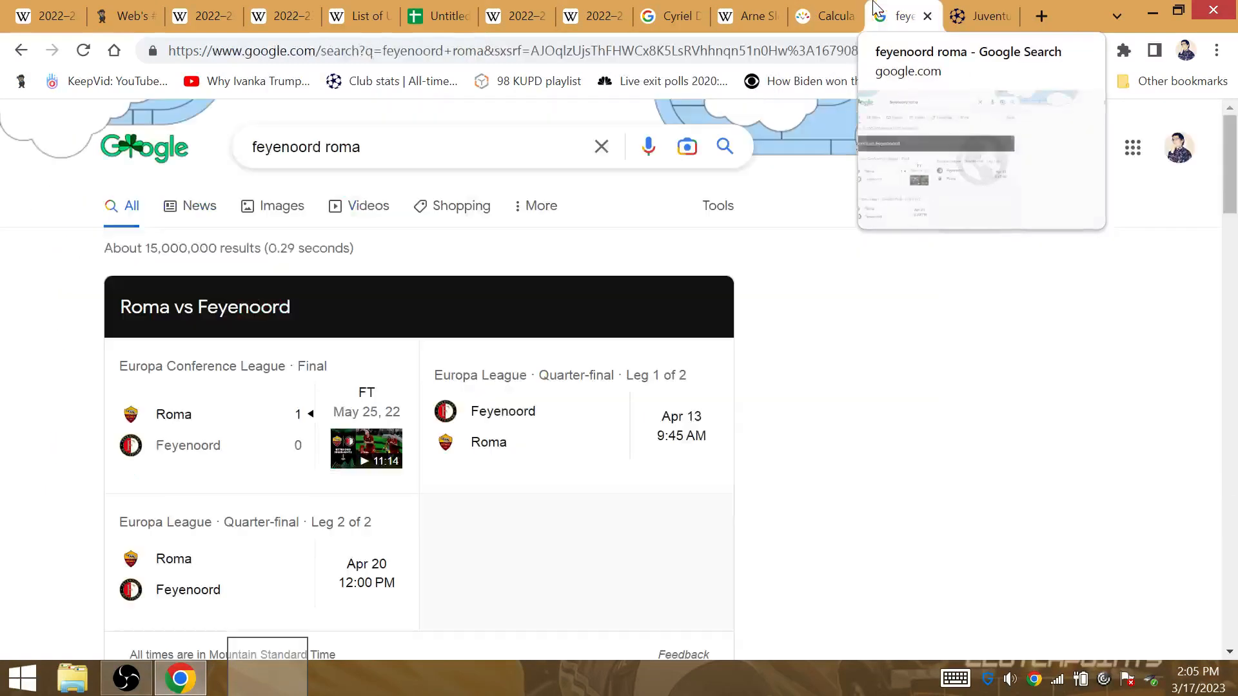
{"action": "left_click", "coordinate": [511, 16]}
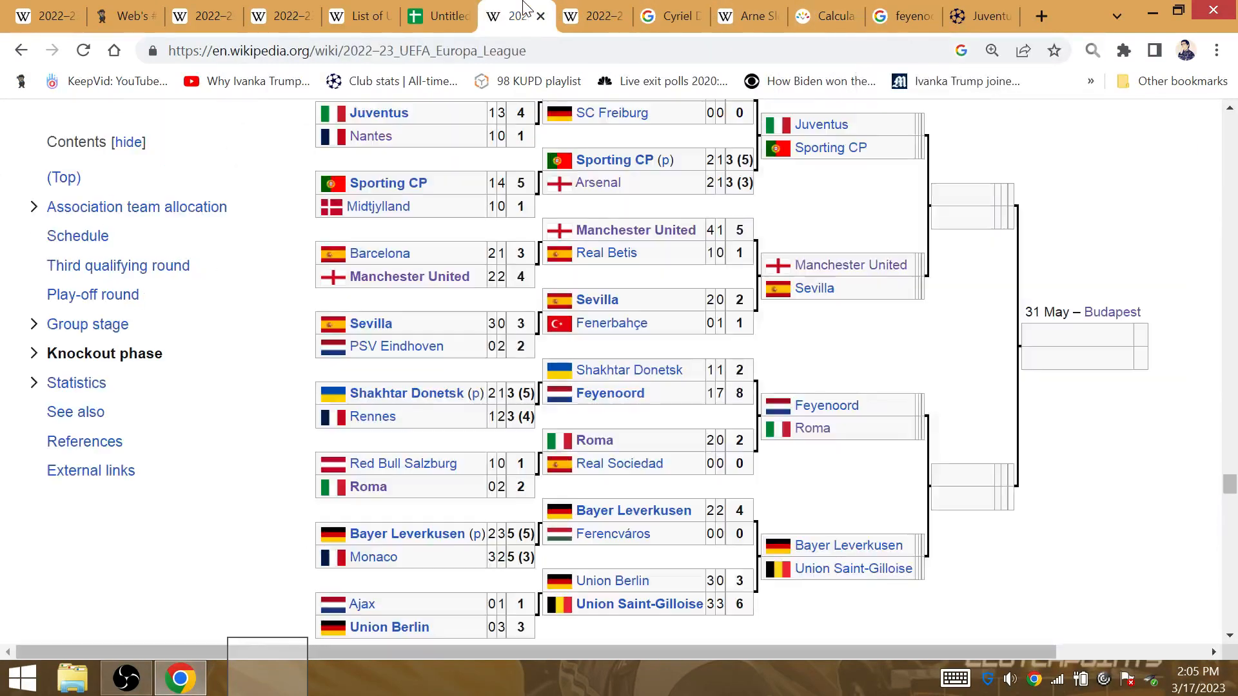
{"action": "left_click", "coordinate": [365, 17]}
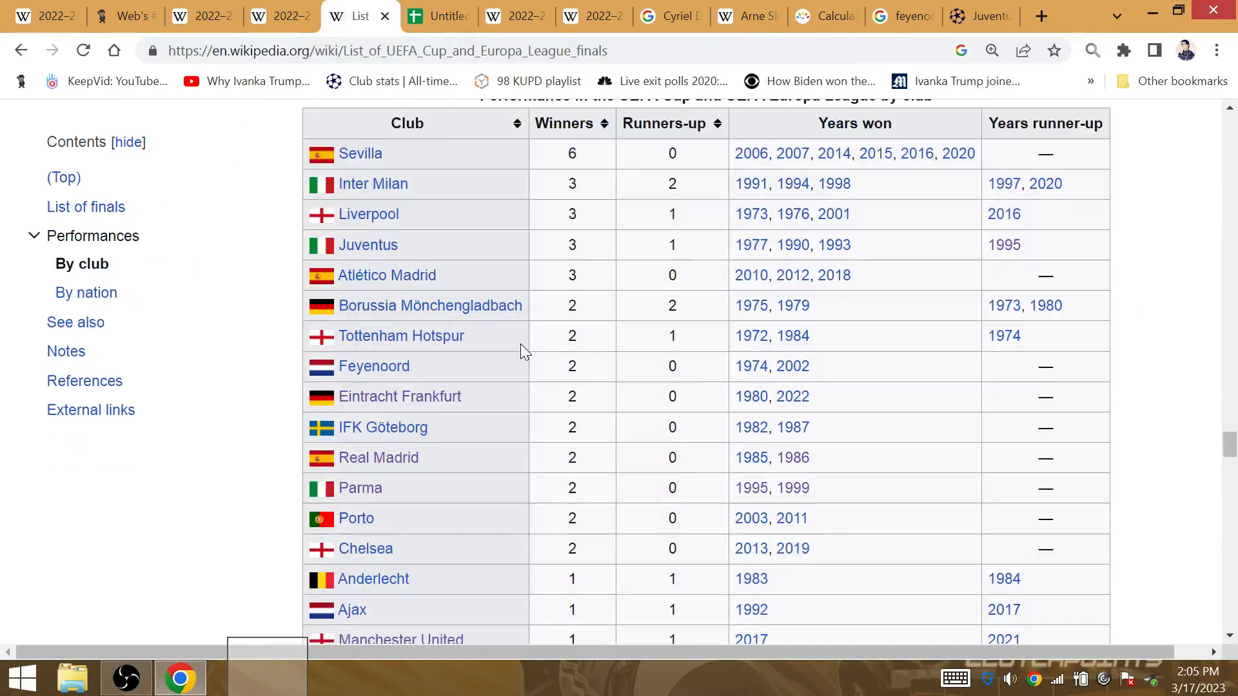
{"action": "mouse_move", "coordinate": [789, 380]}
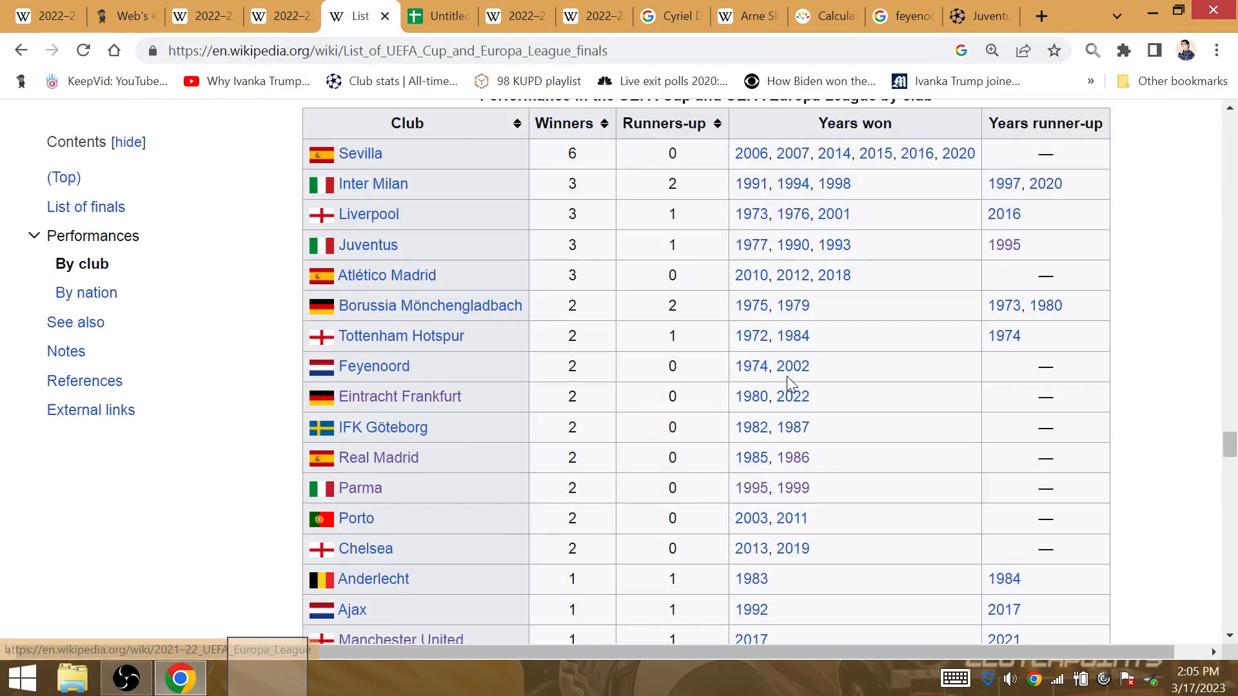
{"action": "mouse_move", "coordinate": [792, 367]}
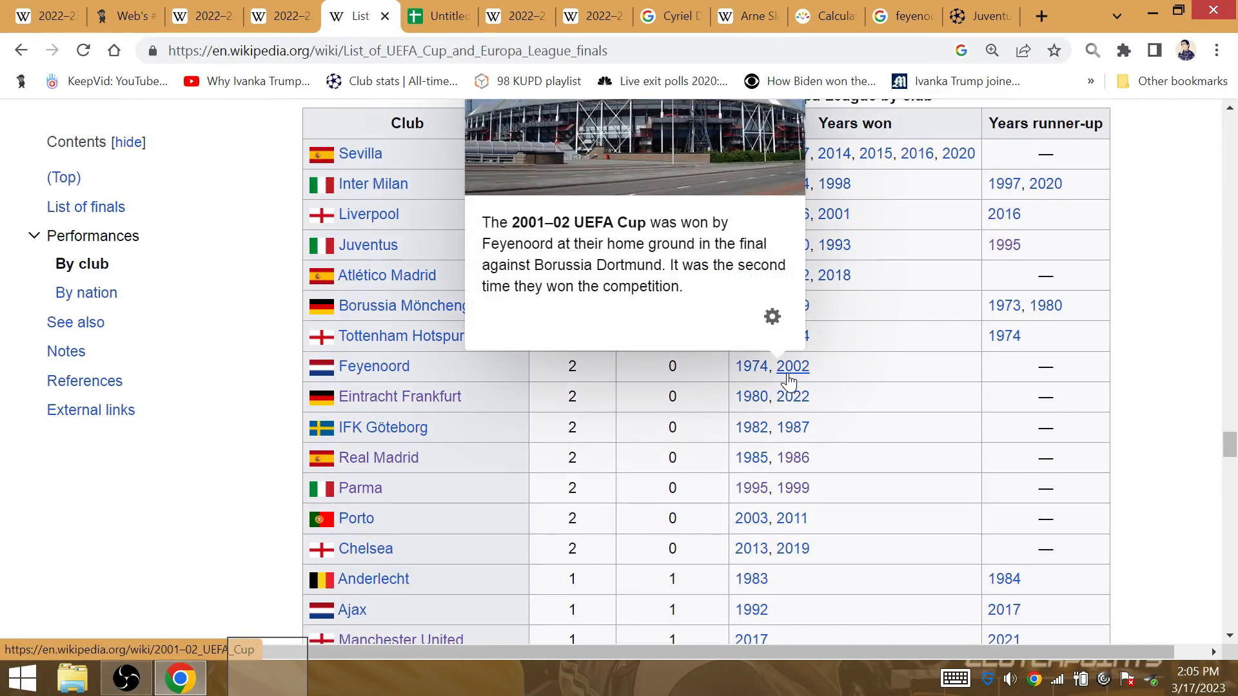
{"action": "mouse_move", "coordinate": [560, 378]}
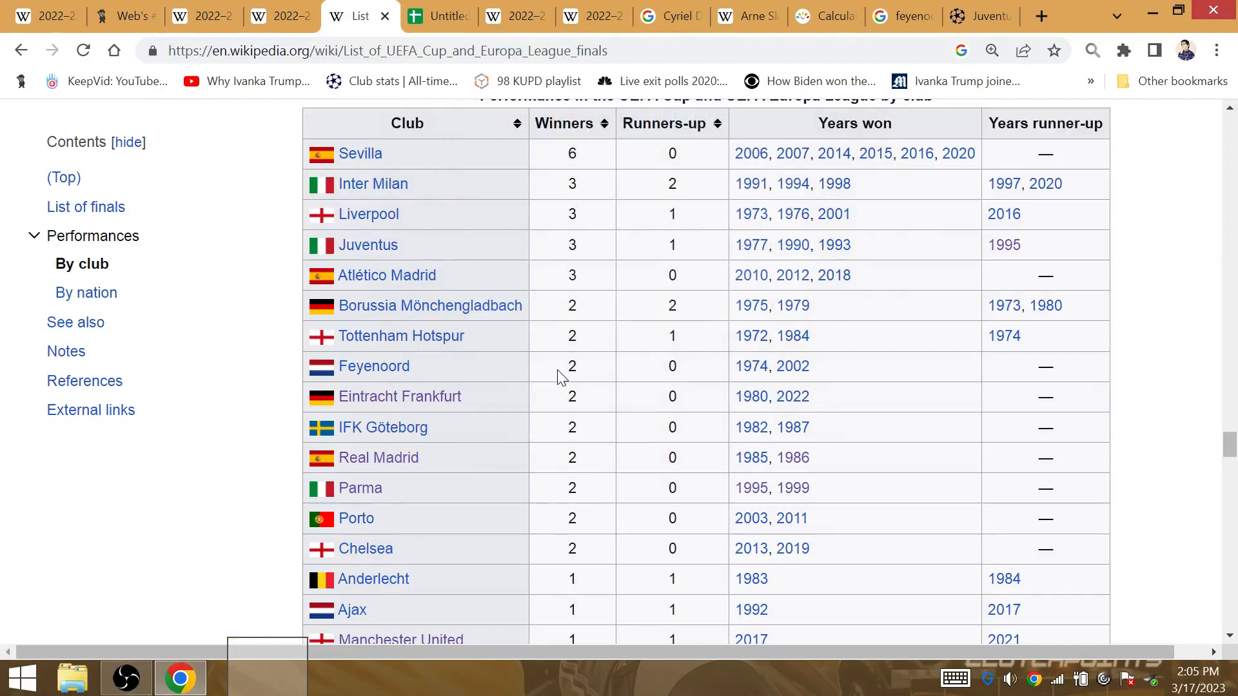
{"action": "left_click_drag", "start_coordinate": [562, 366], "coordinate": [672, 366]}
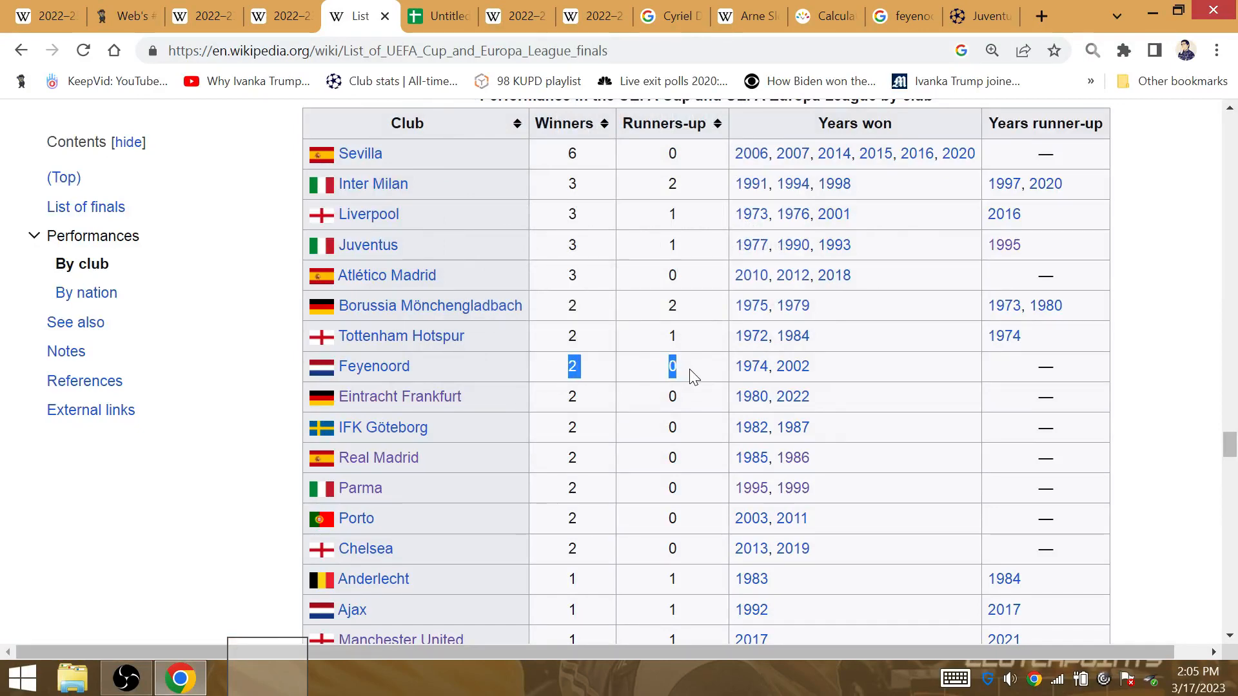
{"action": "left_click", "coordinate": [126, 14]}
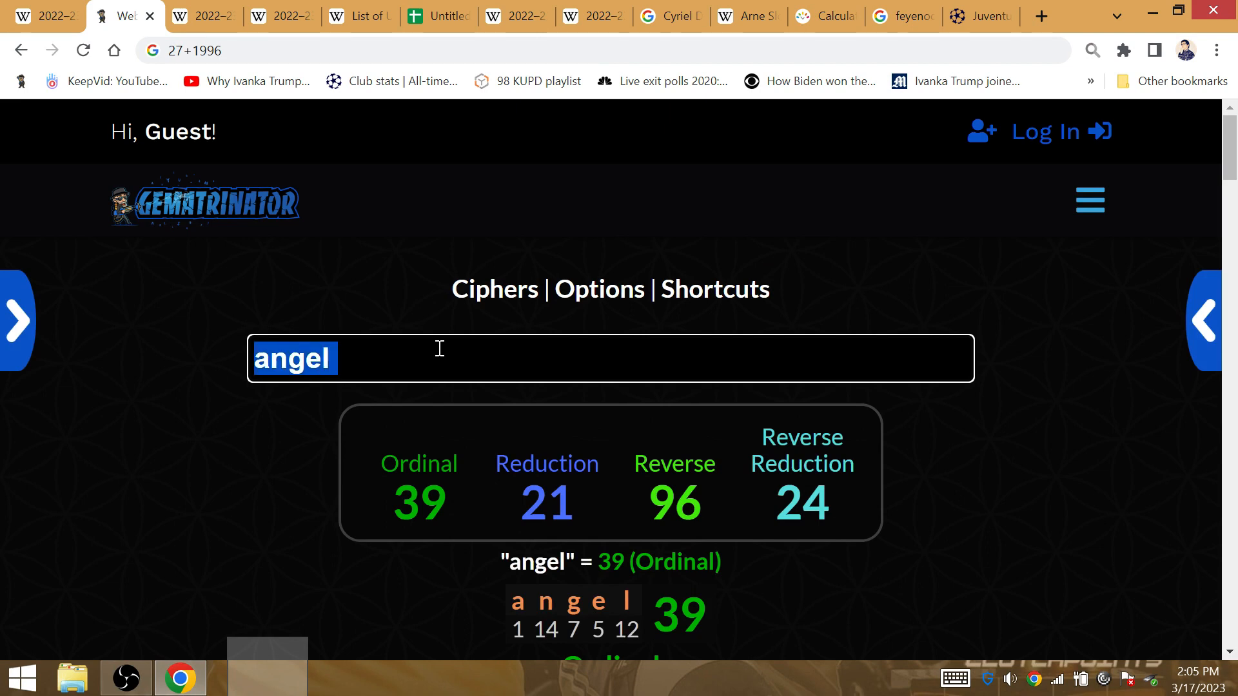
Value pogba (41), chiesa (45) and federico chiesa (110) and view them in the history table
{"action": "type", "text": "pogba"}
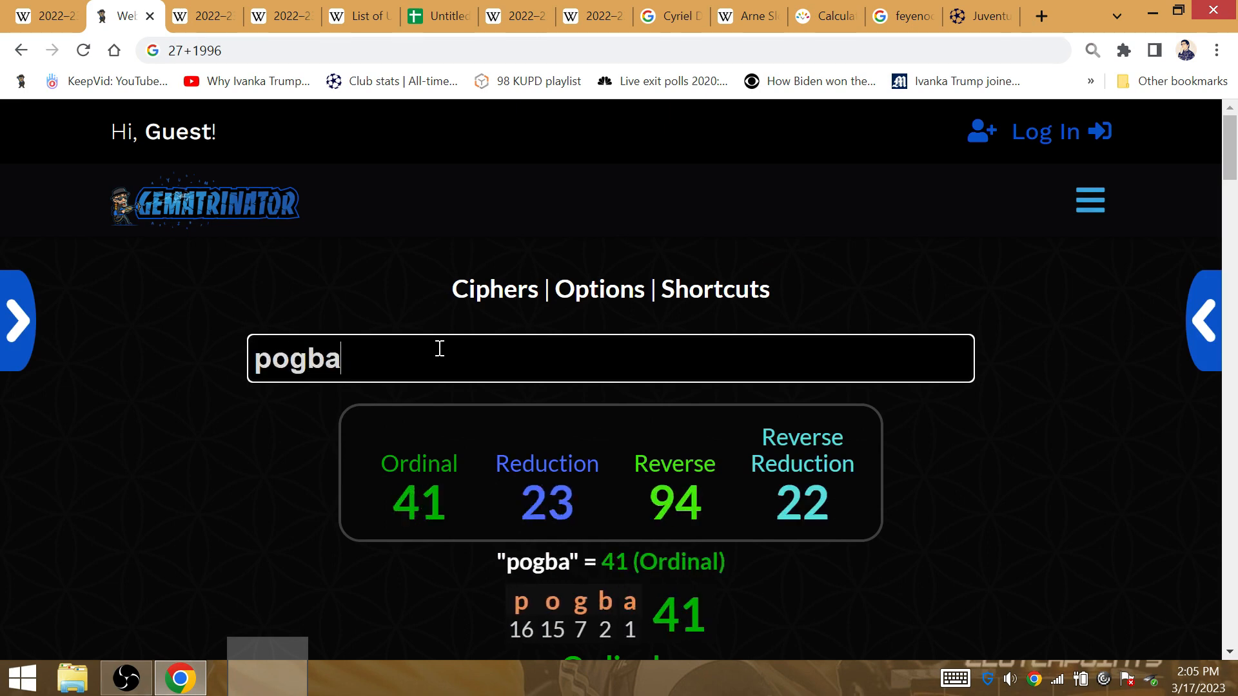
{"action": "mouse_move", "coordinate": [750, 147]}
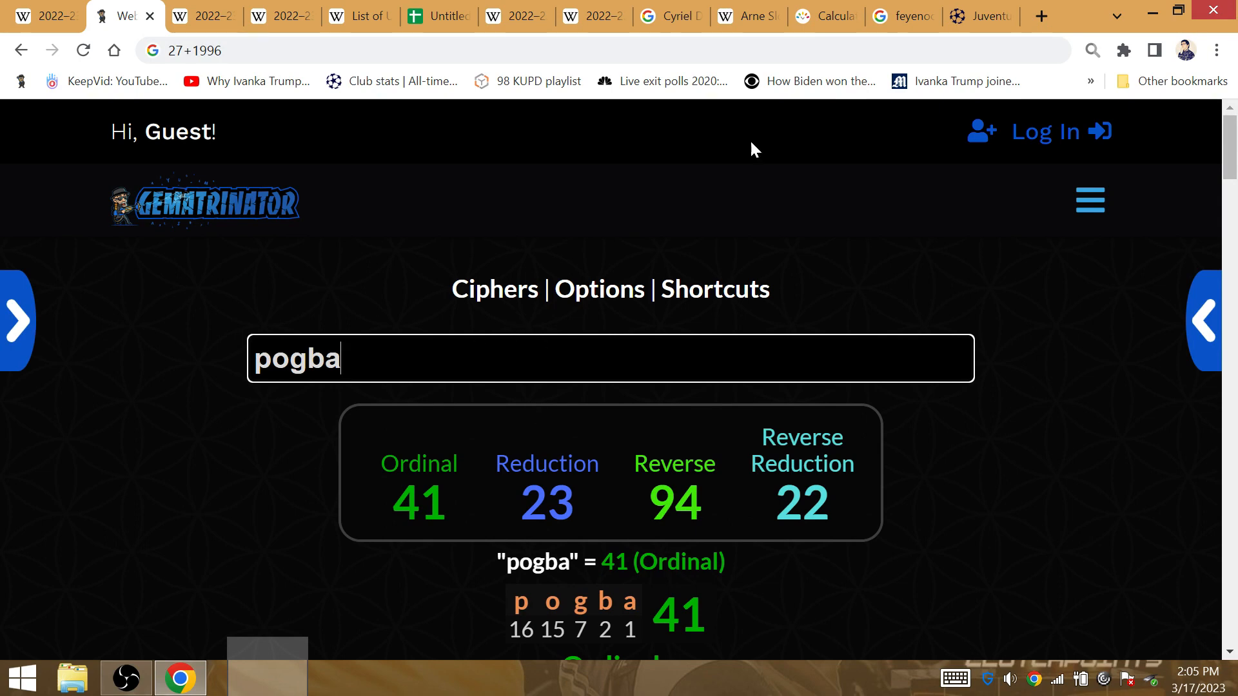
{"action": "type", "text": "chiesa"}
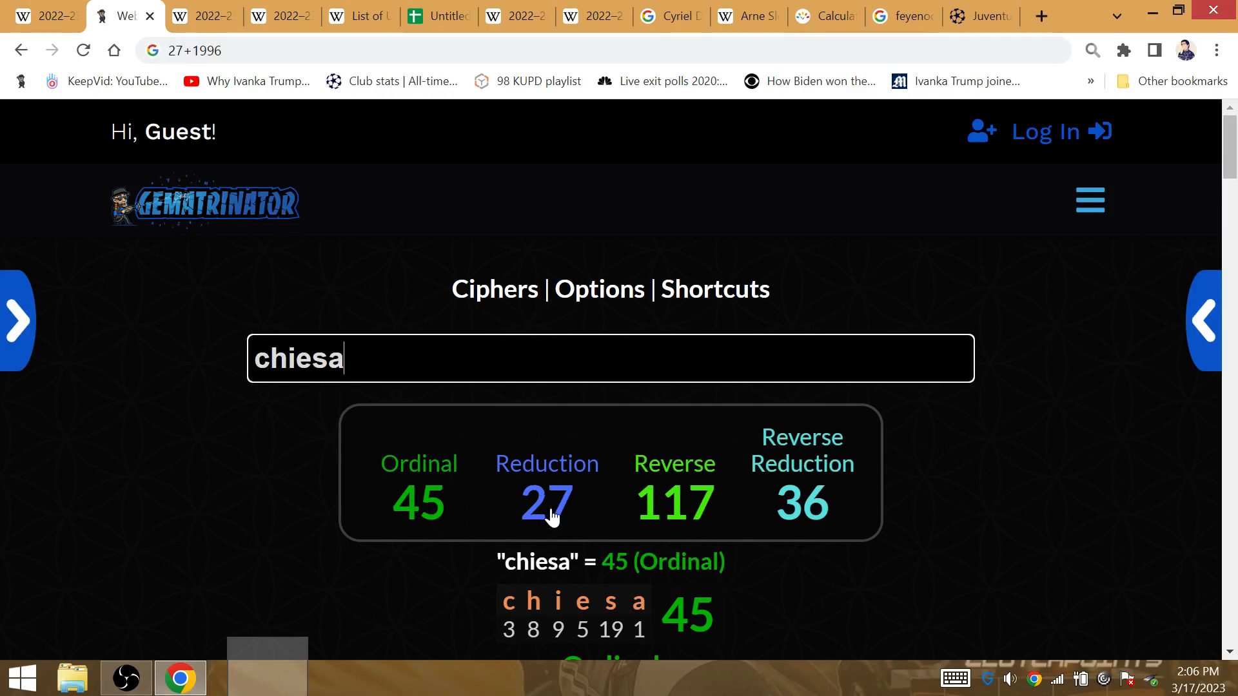
{"action": "mouse_move", "coordinate": [549, 557]}
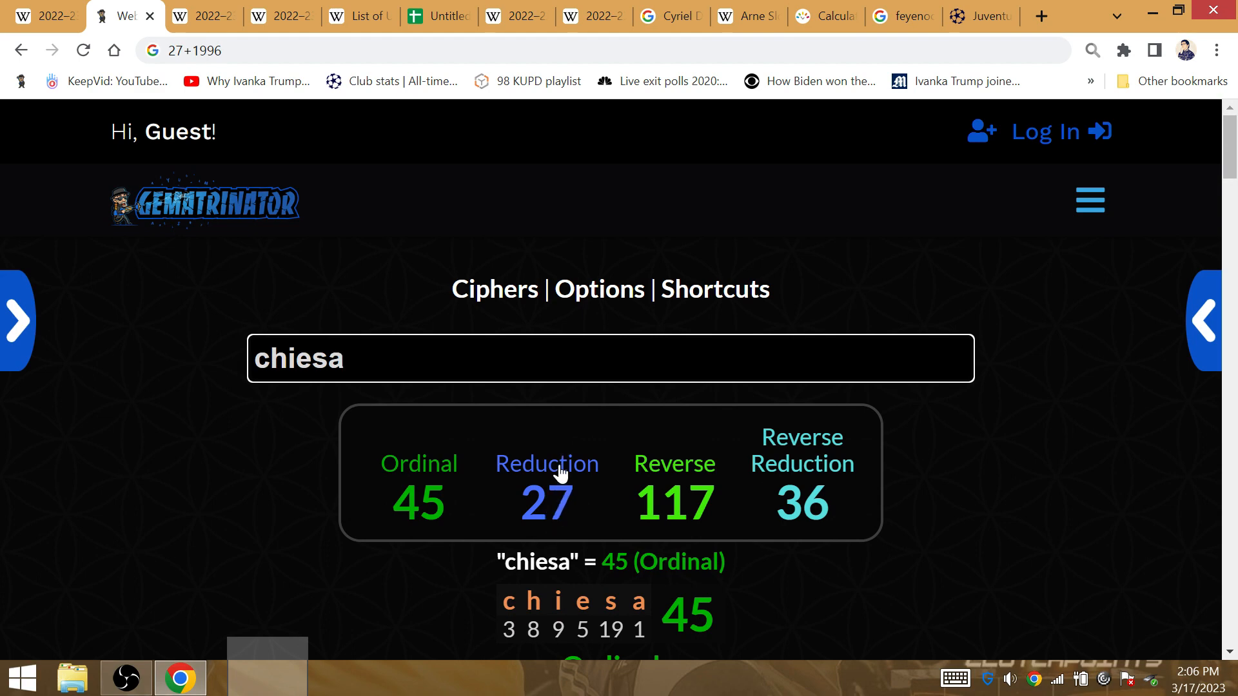
{"action": "mouse_move", "coordinate": [328, 329]}
{"action": "type", "text": "federico "}
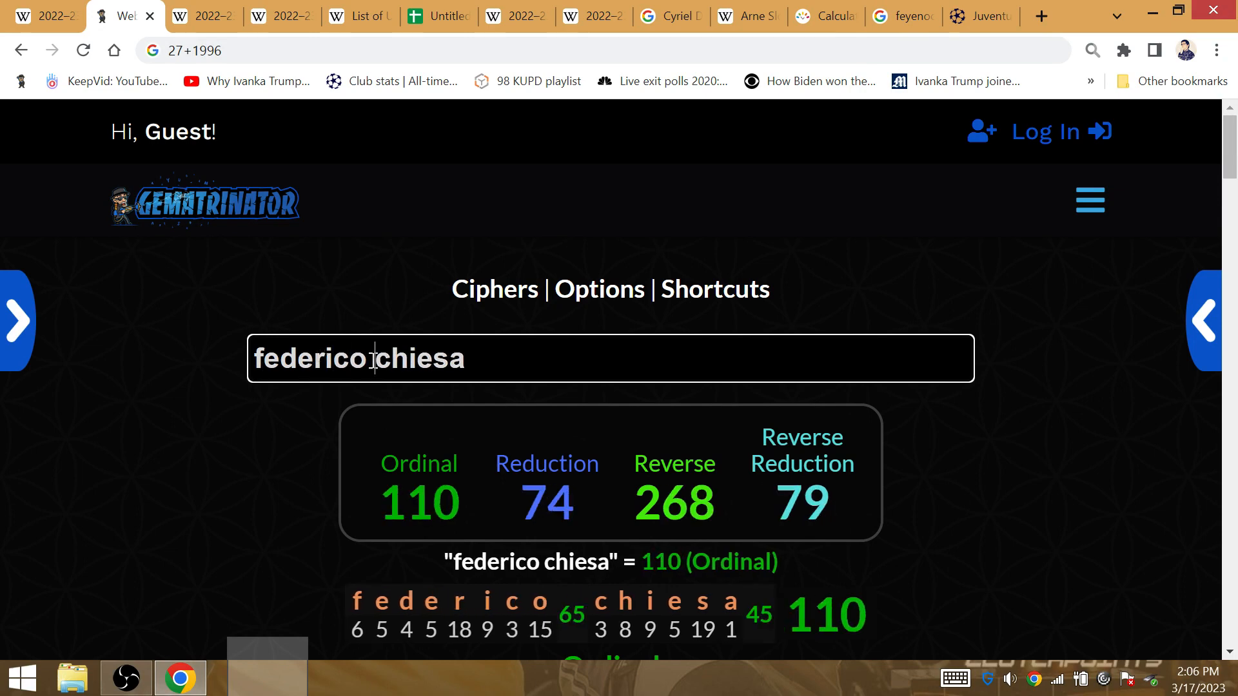
{"action": "scroll", "scroll_direction": "down", "scroll_amount": 3}
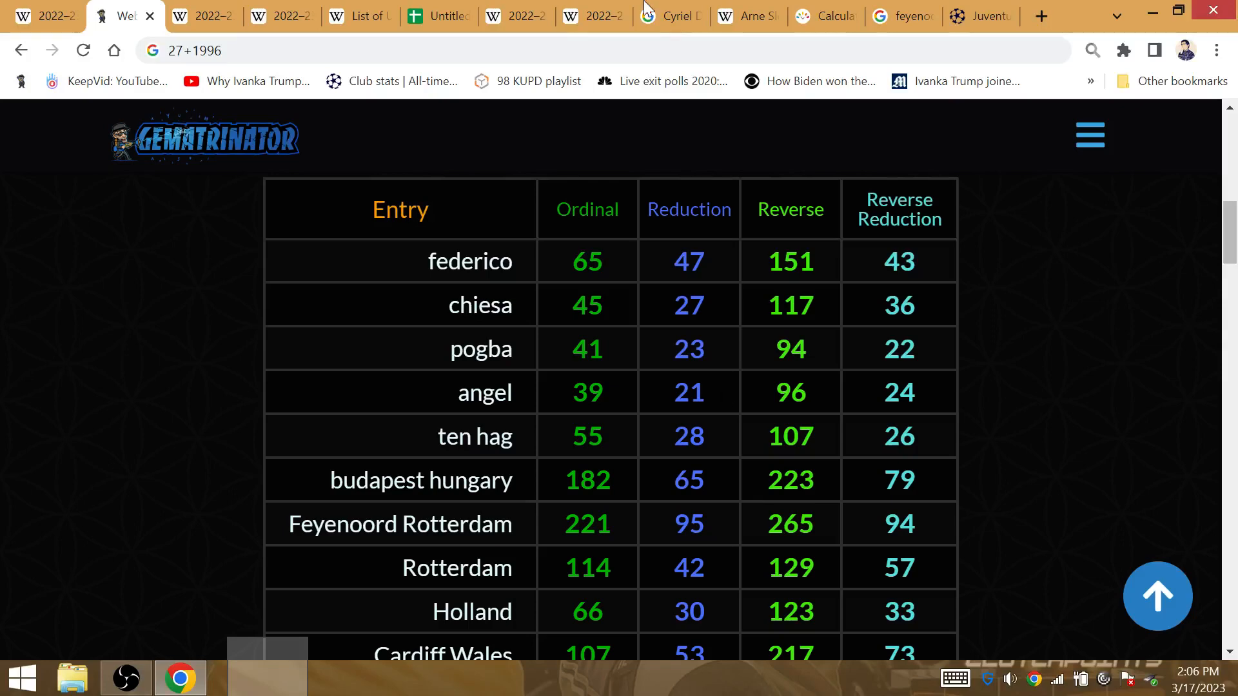
{"action": "left_click", "coordinate": [590, 17]}
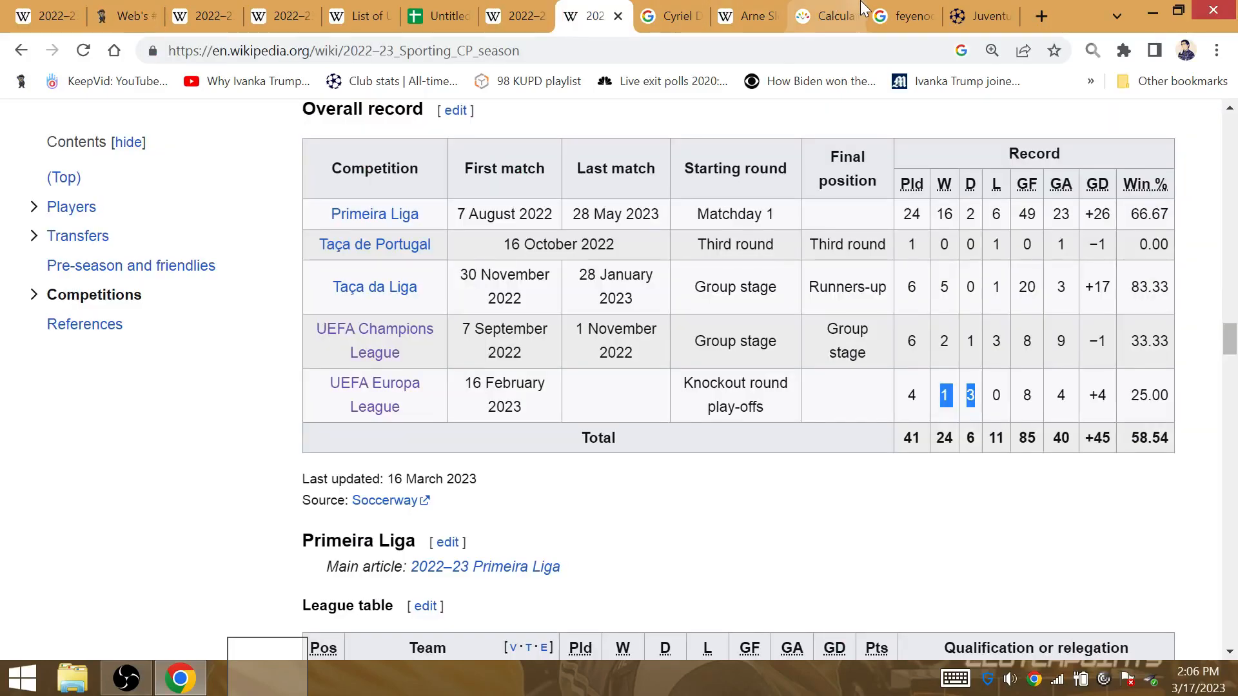
{"action": "left_click", "coordinate": [911, 16]}
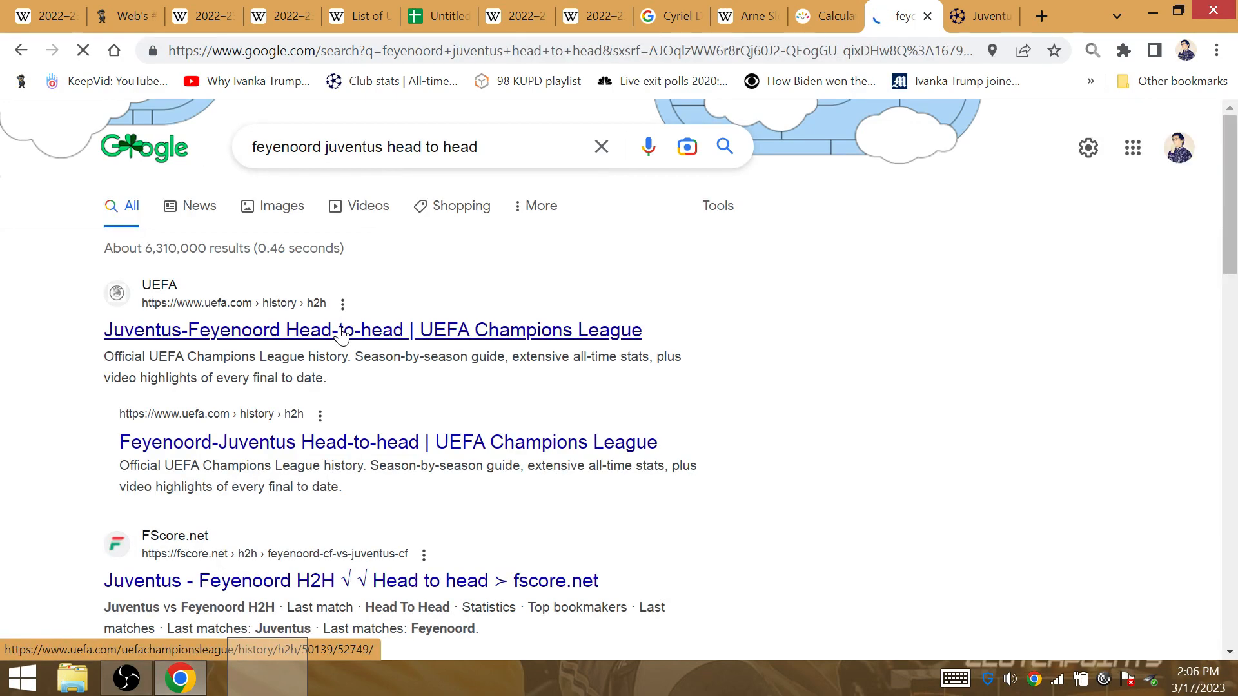
{"action": "left_click", "coordinate": [340, 330]}
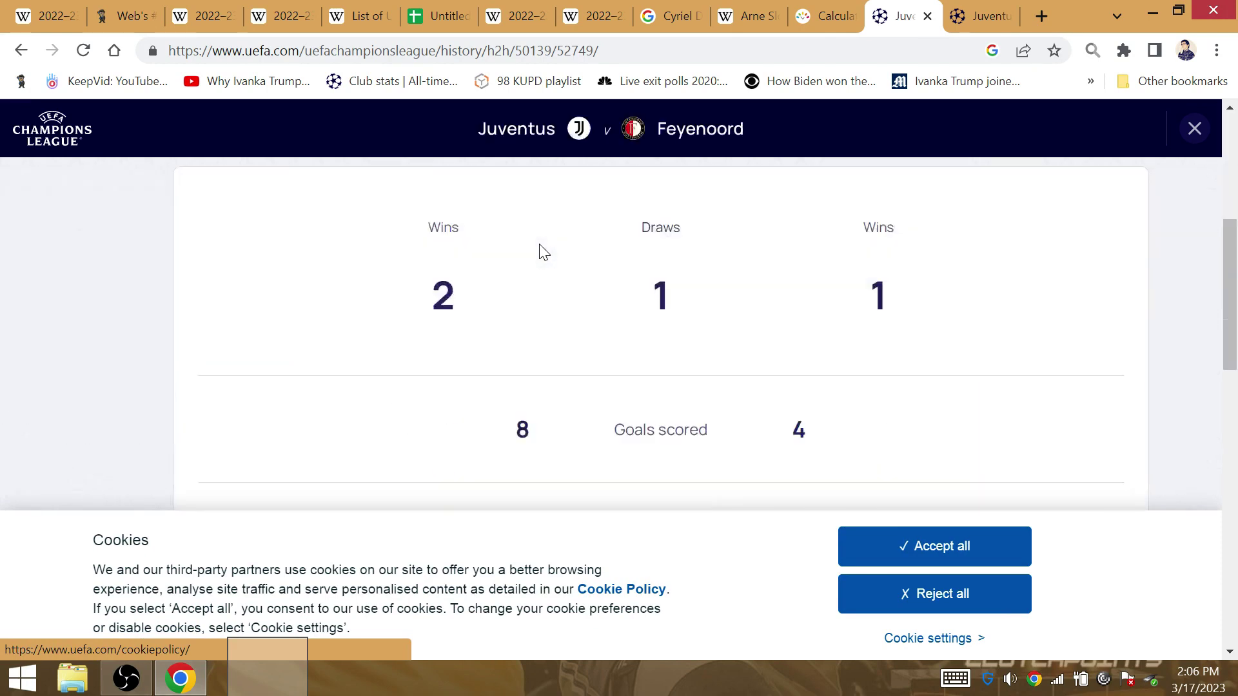
{"action": "mouse_move", "coordinate": [389, 314]}
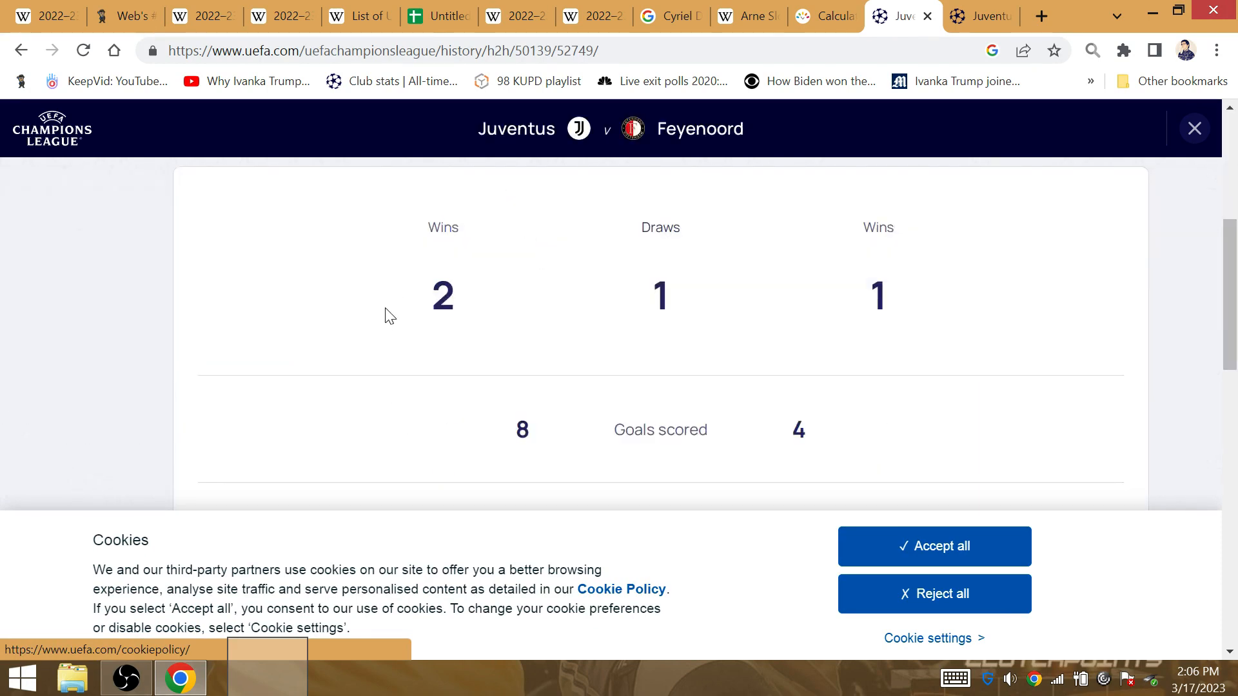
{"action": "mouse_move", "coordinate": [832, 294]}
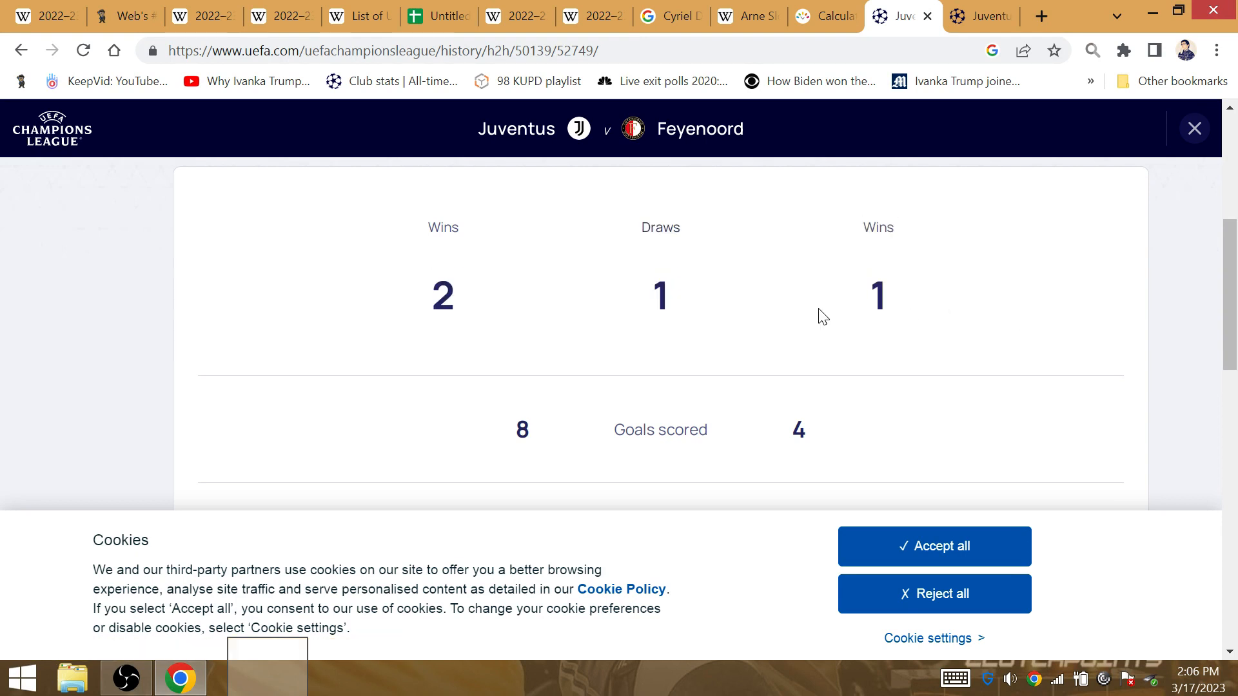
{"action": "mouse_move", "coordinate": [594, 343]}
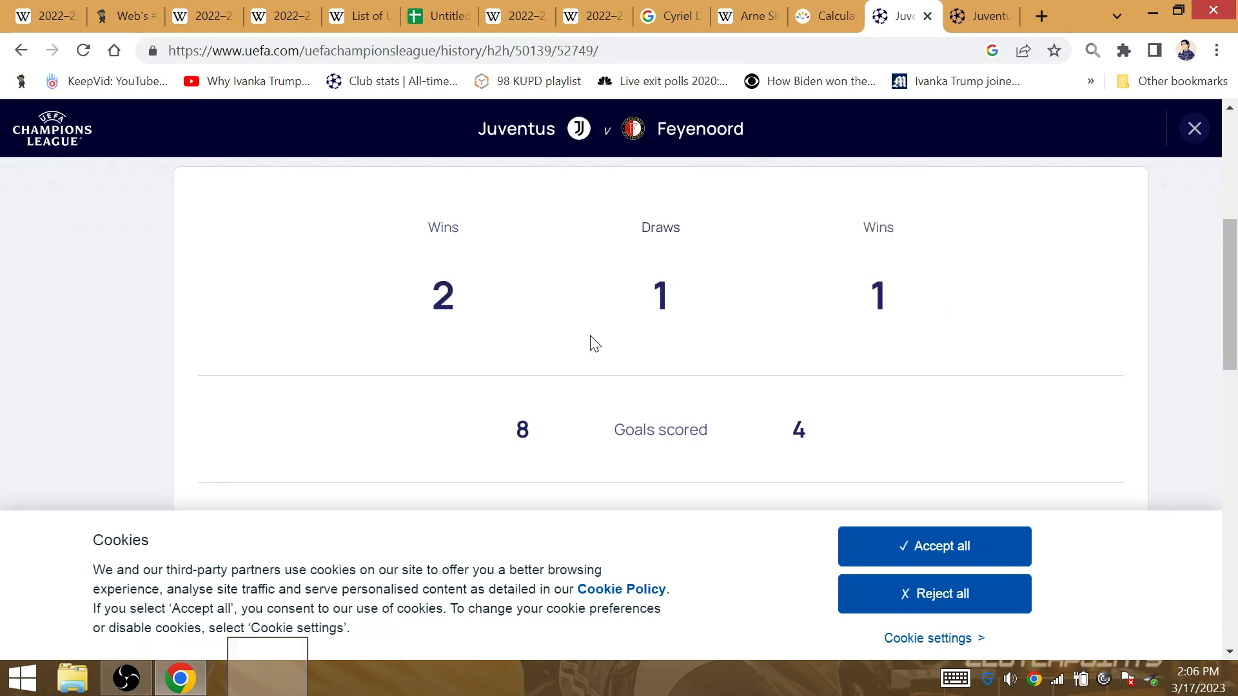
{"action": "mouse_move", "coordinate": [532, 455]}
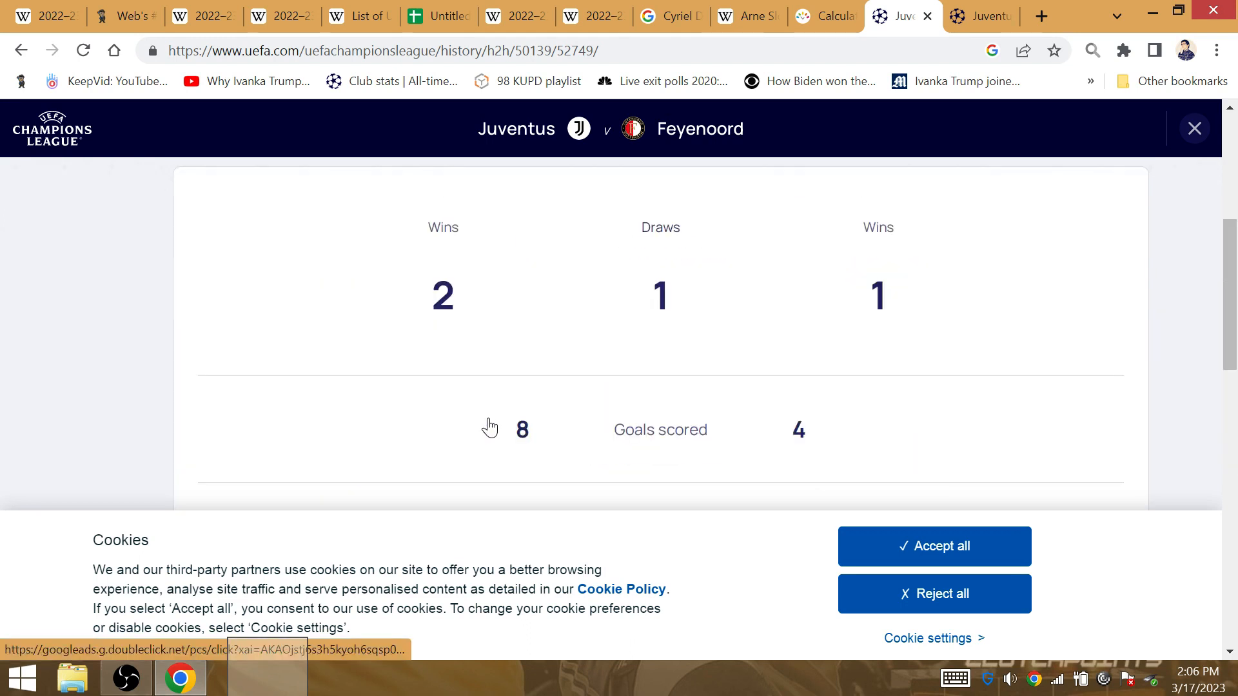
{"action": "double_click", "coordinate": [522, 429]}
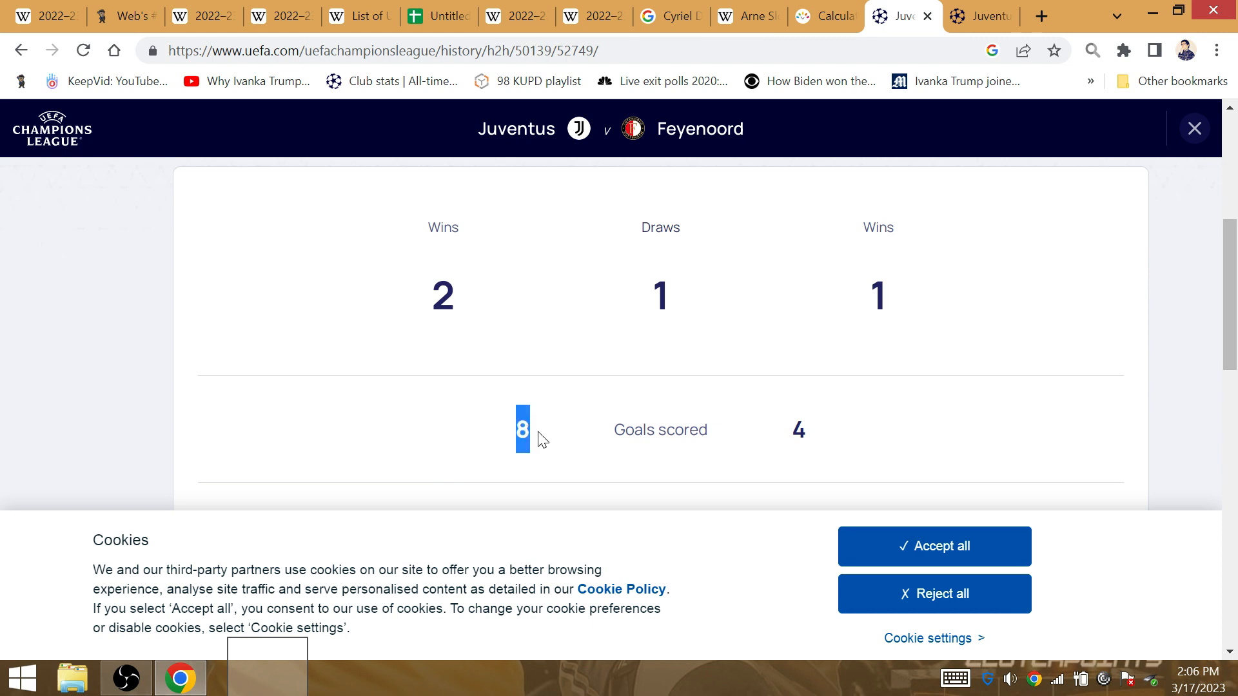
{"action": "mouse_move", "coordinate": [839, 436]}
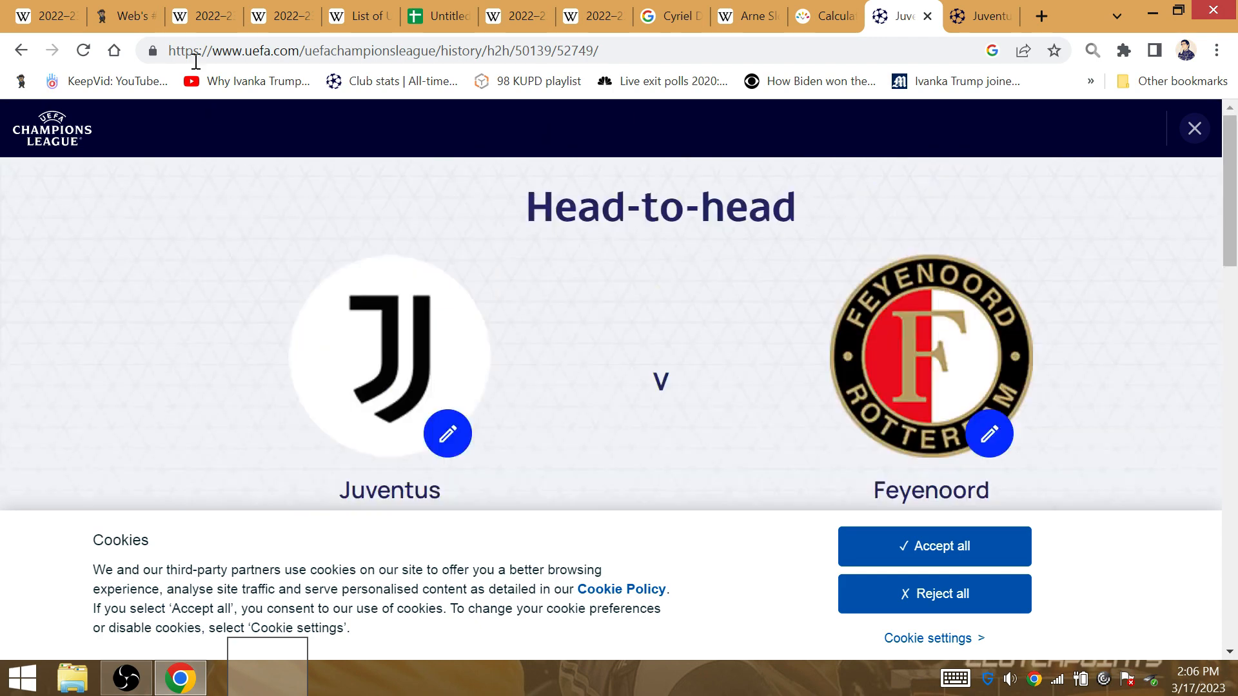
Value 'hungary' in Gematrinator at 94, 40, 95 and 32 across the four ciphers
{"action": "left_click", "coordinate": [129, 14]}
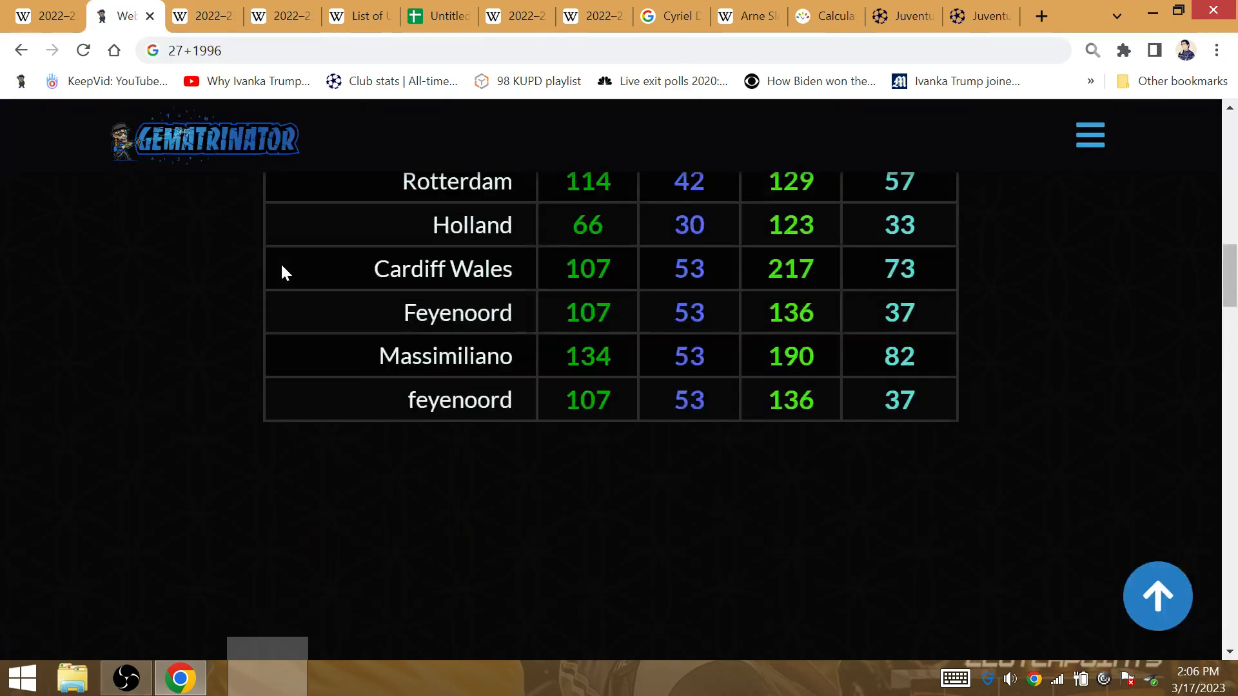
{"action": "scroll", "scroll_direction": "up", "scroll_amount": 3}
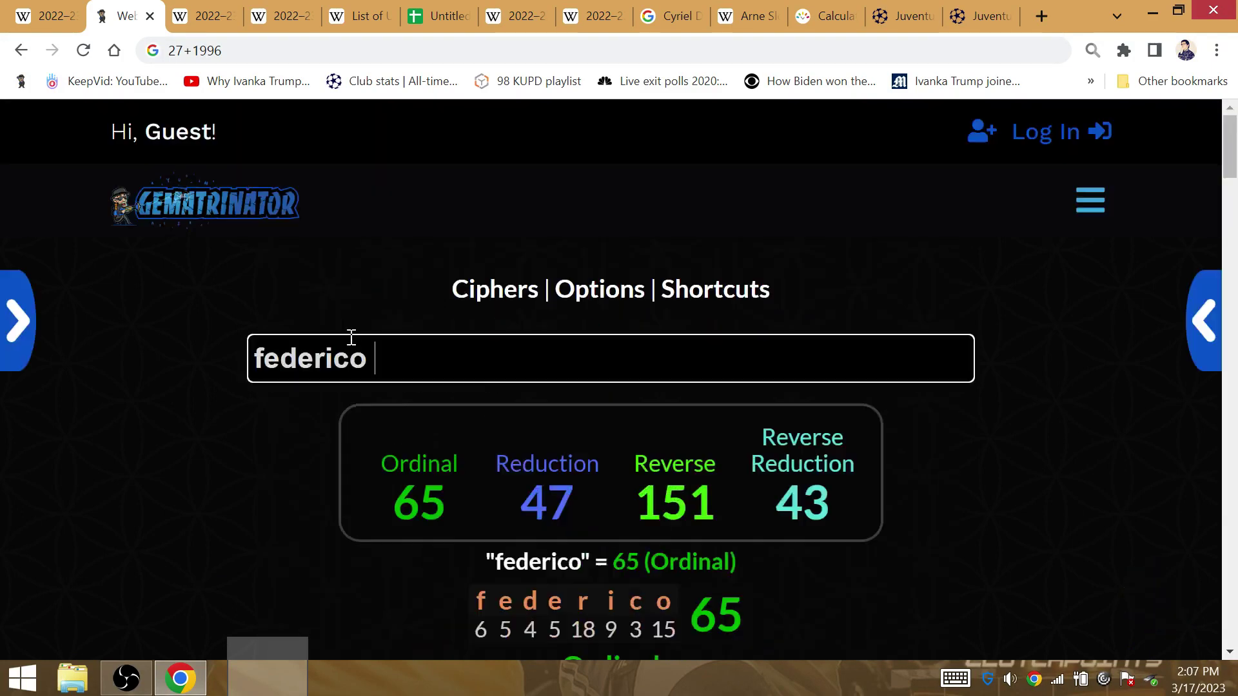
{"action": "type", "text": "hungary"}
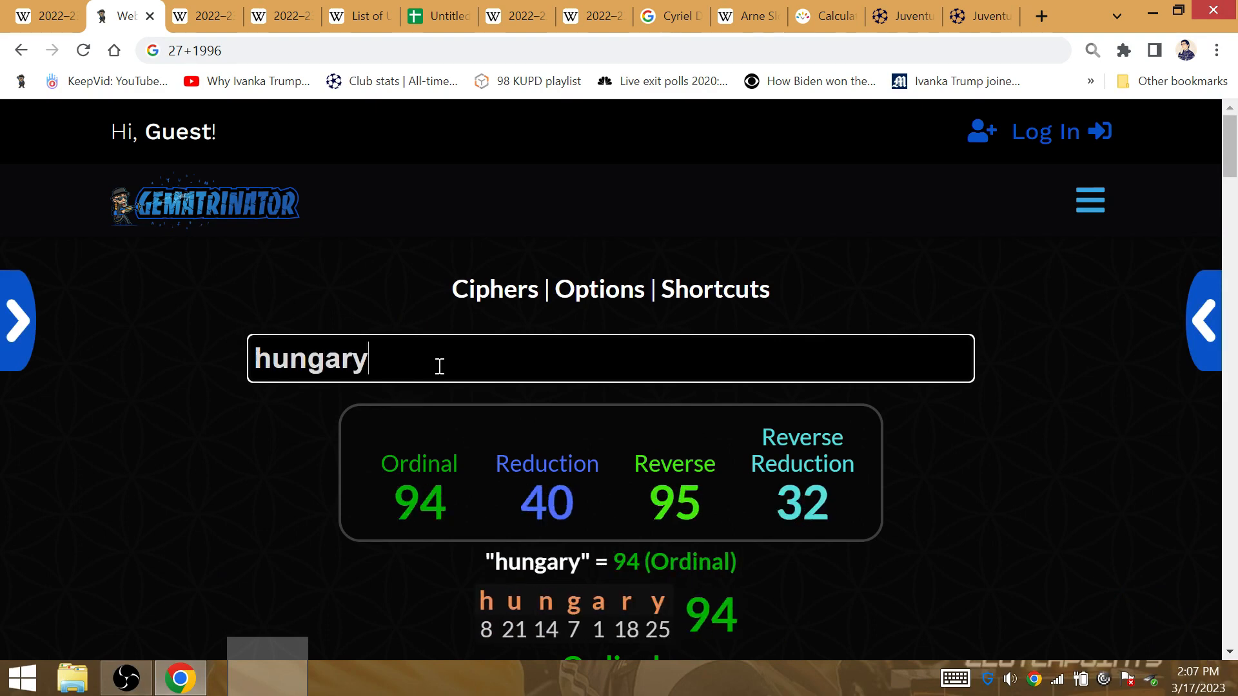
{"action": "mouse_move", "coordinate": [332, 307]}
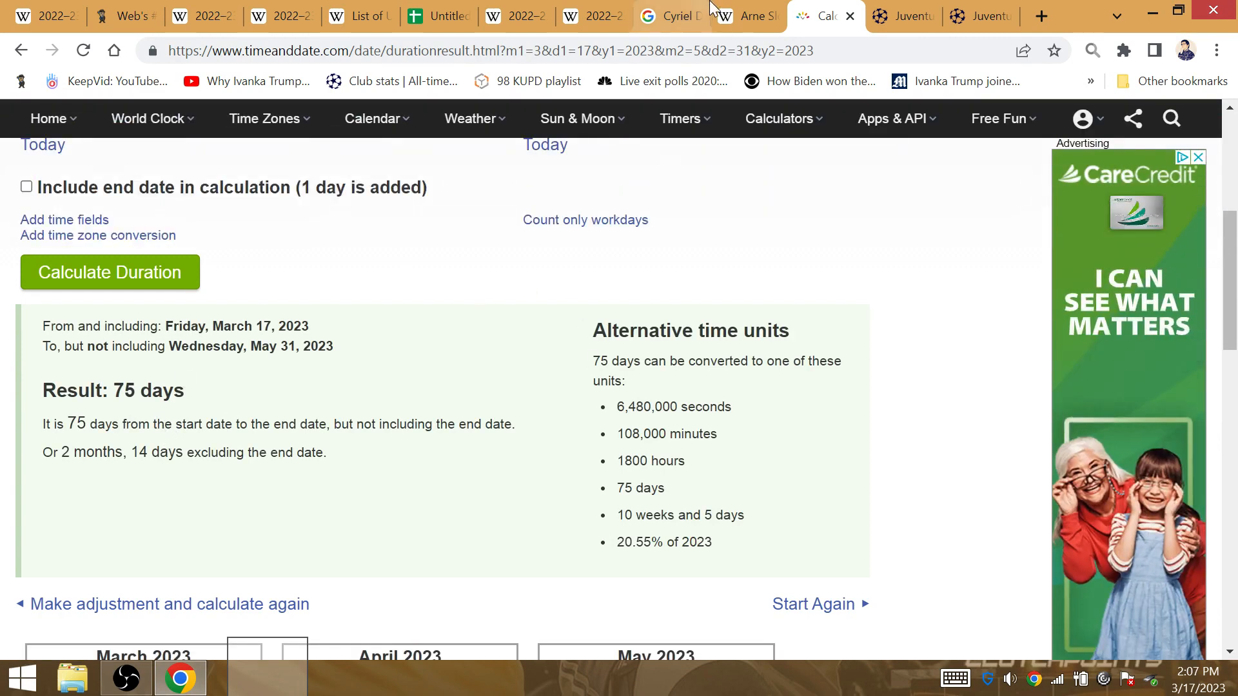
Review the Arne Slot article, the player search and the finals-by-club table (Juventus 3 wins, Feyenoord 2)
{"action": "left_click", "coordinate": [748, 17]}
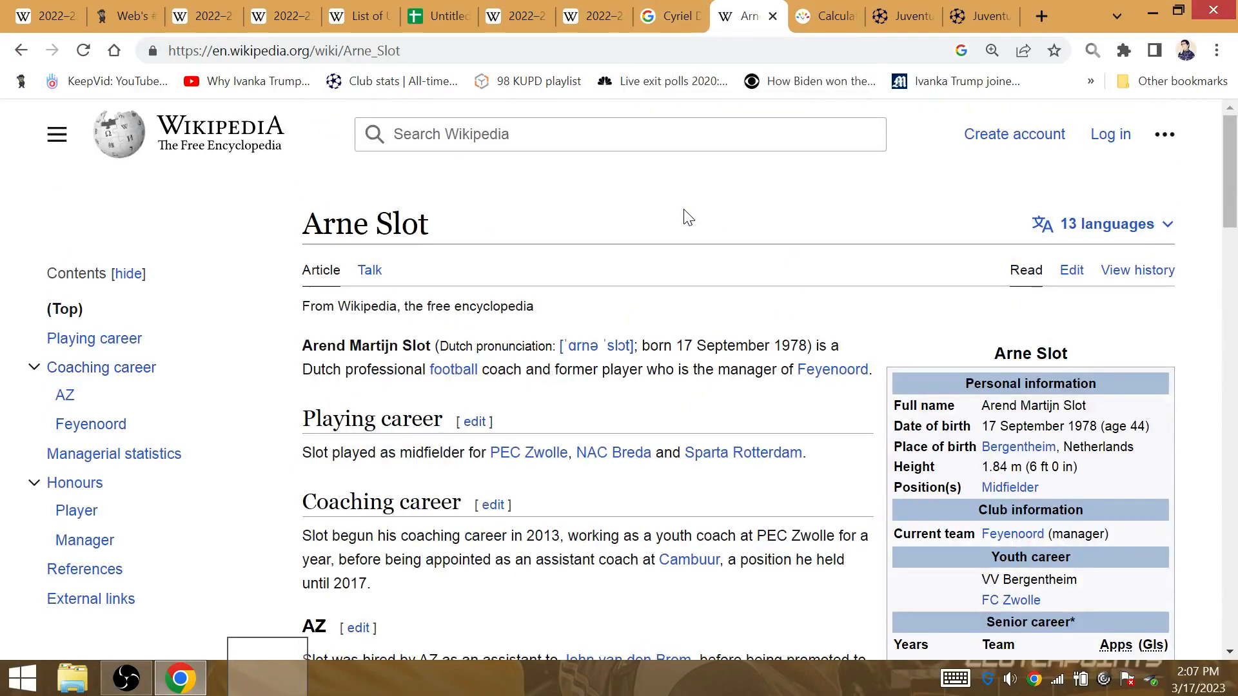
{"action": "scroll", "scroll_direction": "down", "scroll_amount": 3}
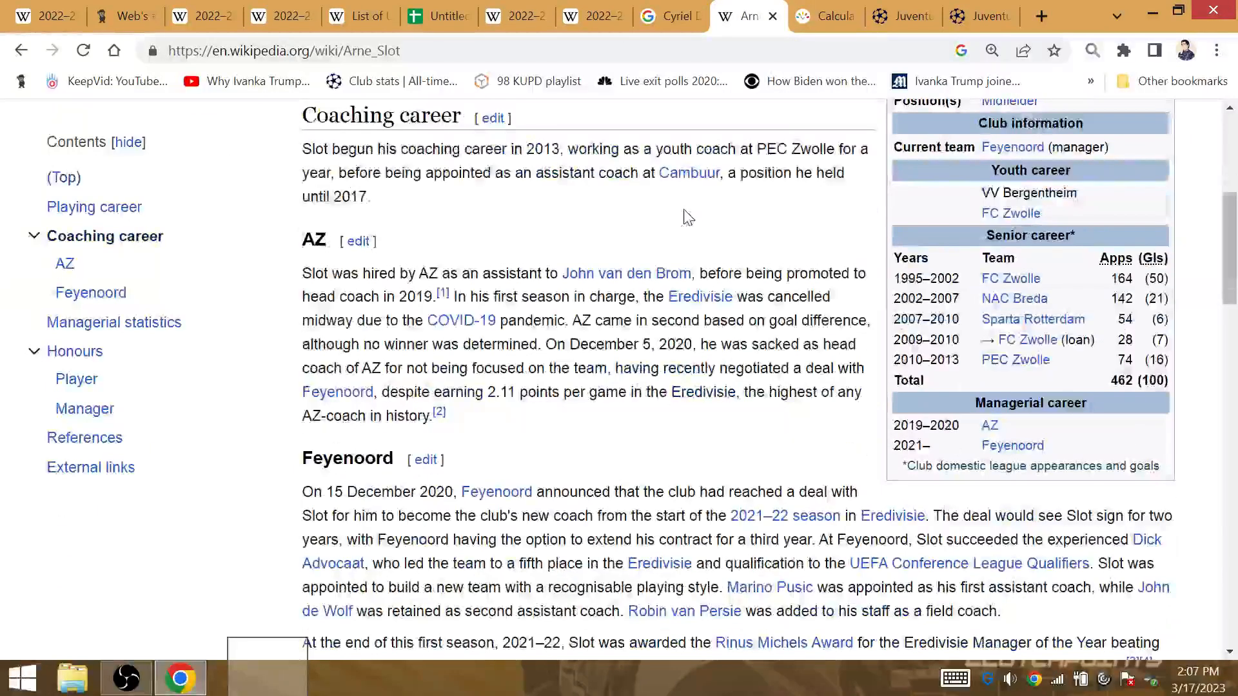
{"action": "scroll", "scroll_direction": "up", "scroll_amount": 3}
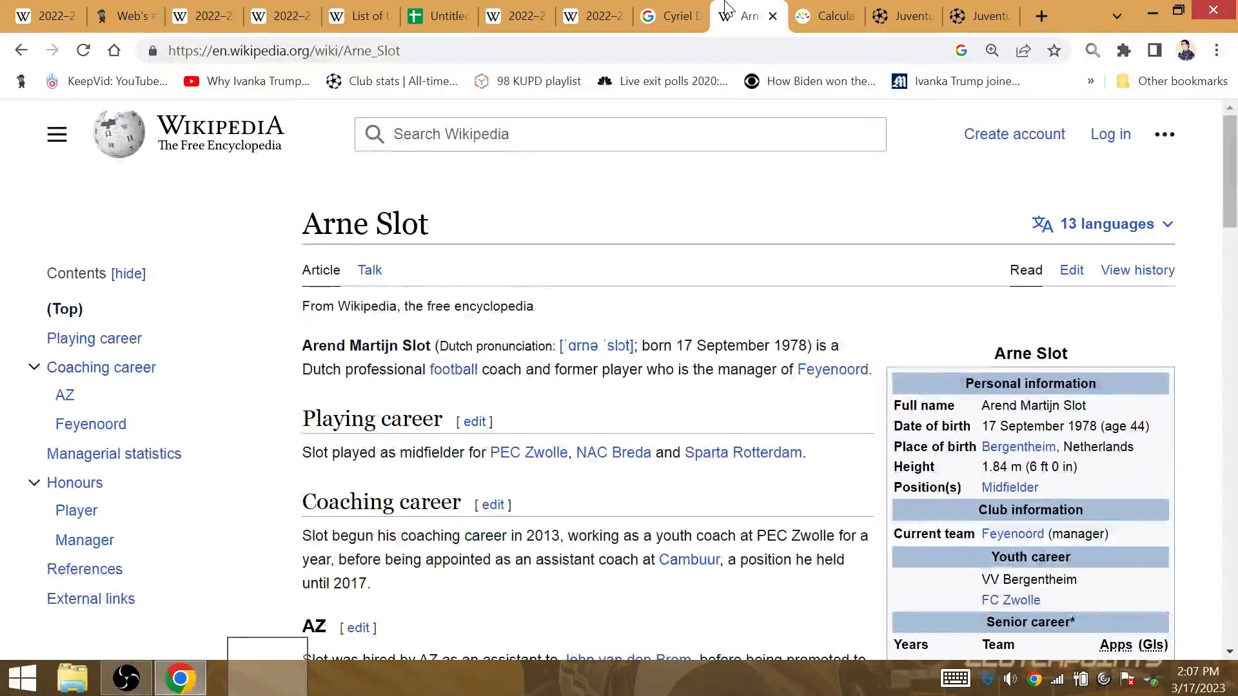
{"action": "left_click", "coordinate": [672, 17]}
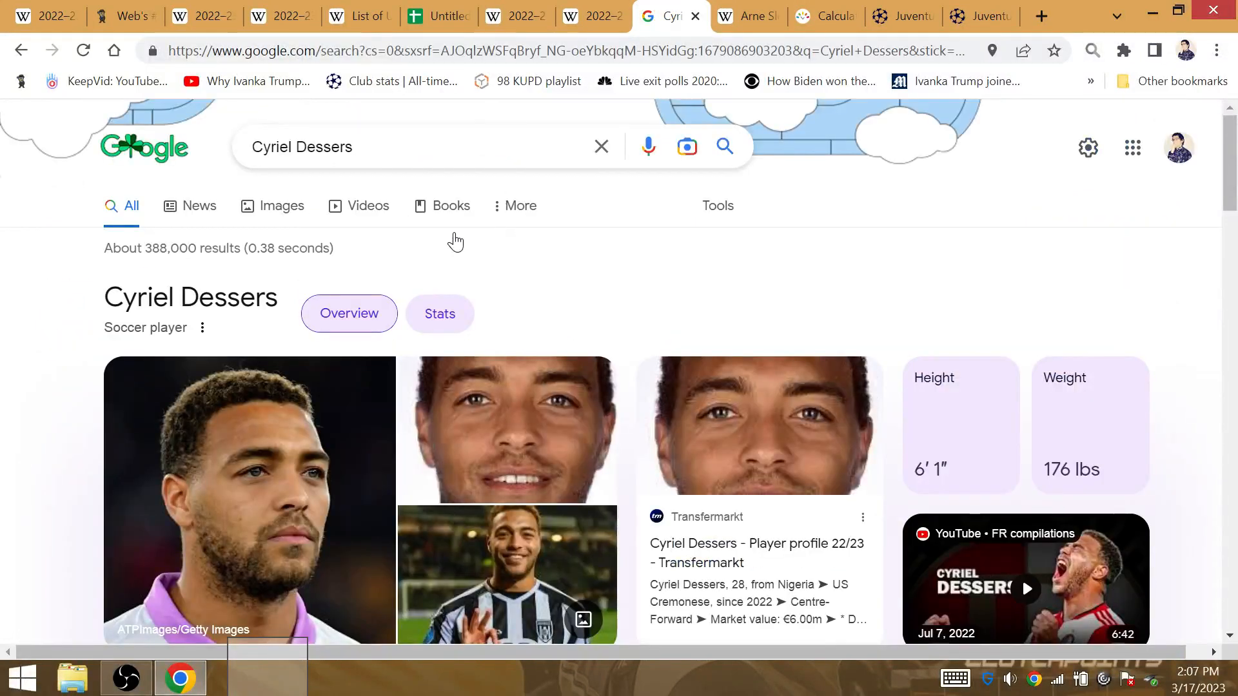
{"action": "mouse_move", "coordinate": [256, 482]}
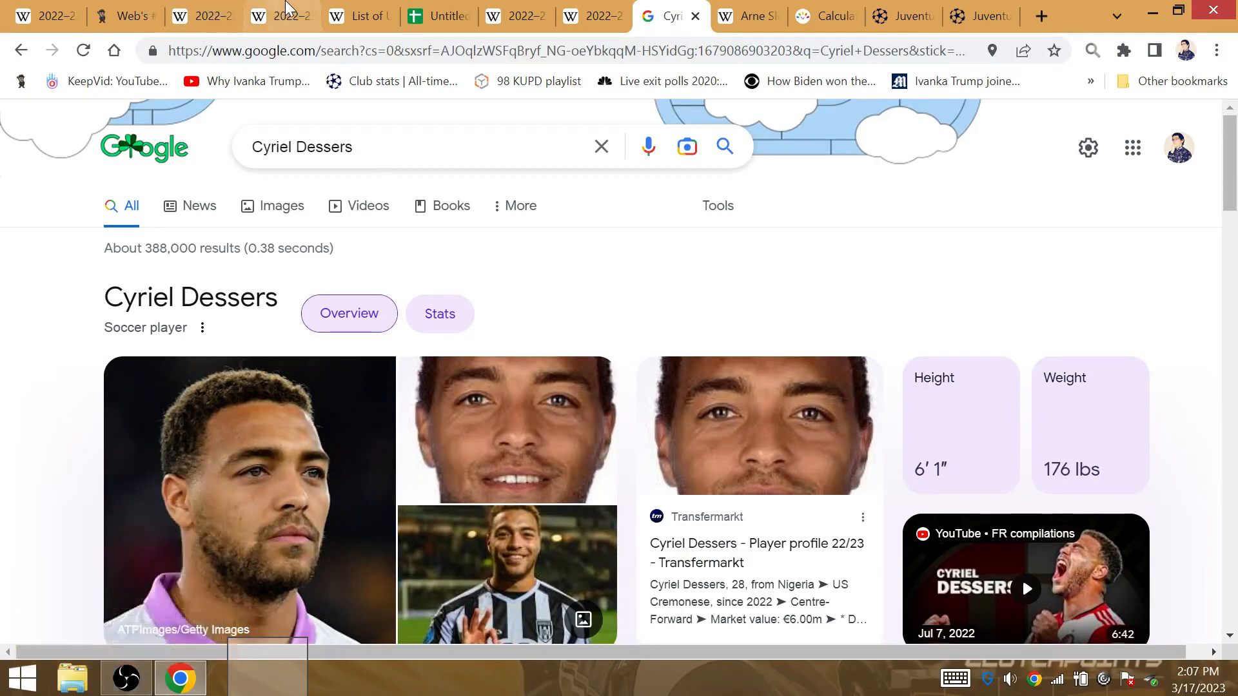
{"action": "left_click", "coordinate": [363, 17]}
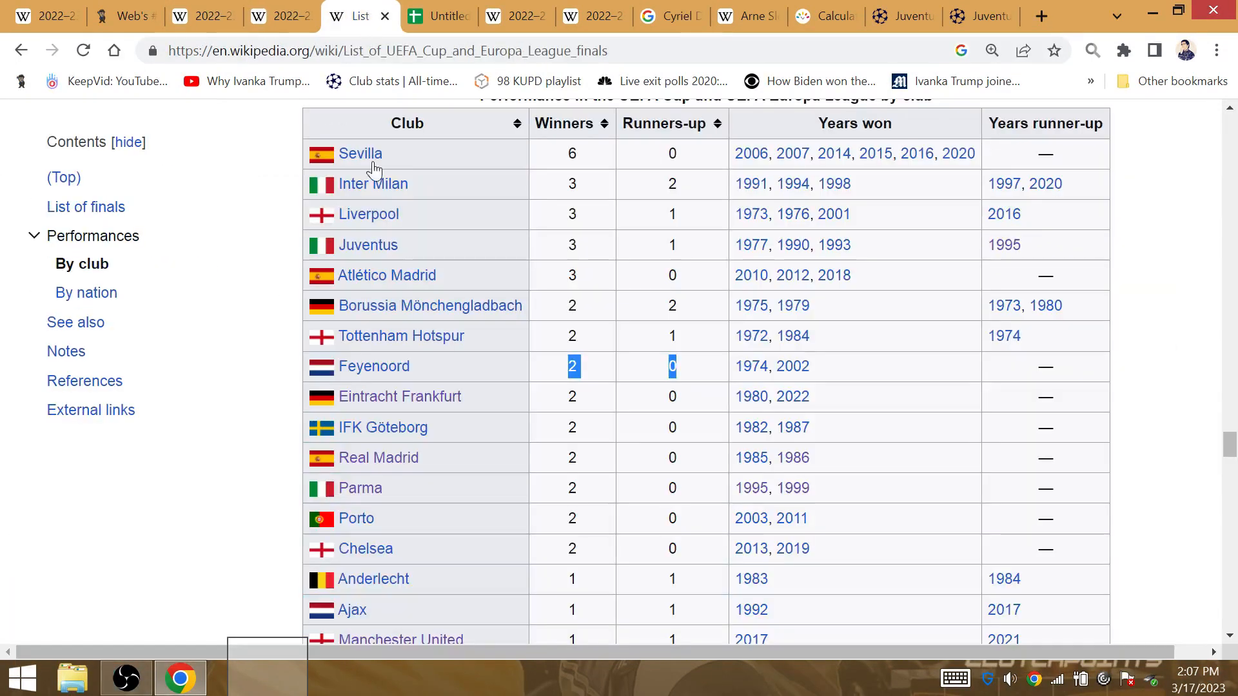
{"action": "mouse_move", "coordinate": [549, 257]}
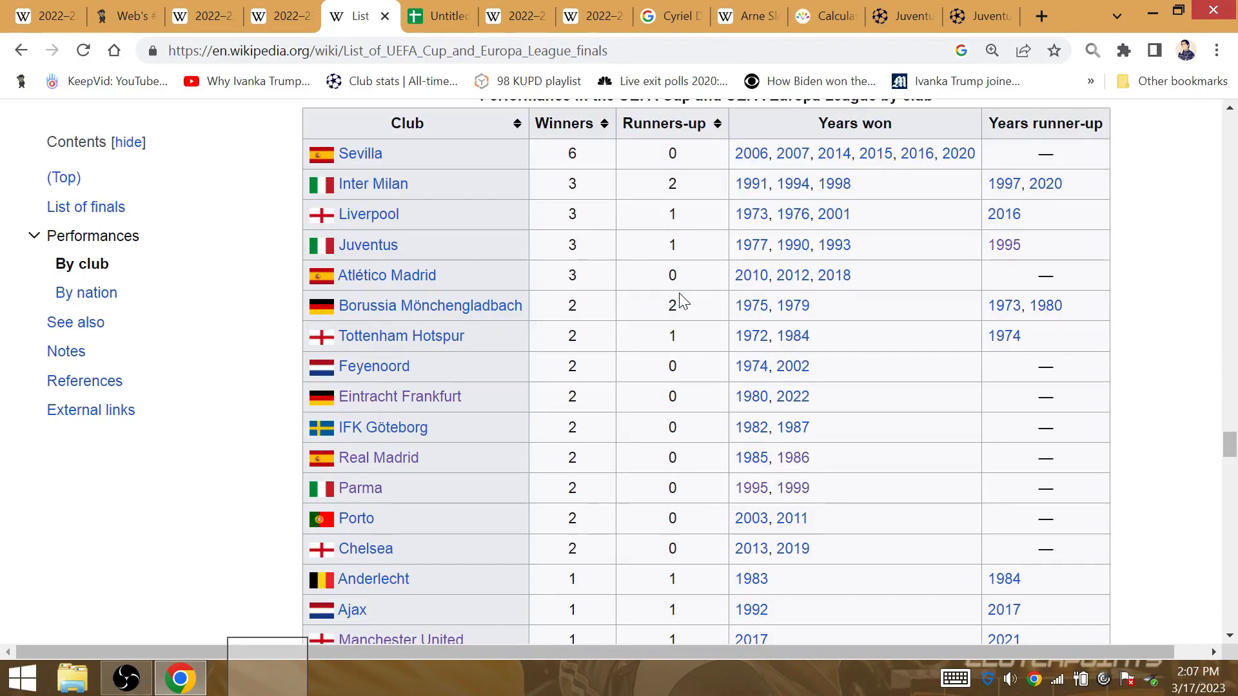
{"action": "mouse_move", "coordinate": [858, 250]}
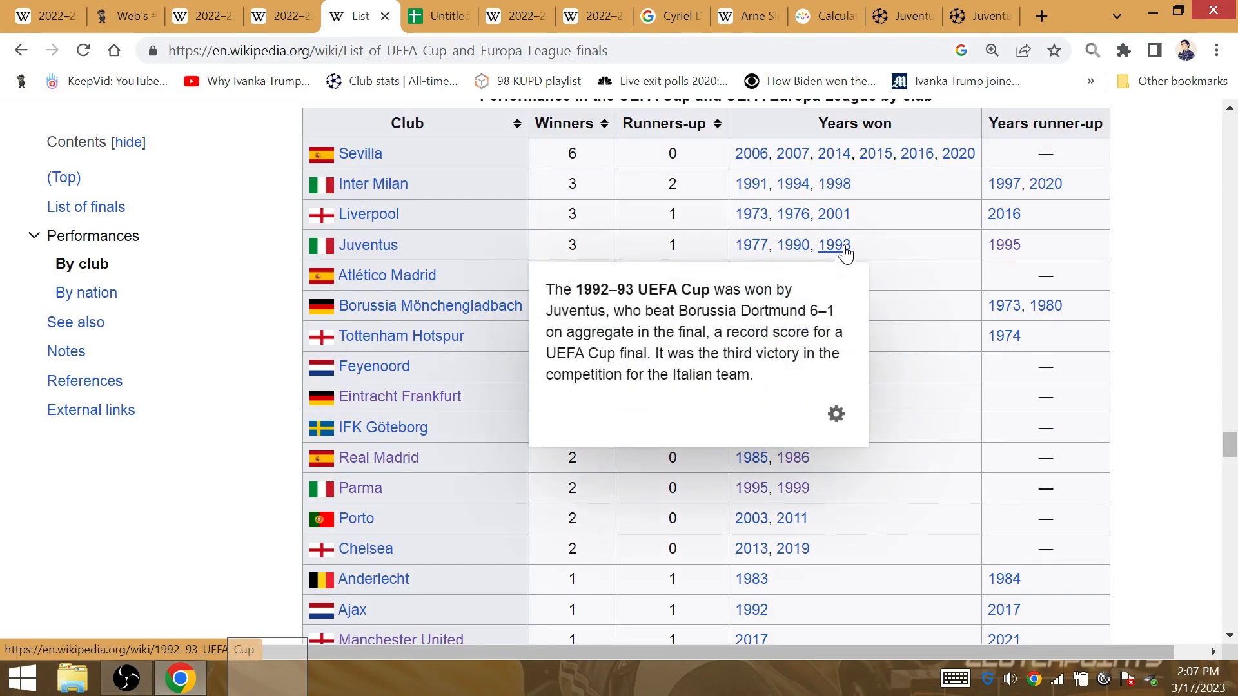
{"action": "left_click", "coordinate": [833, 245]}
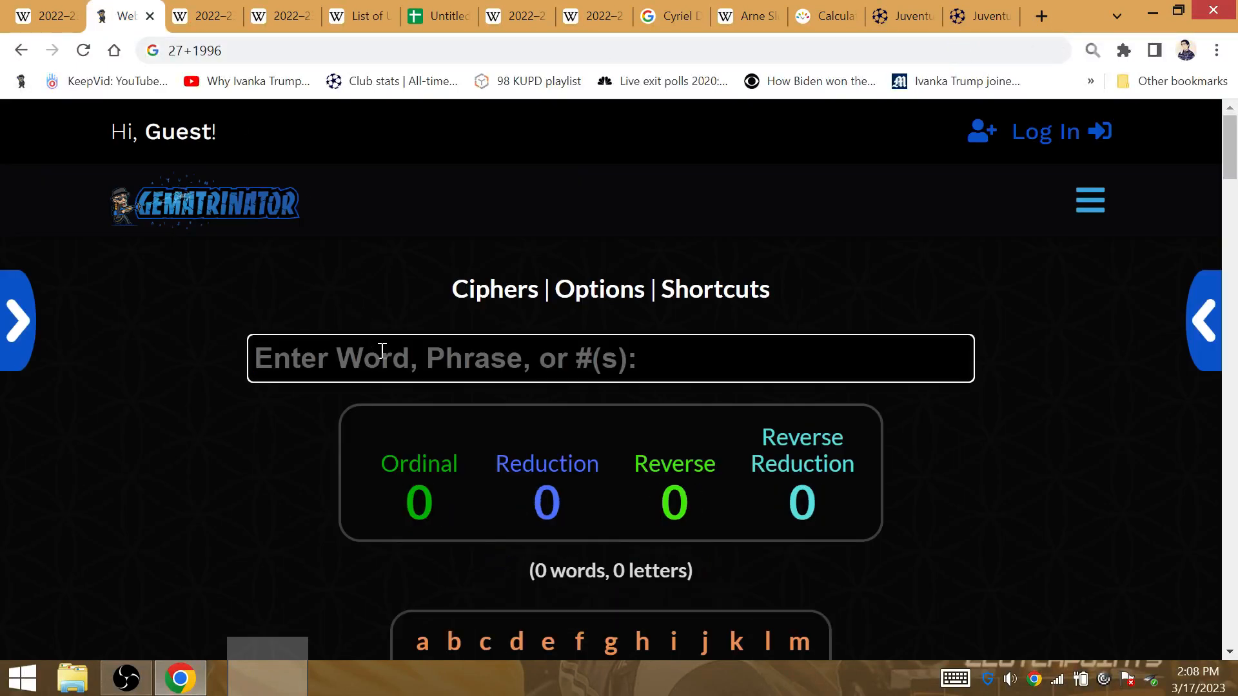
Evaluate 'borussia dortmund' then 'dortmund' in Gematrinator, reading 109, 37, 107 and 44
{"action": "type", "text": "borussia"}
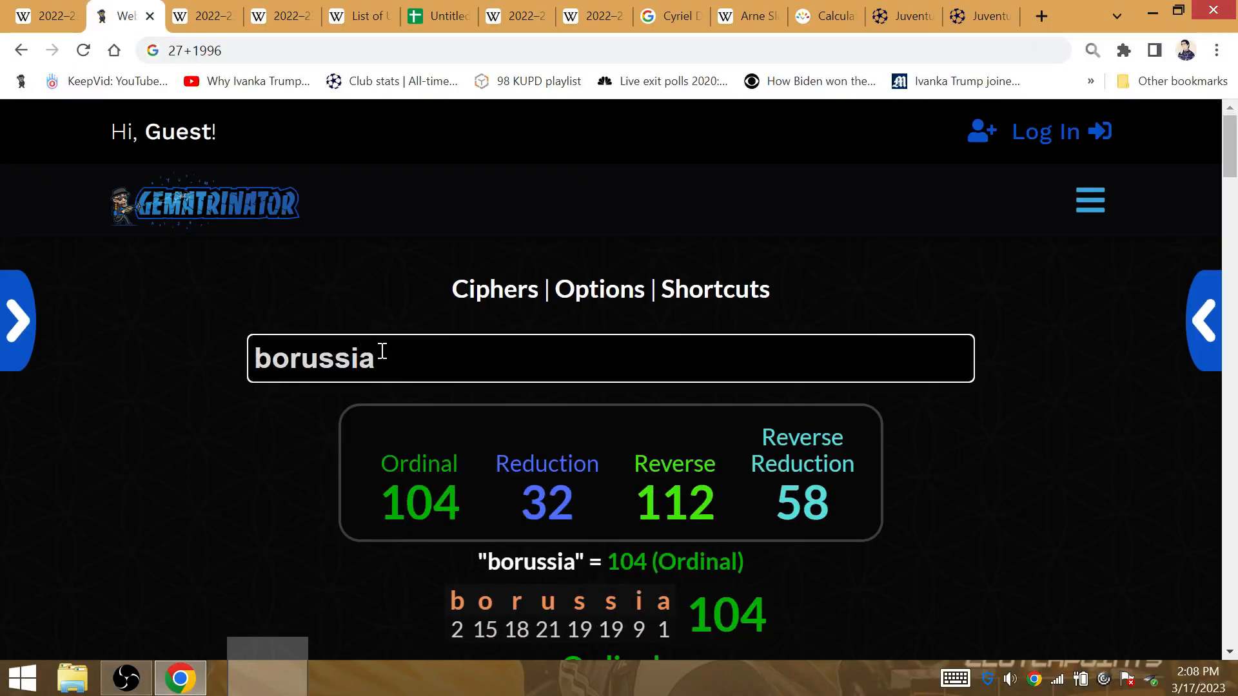
{"action": "scroll", "scroll_direction": "down", "scroll_amount": 3}
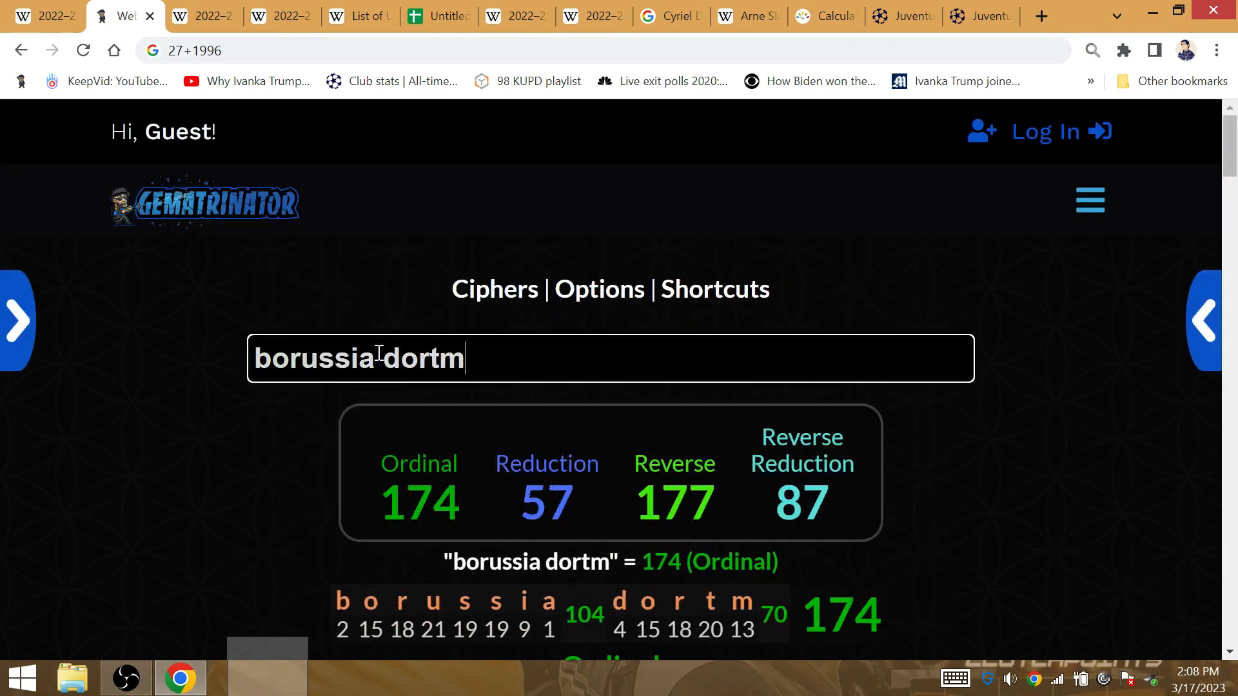
{"action": "type", "text": "und"}
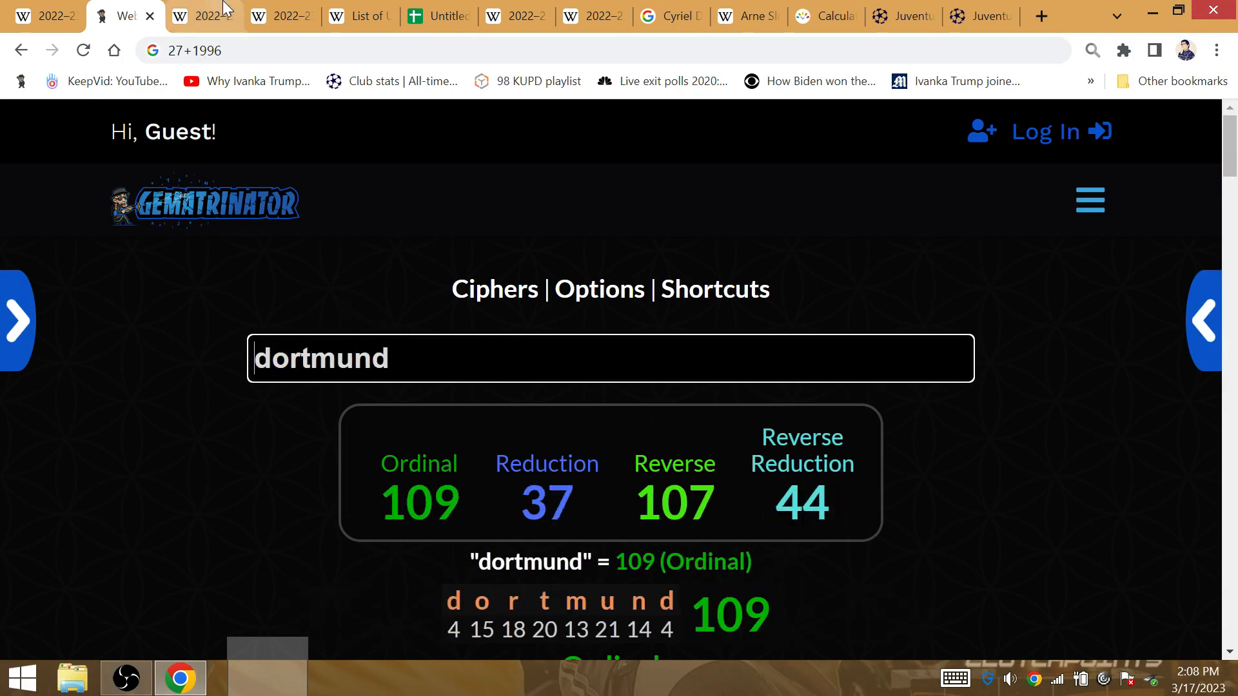
Return to the Wikipedia Europa League finals-by-club table via the Roma season article
{"action": "left_click", "coordinate": [206, 16]}
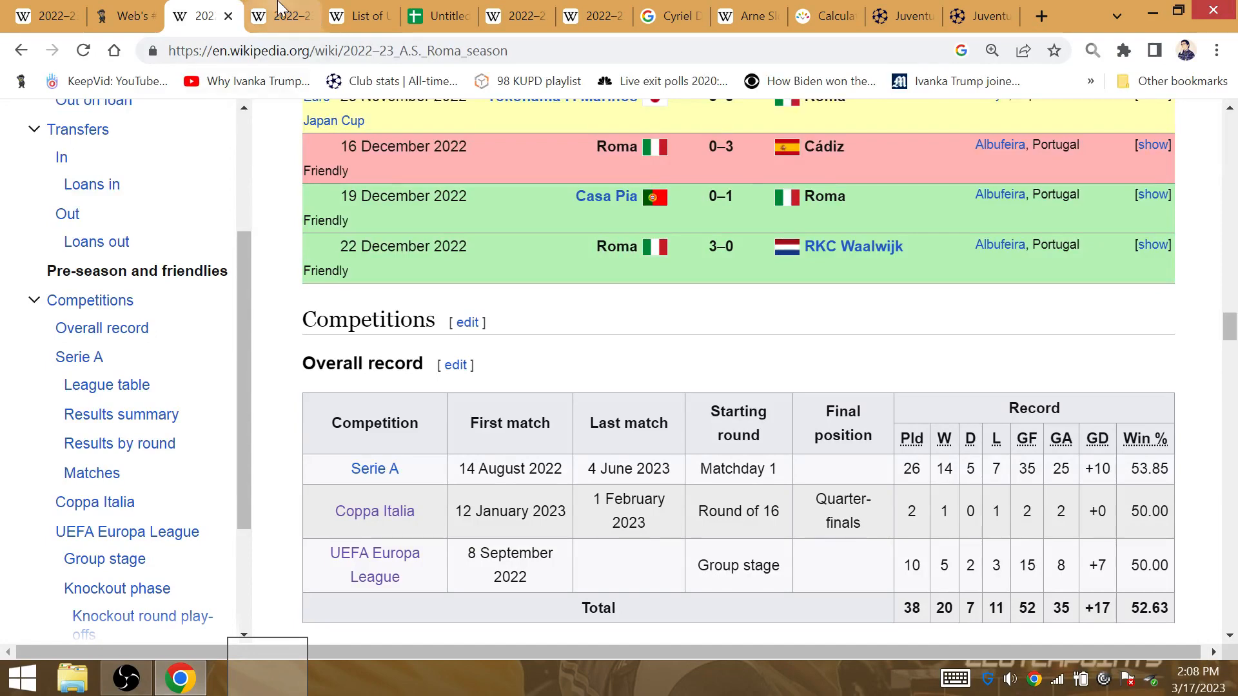
{"action": "left_click", "coordinate": [366, 17]}
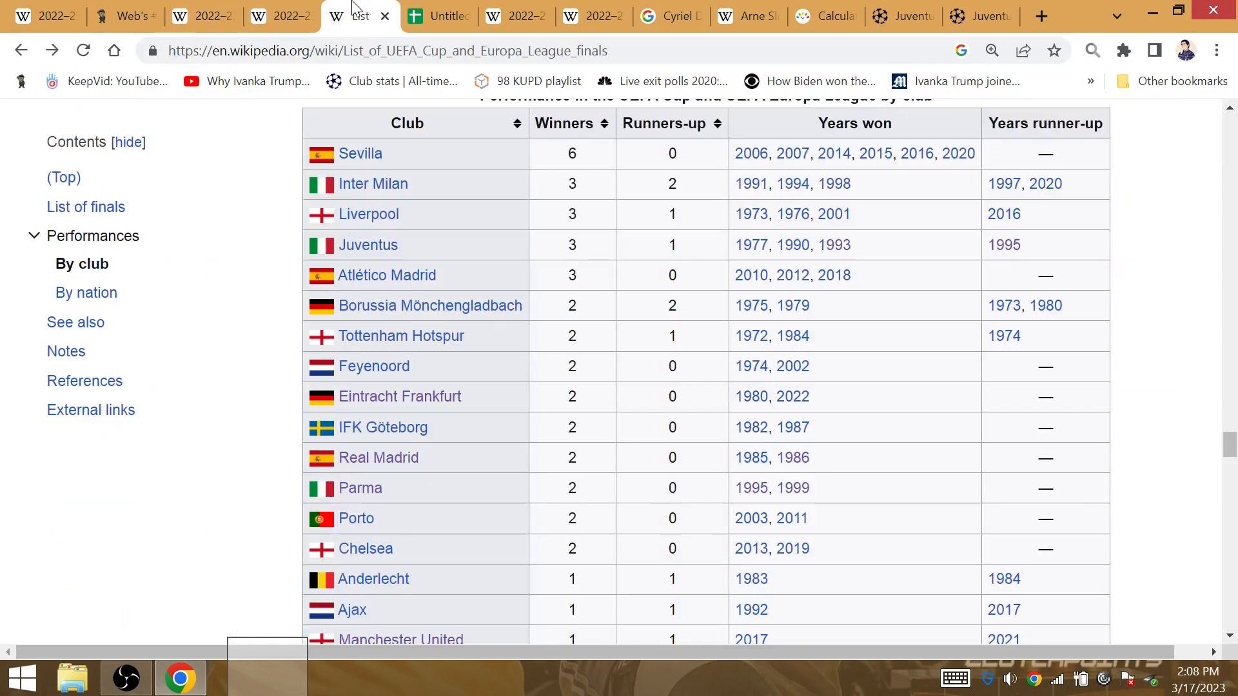
{"action": "mouse_move", "coordinate": [192, 552]}
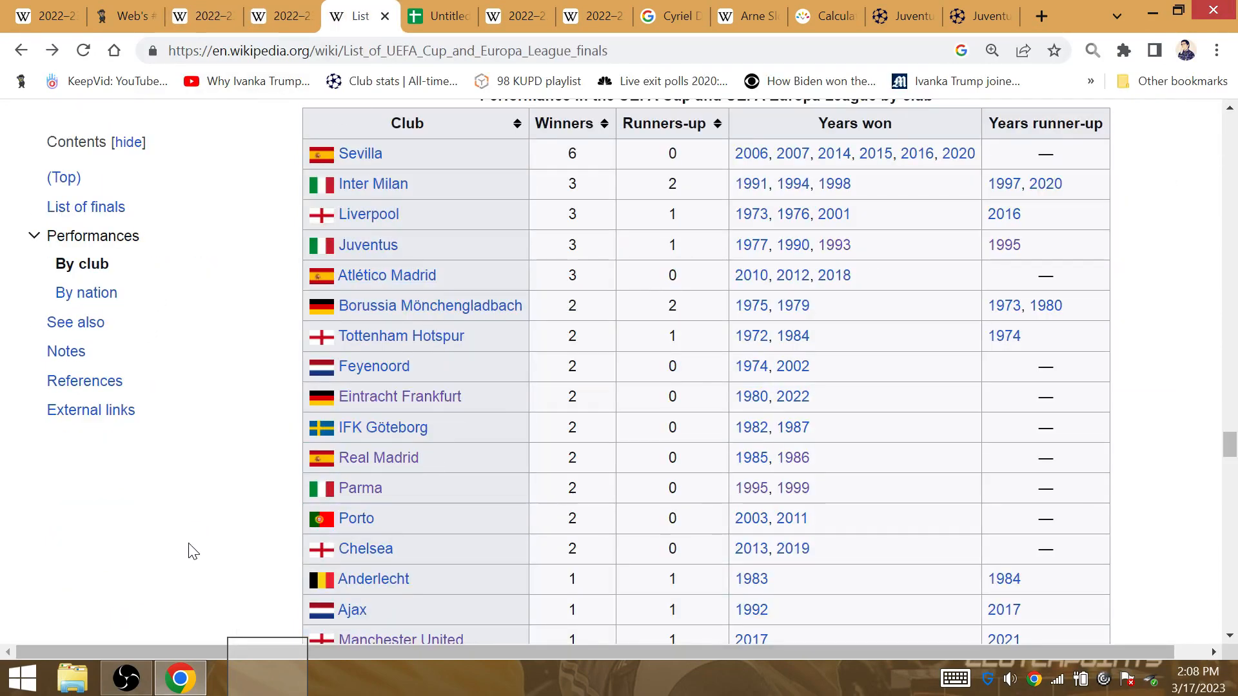
Enter 'Juventus' in yellow cell C5 as the predicted final winner over Feyennord
{"action": "left_click", "coordinate": [438, 16]}
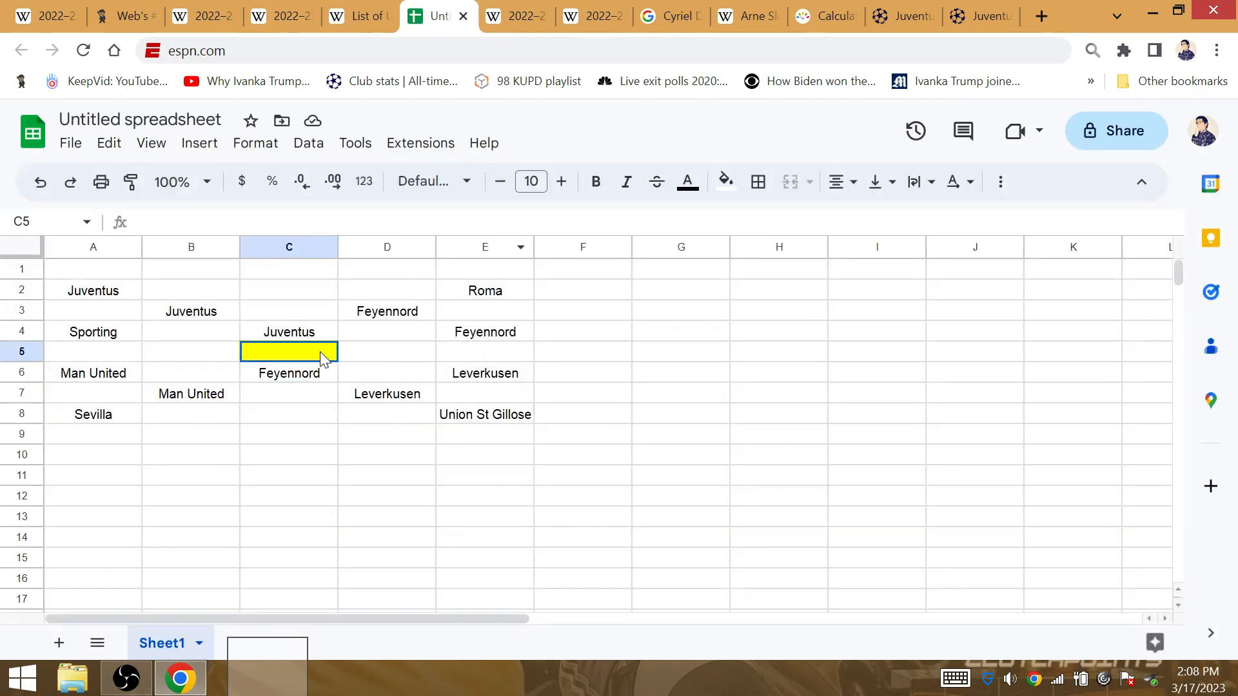
{"action": "type", "text": "Juventus"}
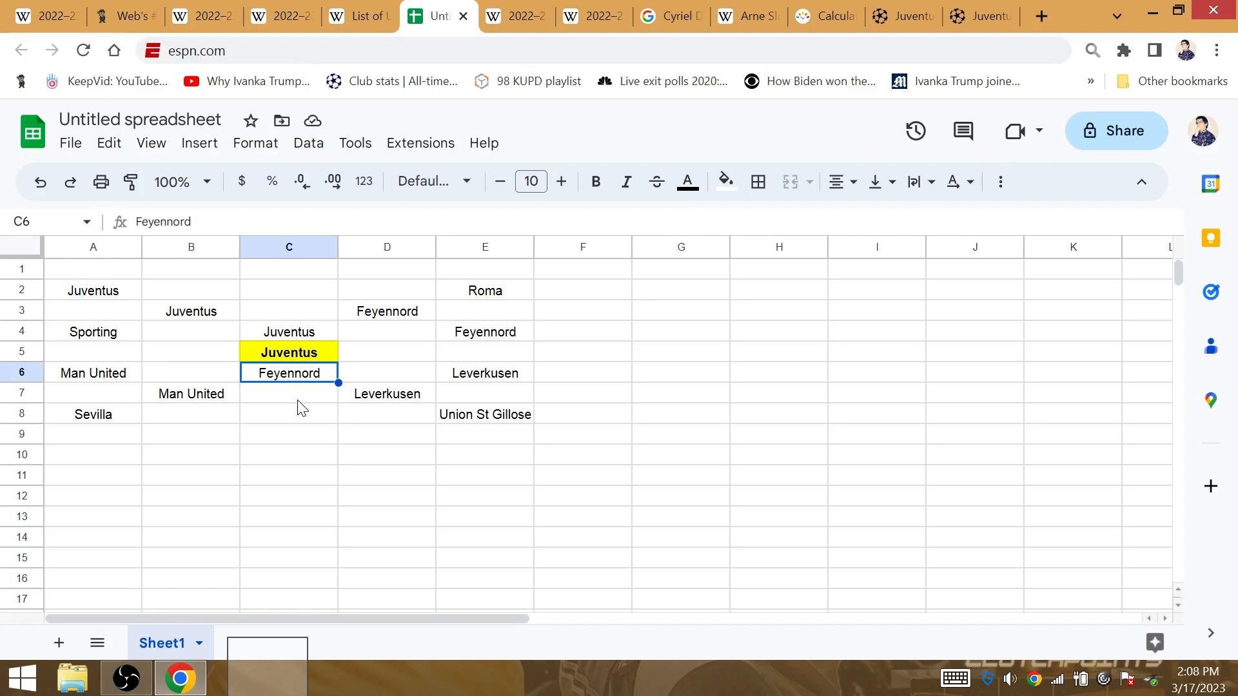
{"action": "left_click", "coordinate": [289, 393]}
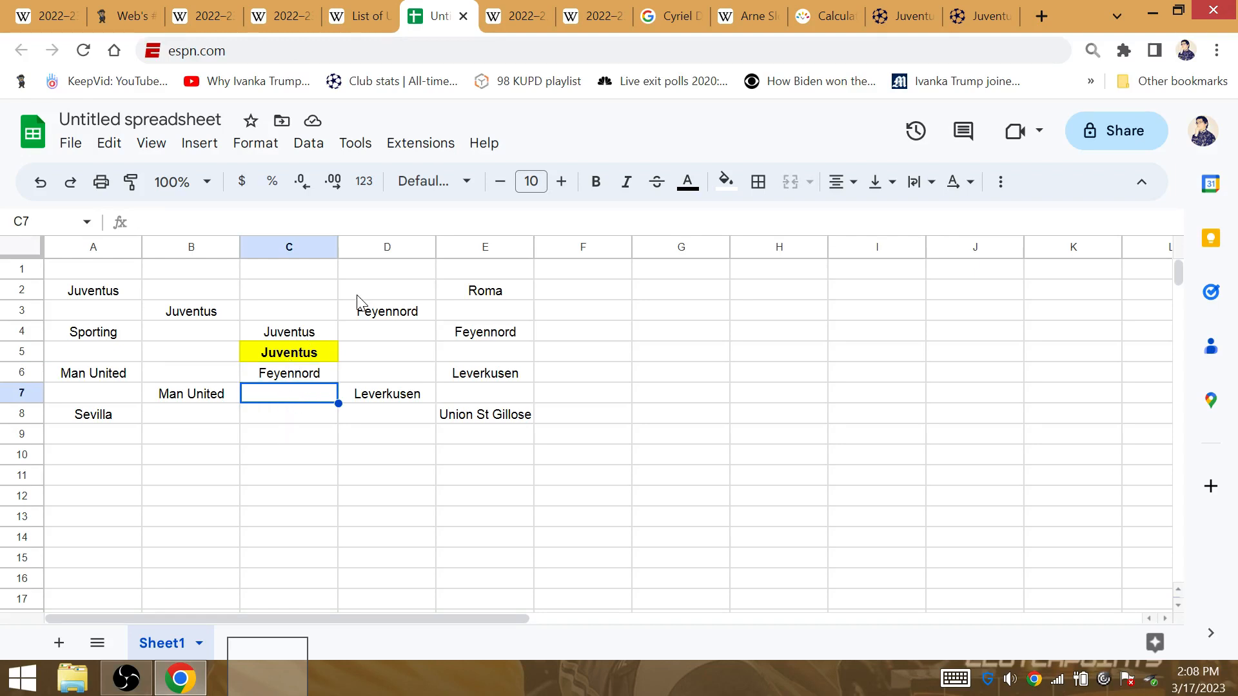